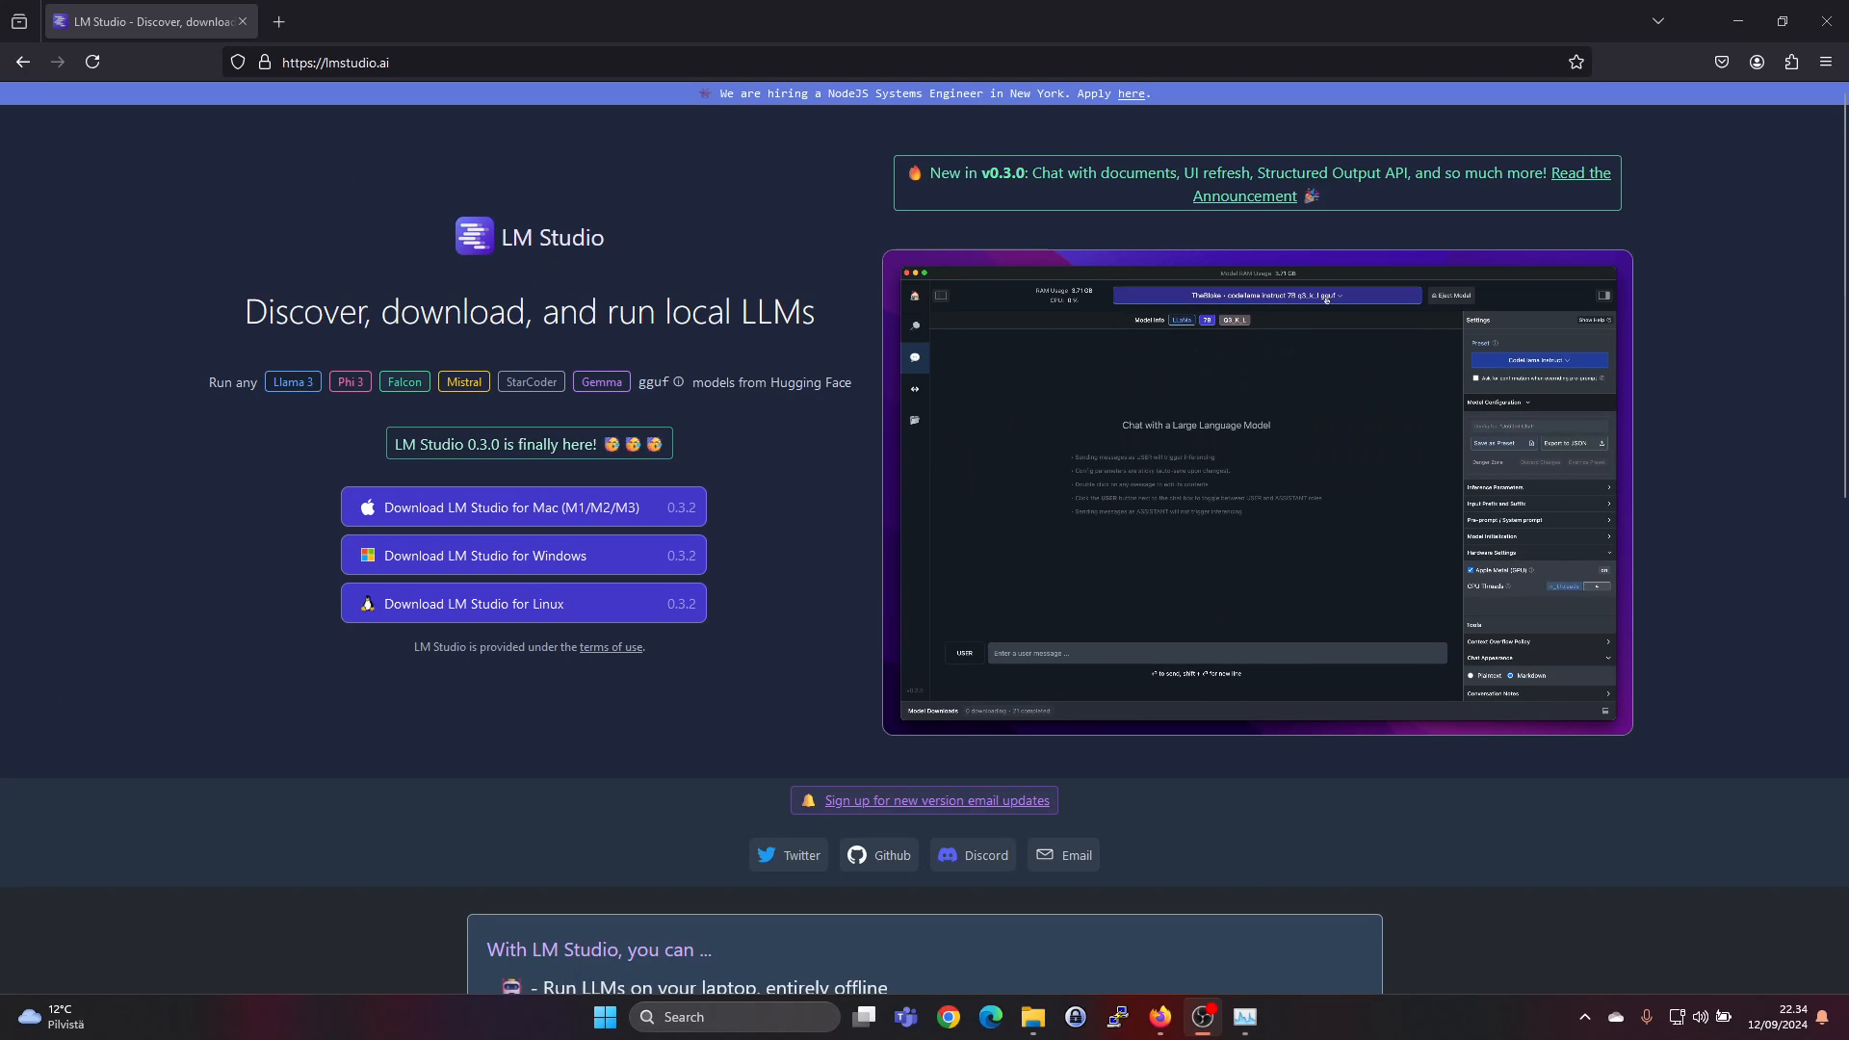
Step: Enter the prompt 'Please write a snake game in python' on the LM Studio page
left_click(1537, 360)
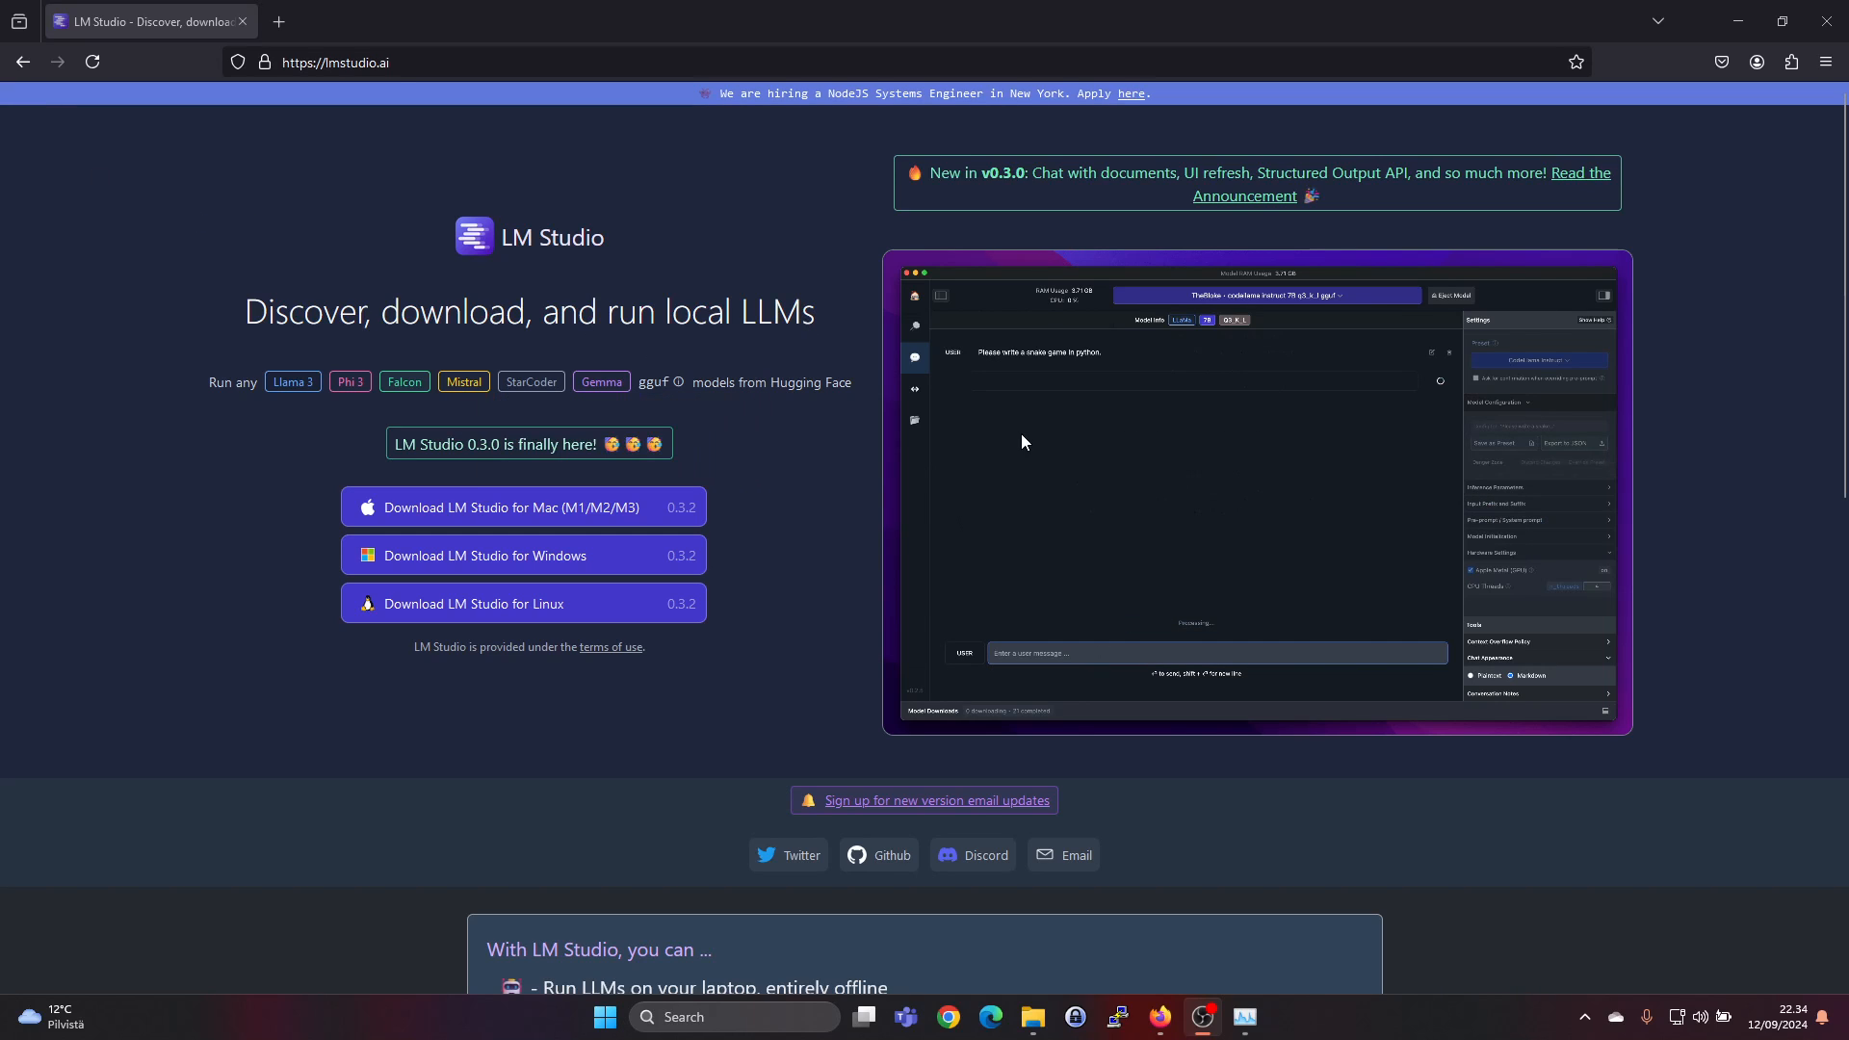
mouse_move(678, 381)
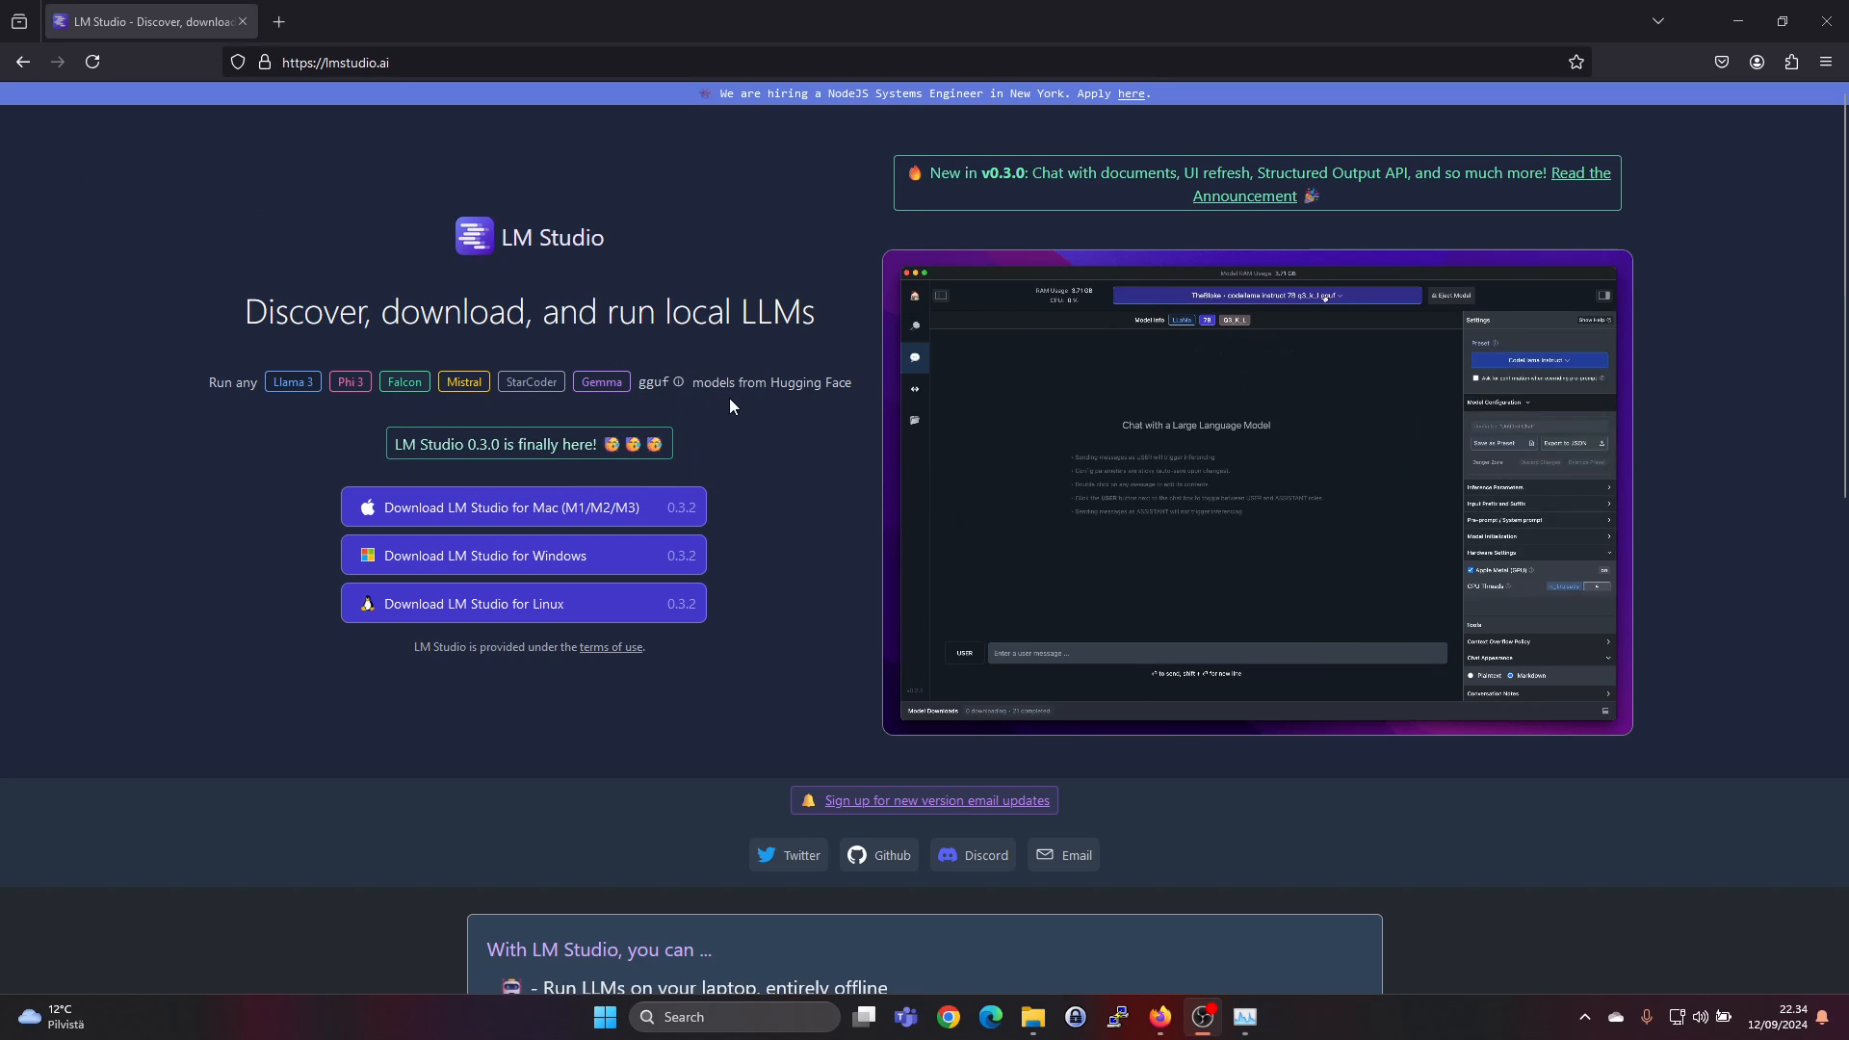
left_click(1537, 360)
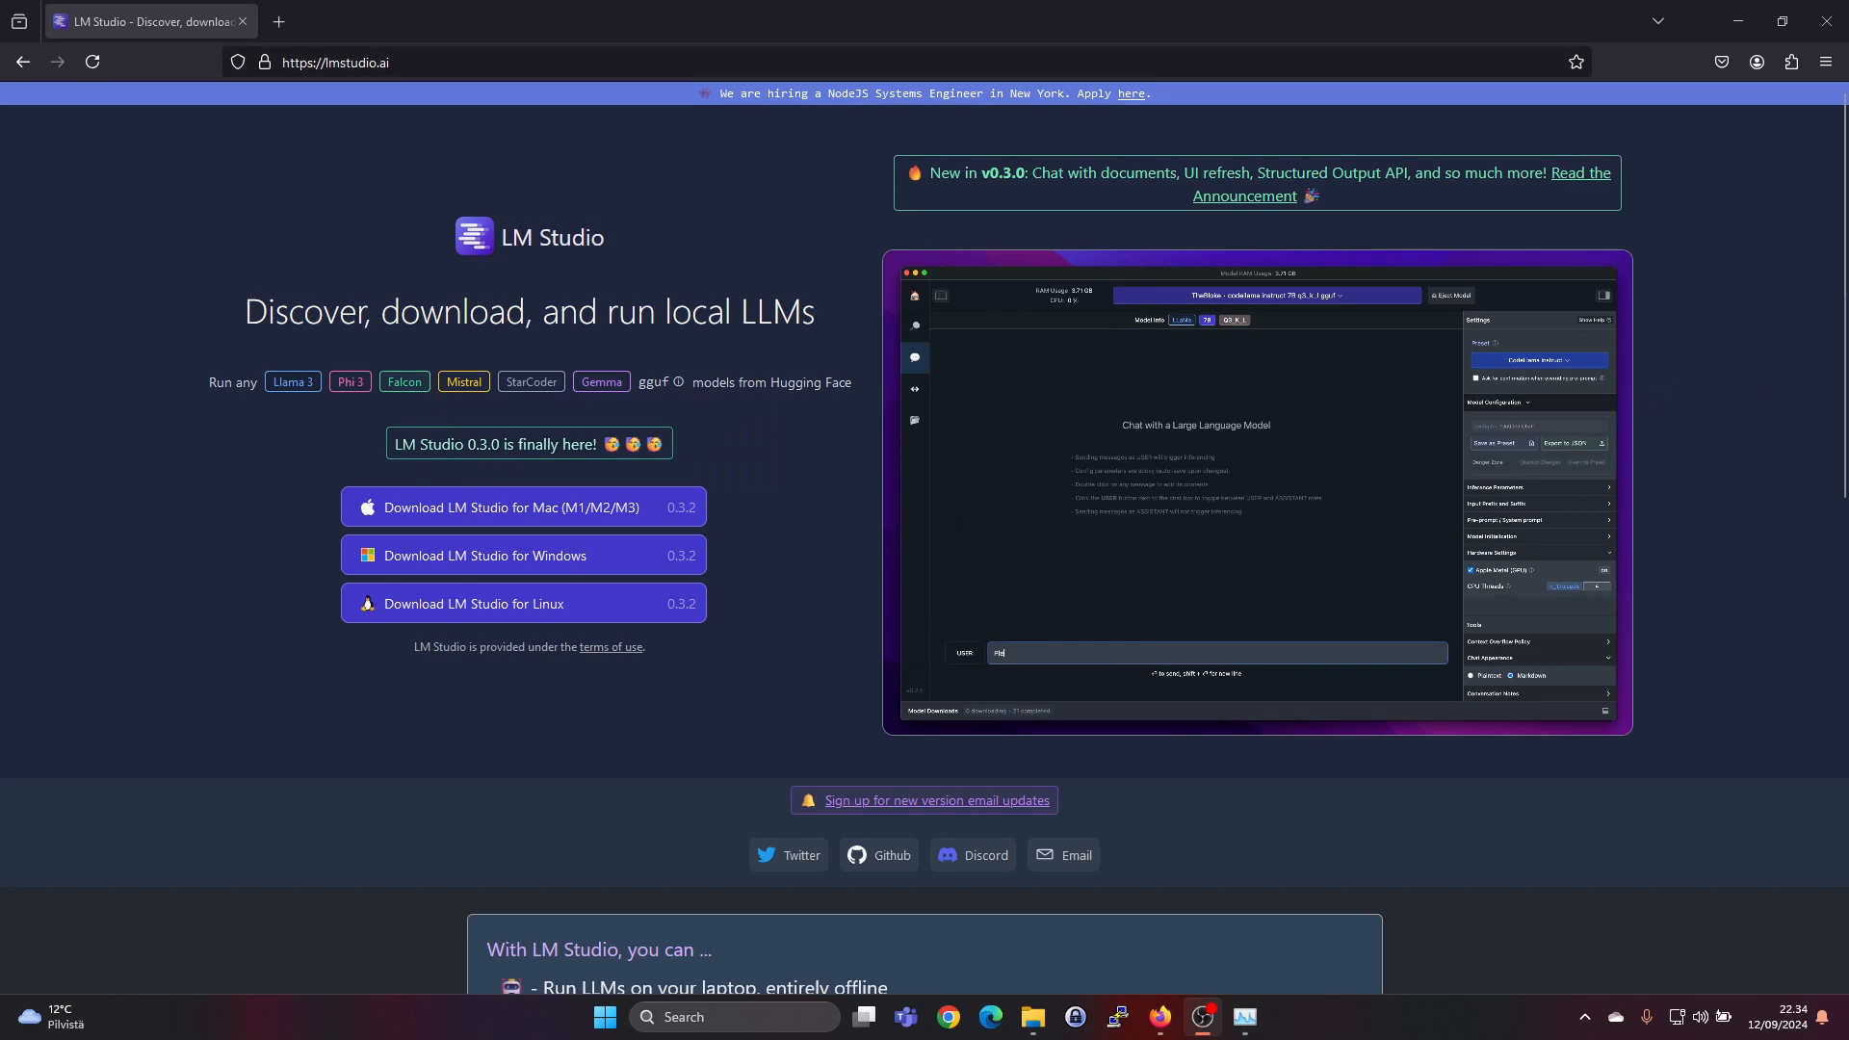
type("Please write a sn")
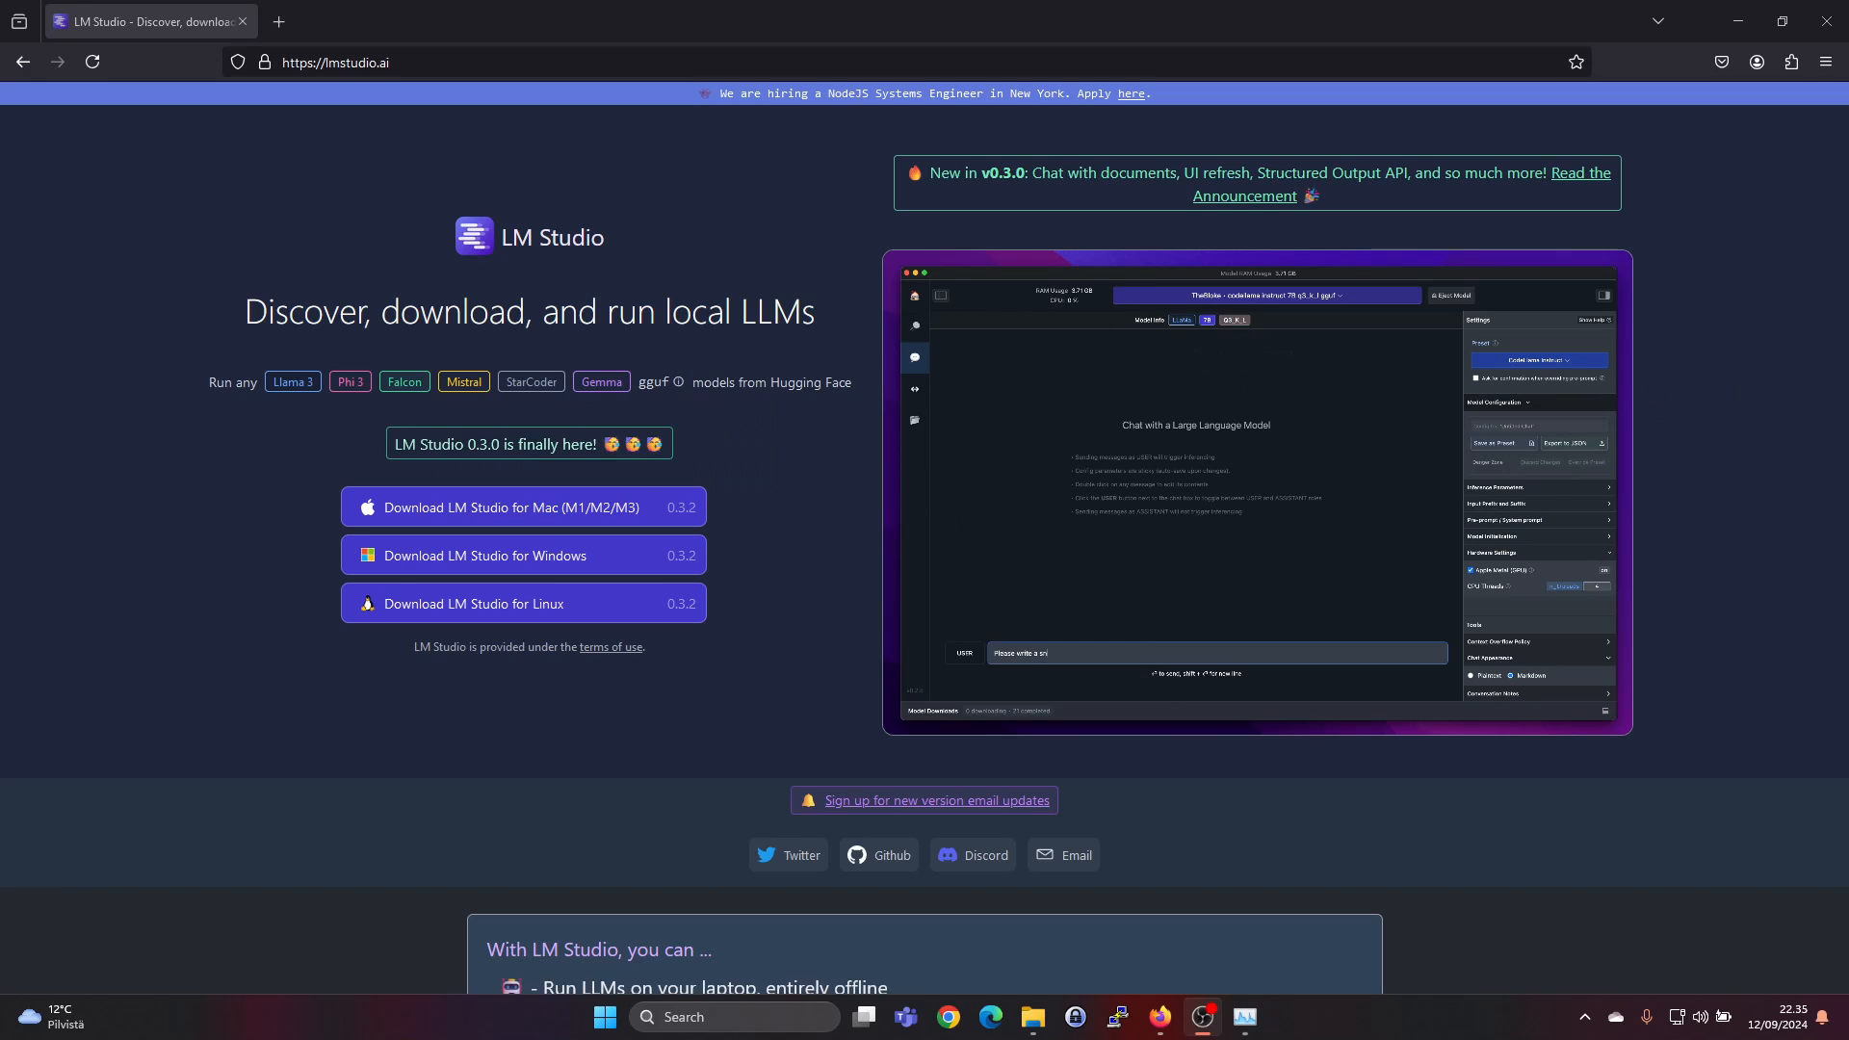
type("Please write a snake game in python")
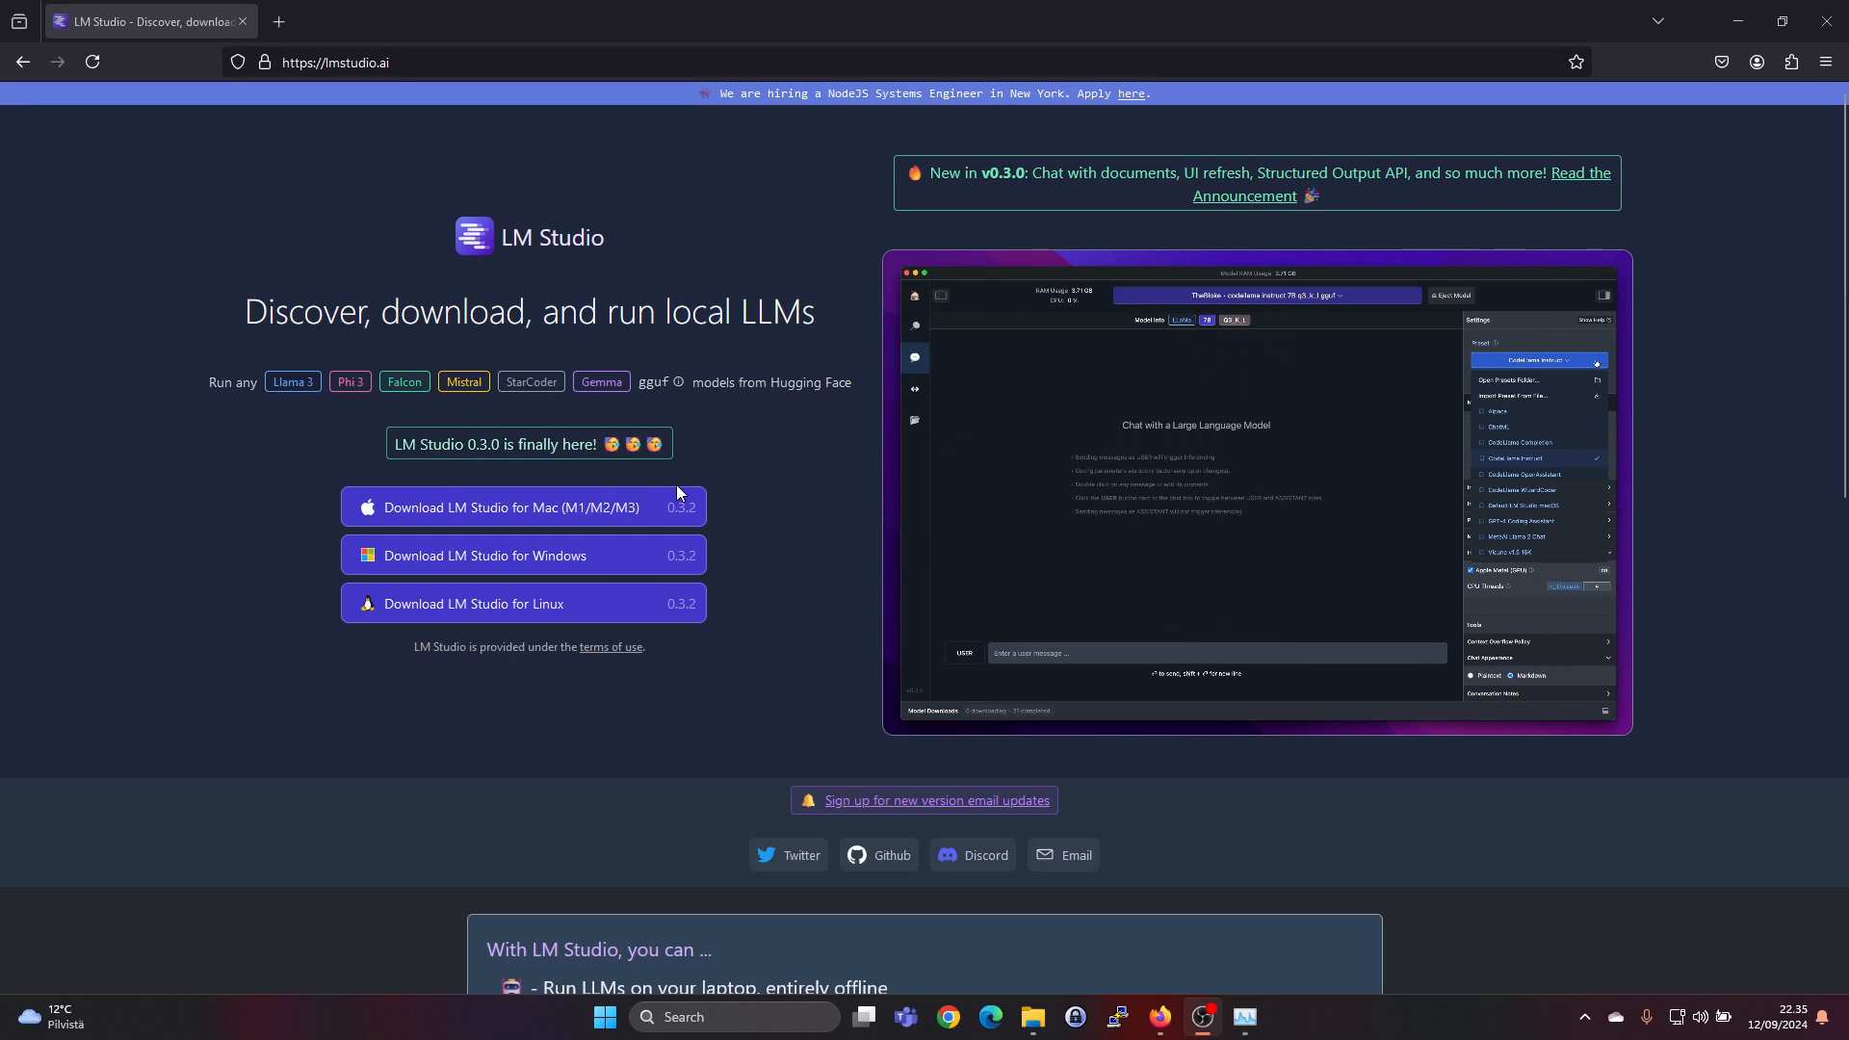
mouse_move(540, 568)
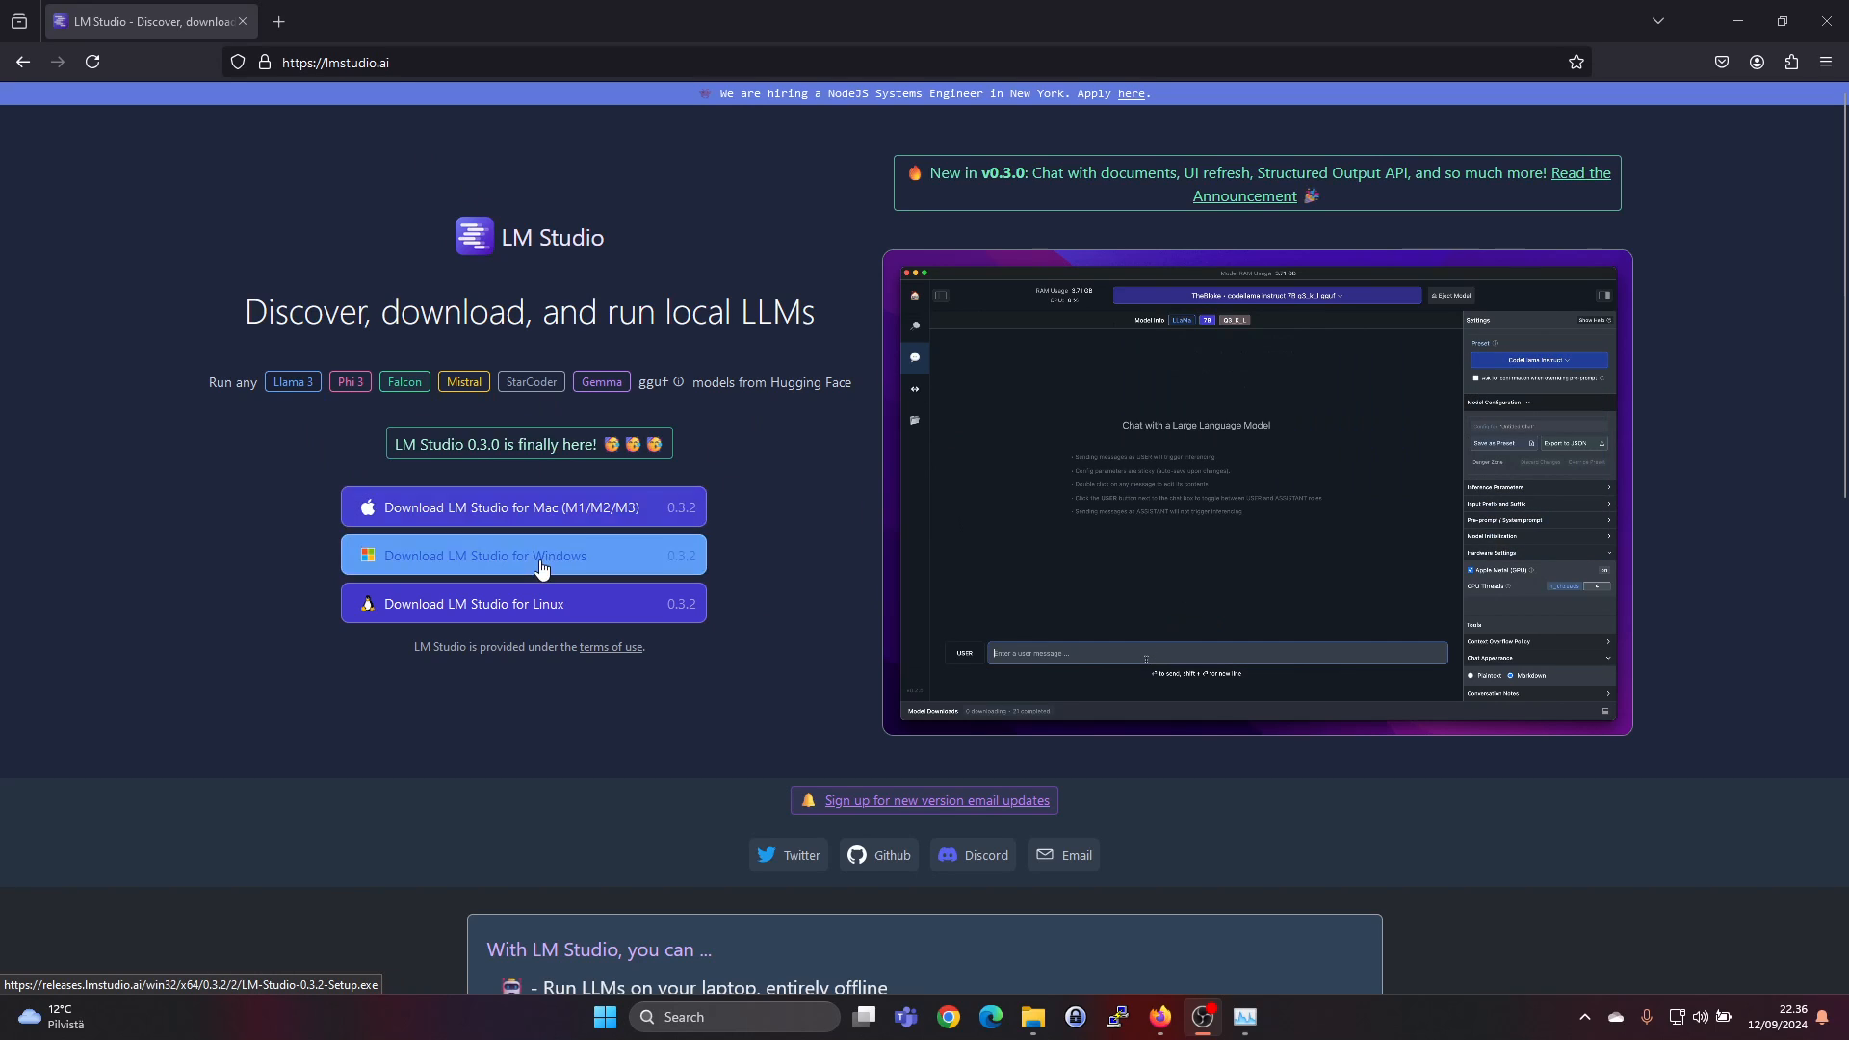
mouse_move(580, 618)
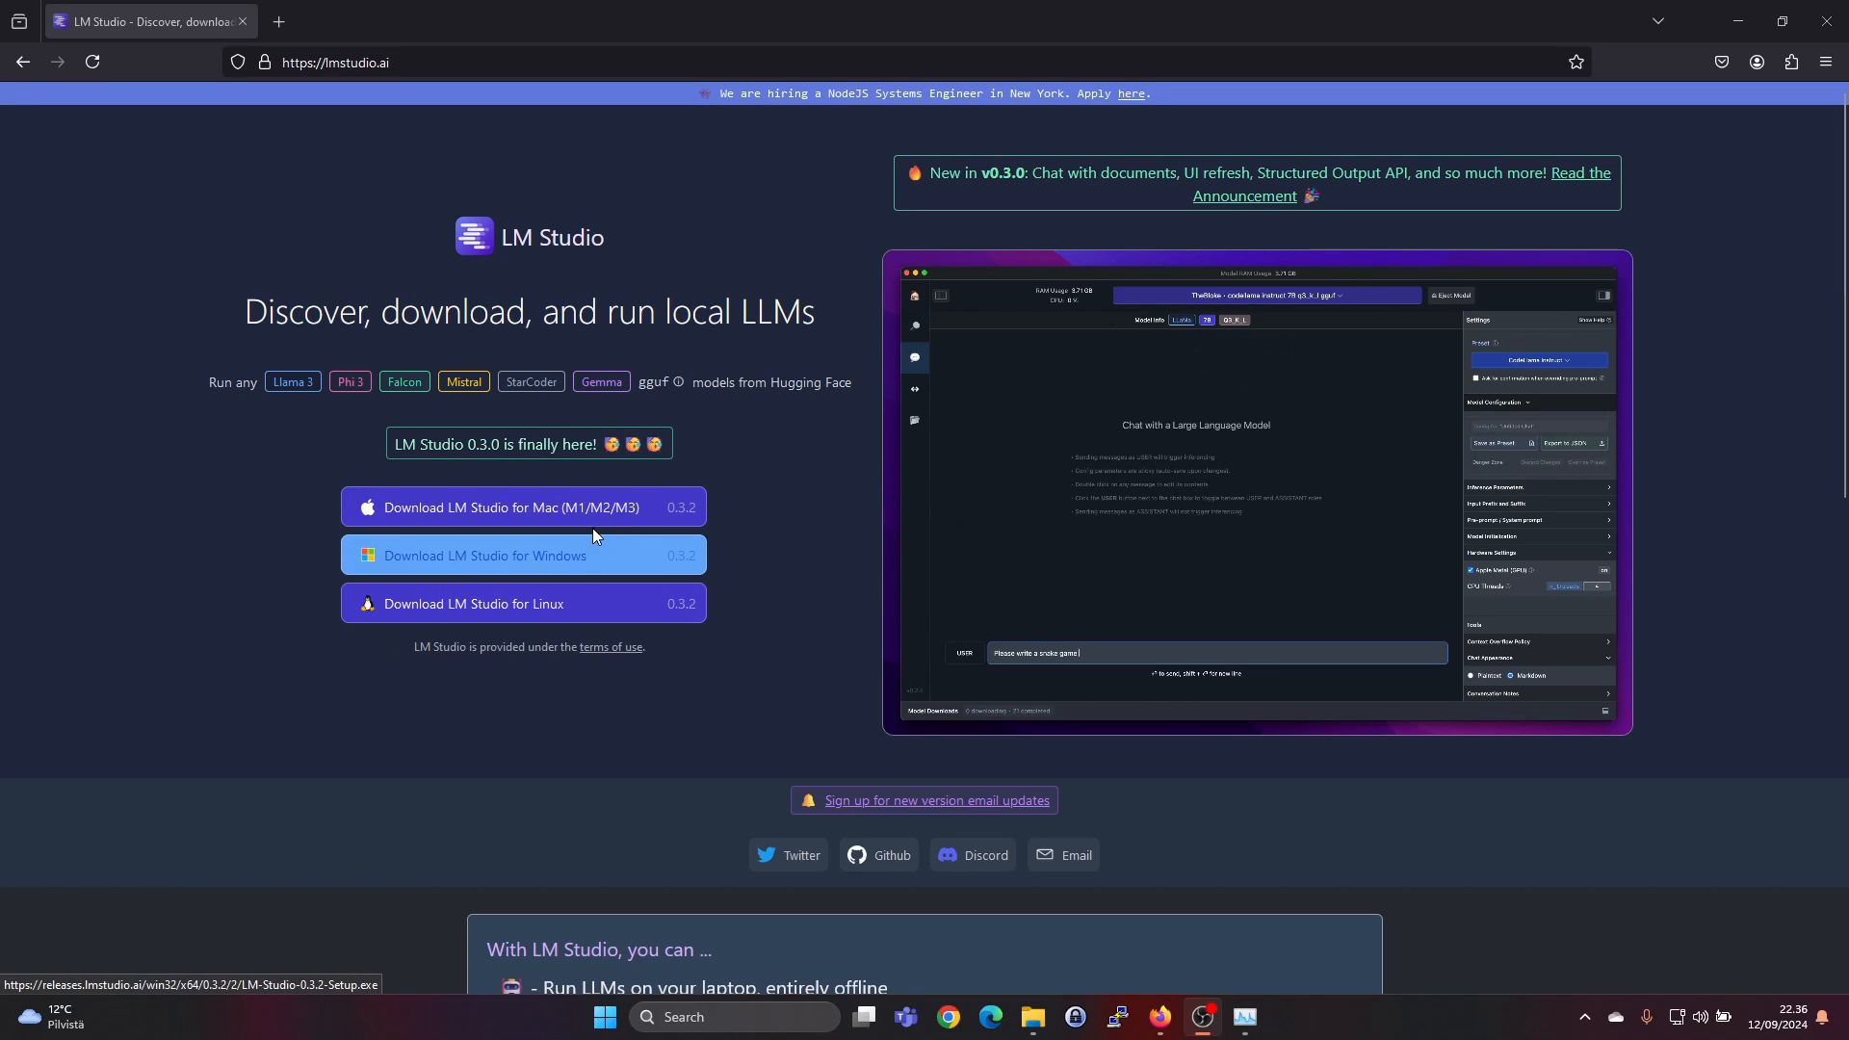
Step: Reach the FAQ and highlight the 'minimum hardware / software requirements' question
scroll("down", 3)
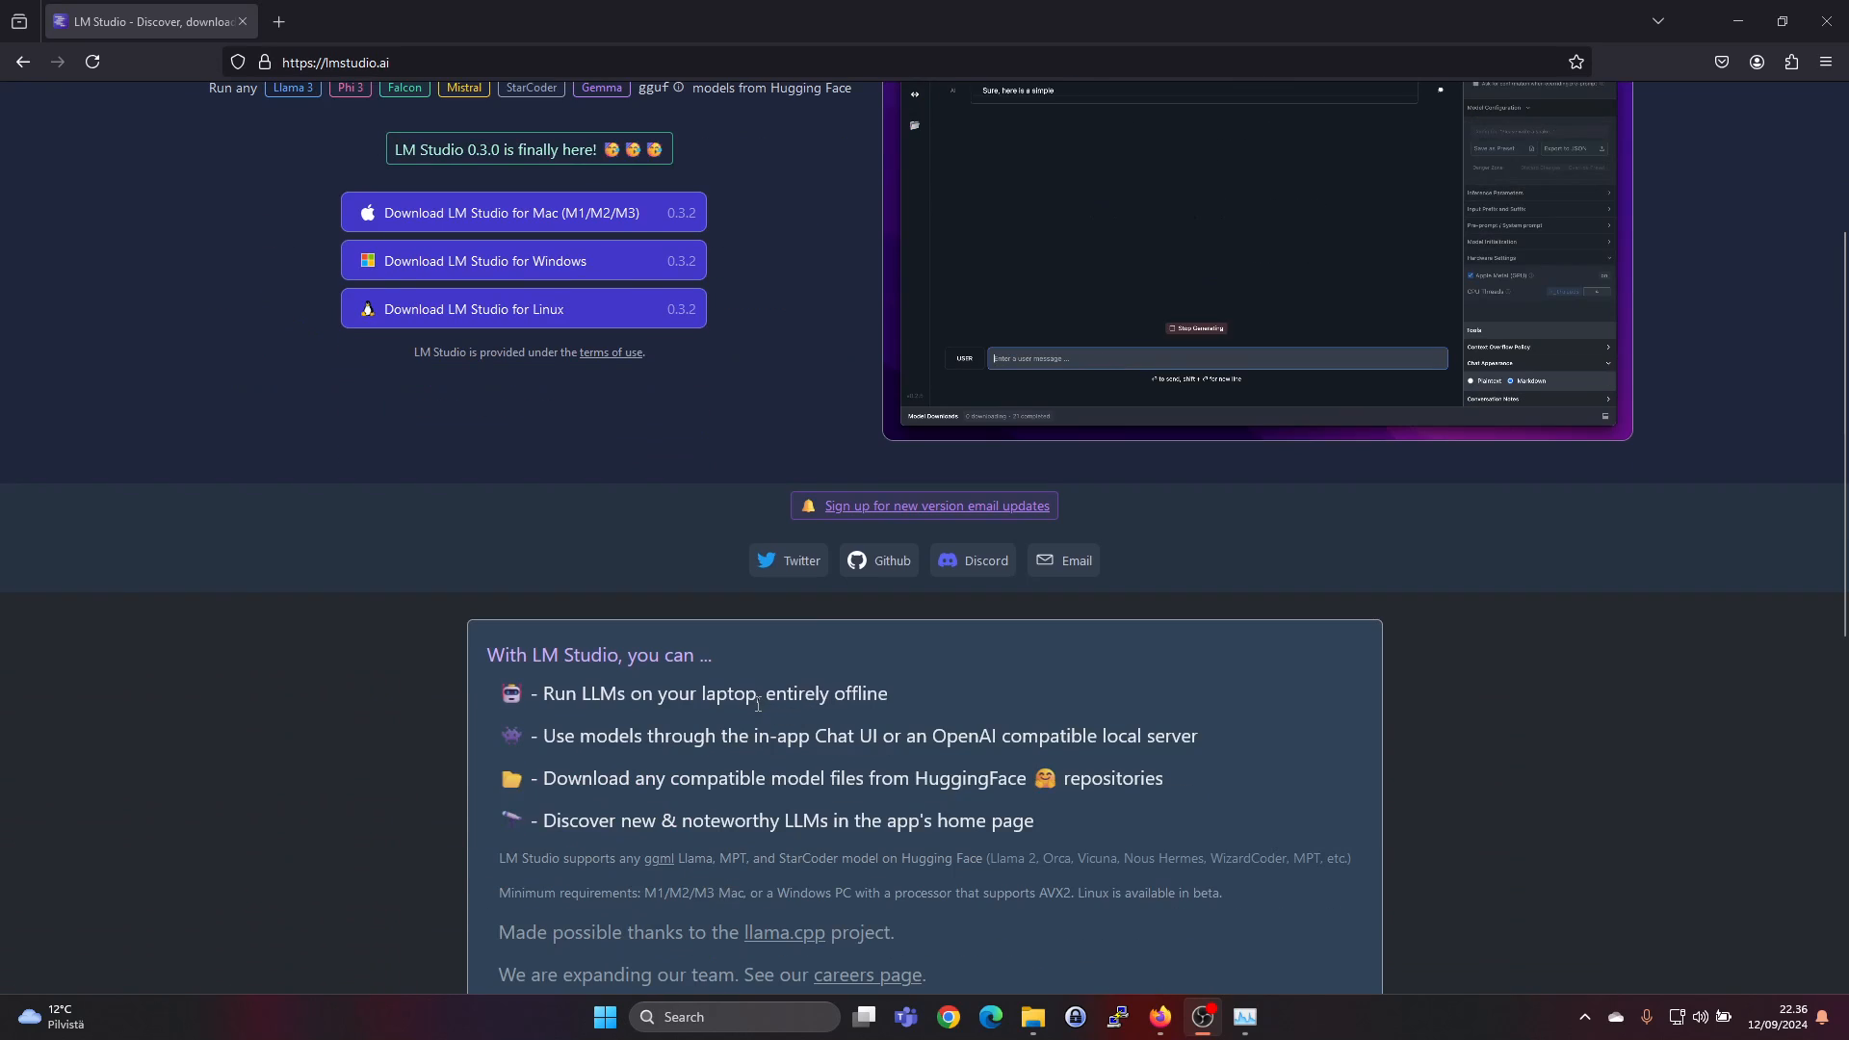
scroll("down", 3)
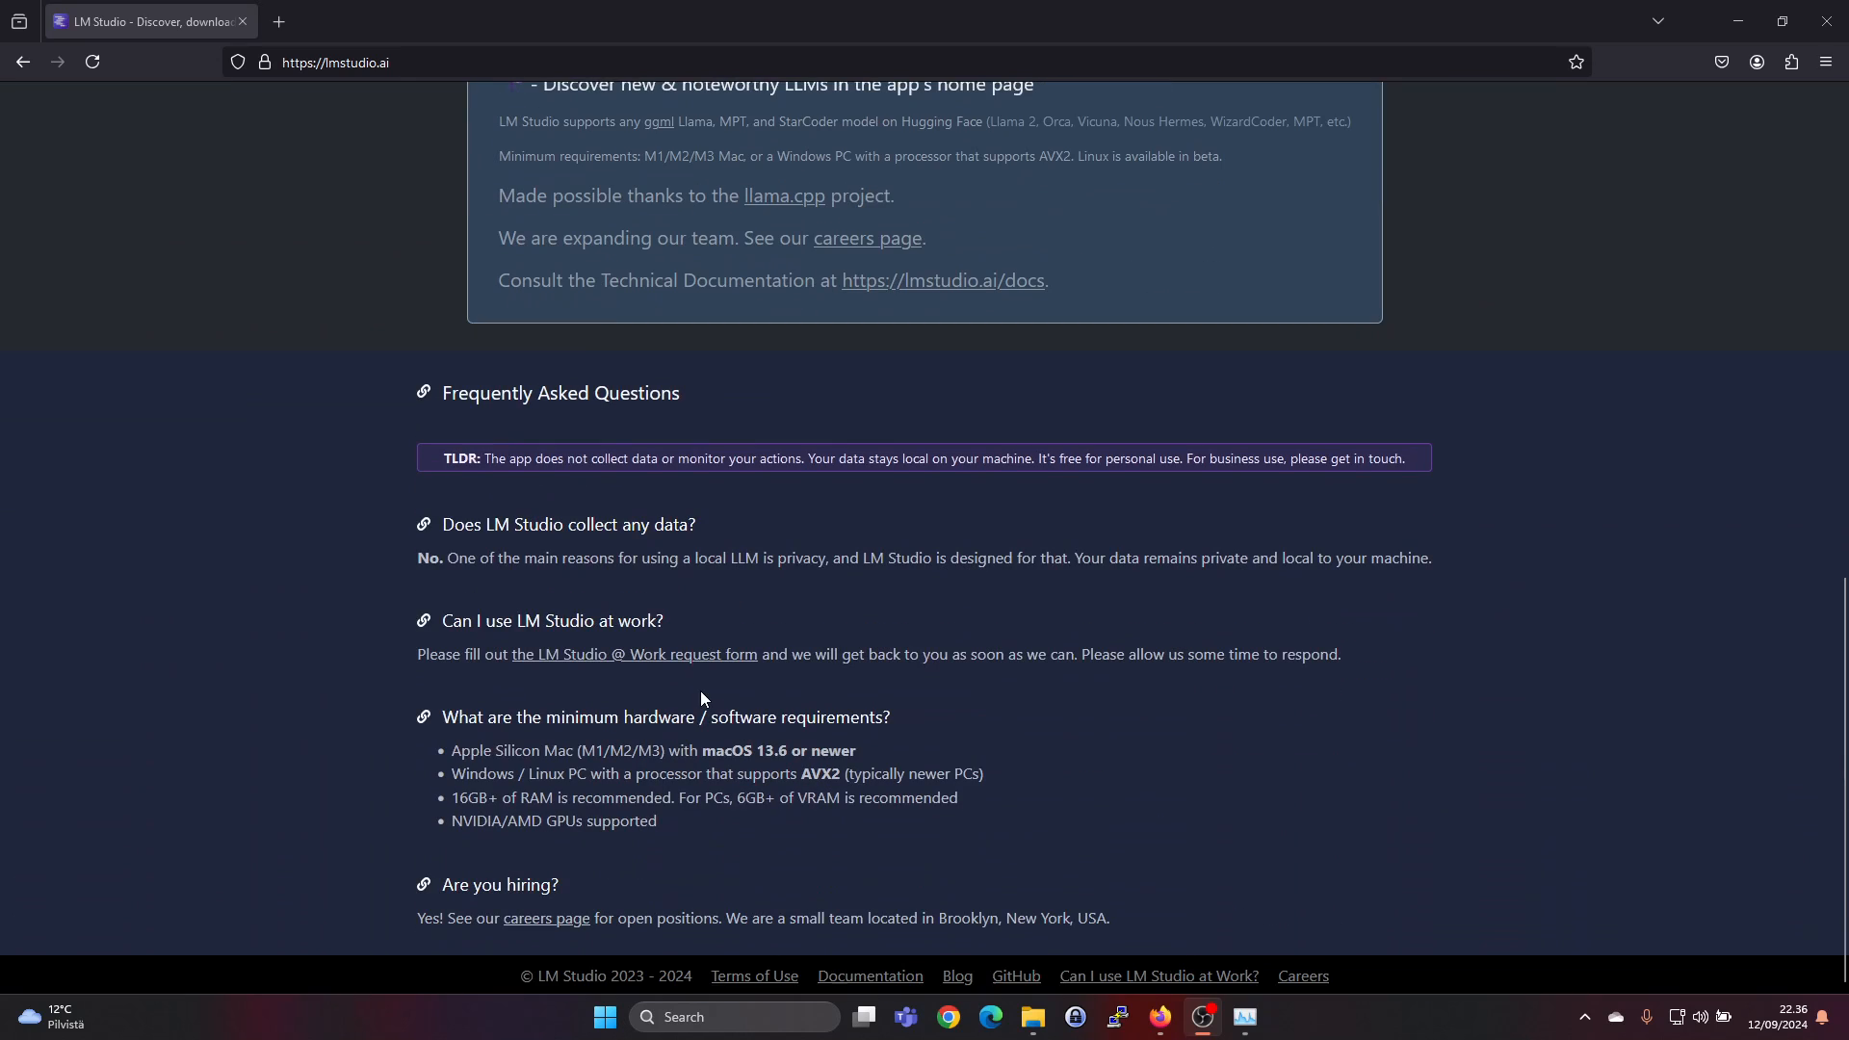
left_click_drag(488, 717, 834, 717)
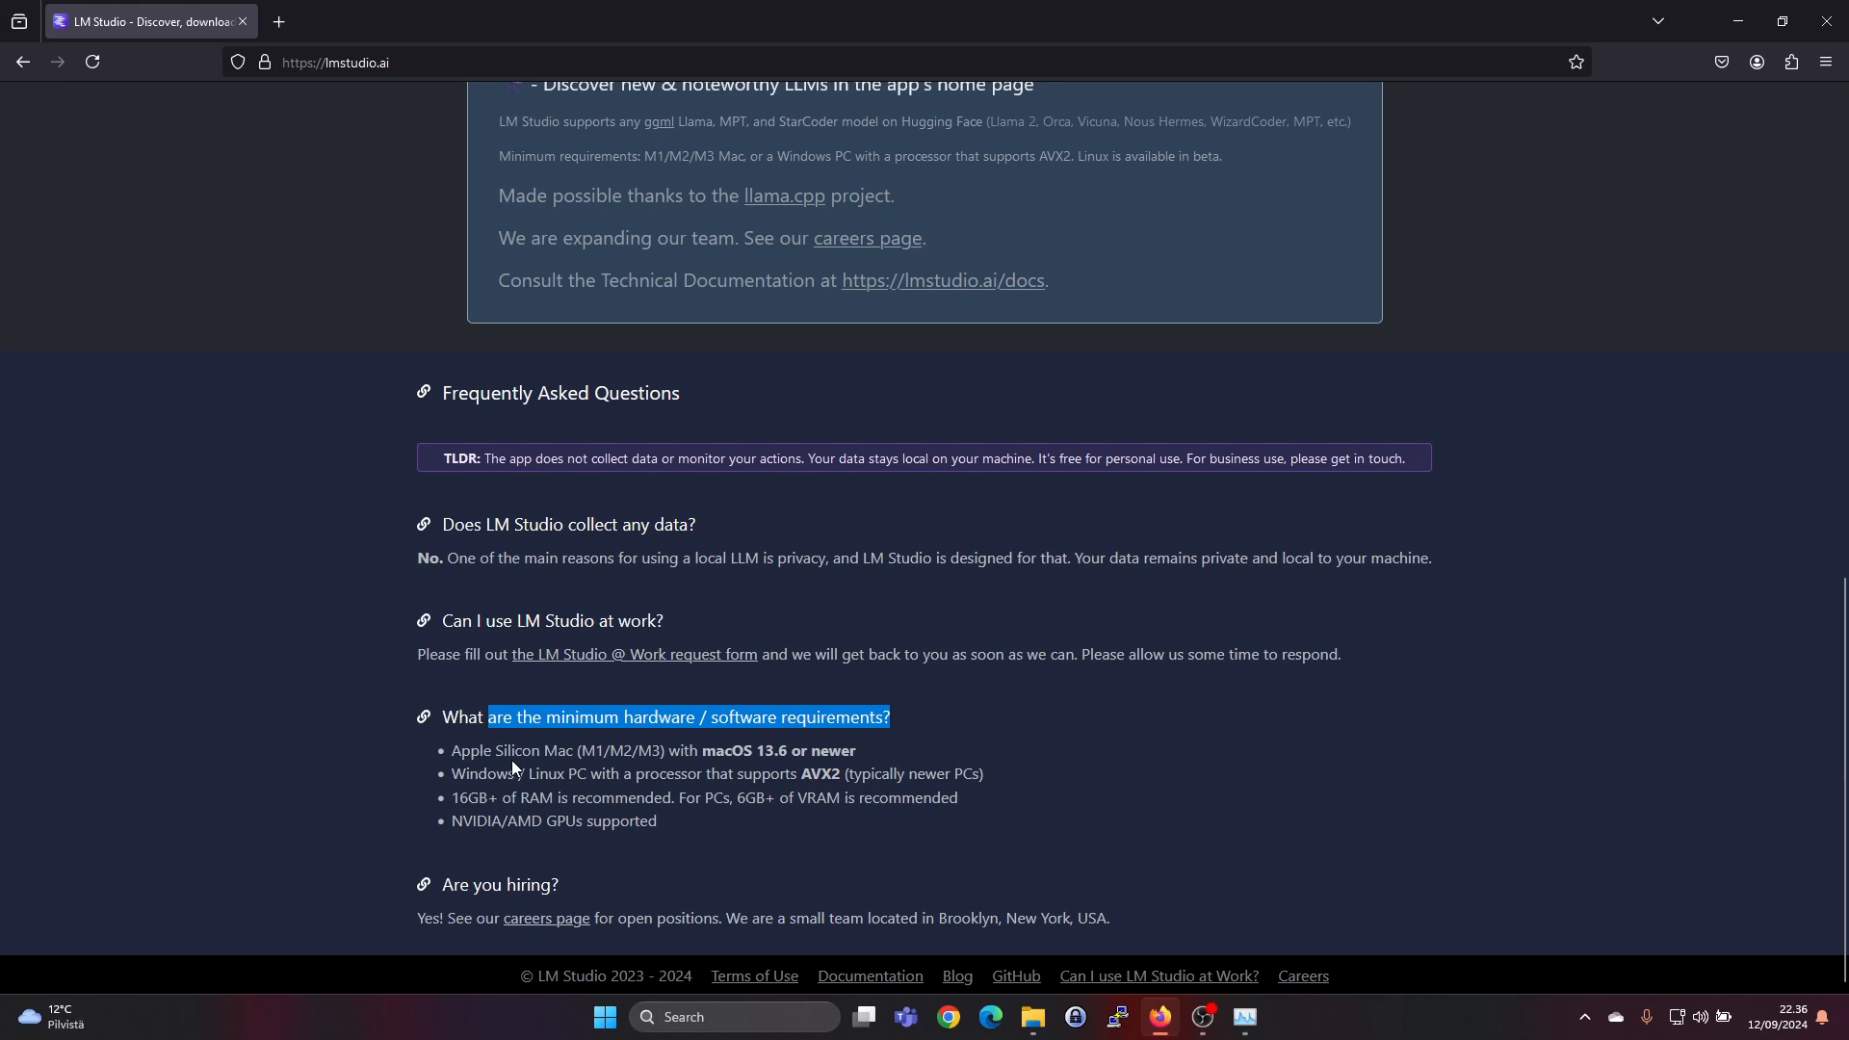
mouse_move(680, 759)
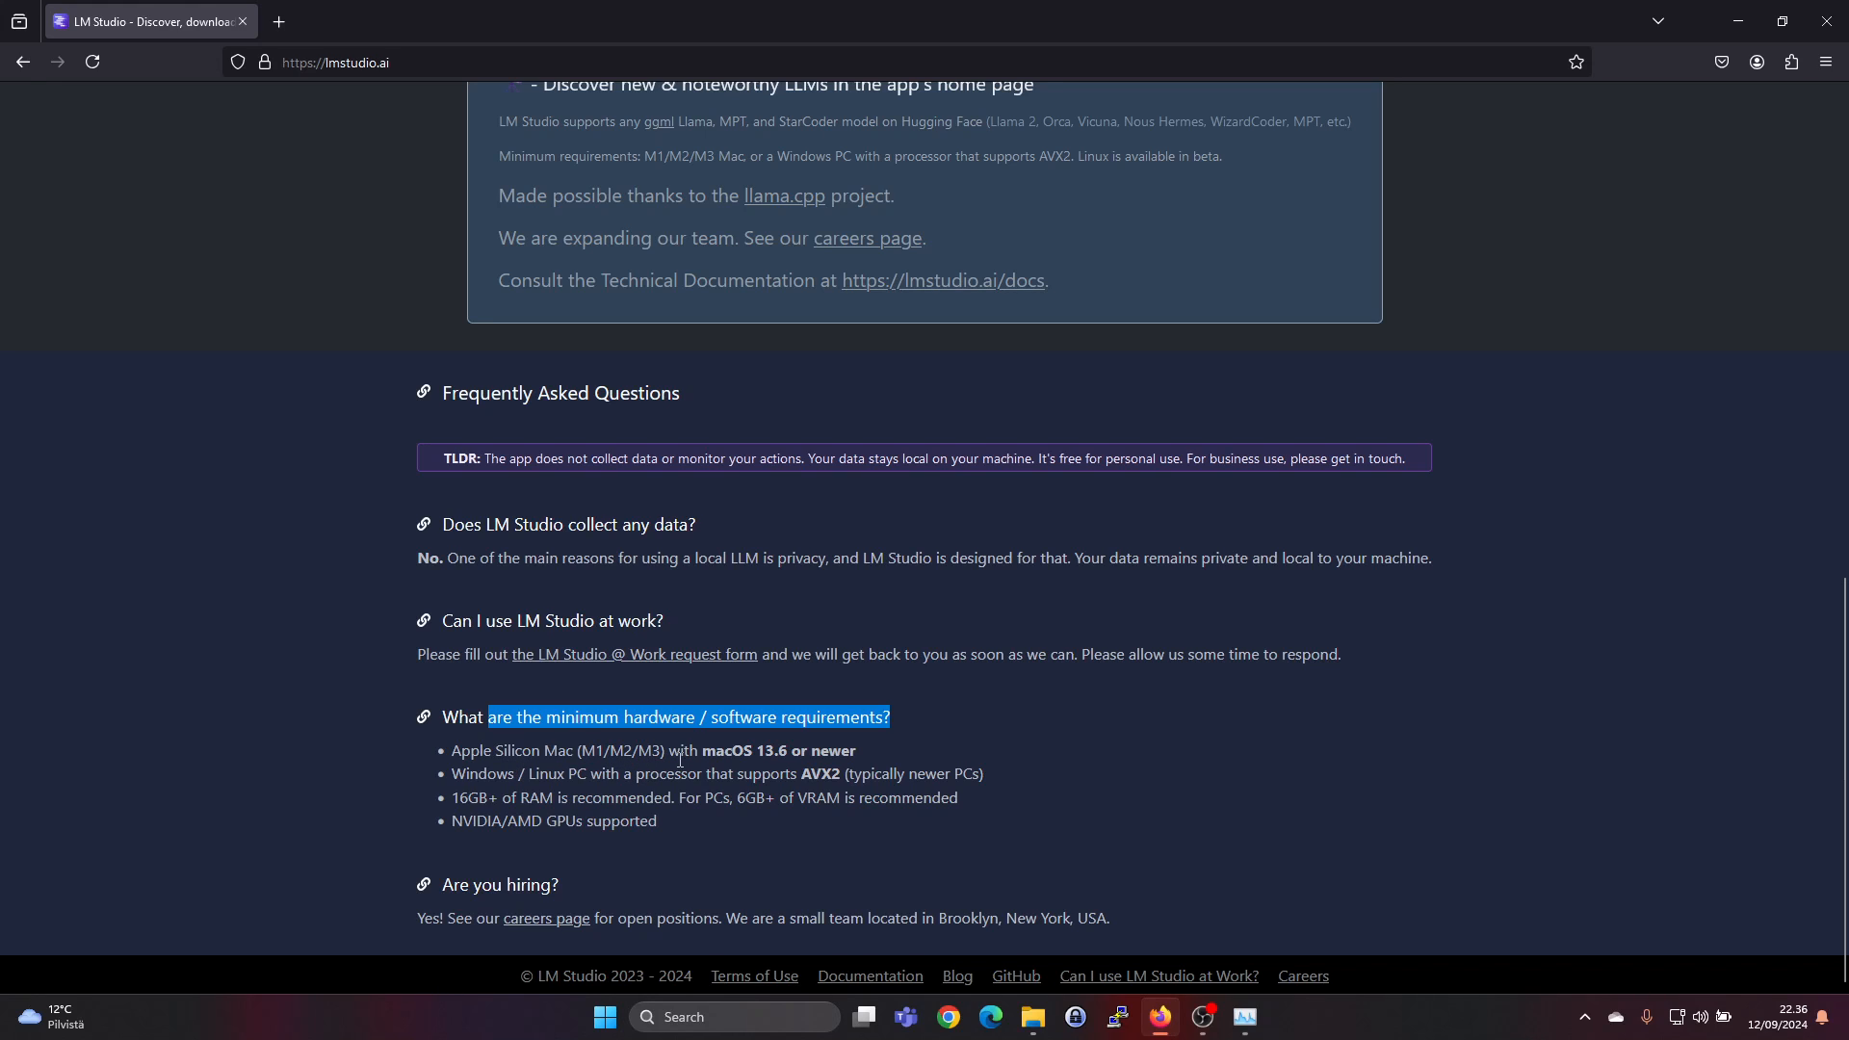
mouse_move(482, 782)
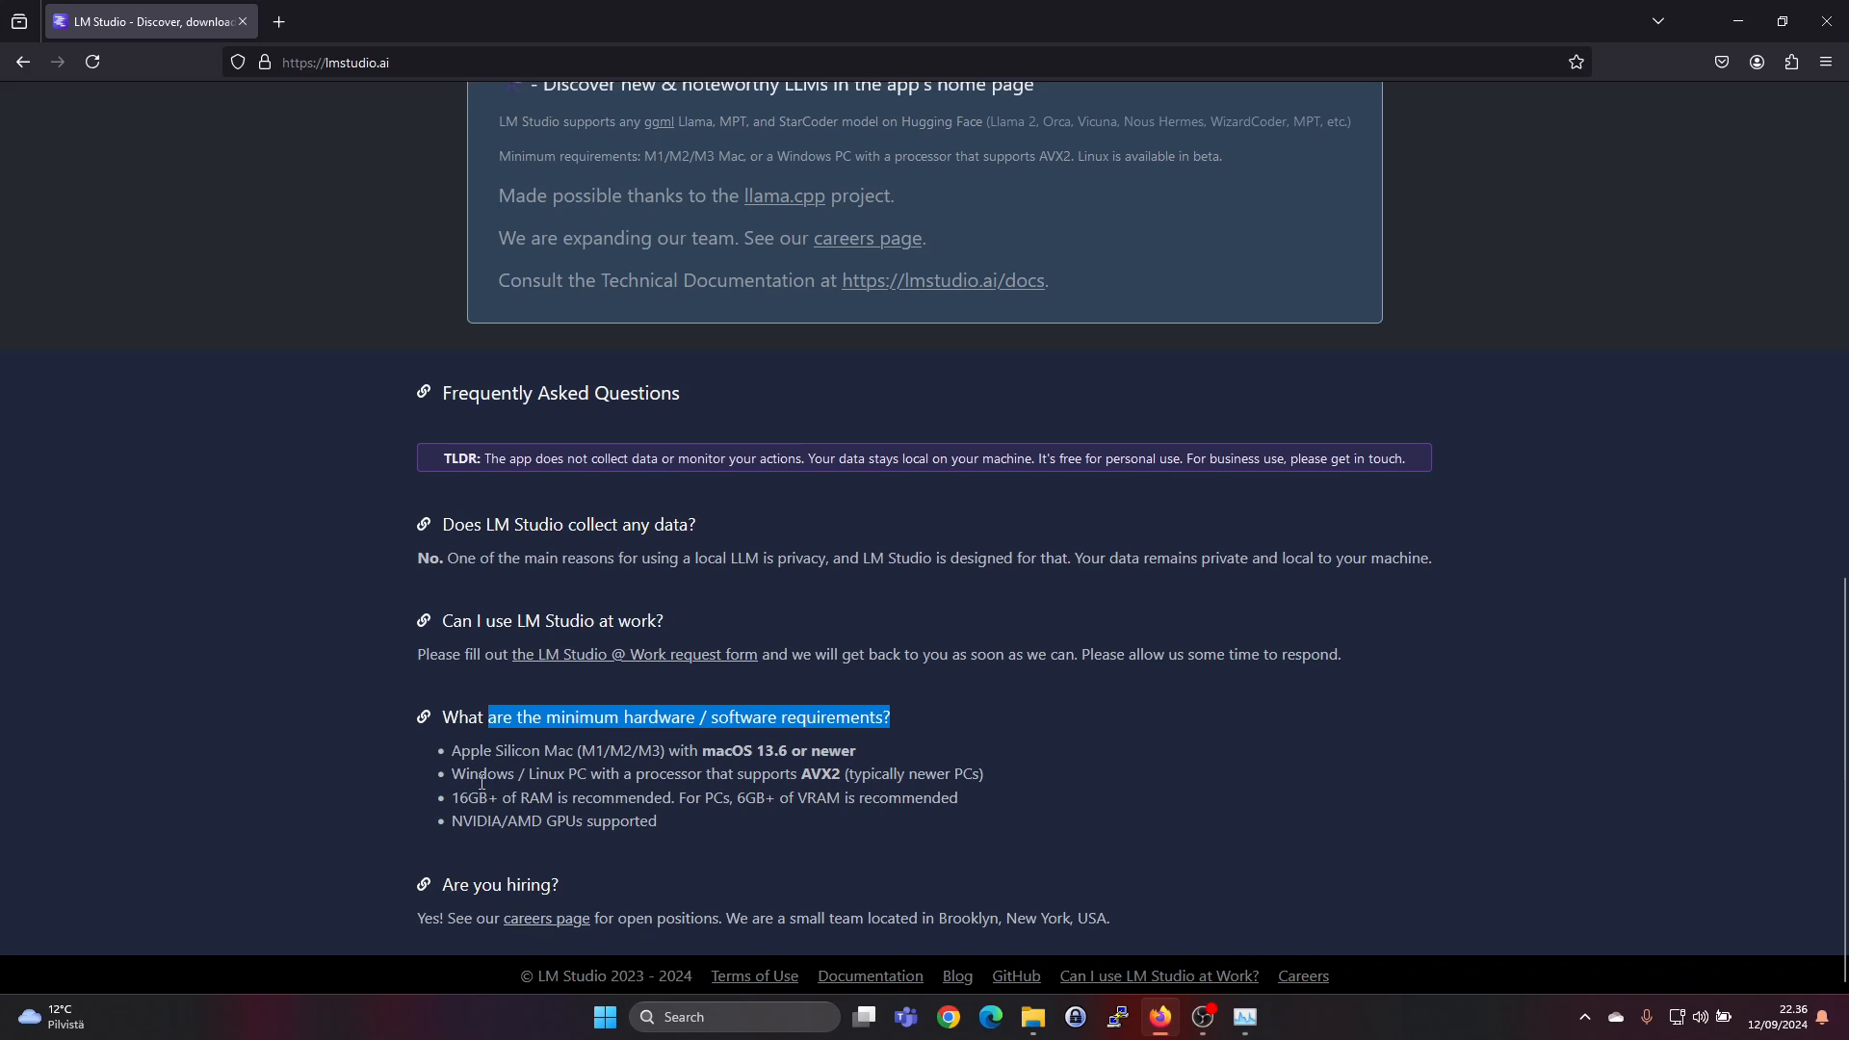
mouse_move(739, 796)
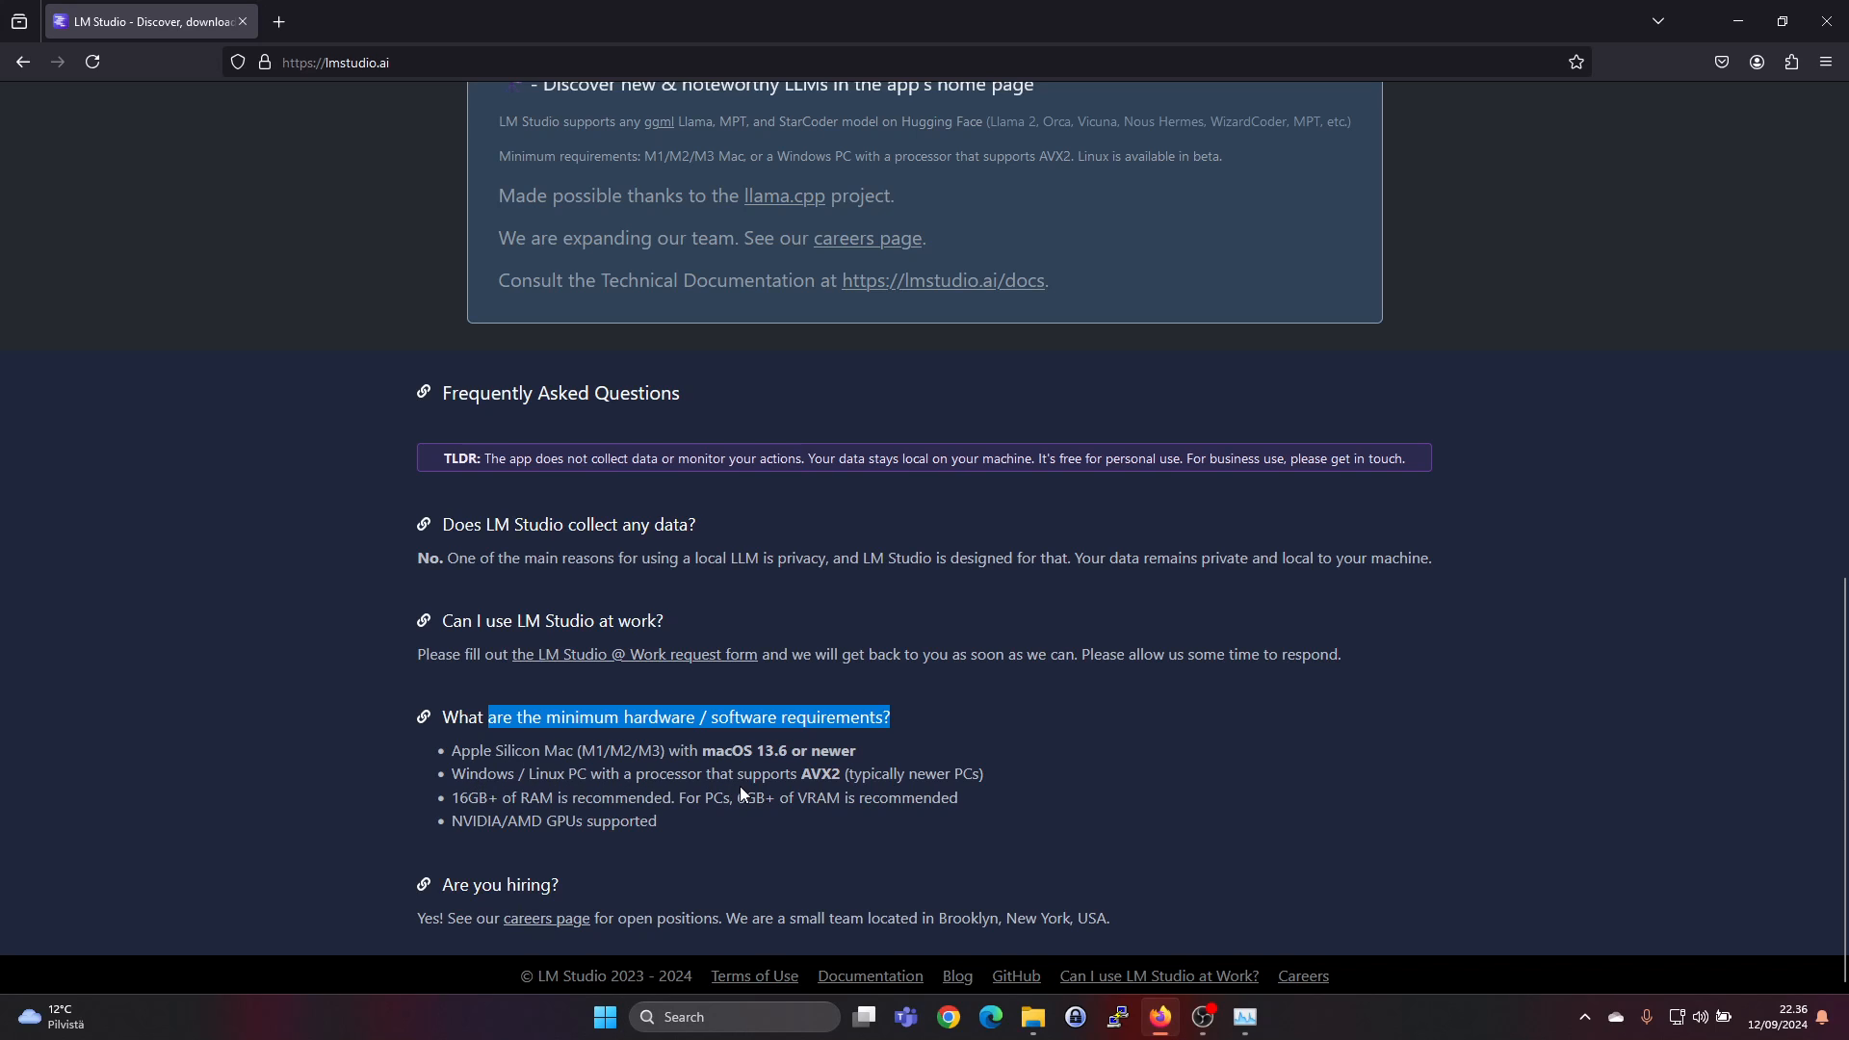
mouse_move(823, 795)
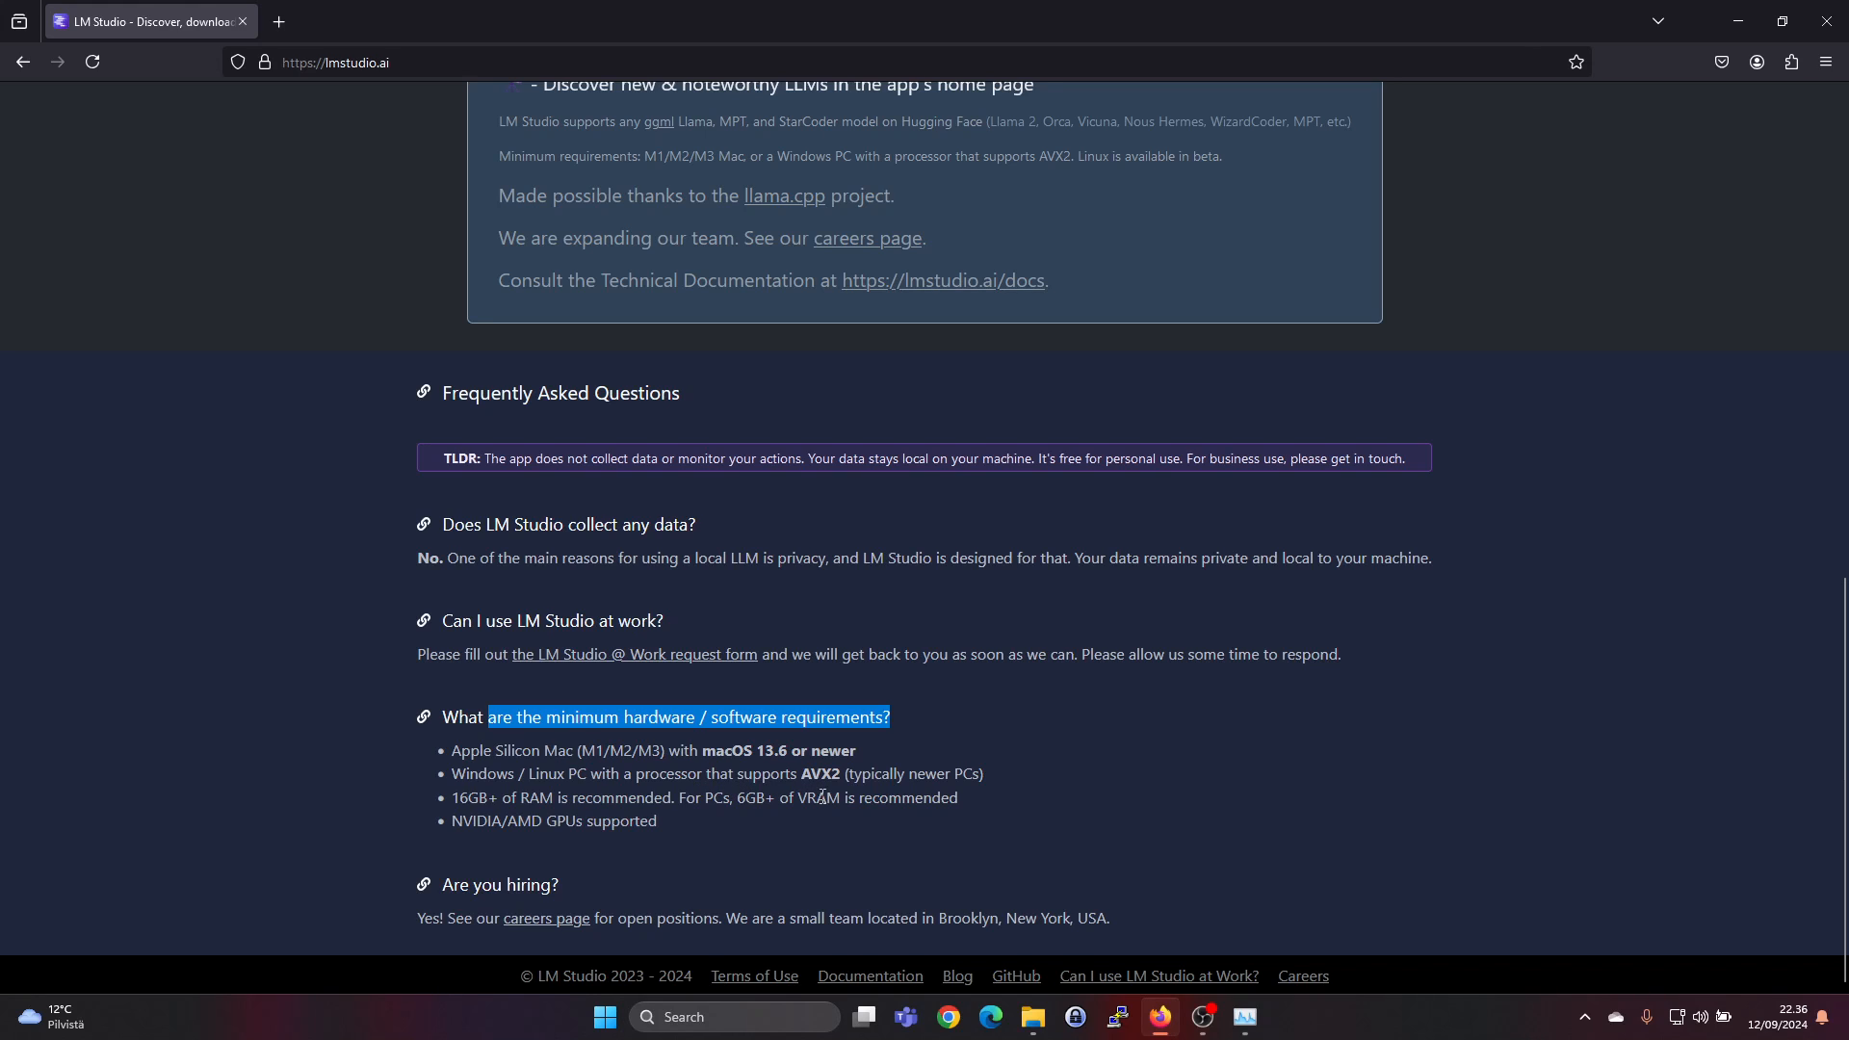
mouse_move(966, 784)
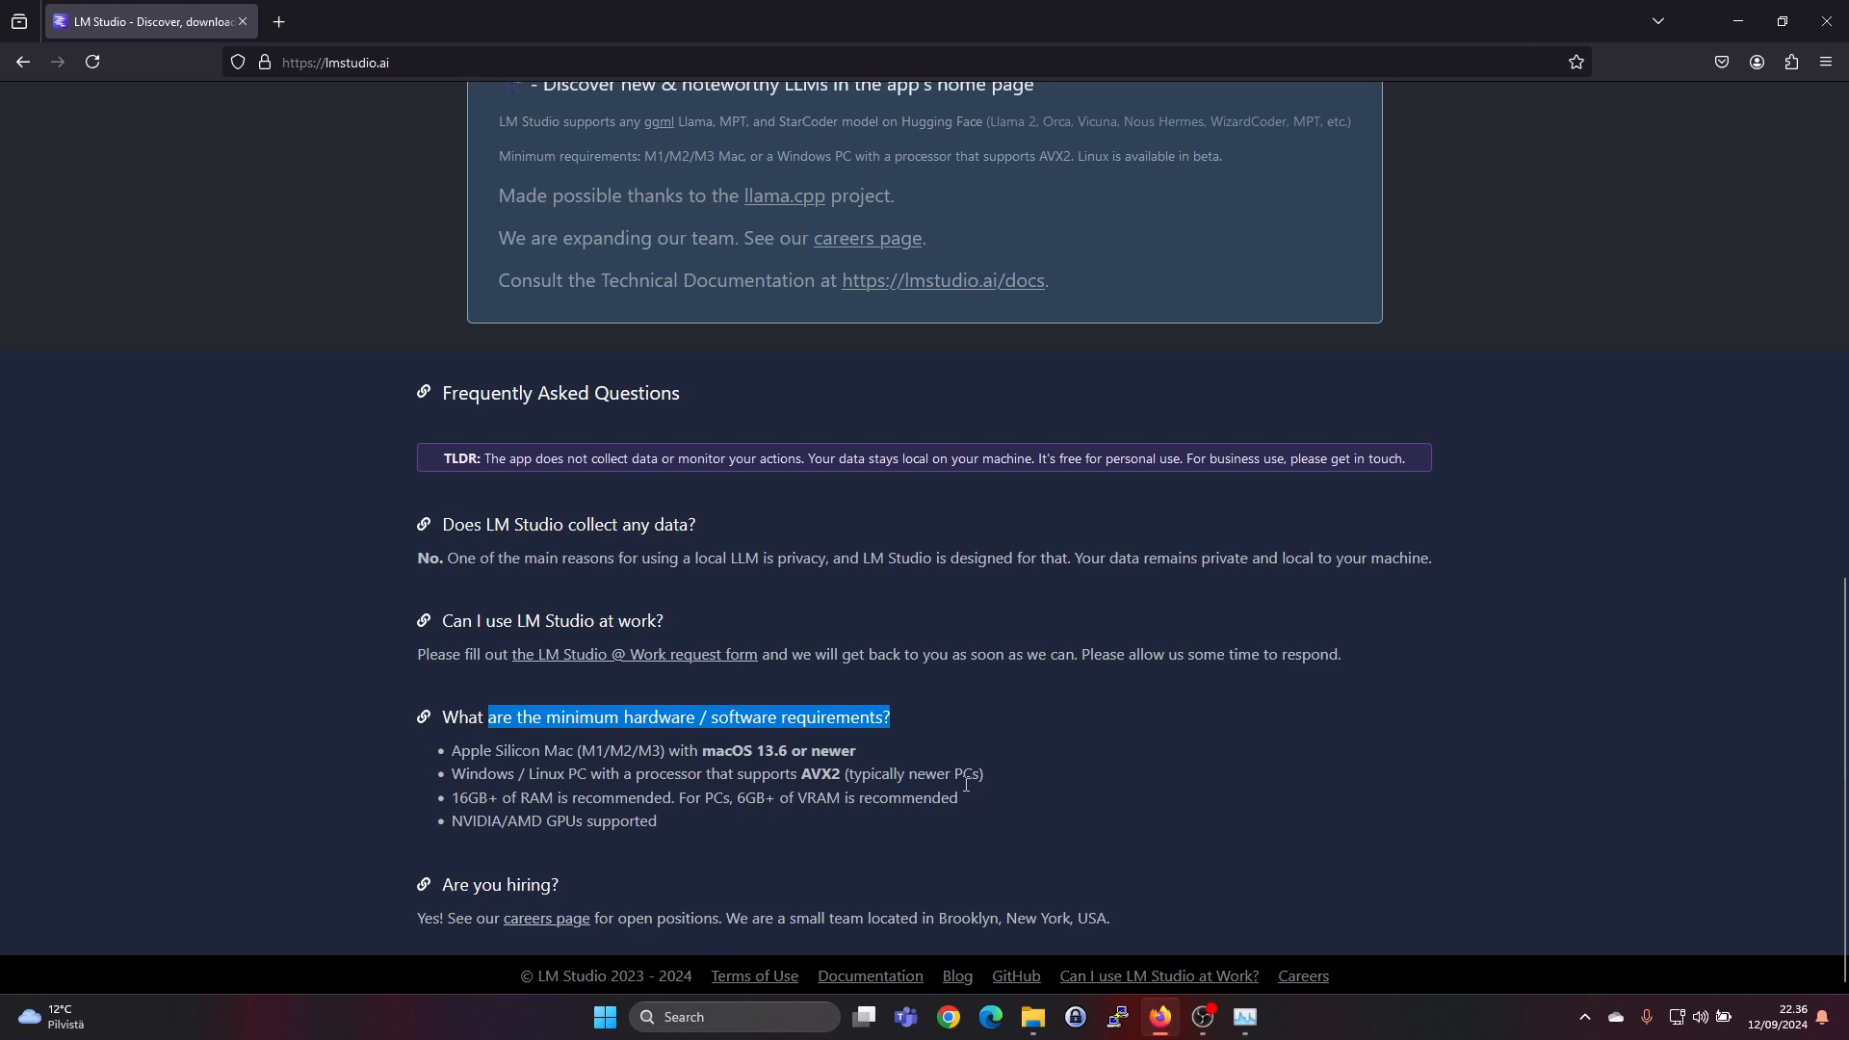
mouse_move(528, 815)
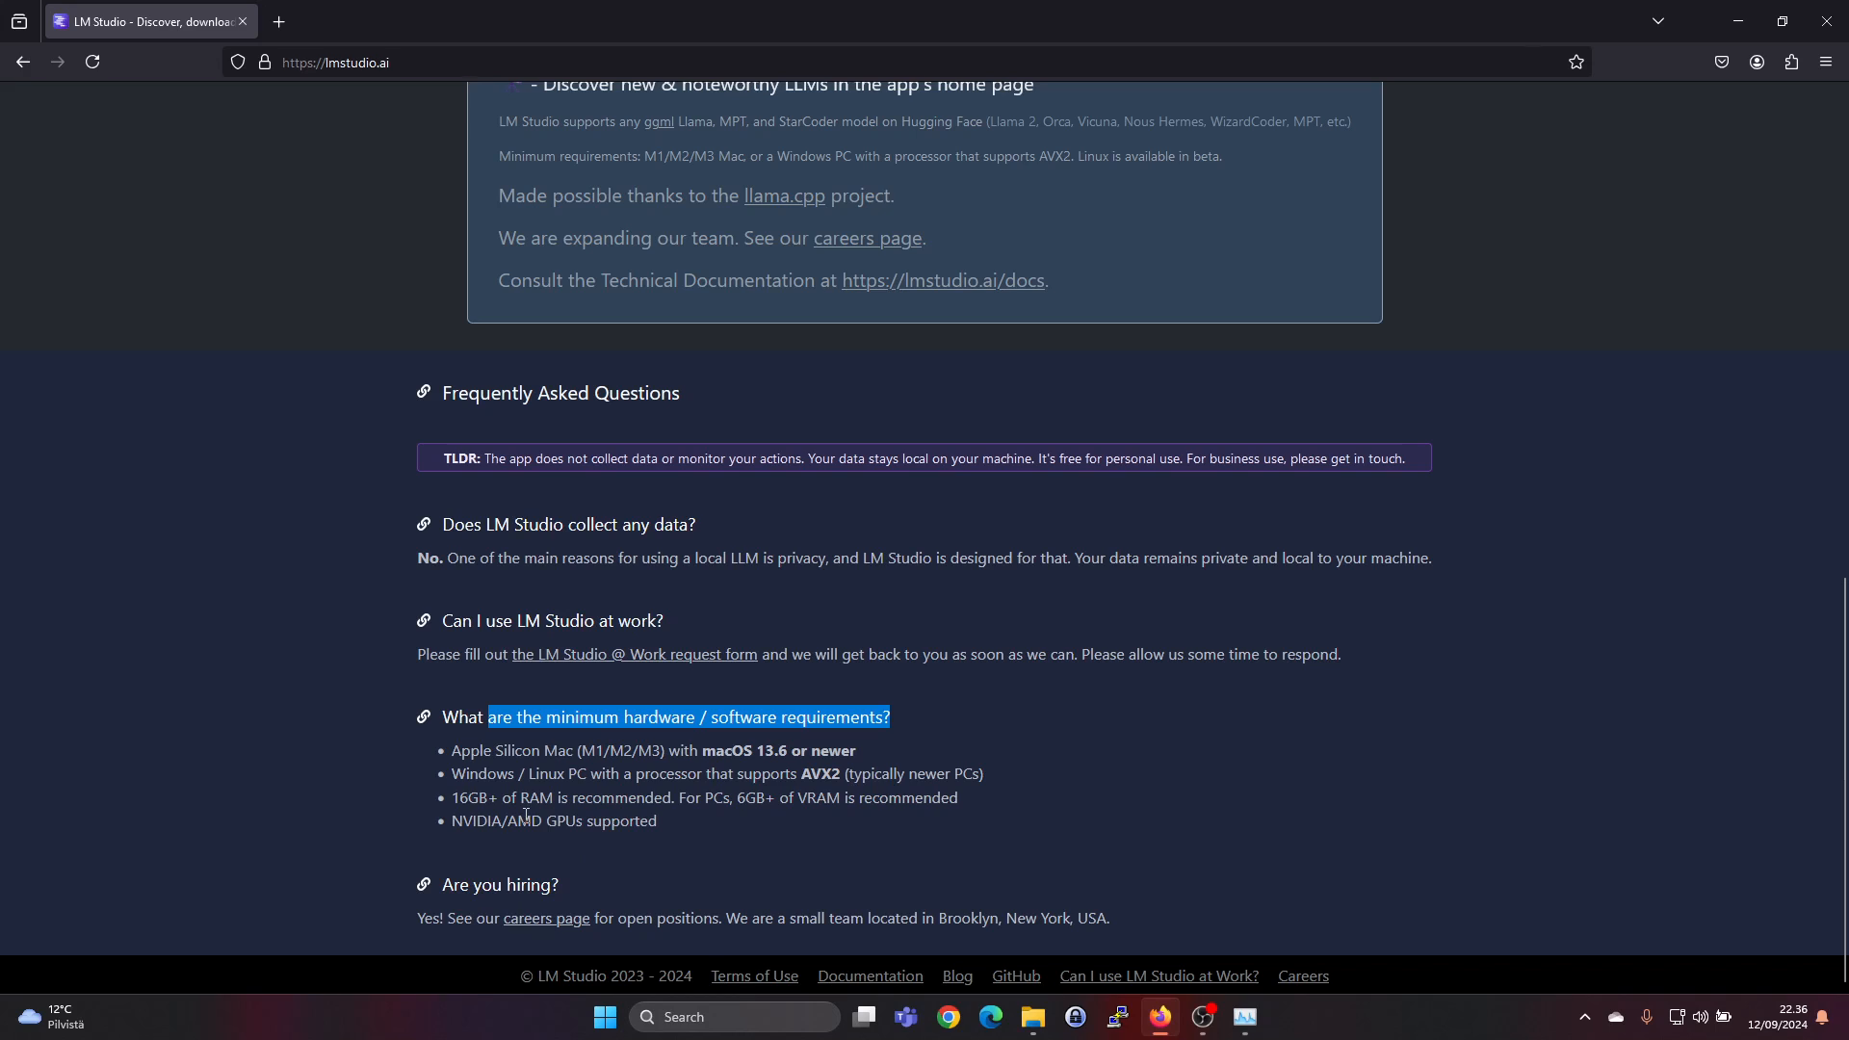
mouse_move(744, 823)
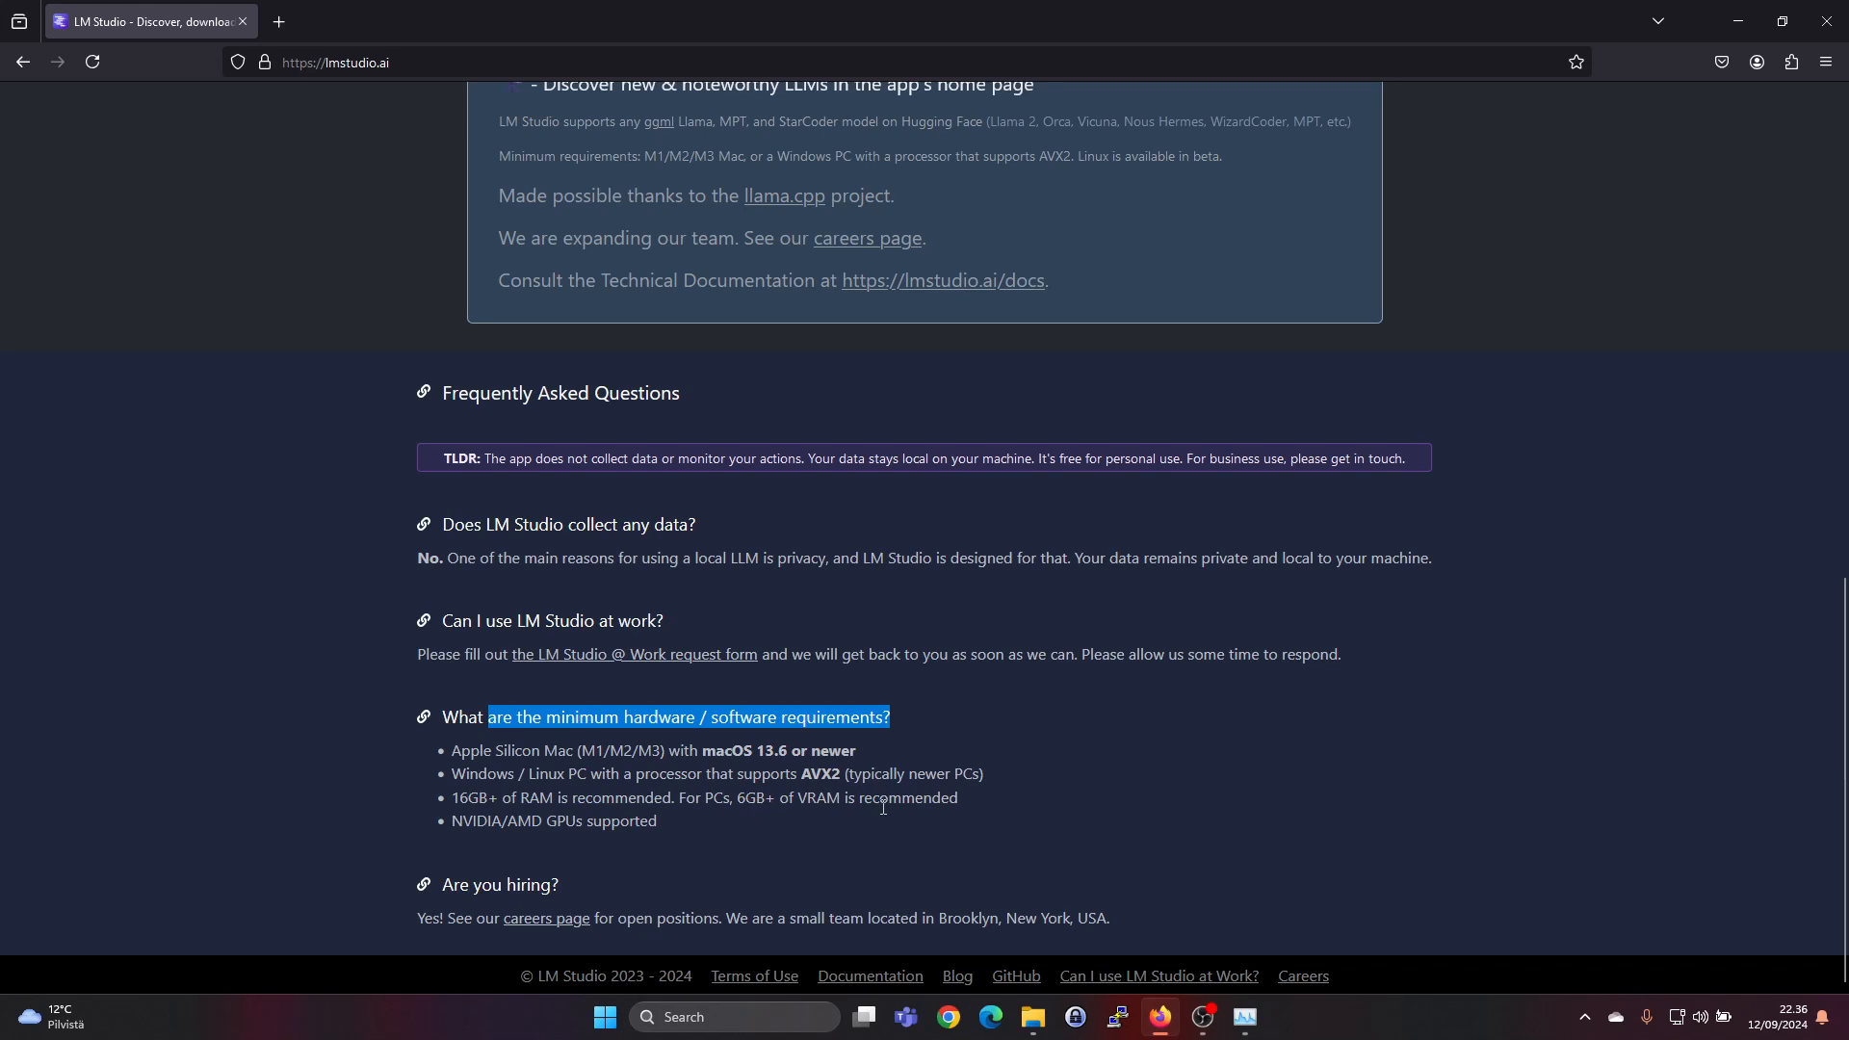
mouse_move(828, 817)
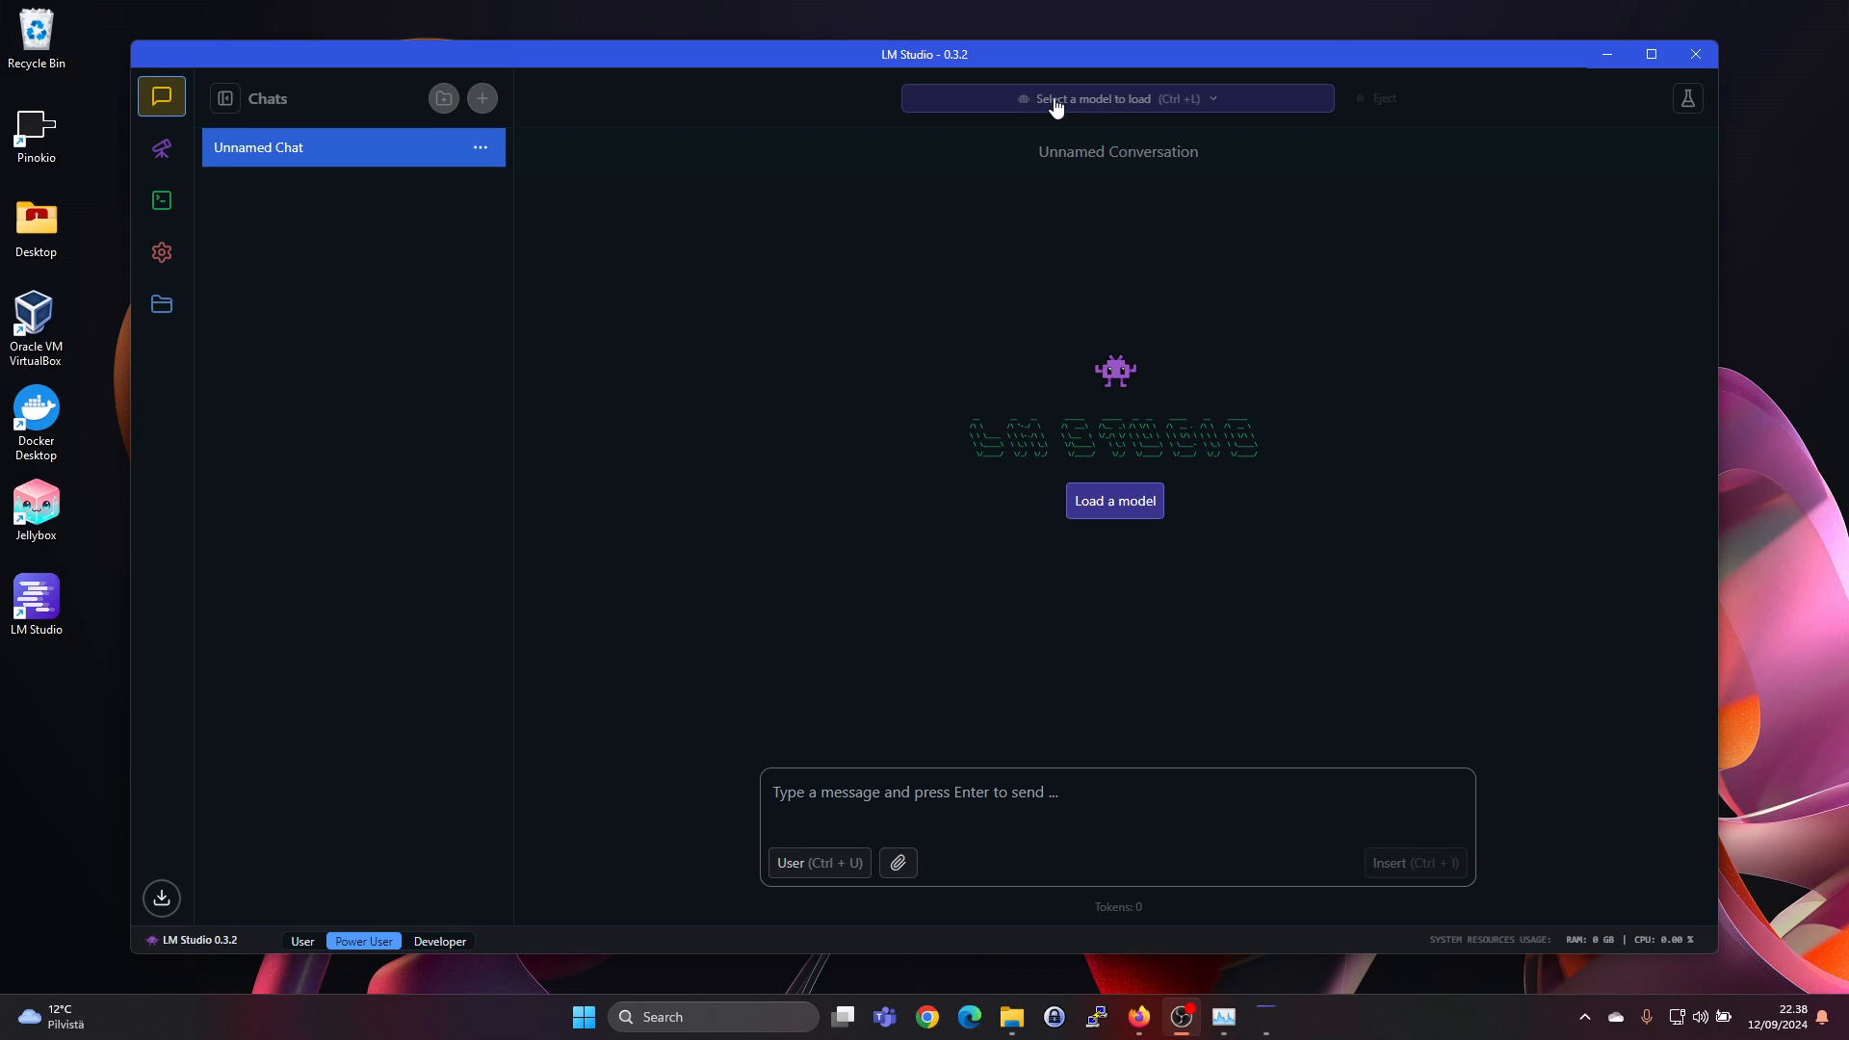
Step: Start downloading the suggested Llama 3.1 8B model (4.92 GB) from the model loader
left_click(1115, 99)
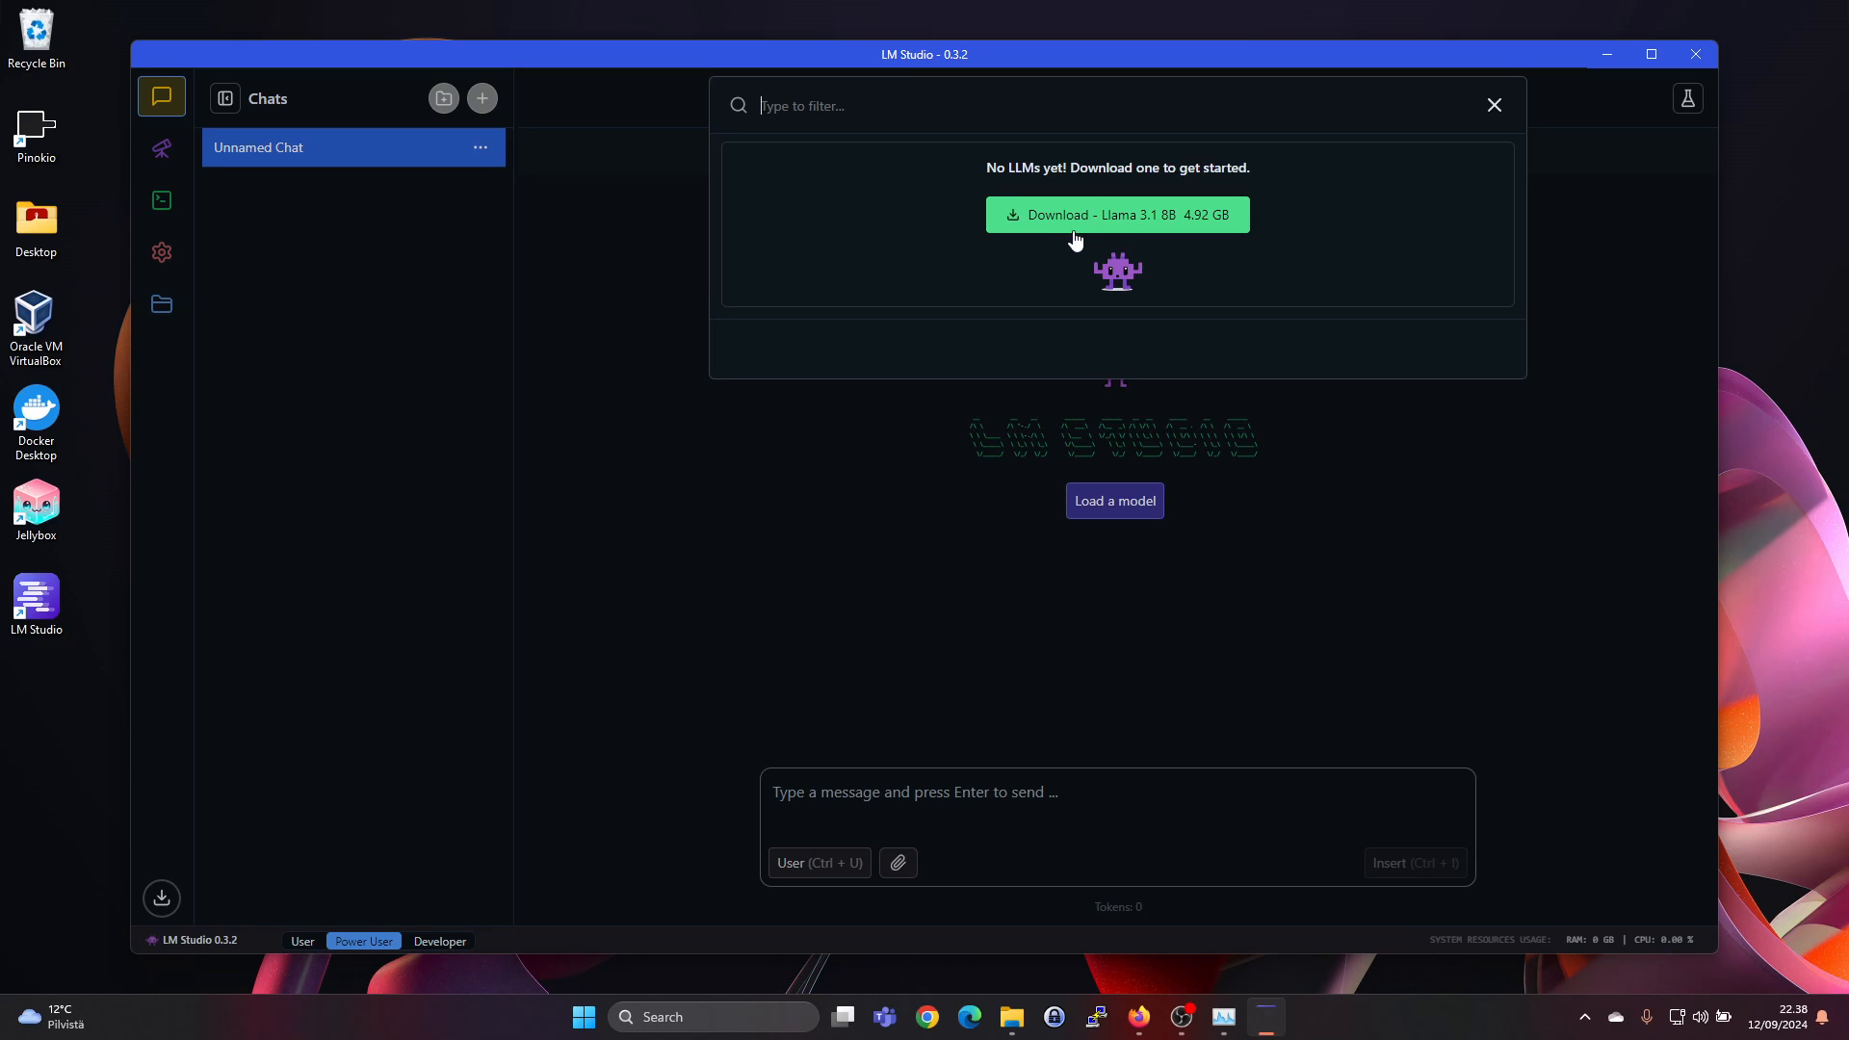
mouse_move(1136, 243)
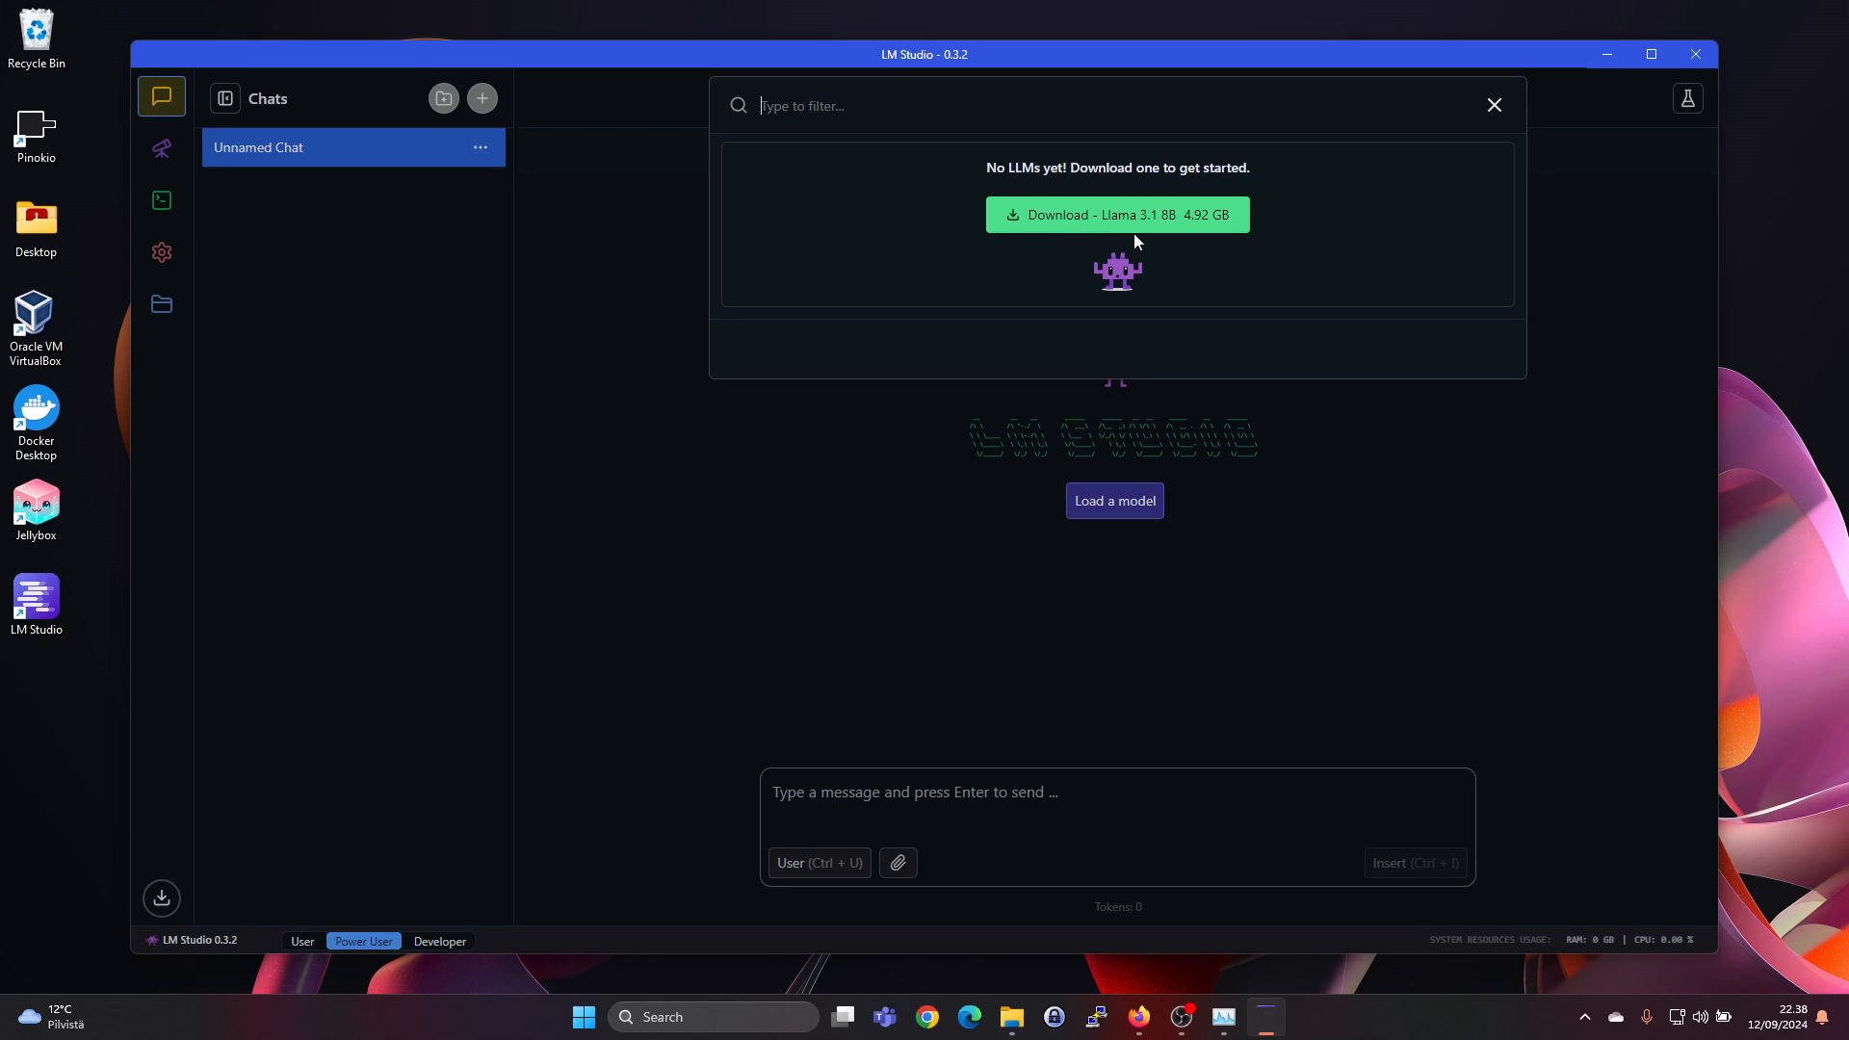
mouse_move(1165, 231)
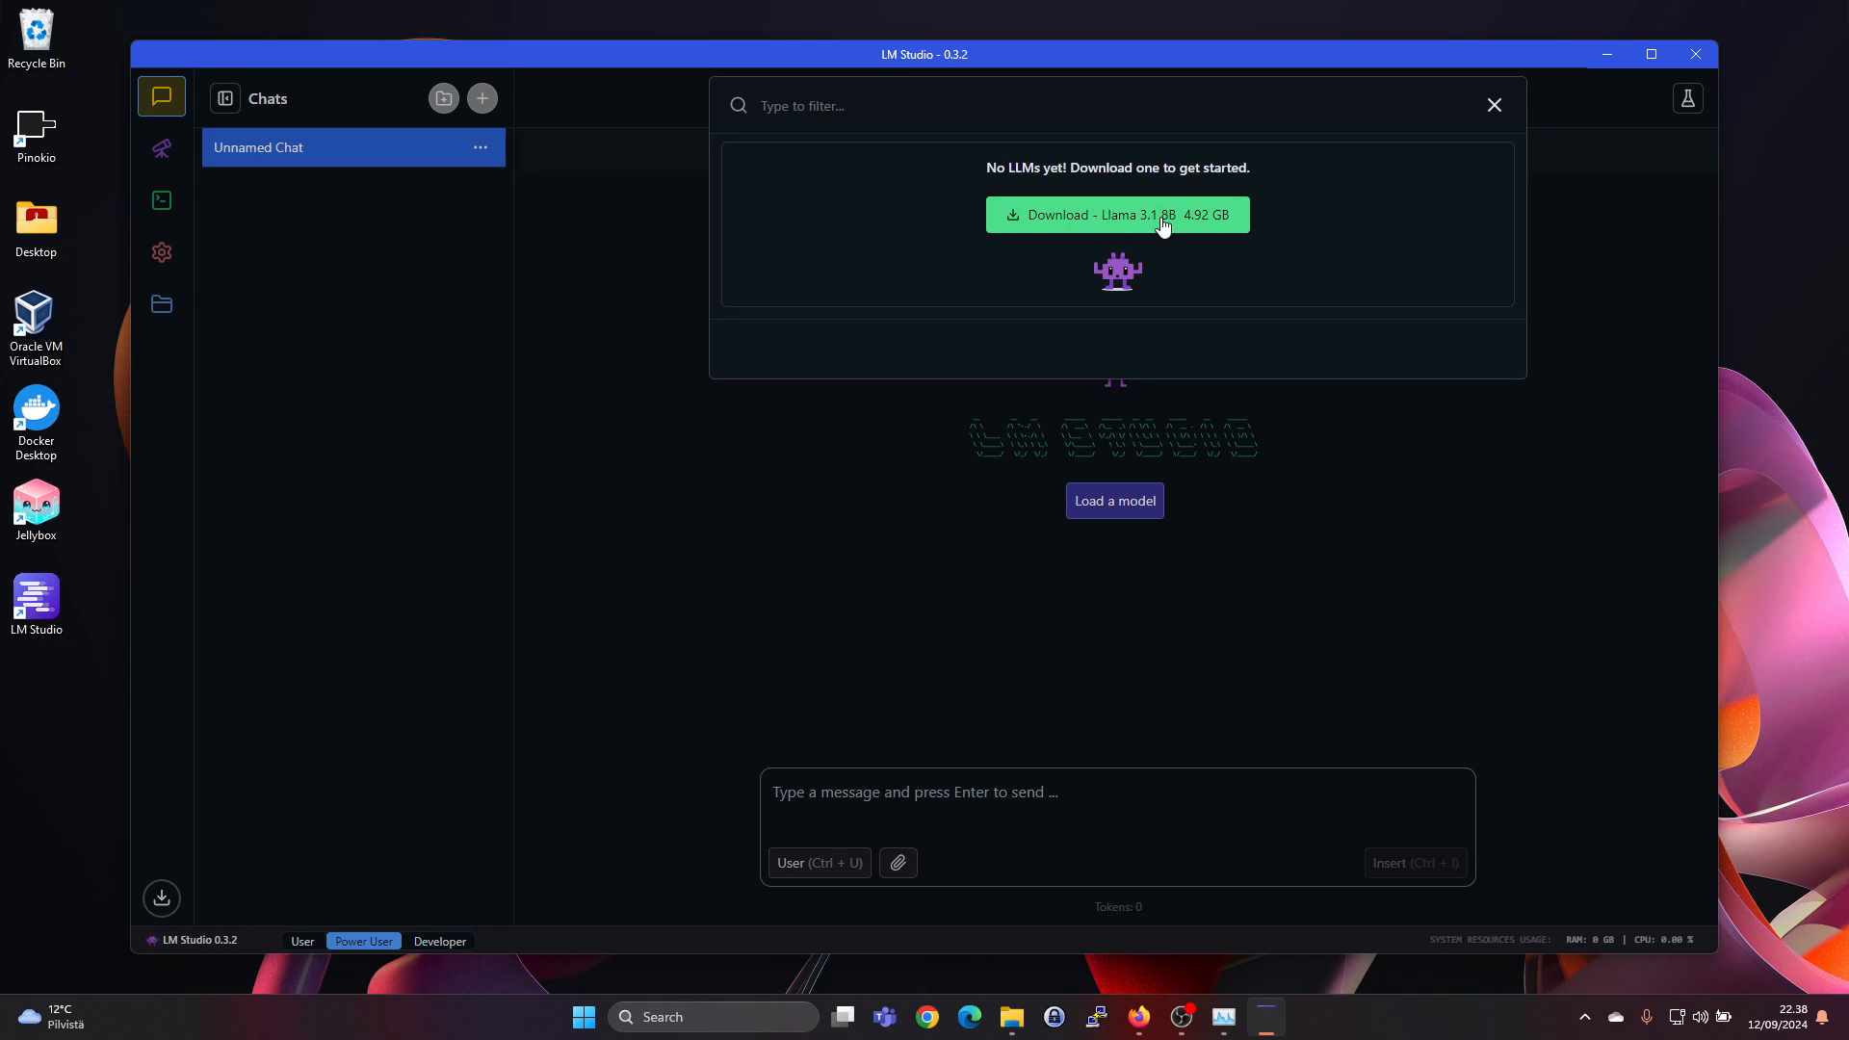
left_click(1115, 214)
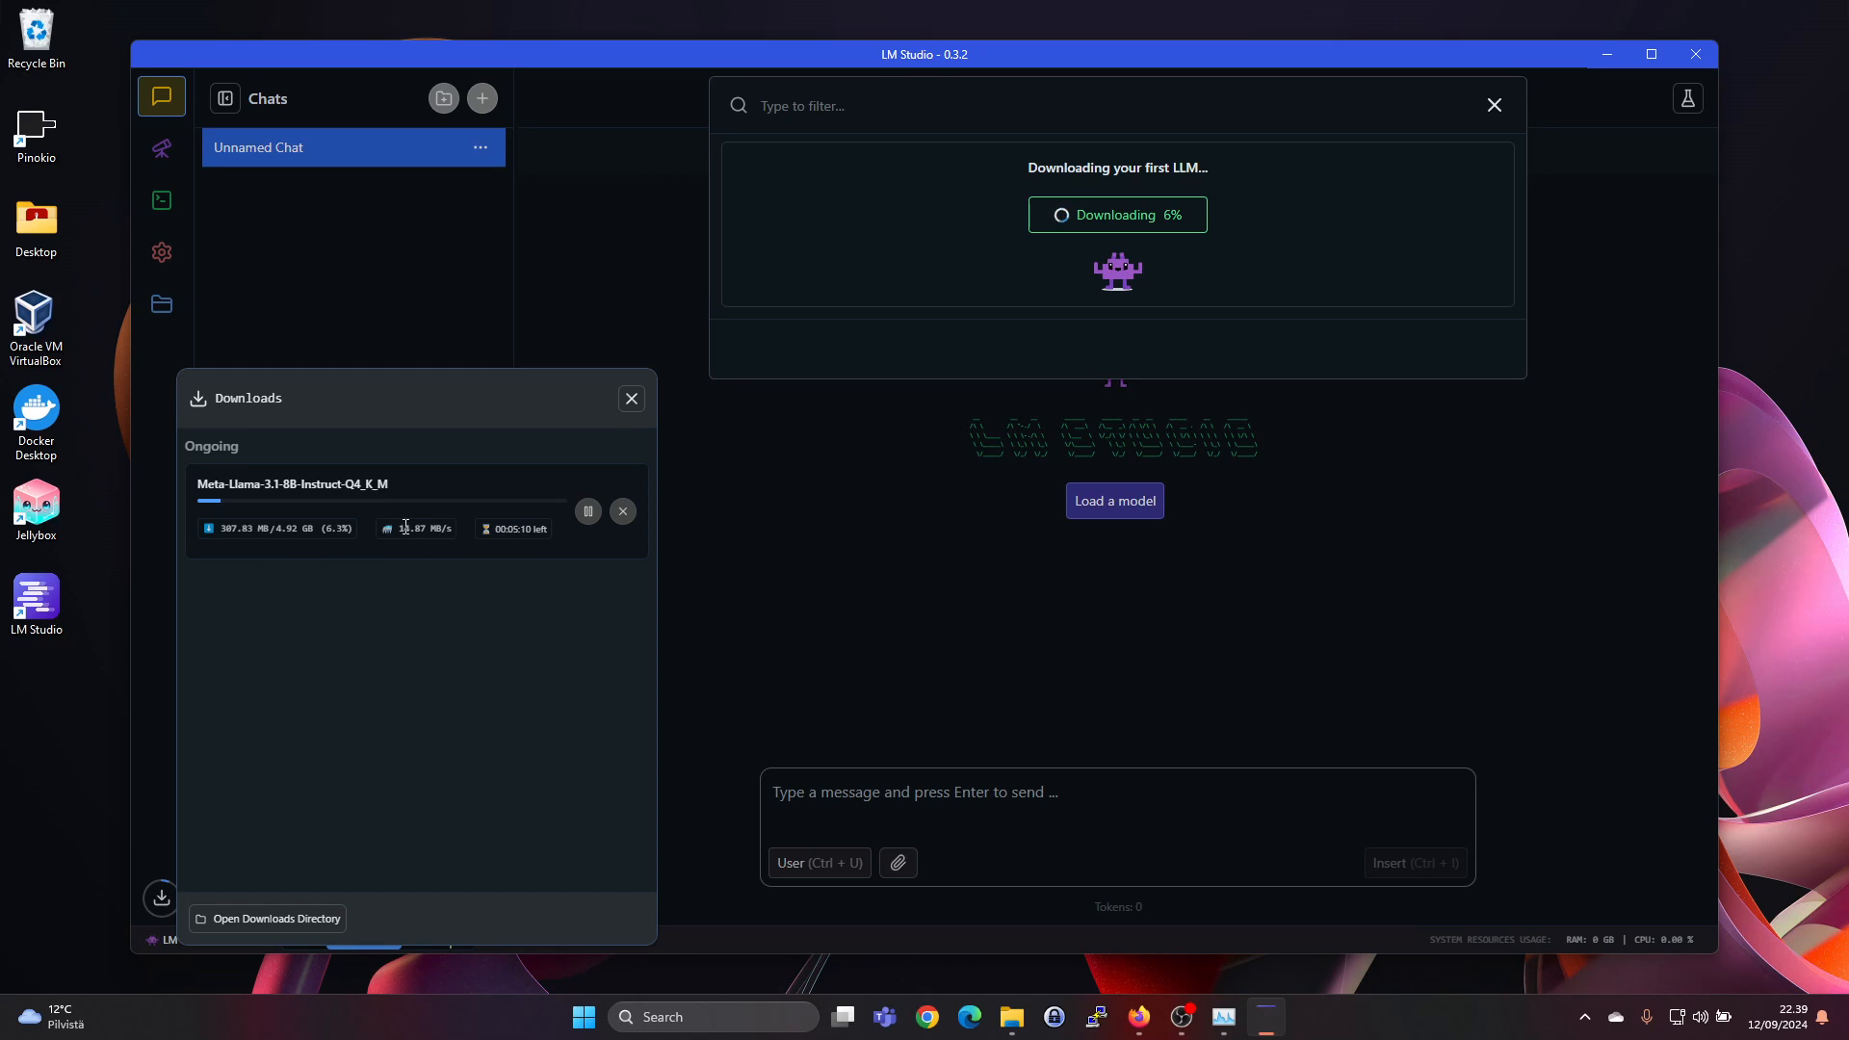
mouse_move(257, 249)
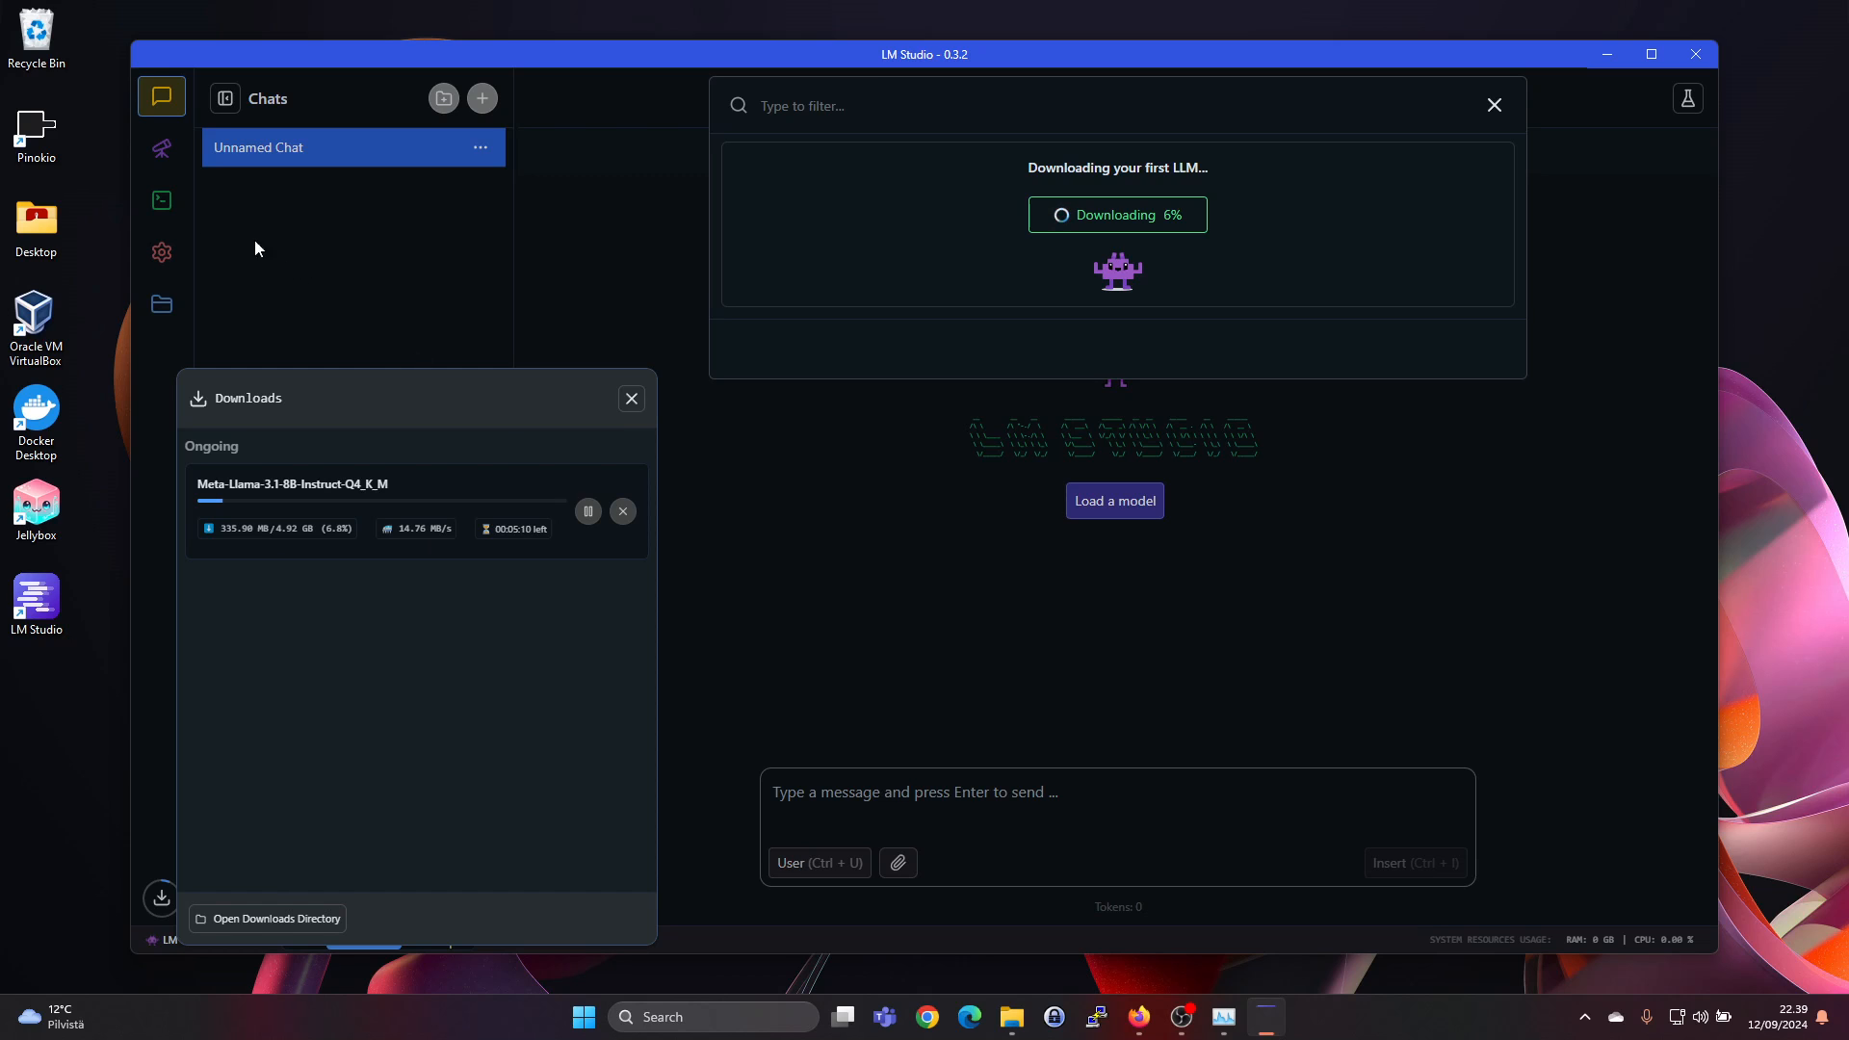
left_click(162, 148)
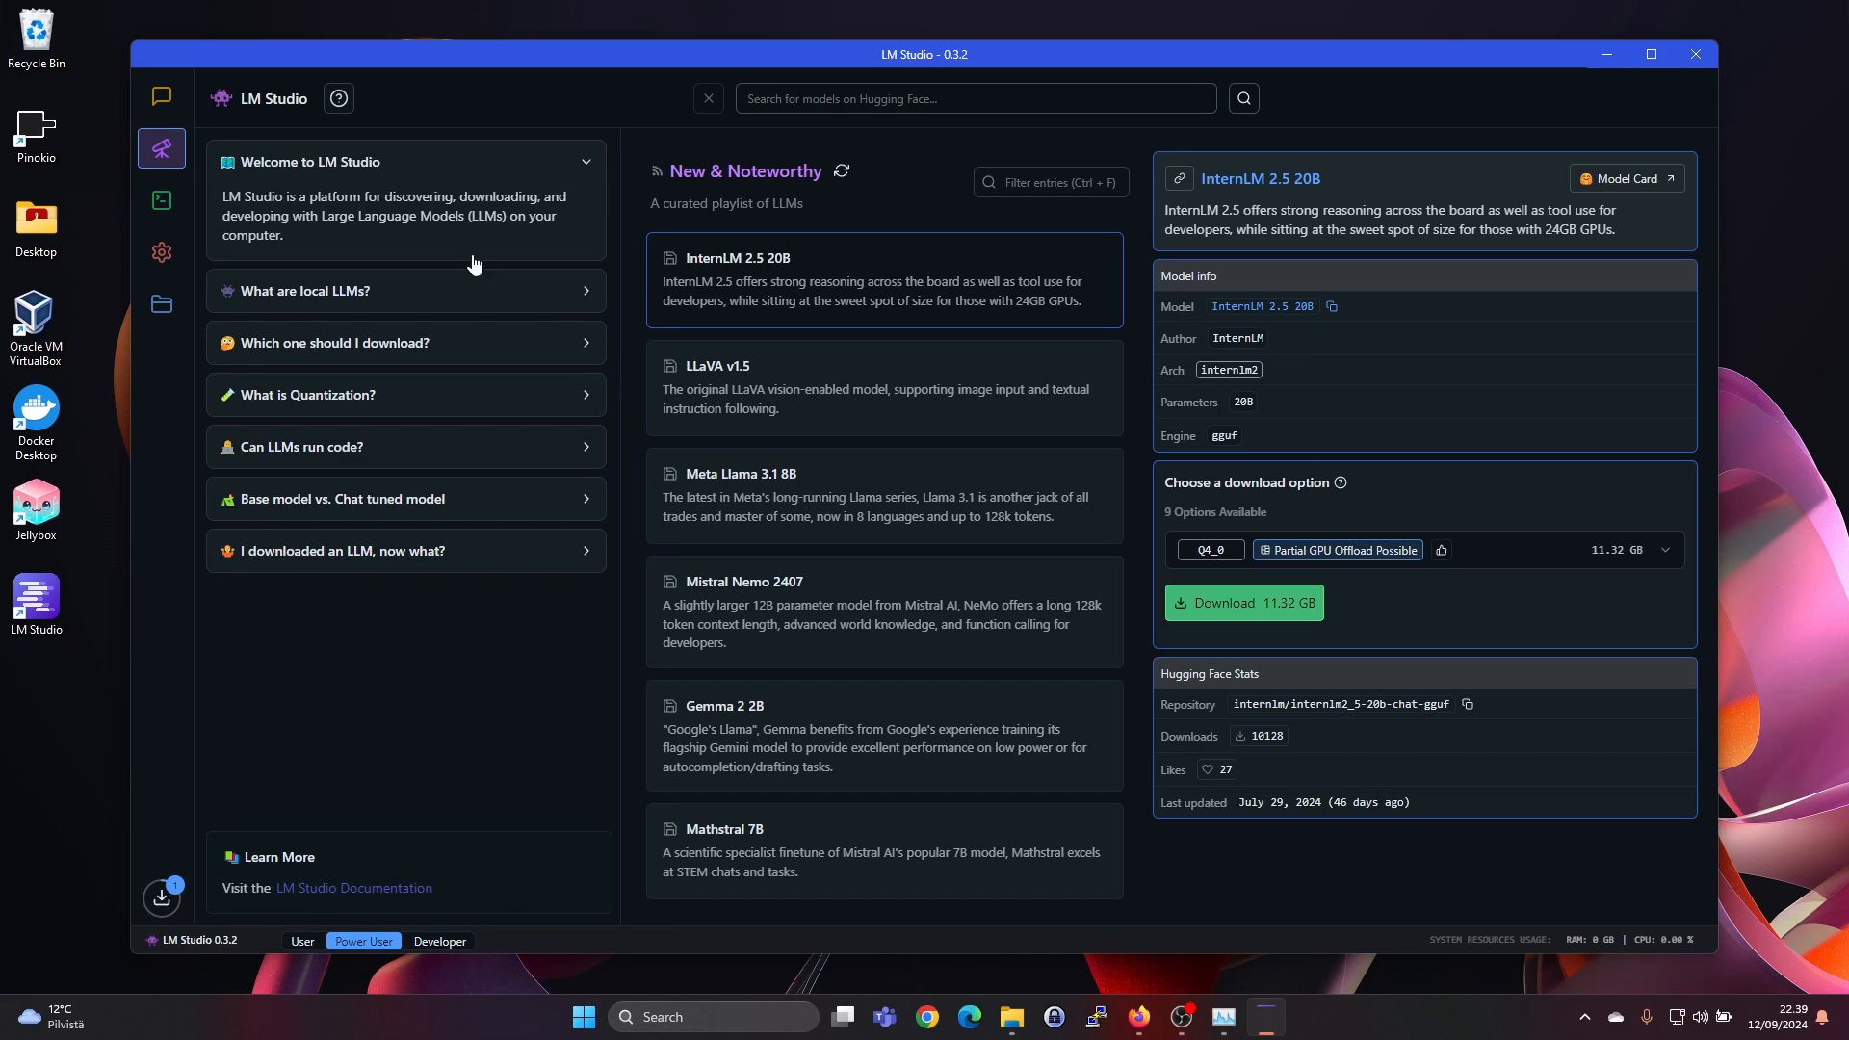
left_click(884, 495)
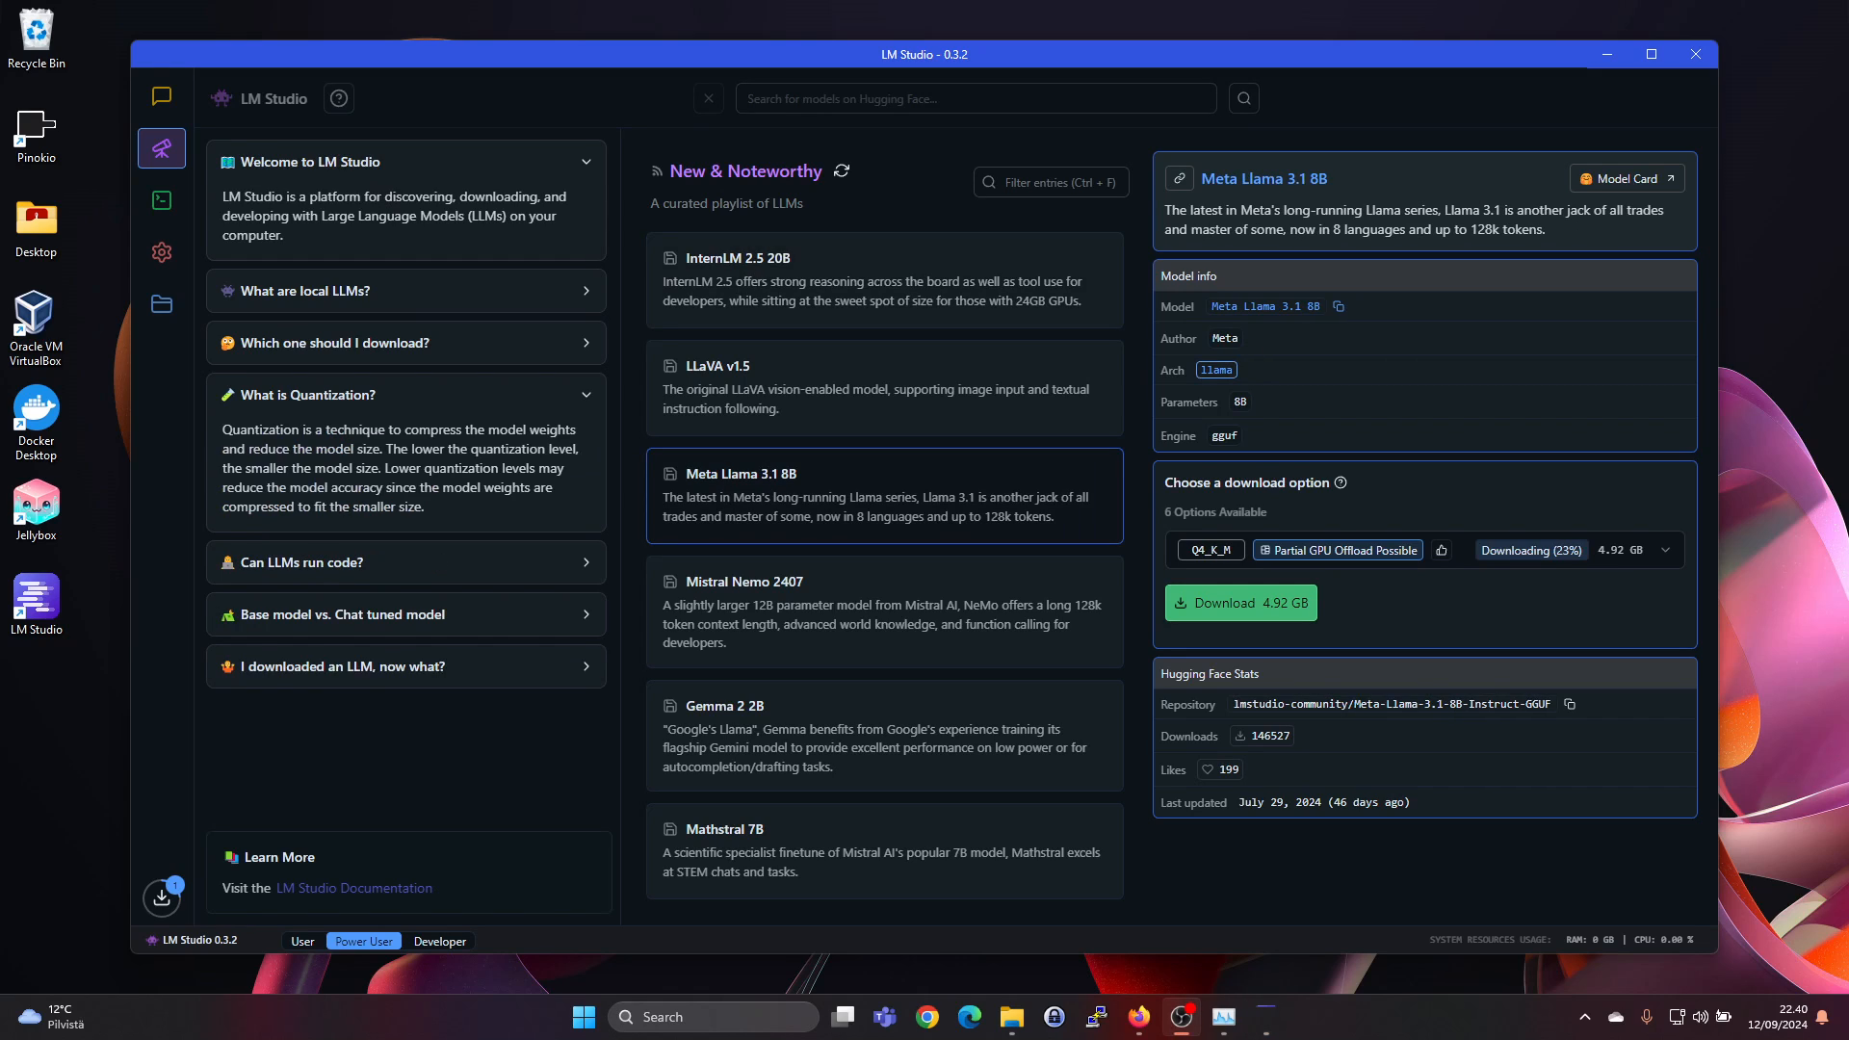
mouse_move(406, 244)
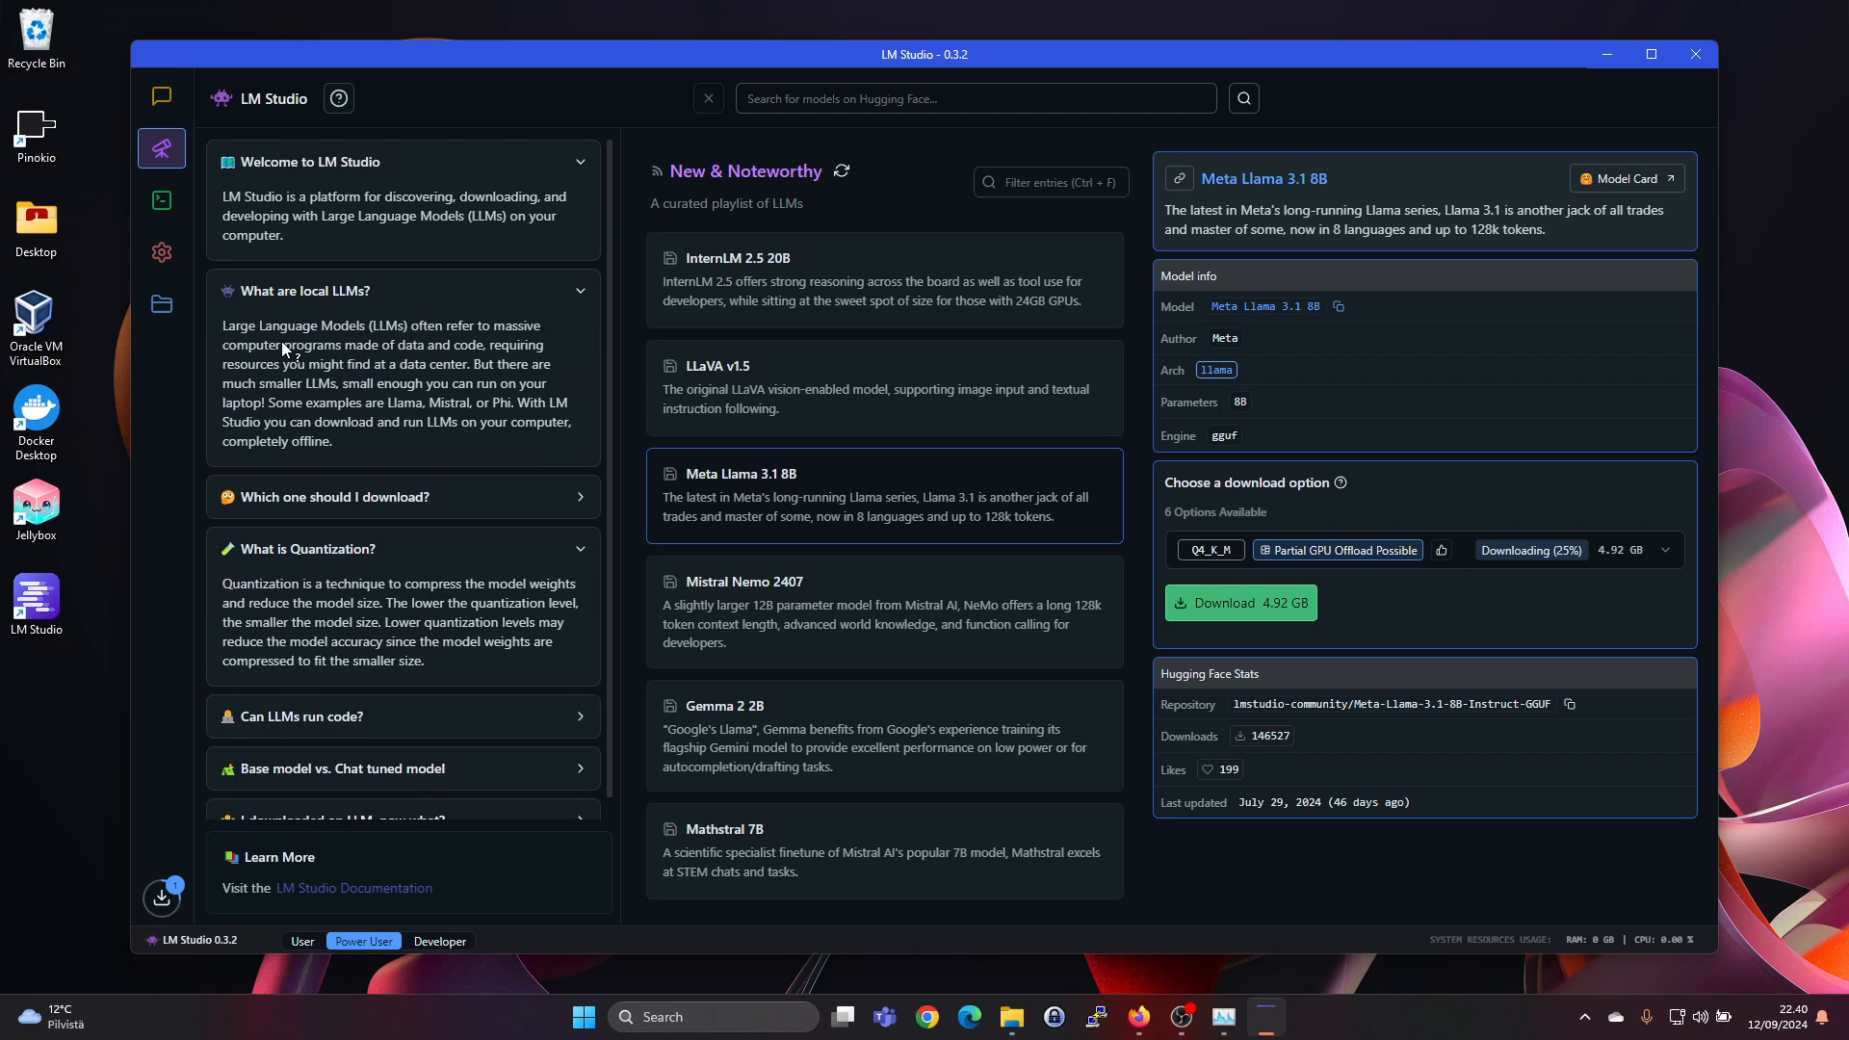
mouse_move(411, 368)
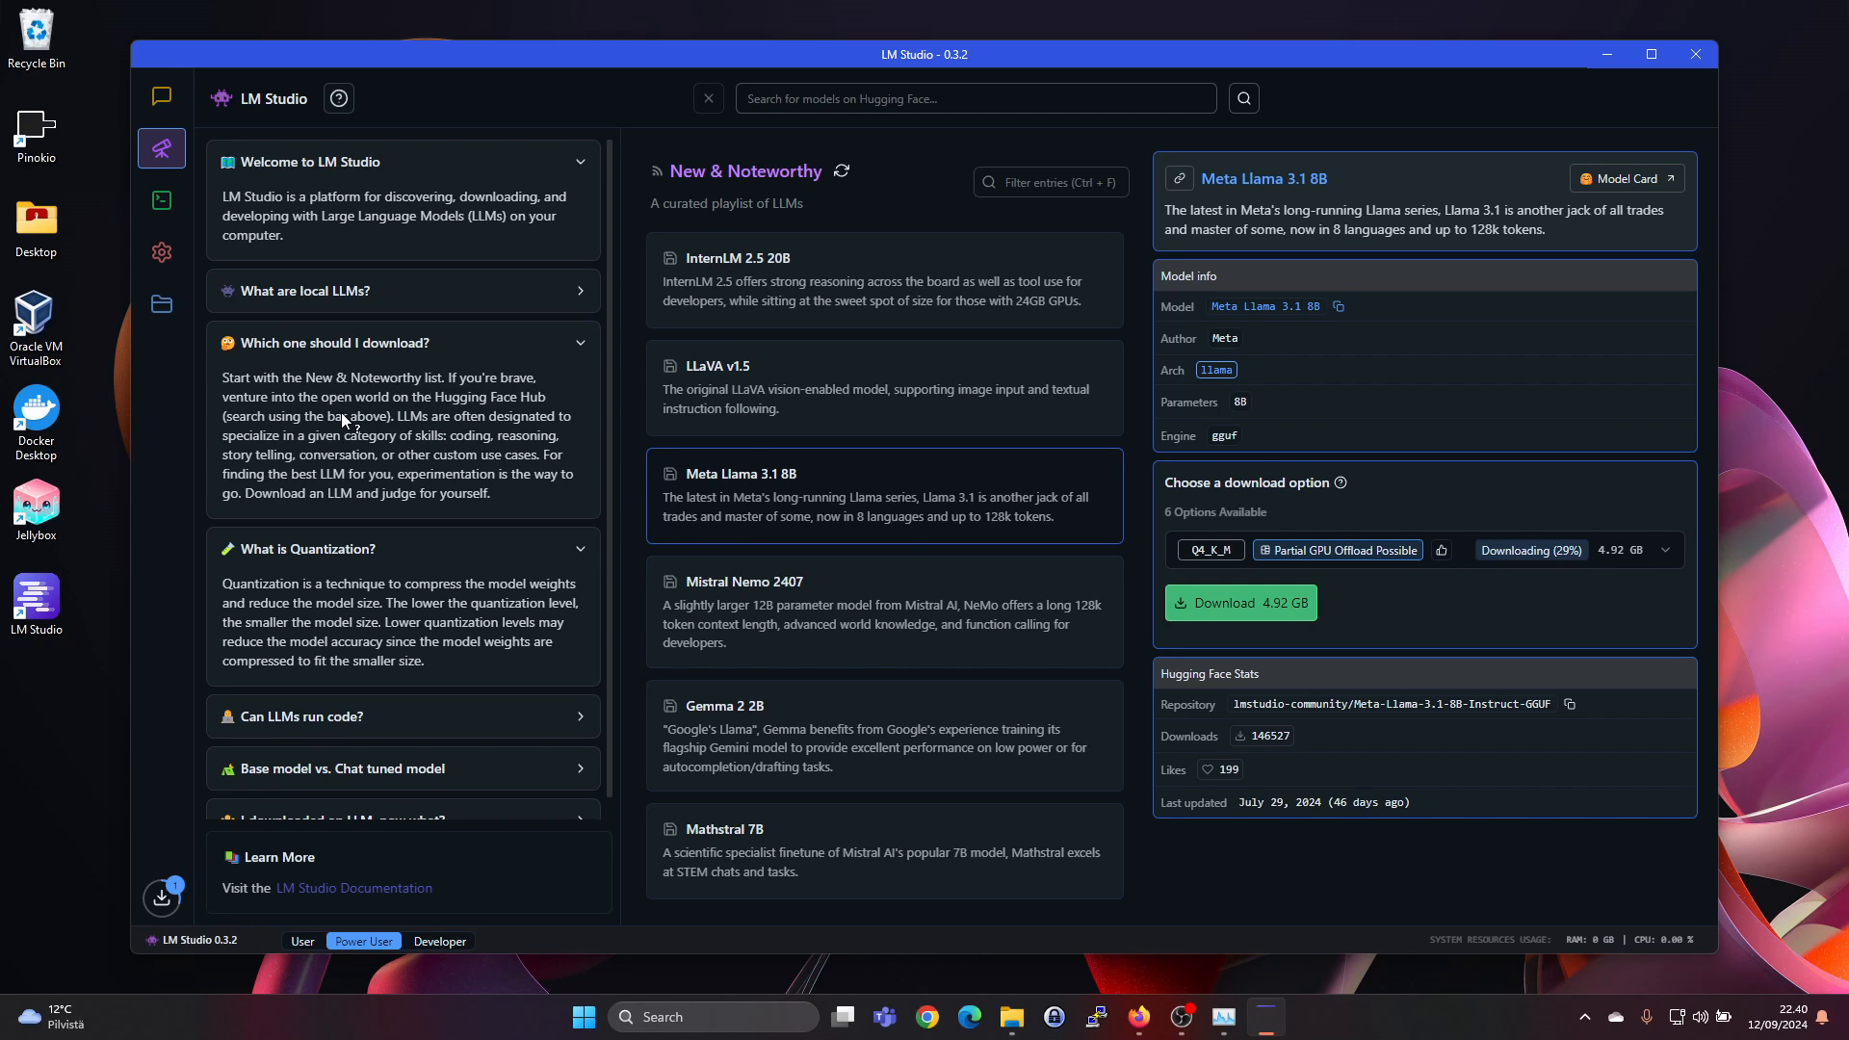
mouse_move(494, 422)
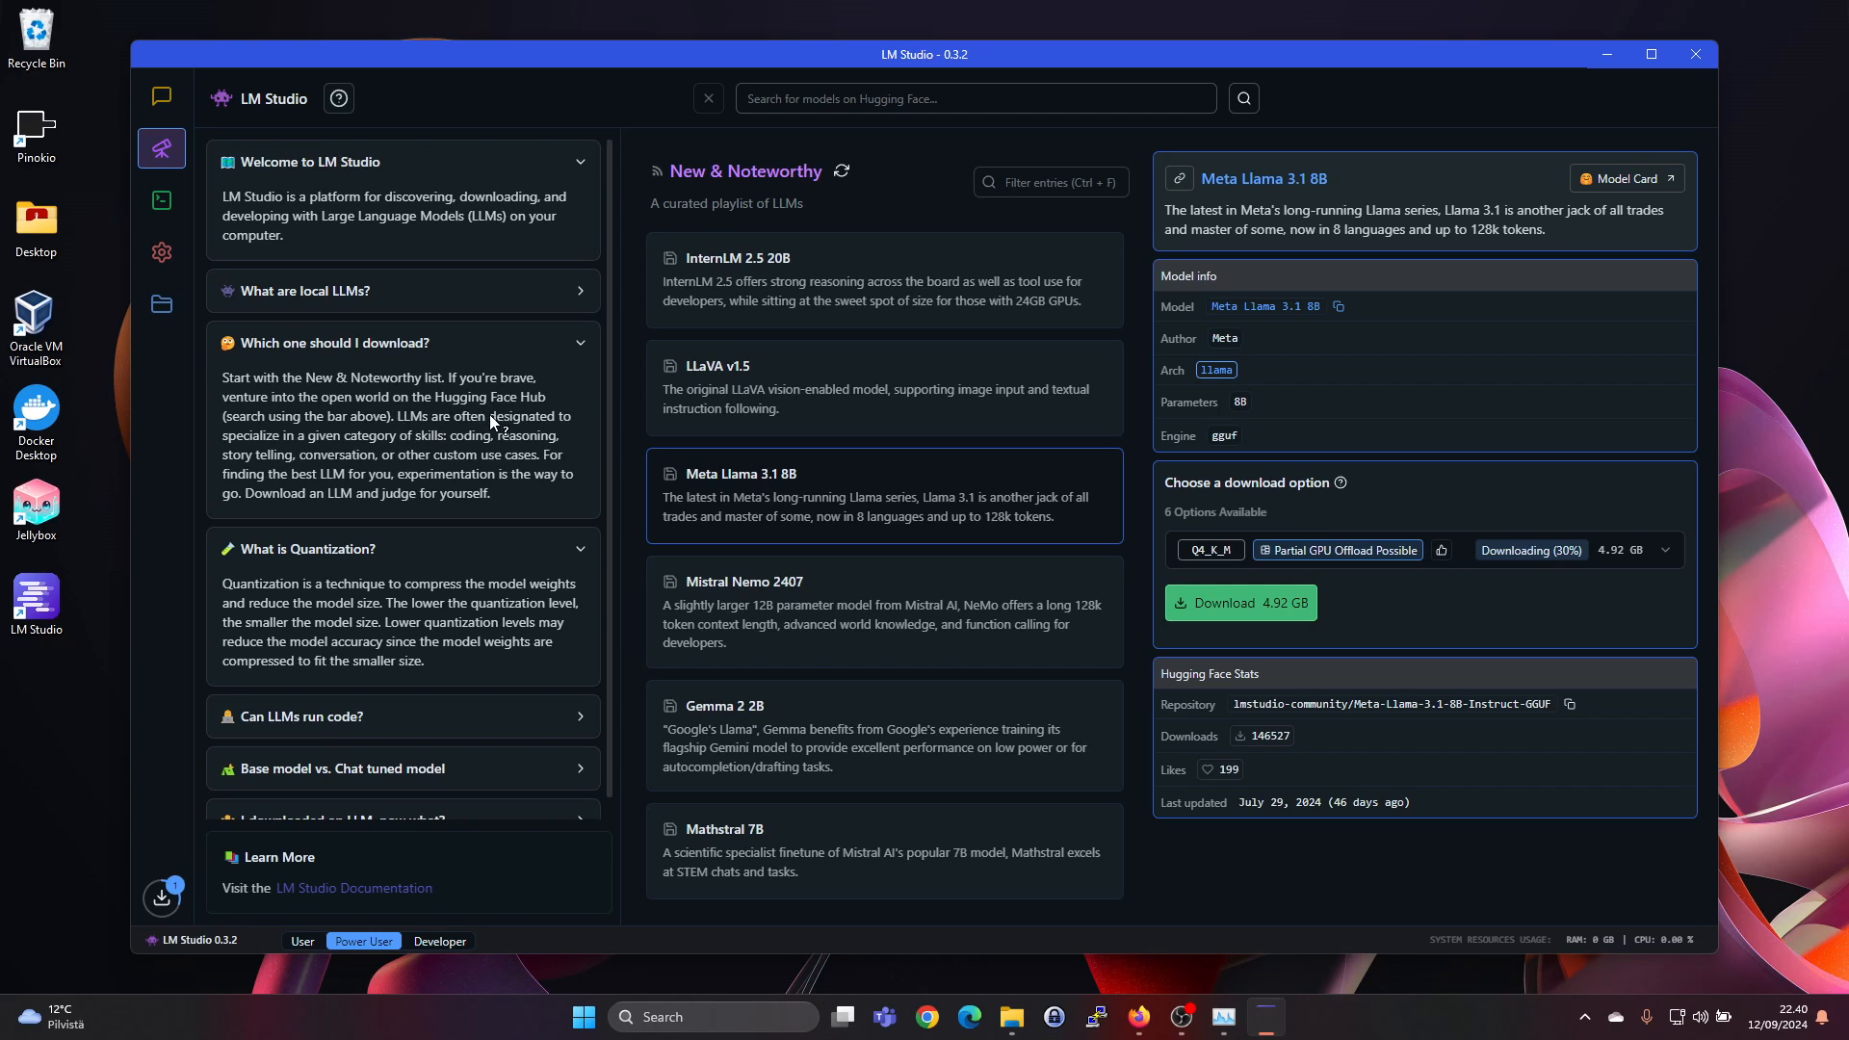
mouse_move(602, 326)
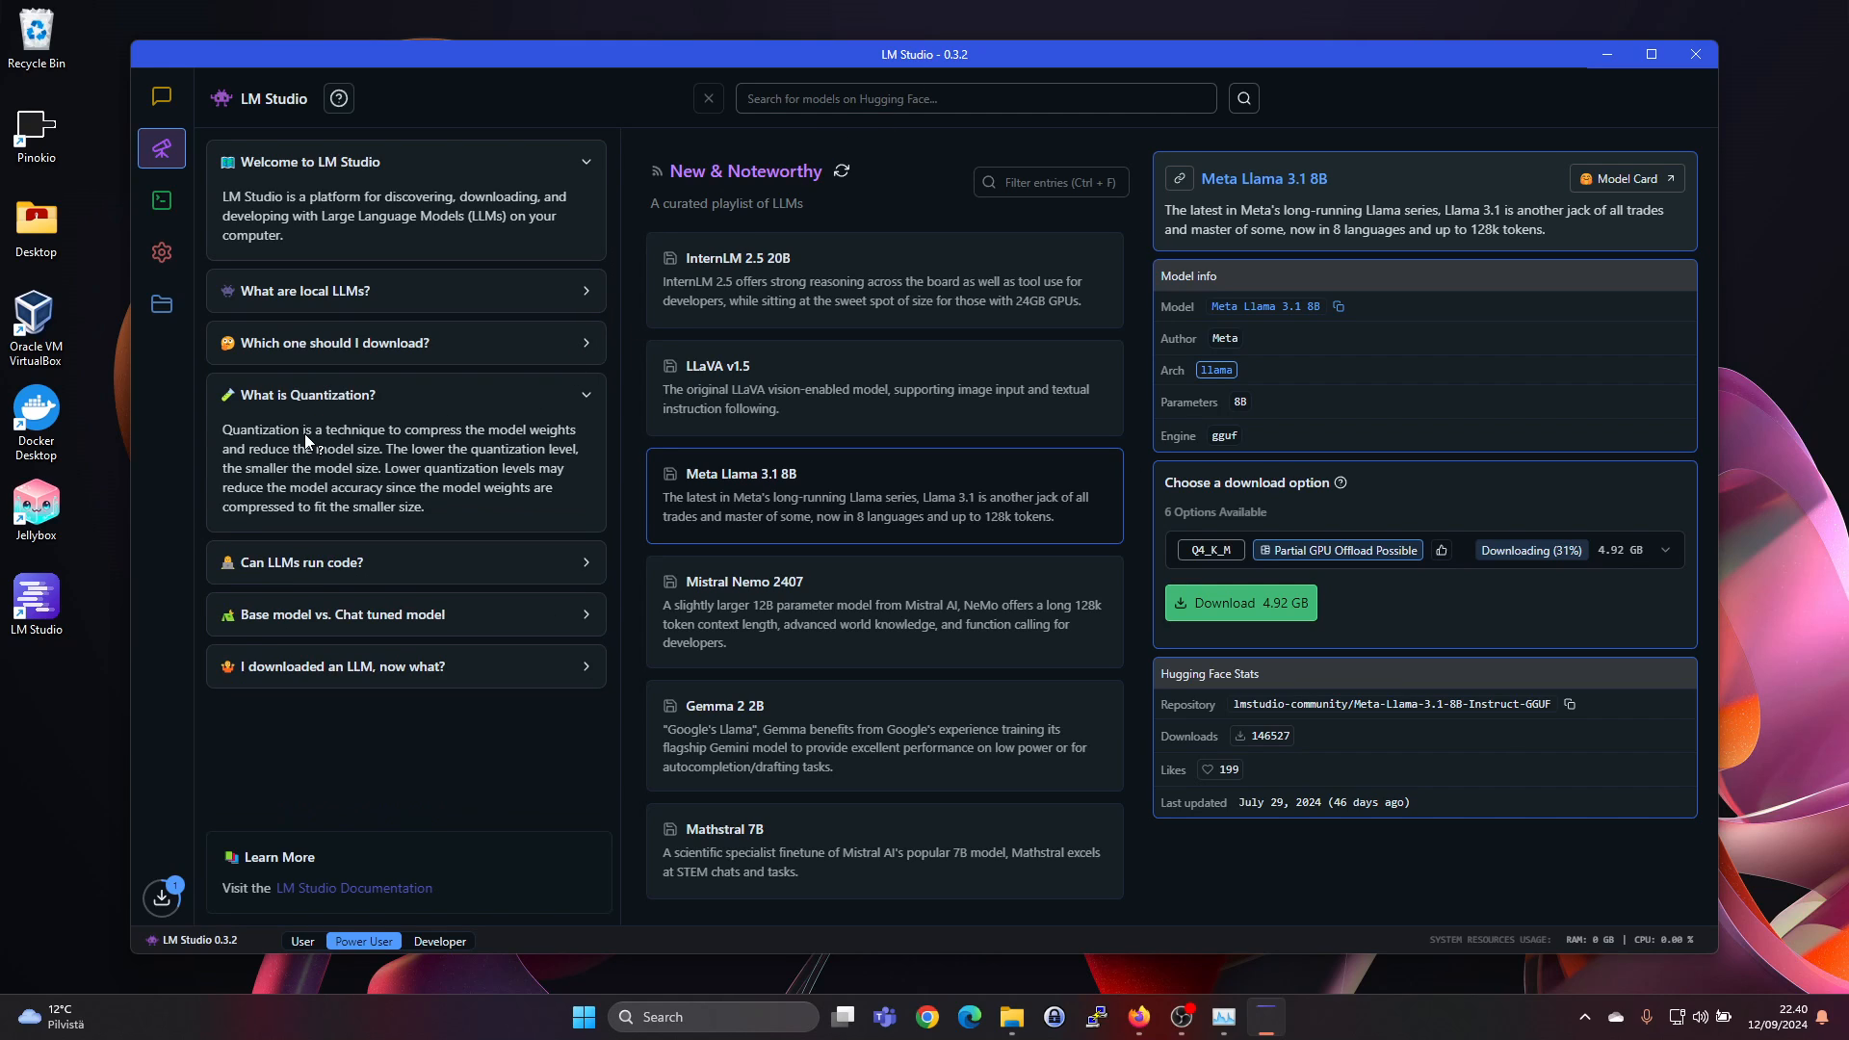
mouse_move(328, 422)
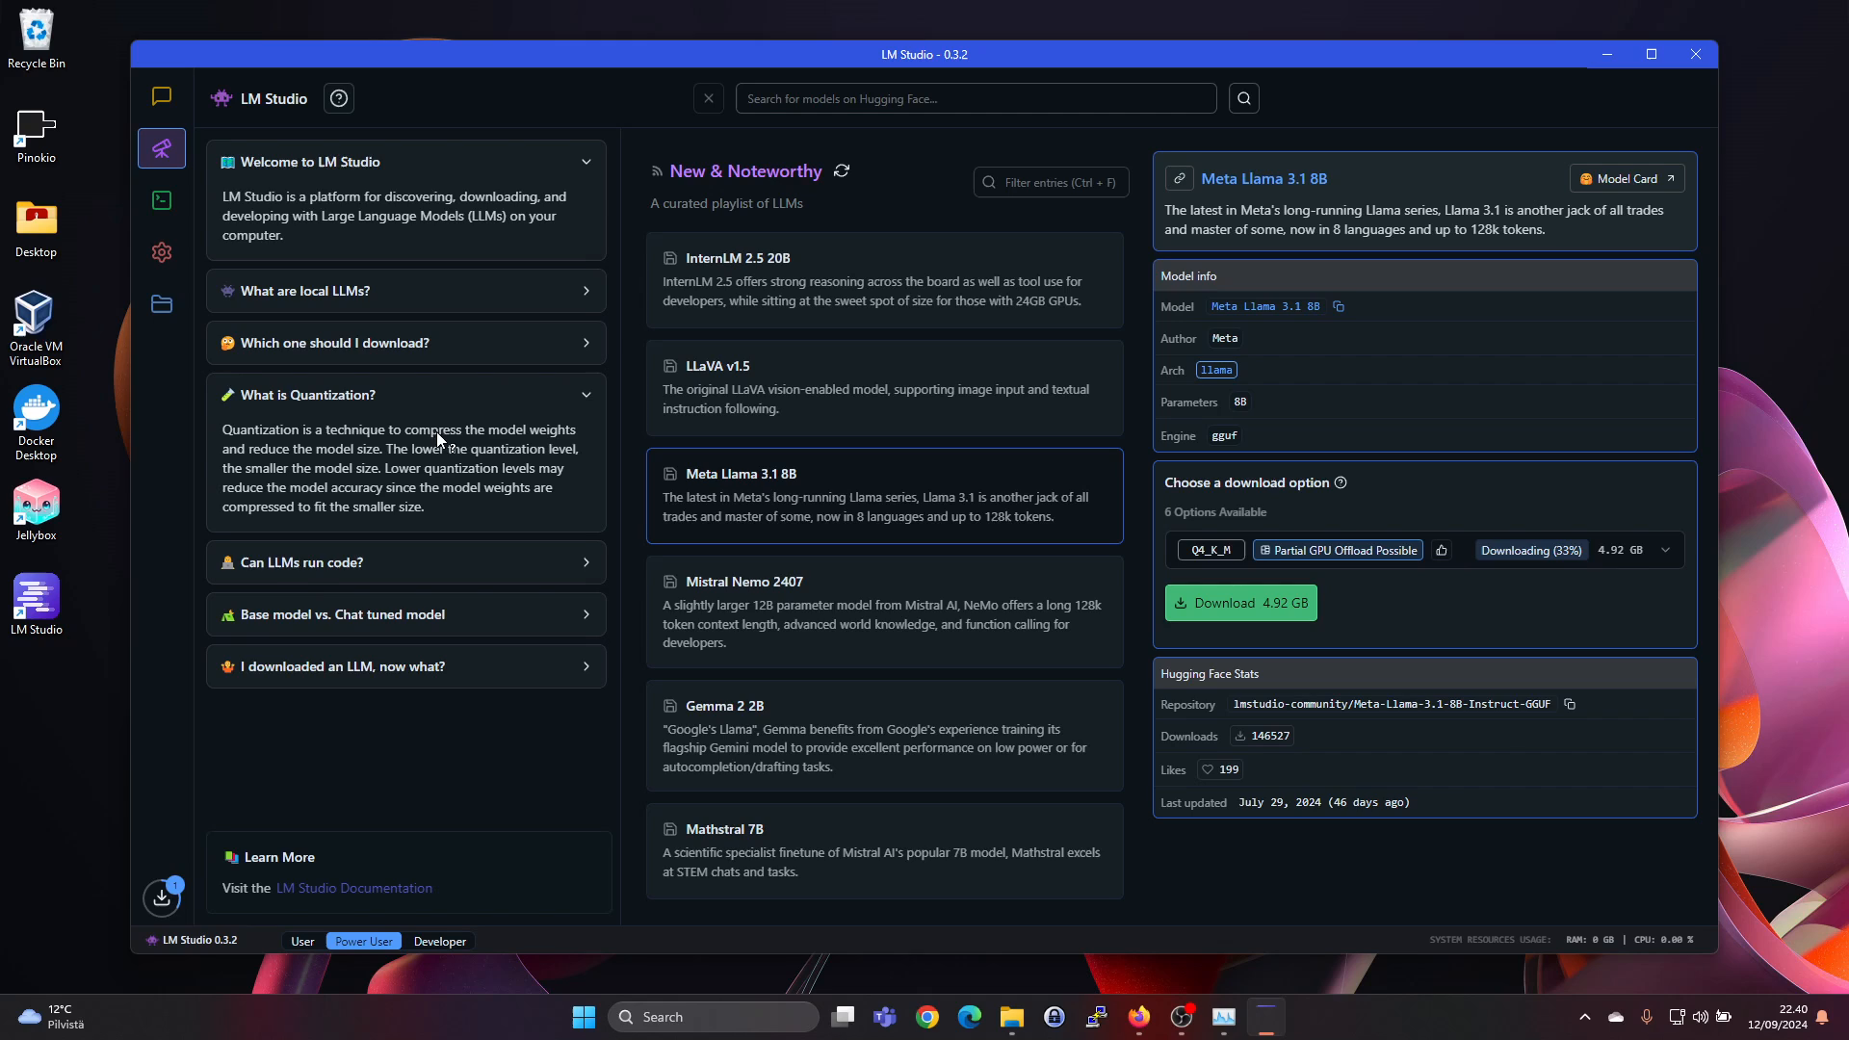
mouse_move(334, 476)
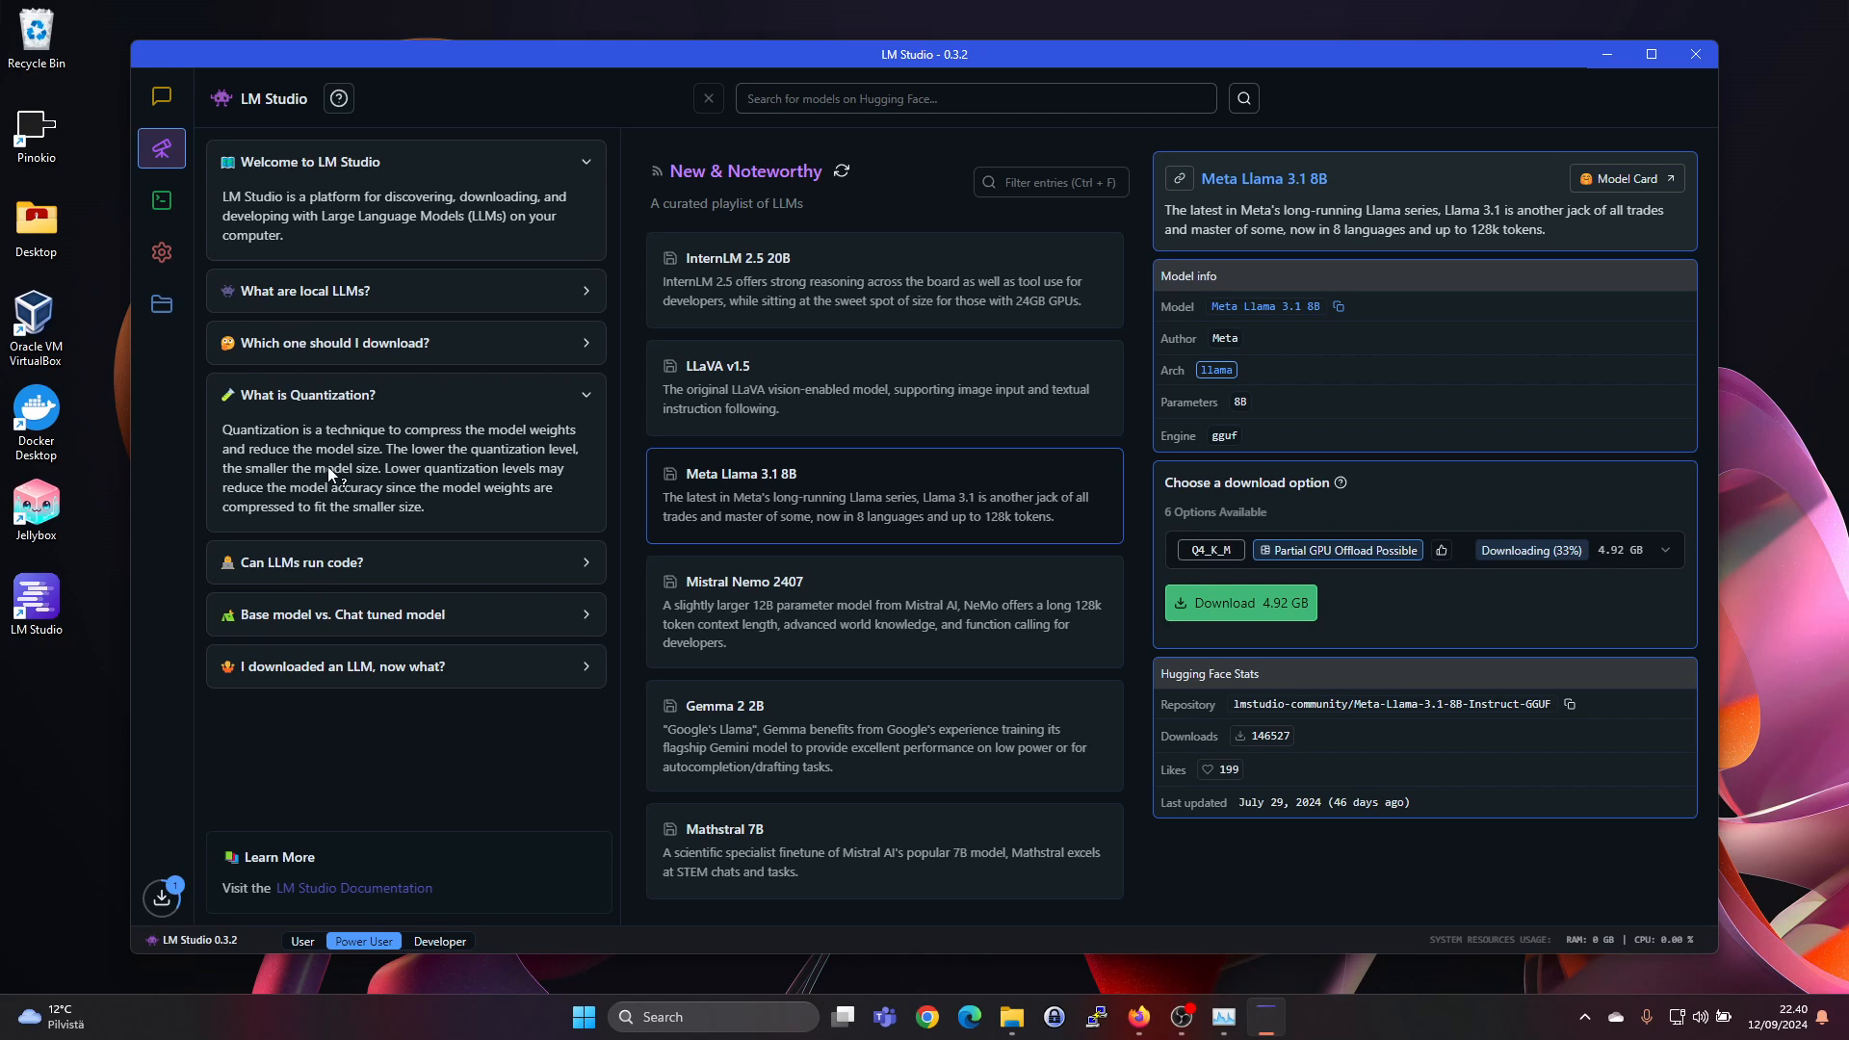
mouse_move(531, 464)
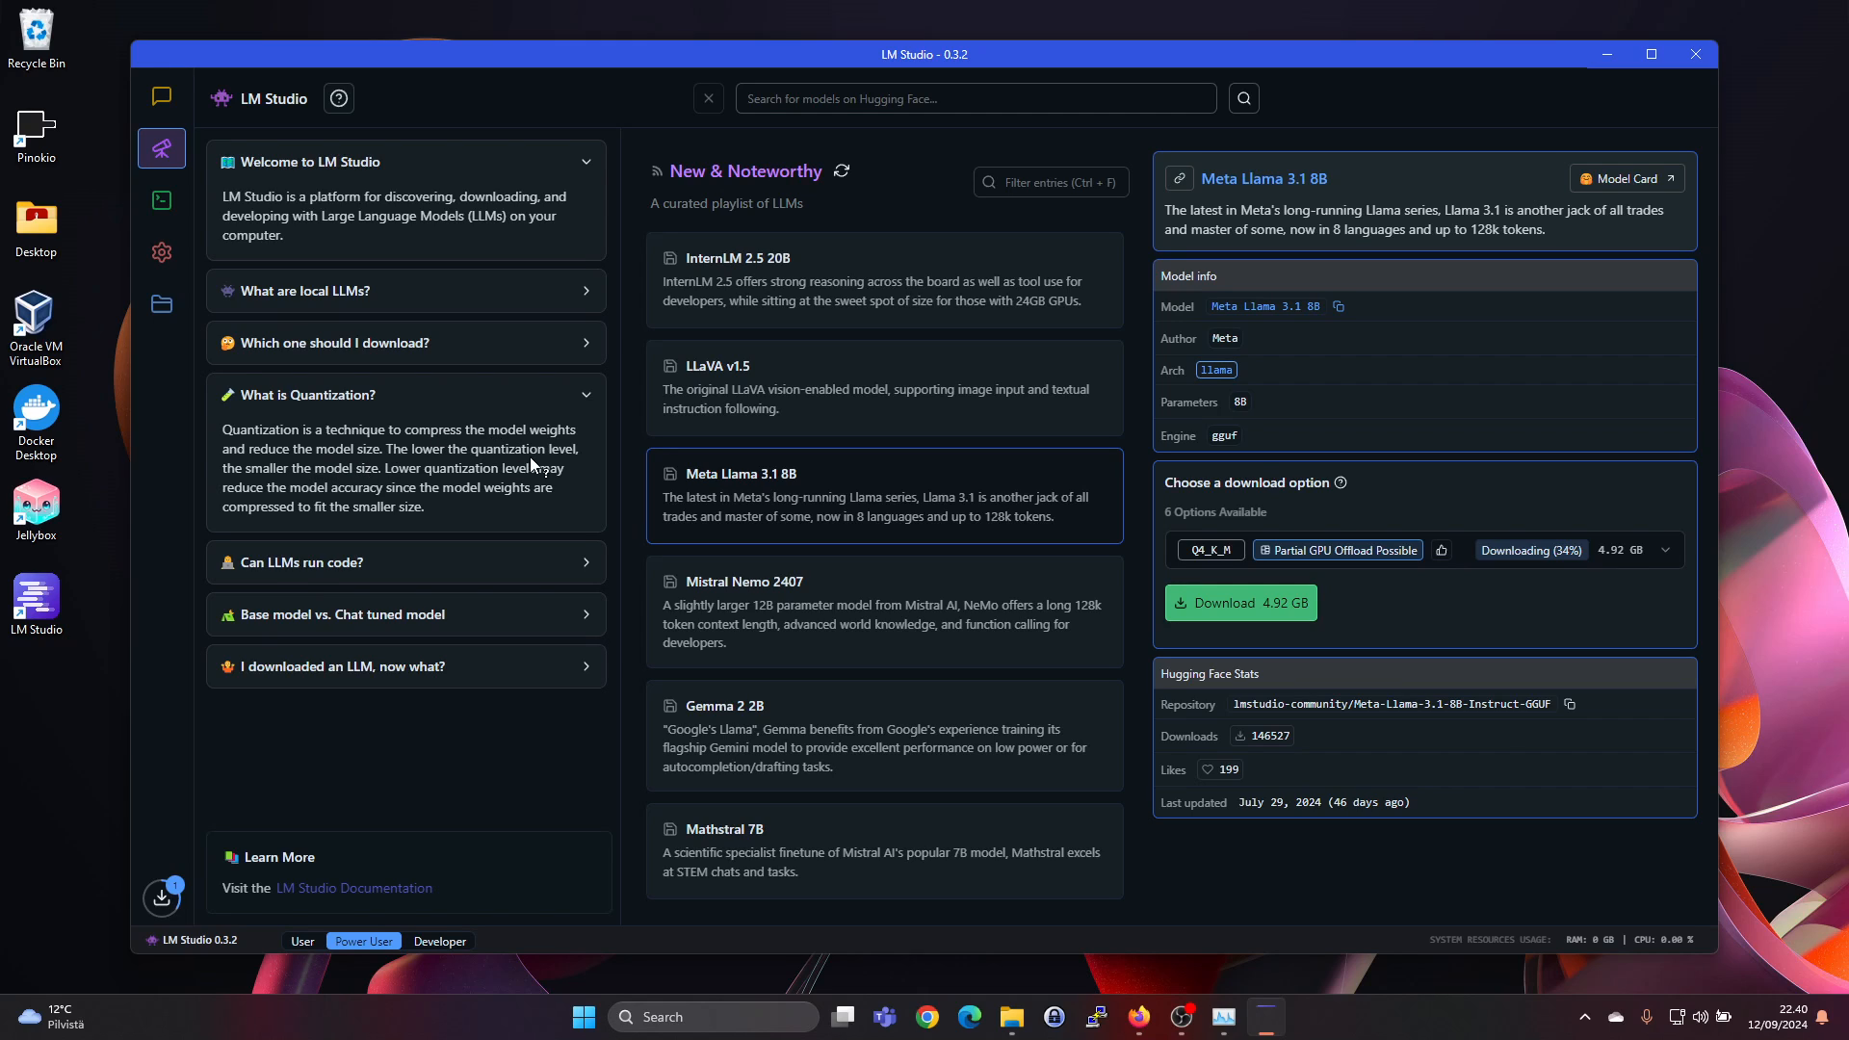
mouse_move(437, 484)
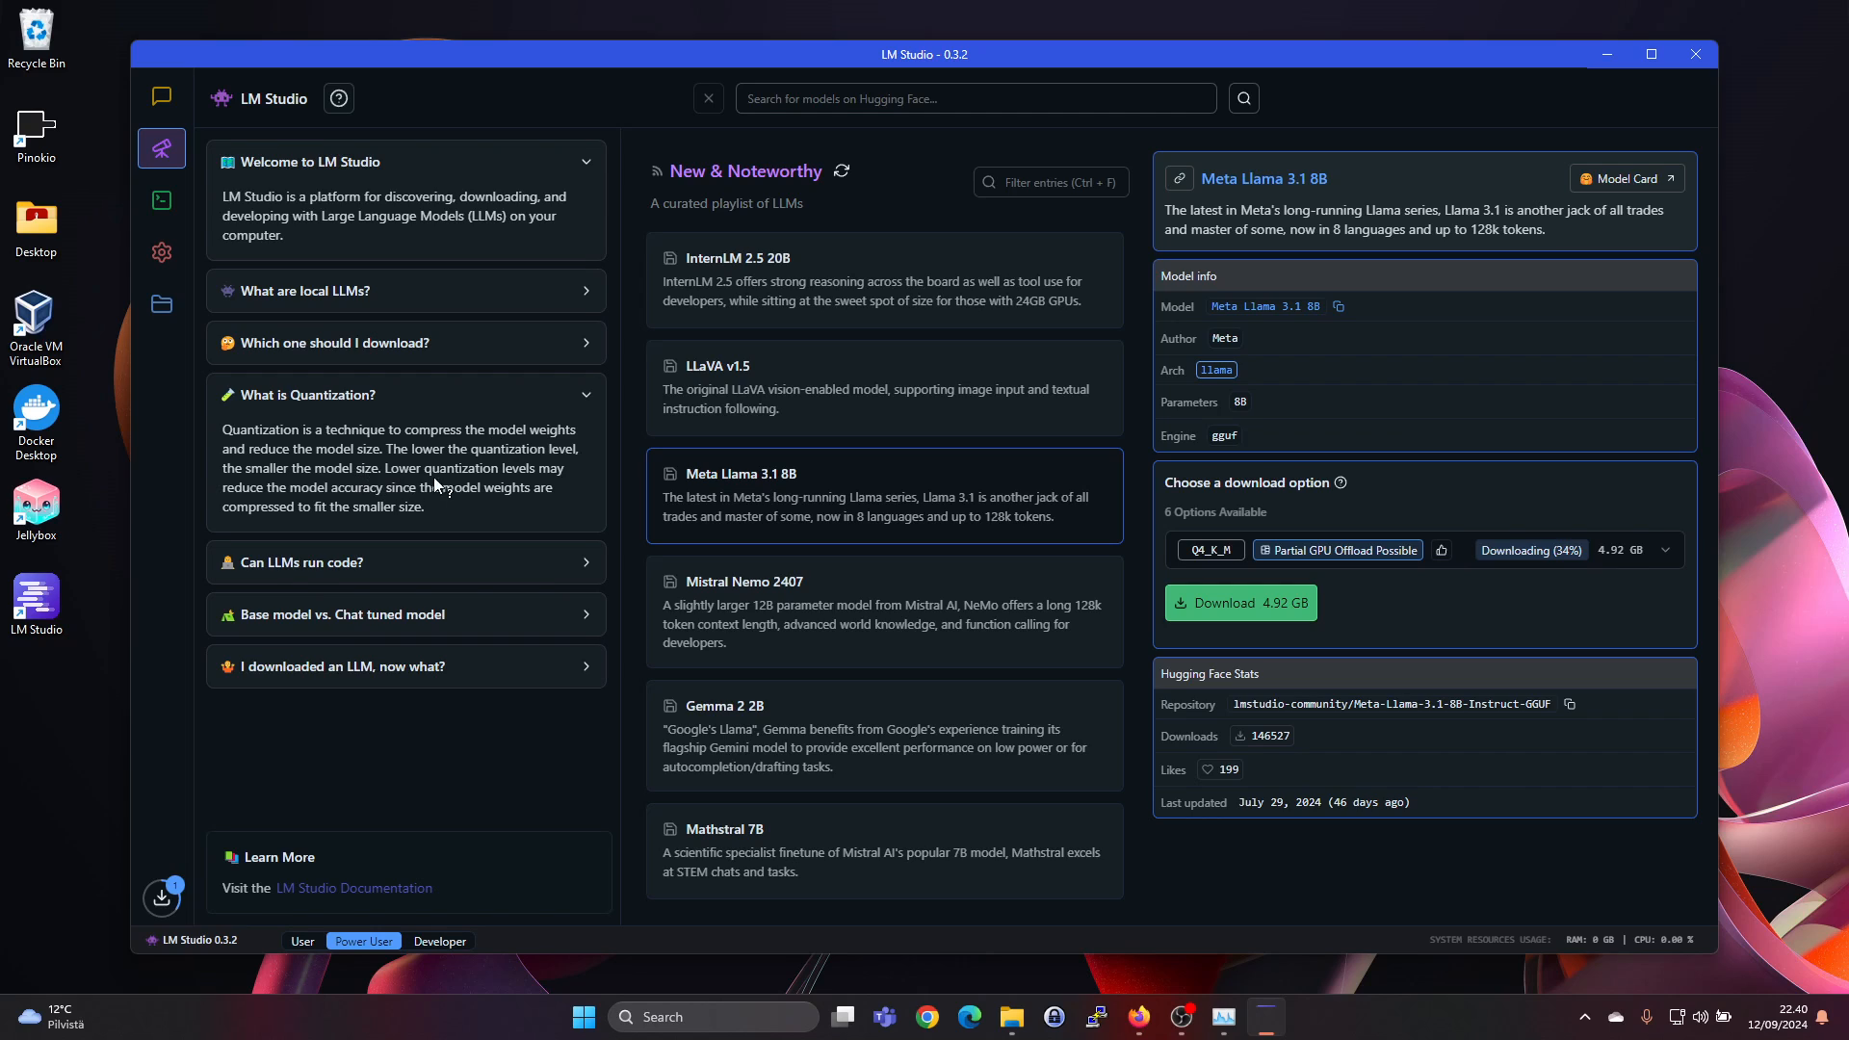
mouse_move(339, 507)
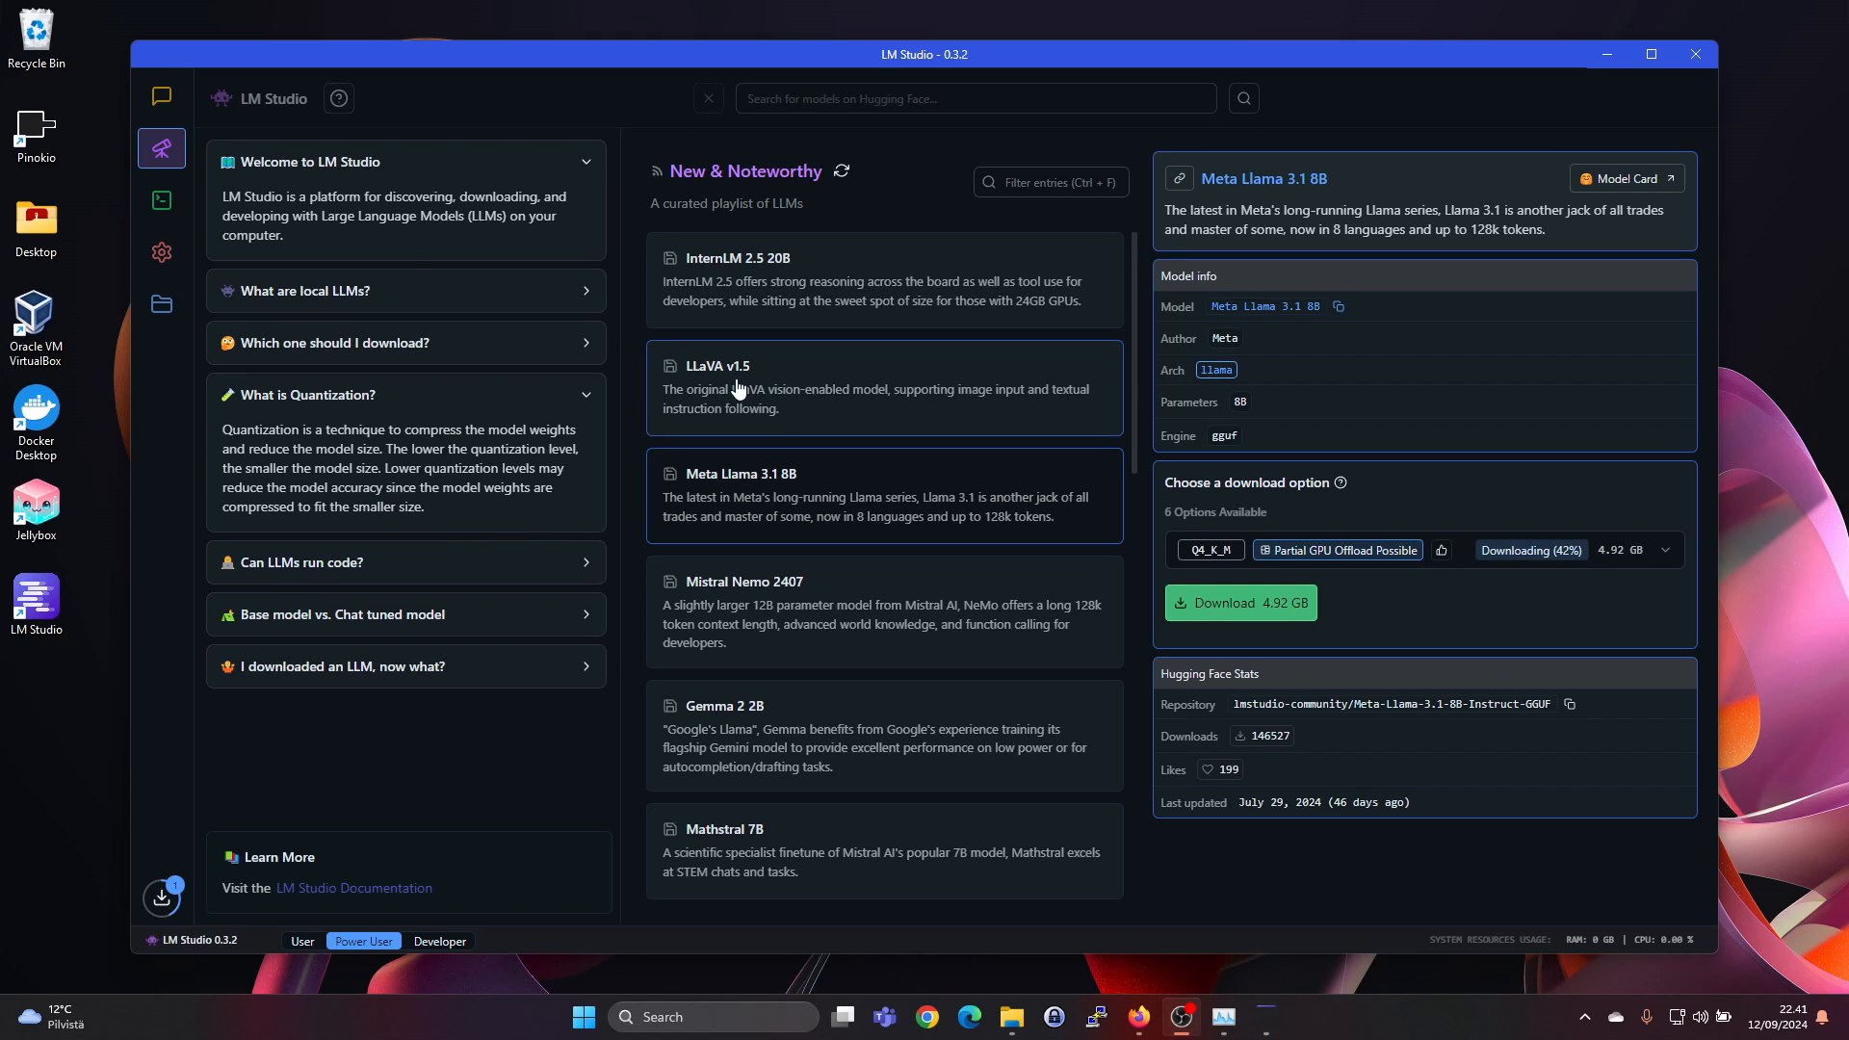
mouse_move(713, 195)
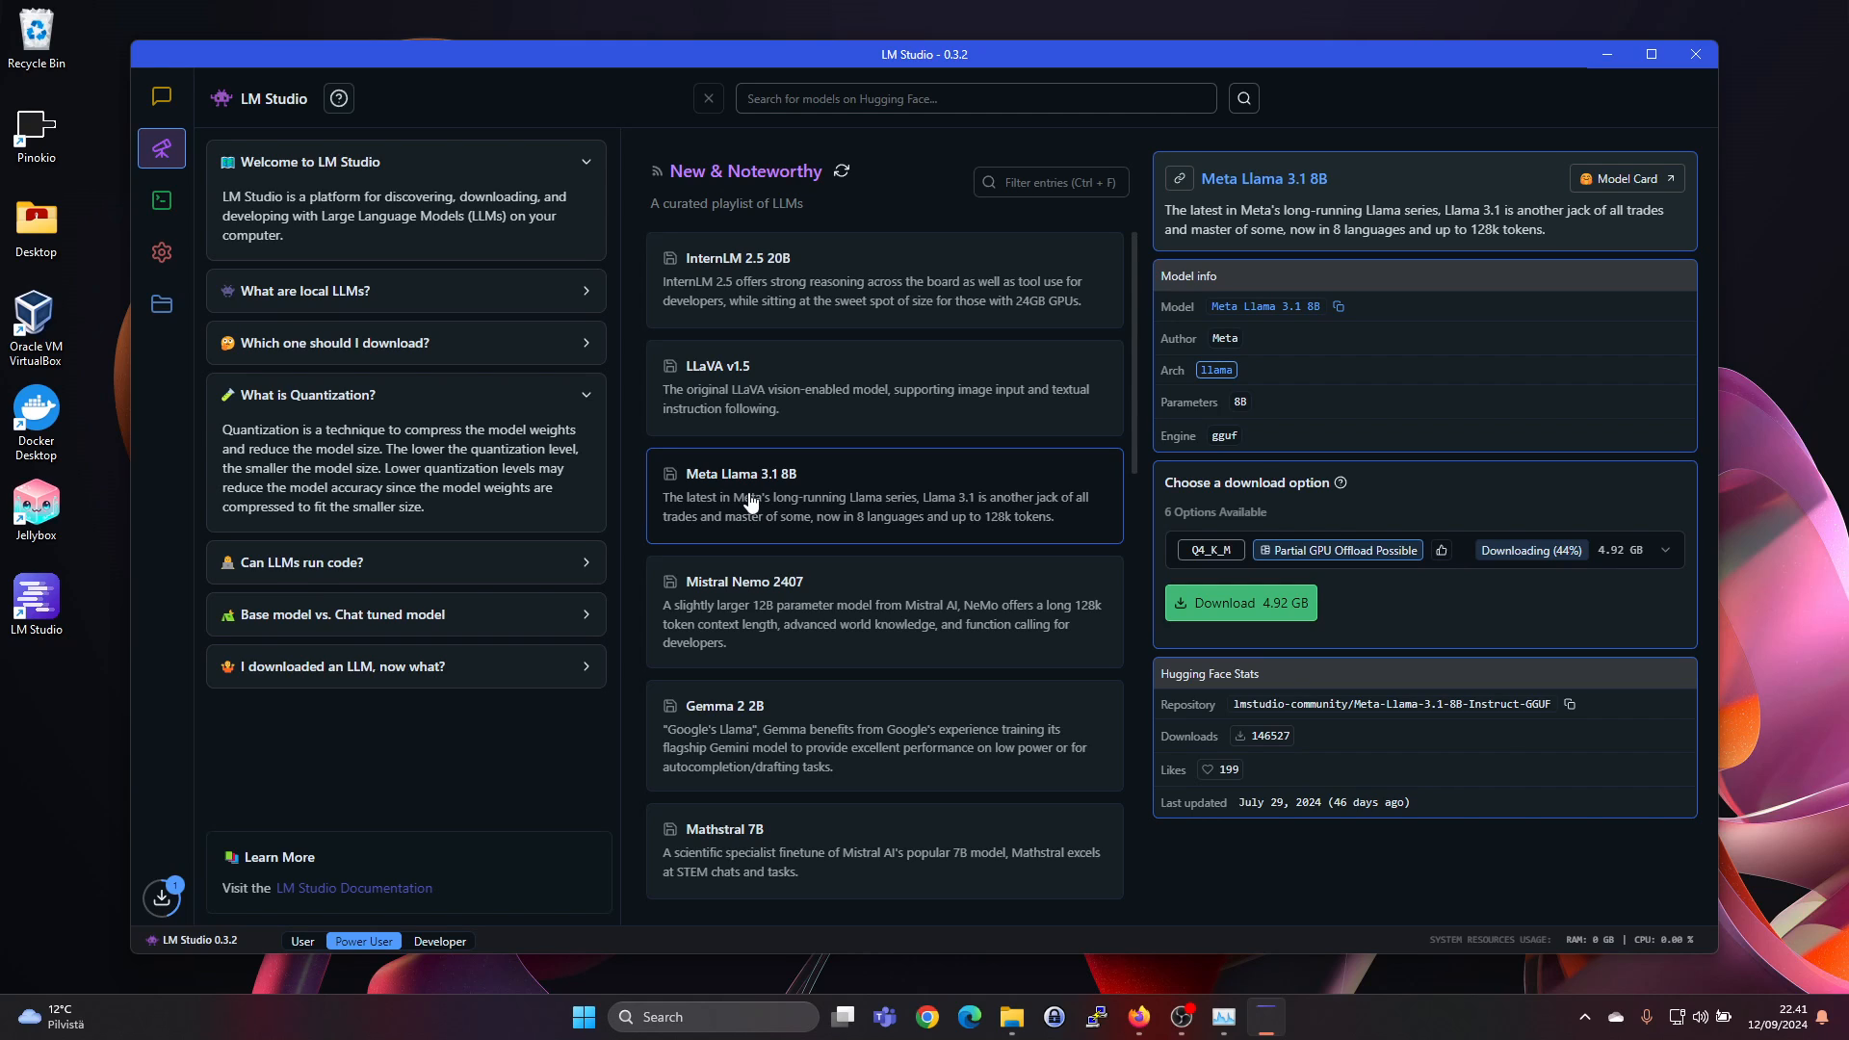
mouse_move(854, 526)
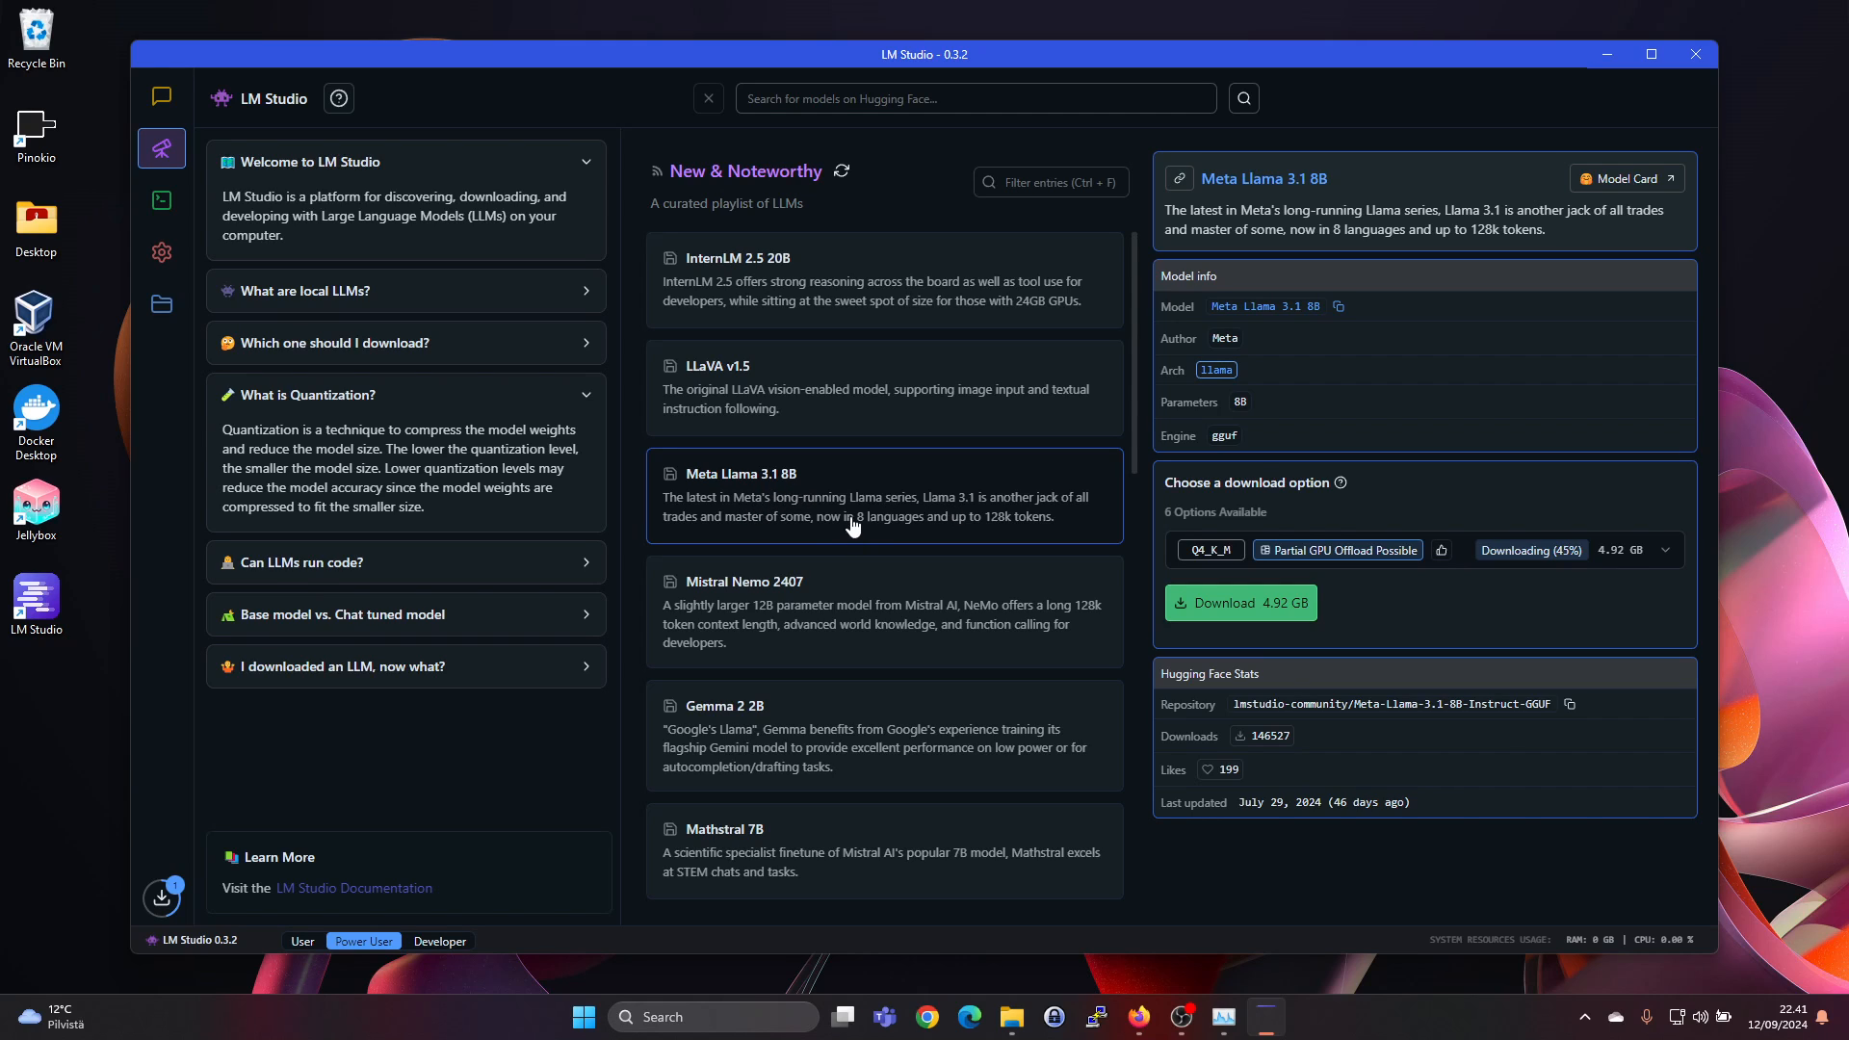
mouse_move(811, 524)
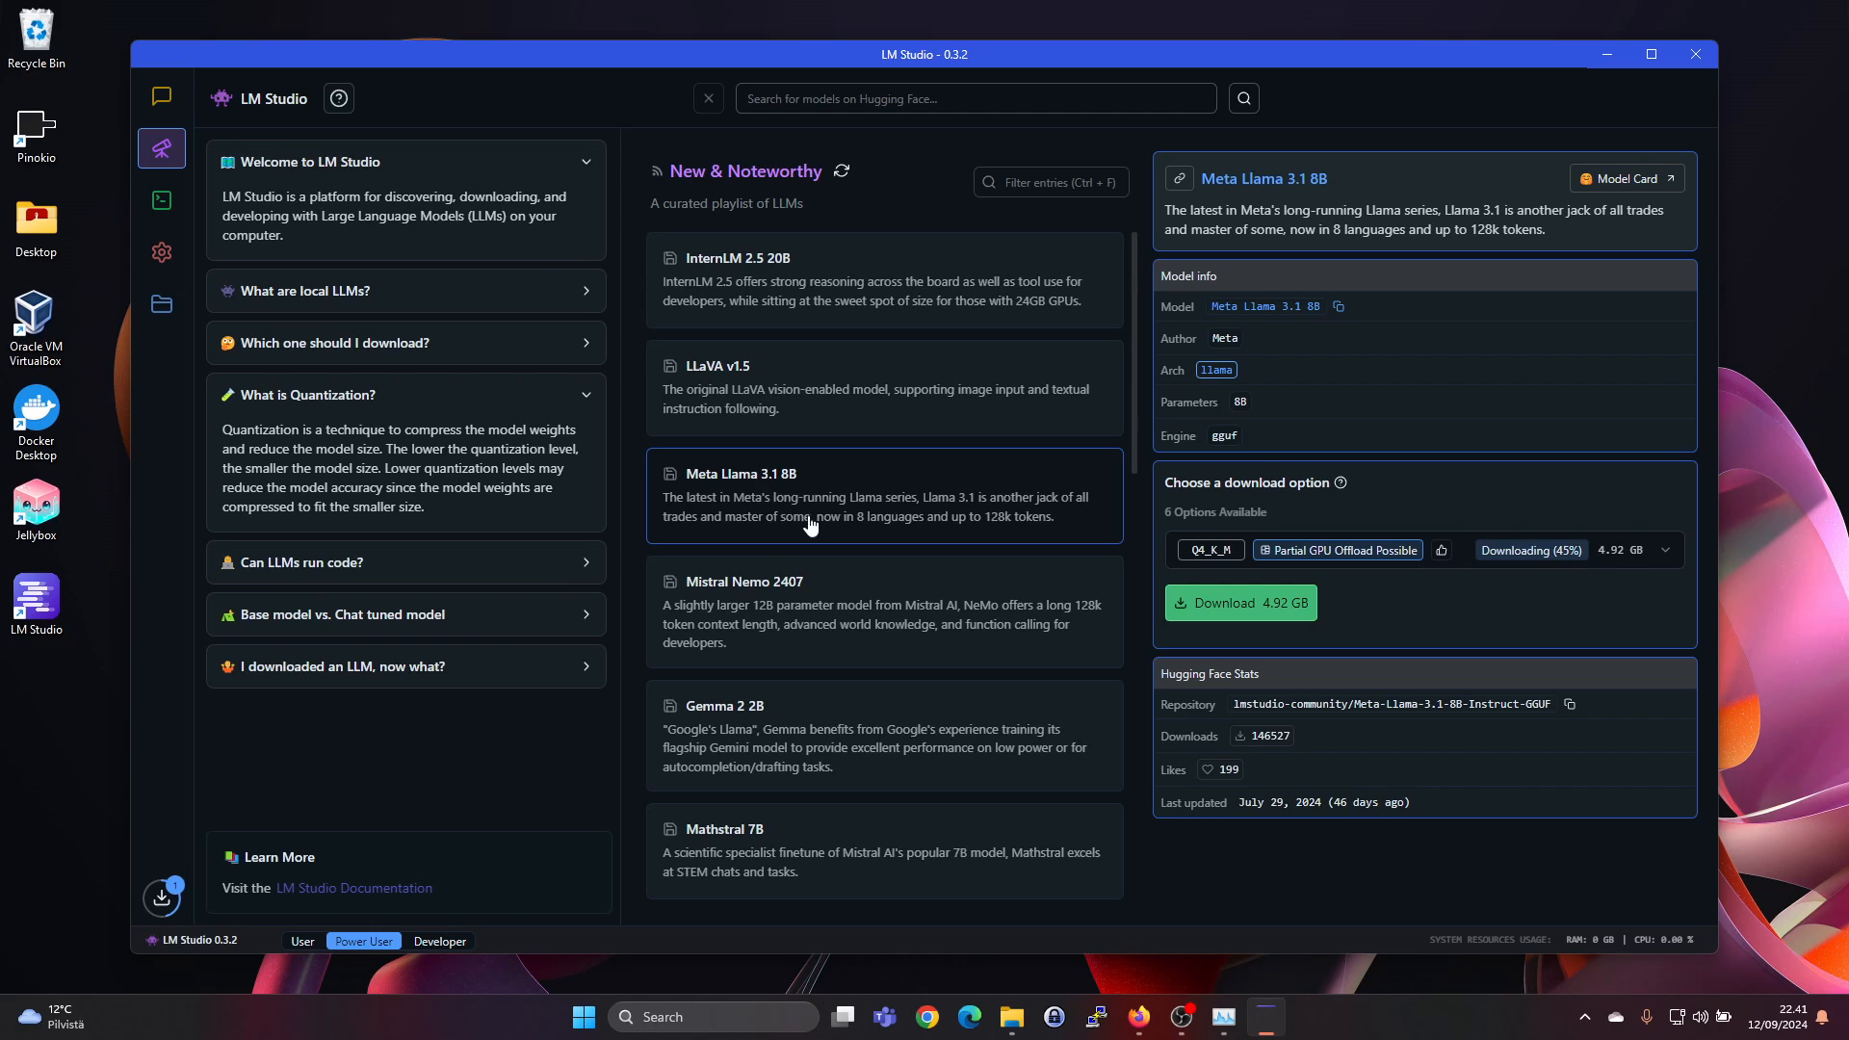
mouse_move(1466, 250)
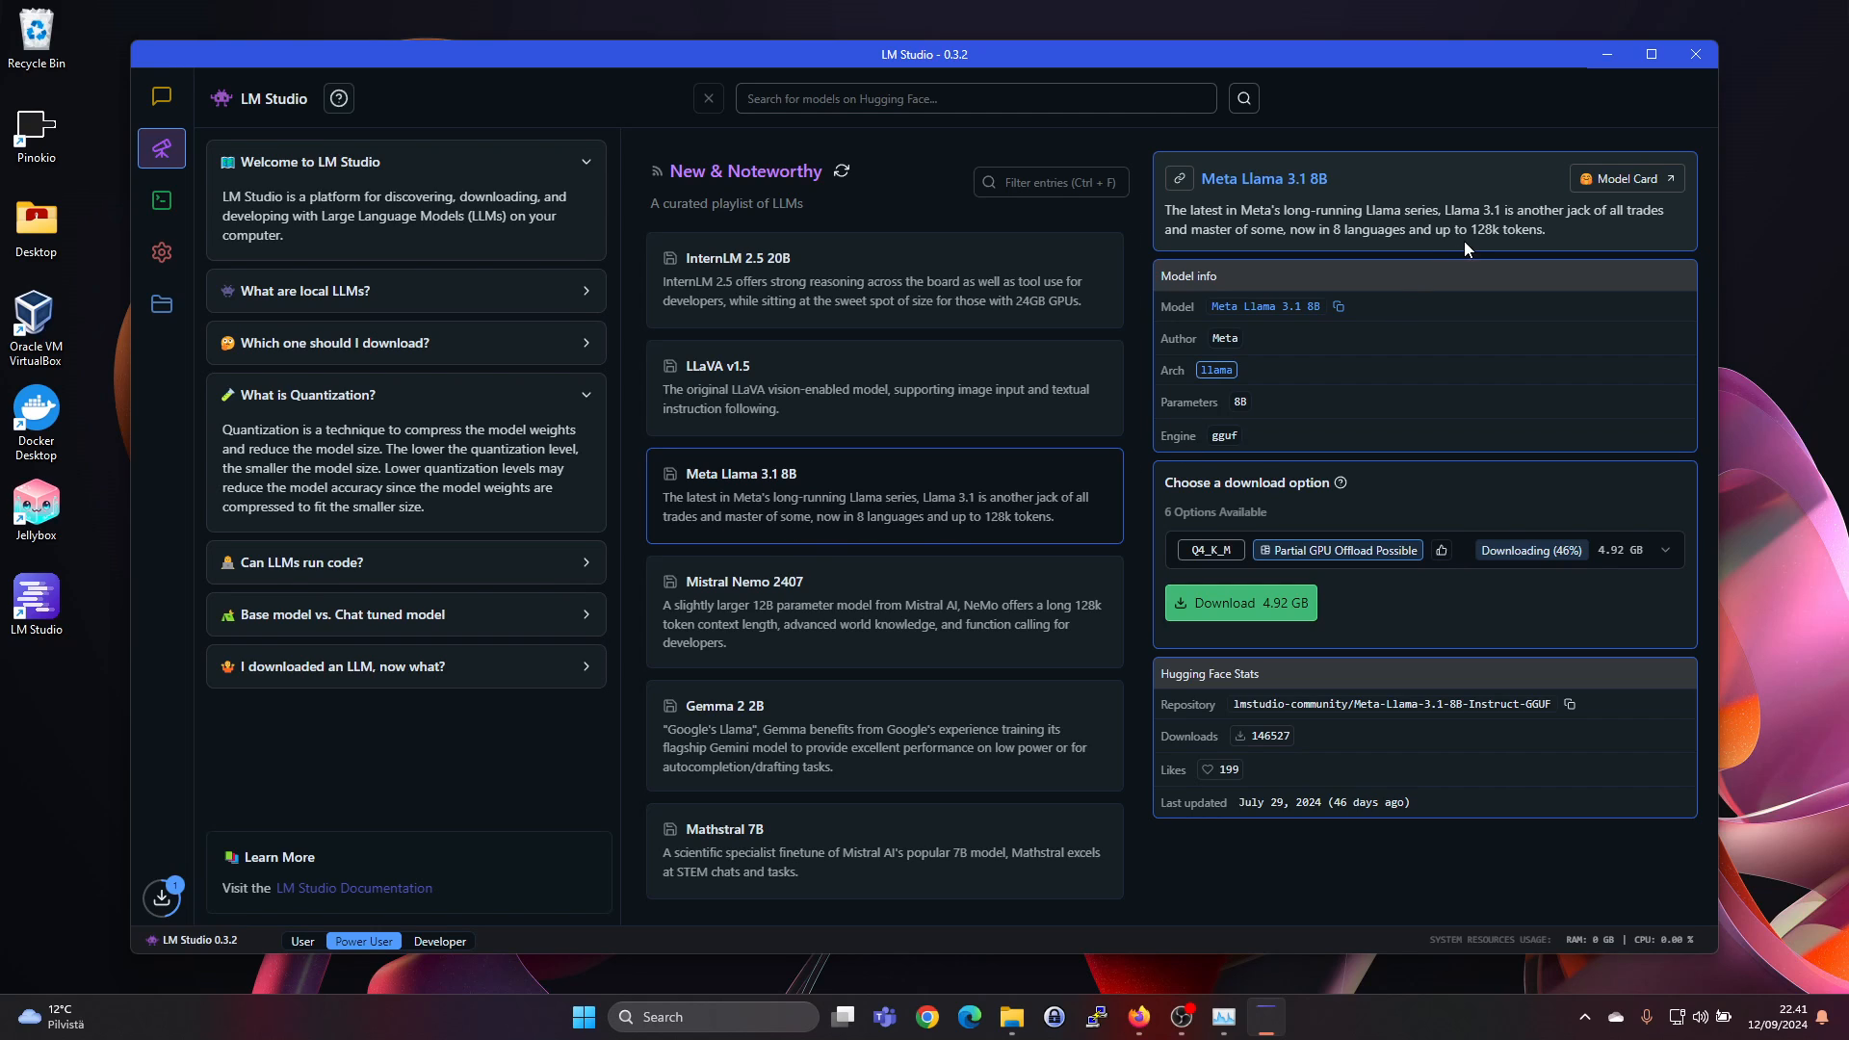
mouse_move(1280, 499)
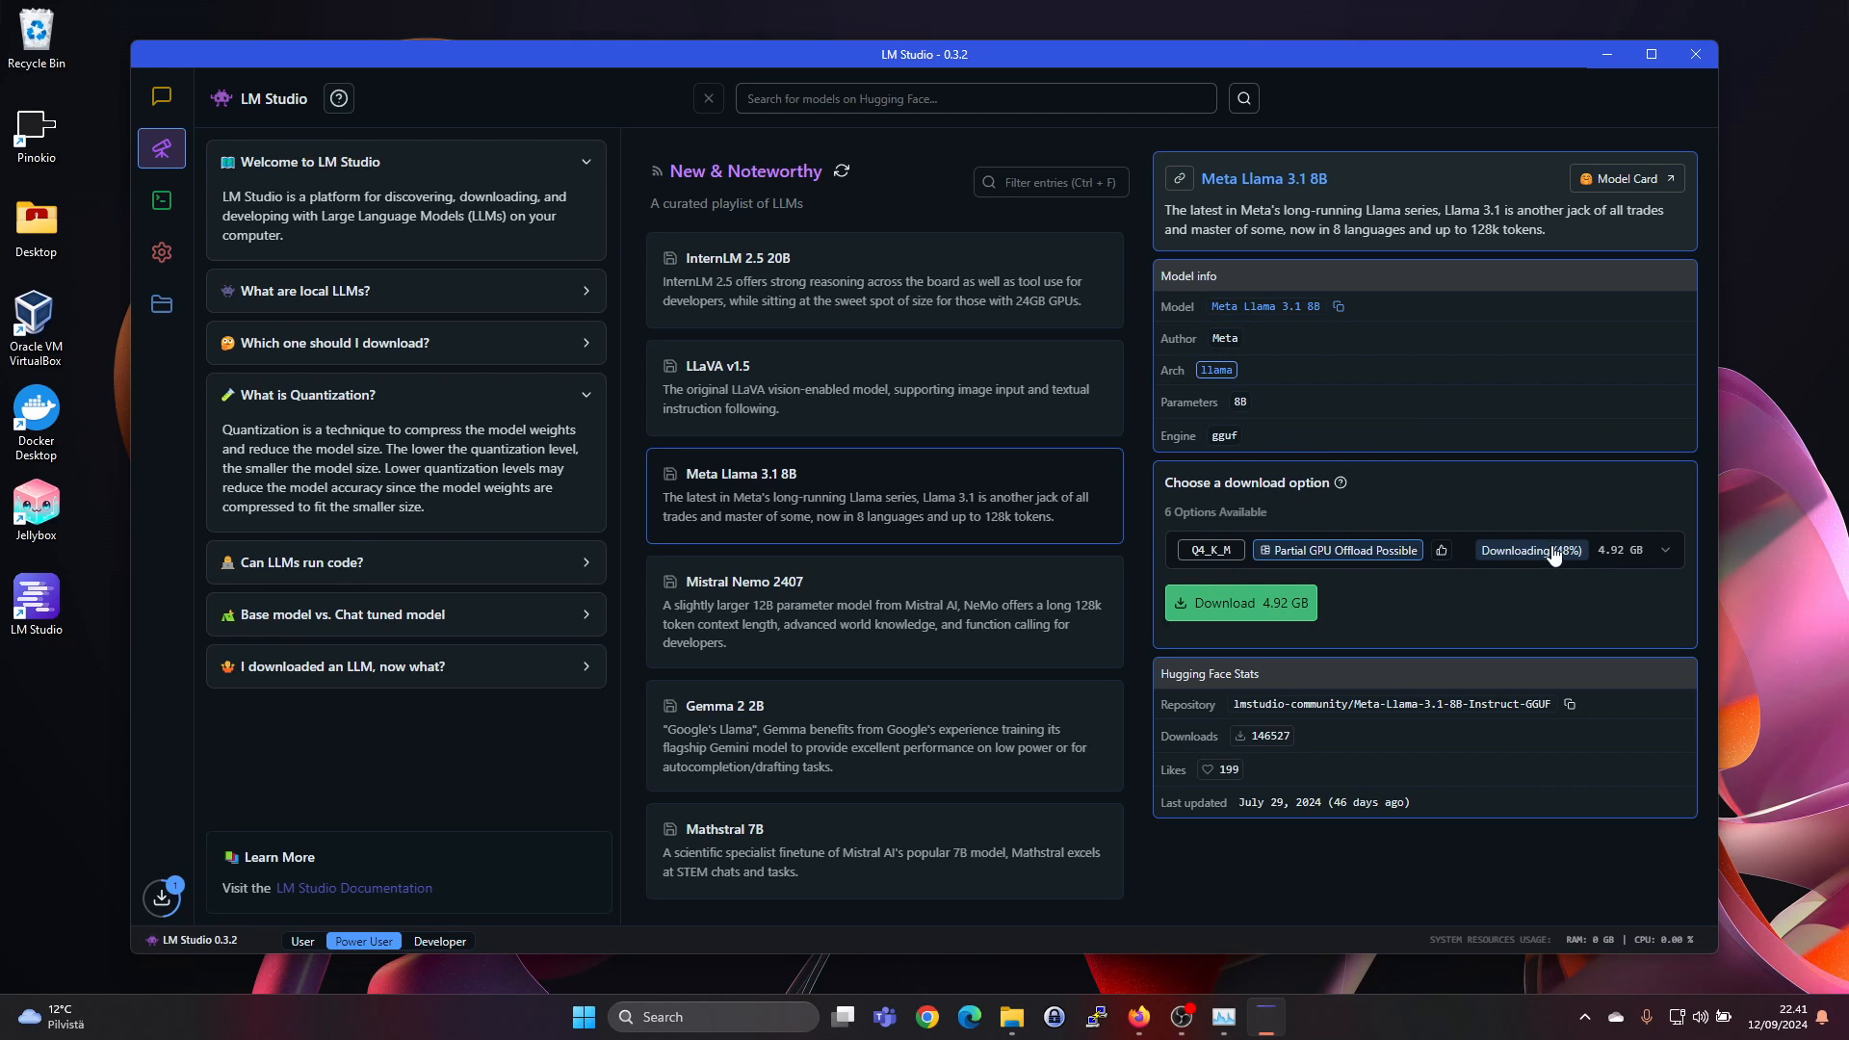
mouse_move(1352, 564)
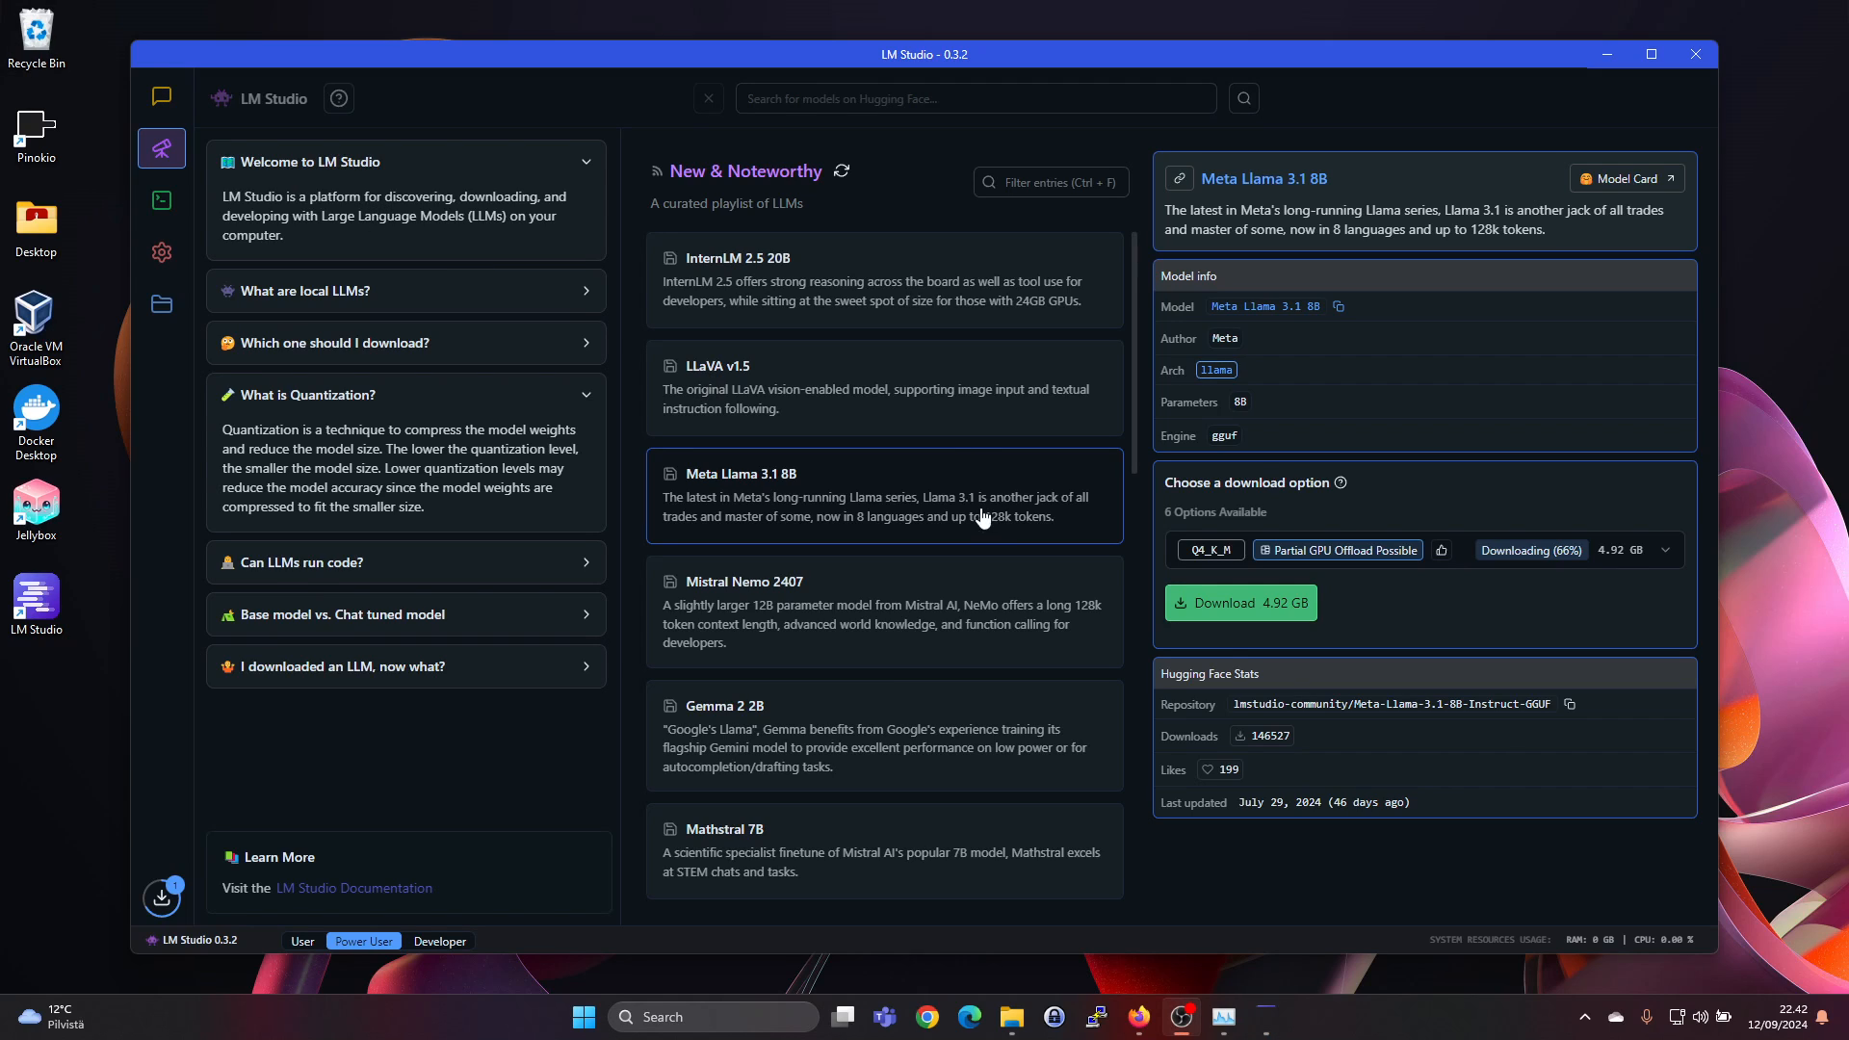
mouse_move(1216, 691)
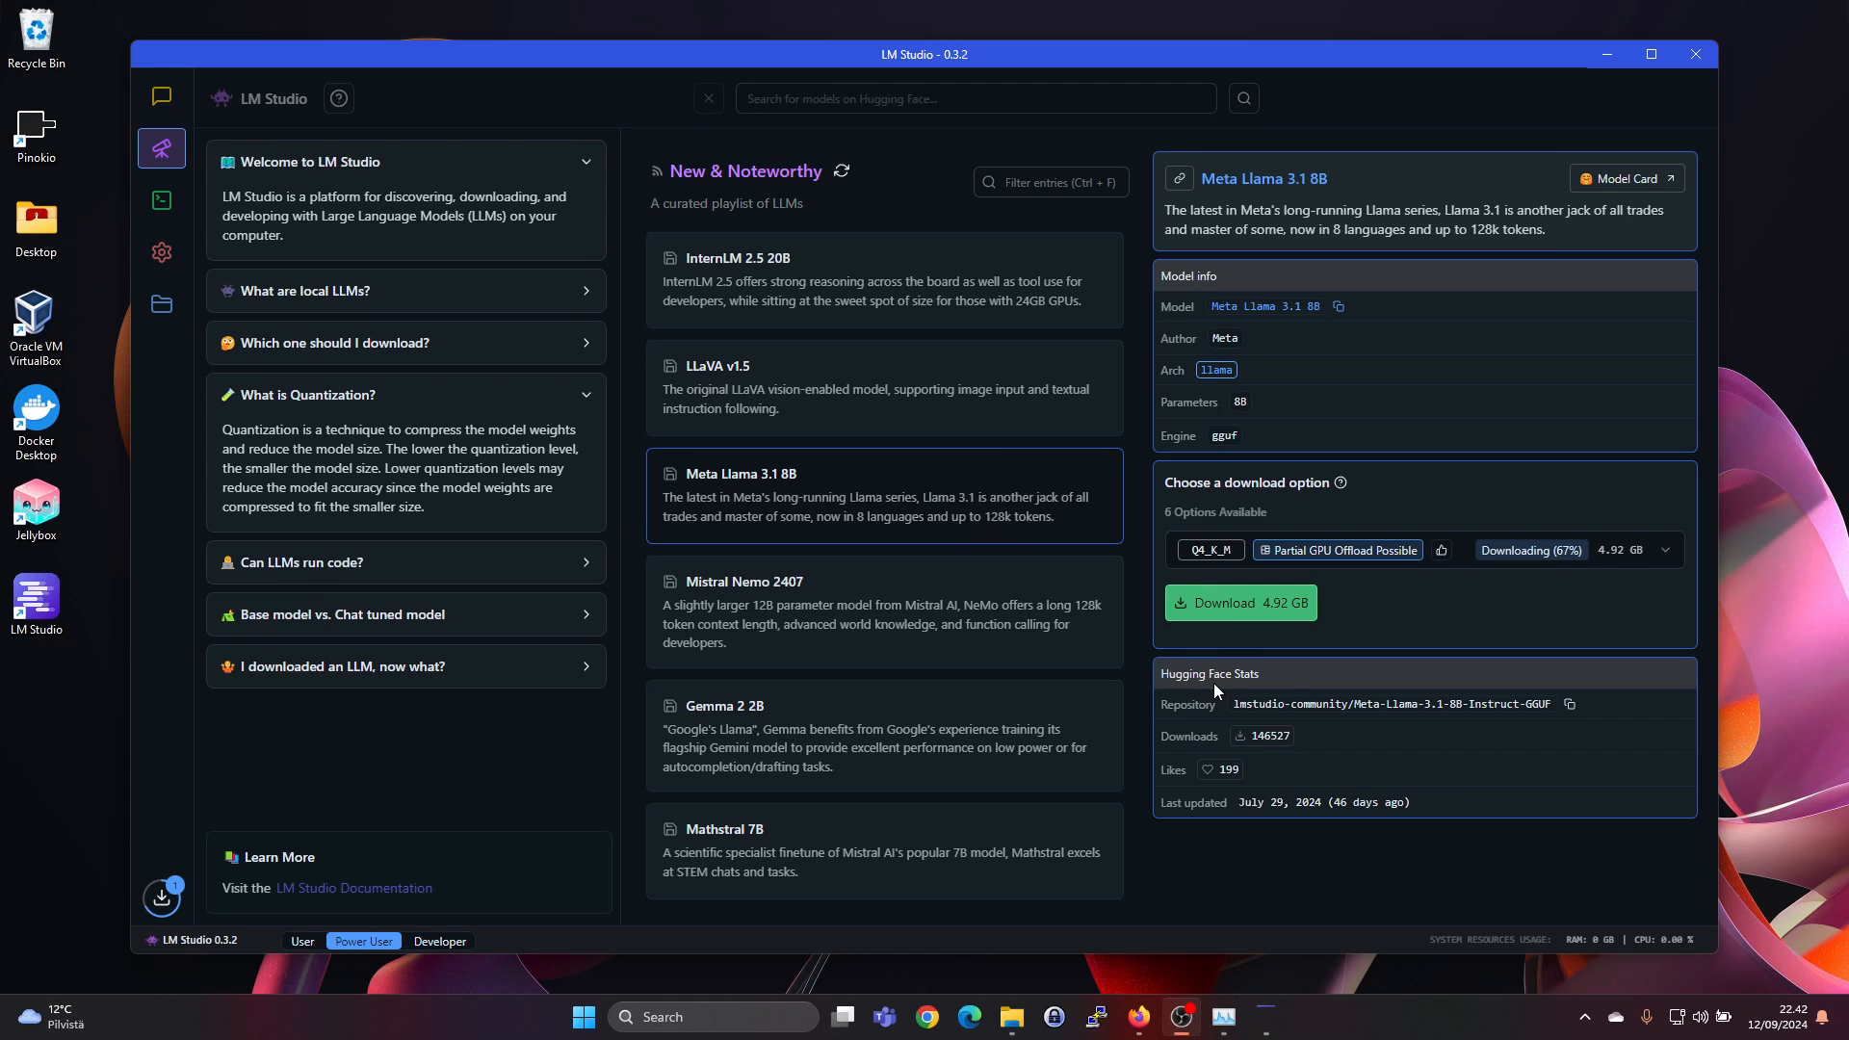
mouse_move(1285, 776)
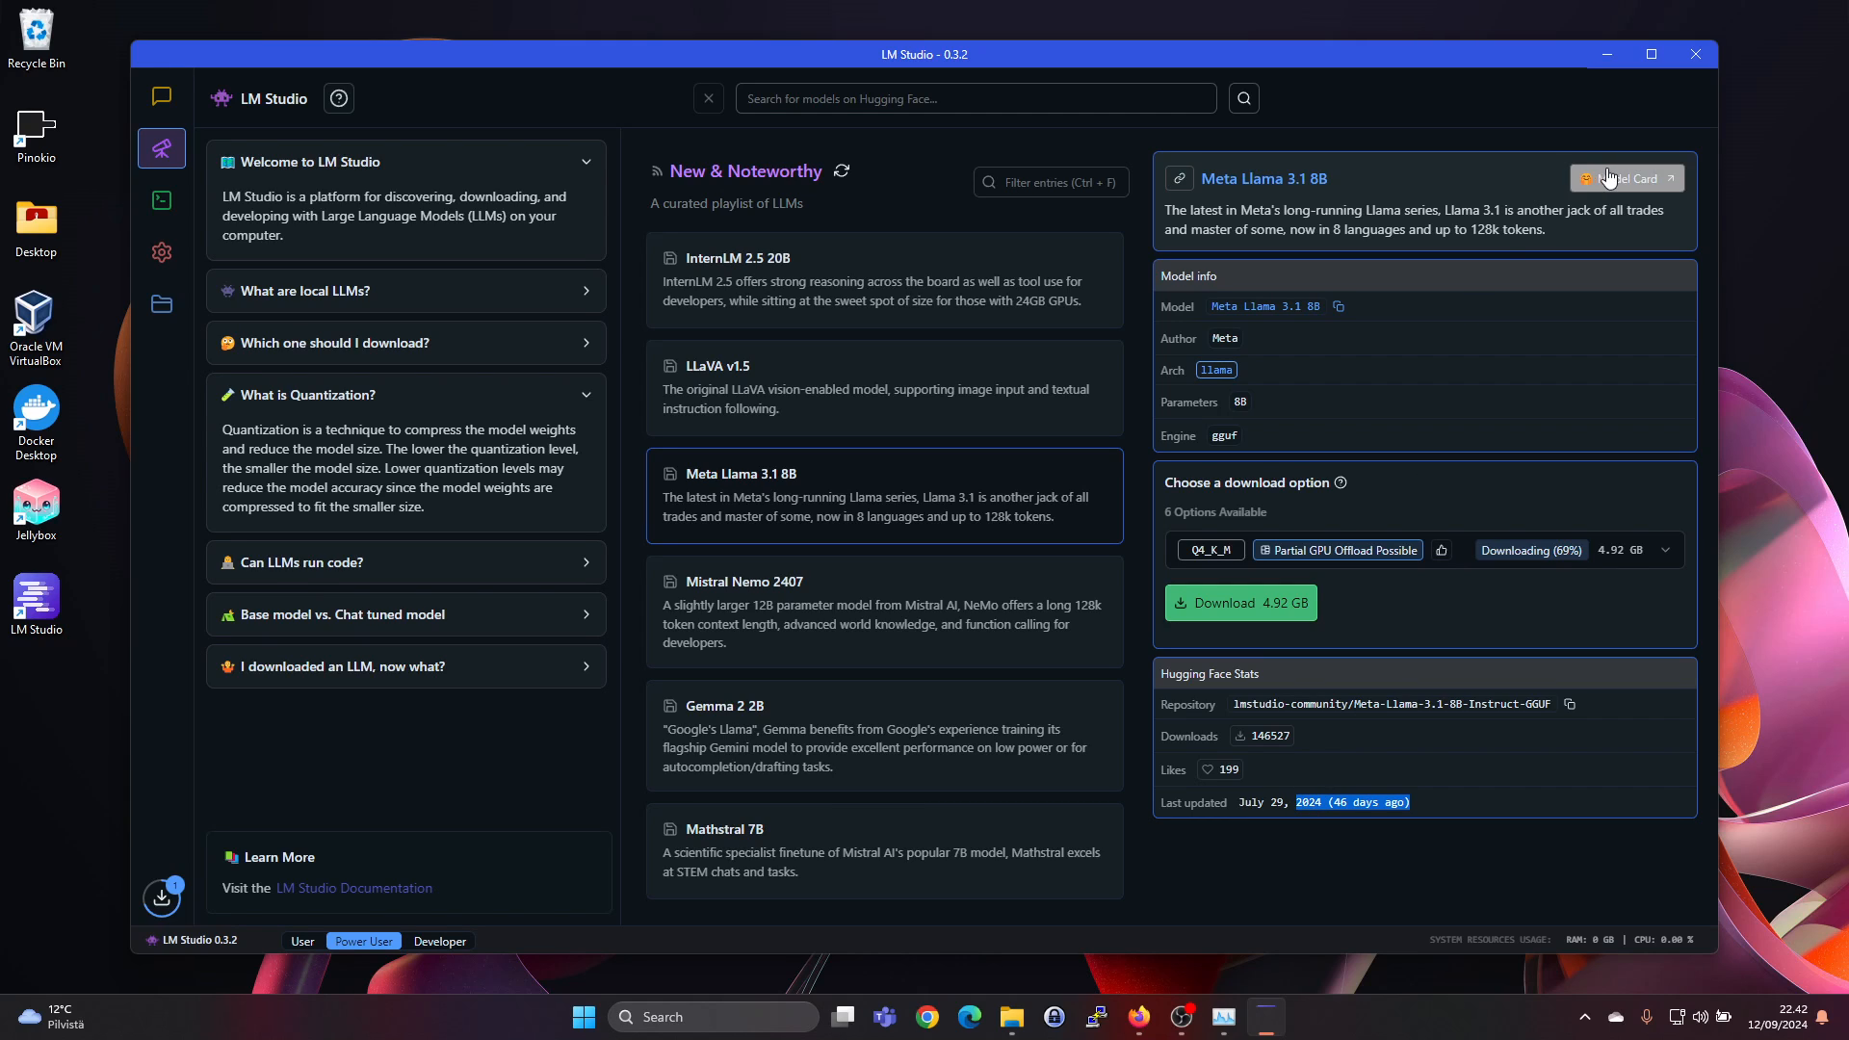
mouse_move(1628, 177)
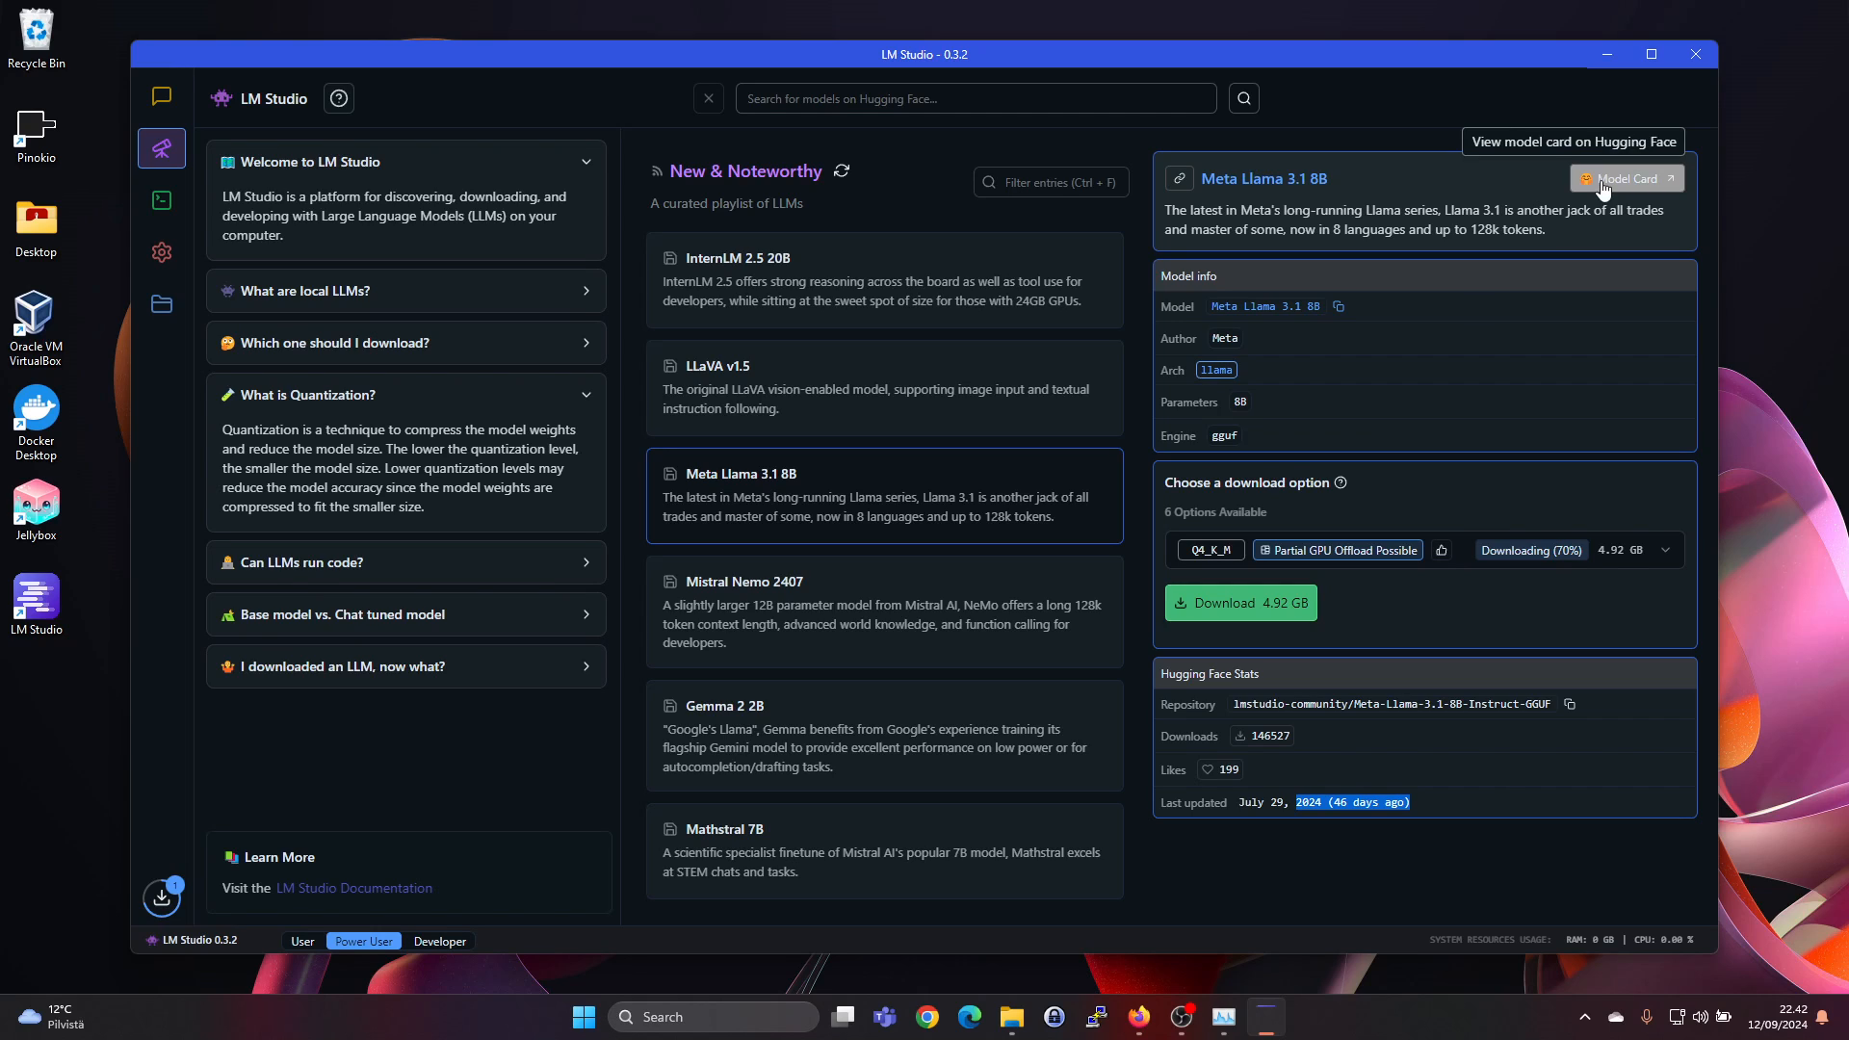
mouse_move(1217, 559)
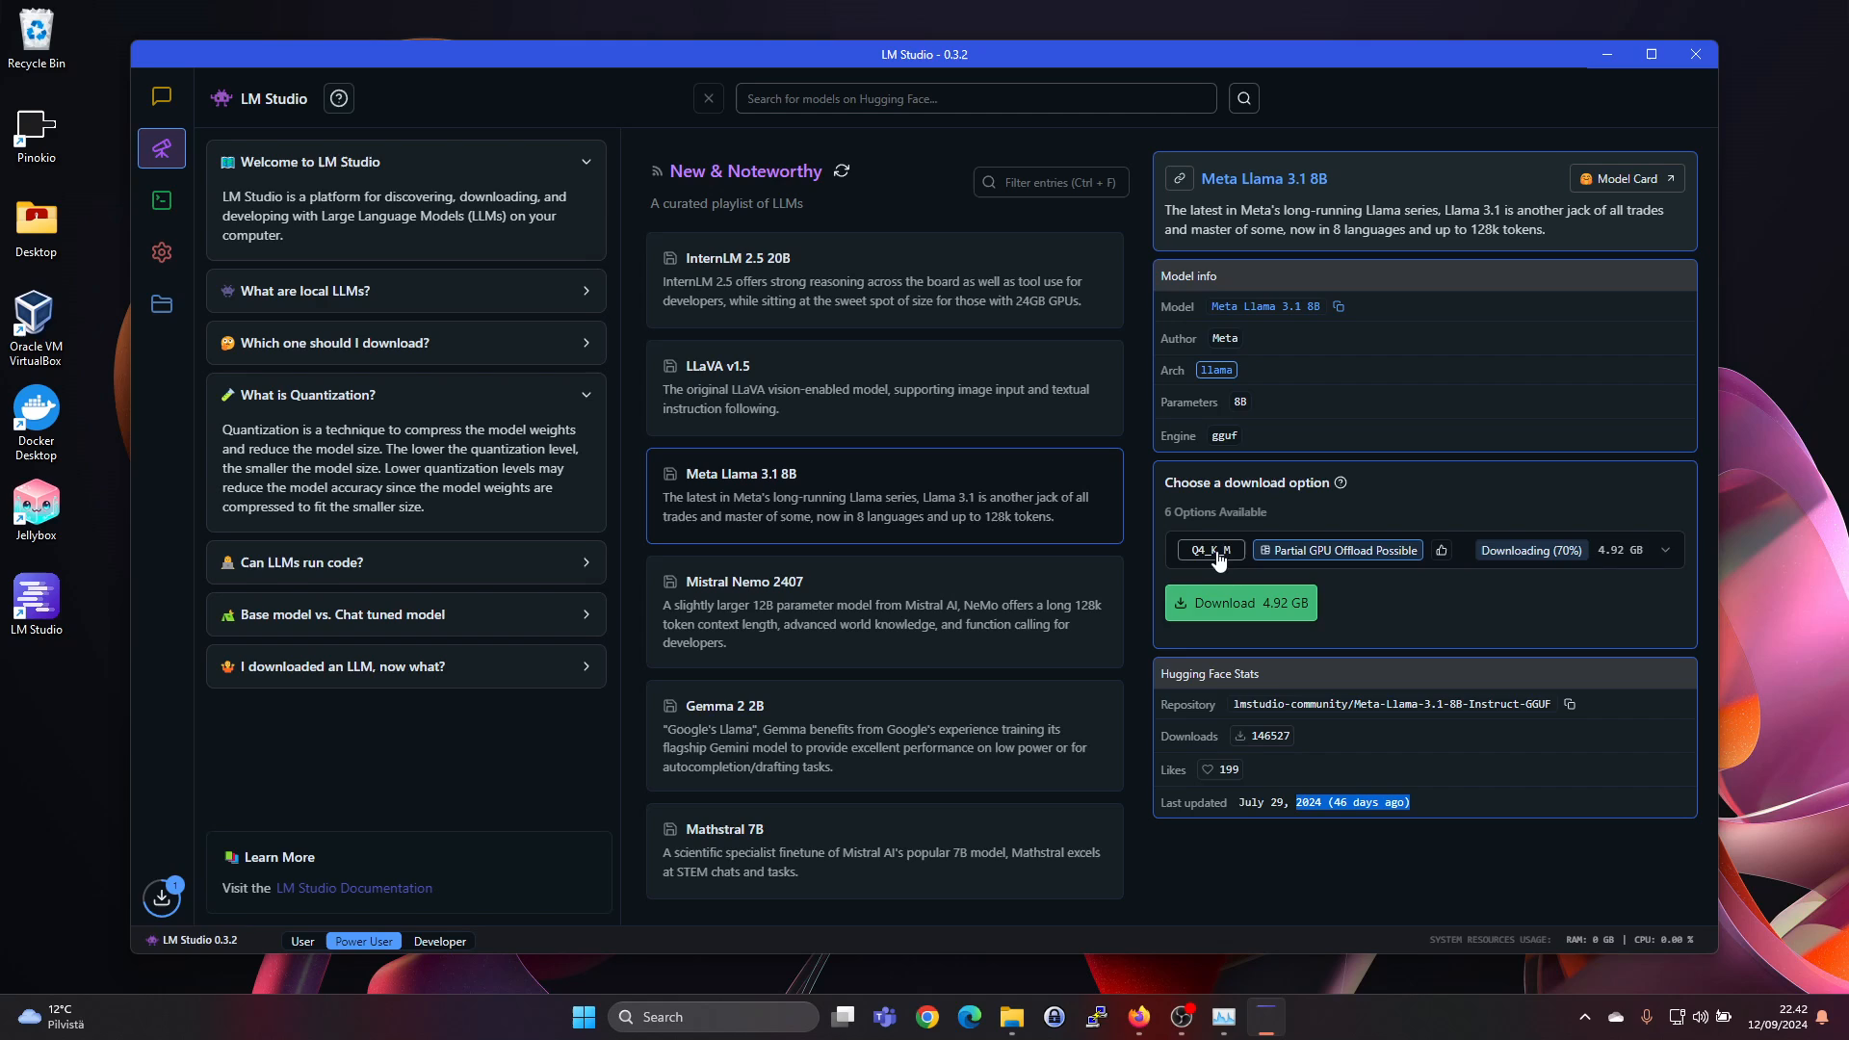
Step: Show the six quantization download options for Llama 3.1 8B
left_click(1208, 551)
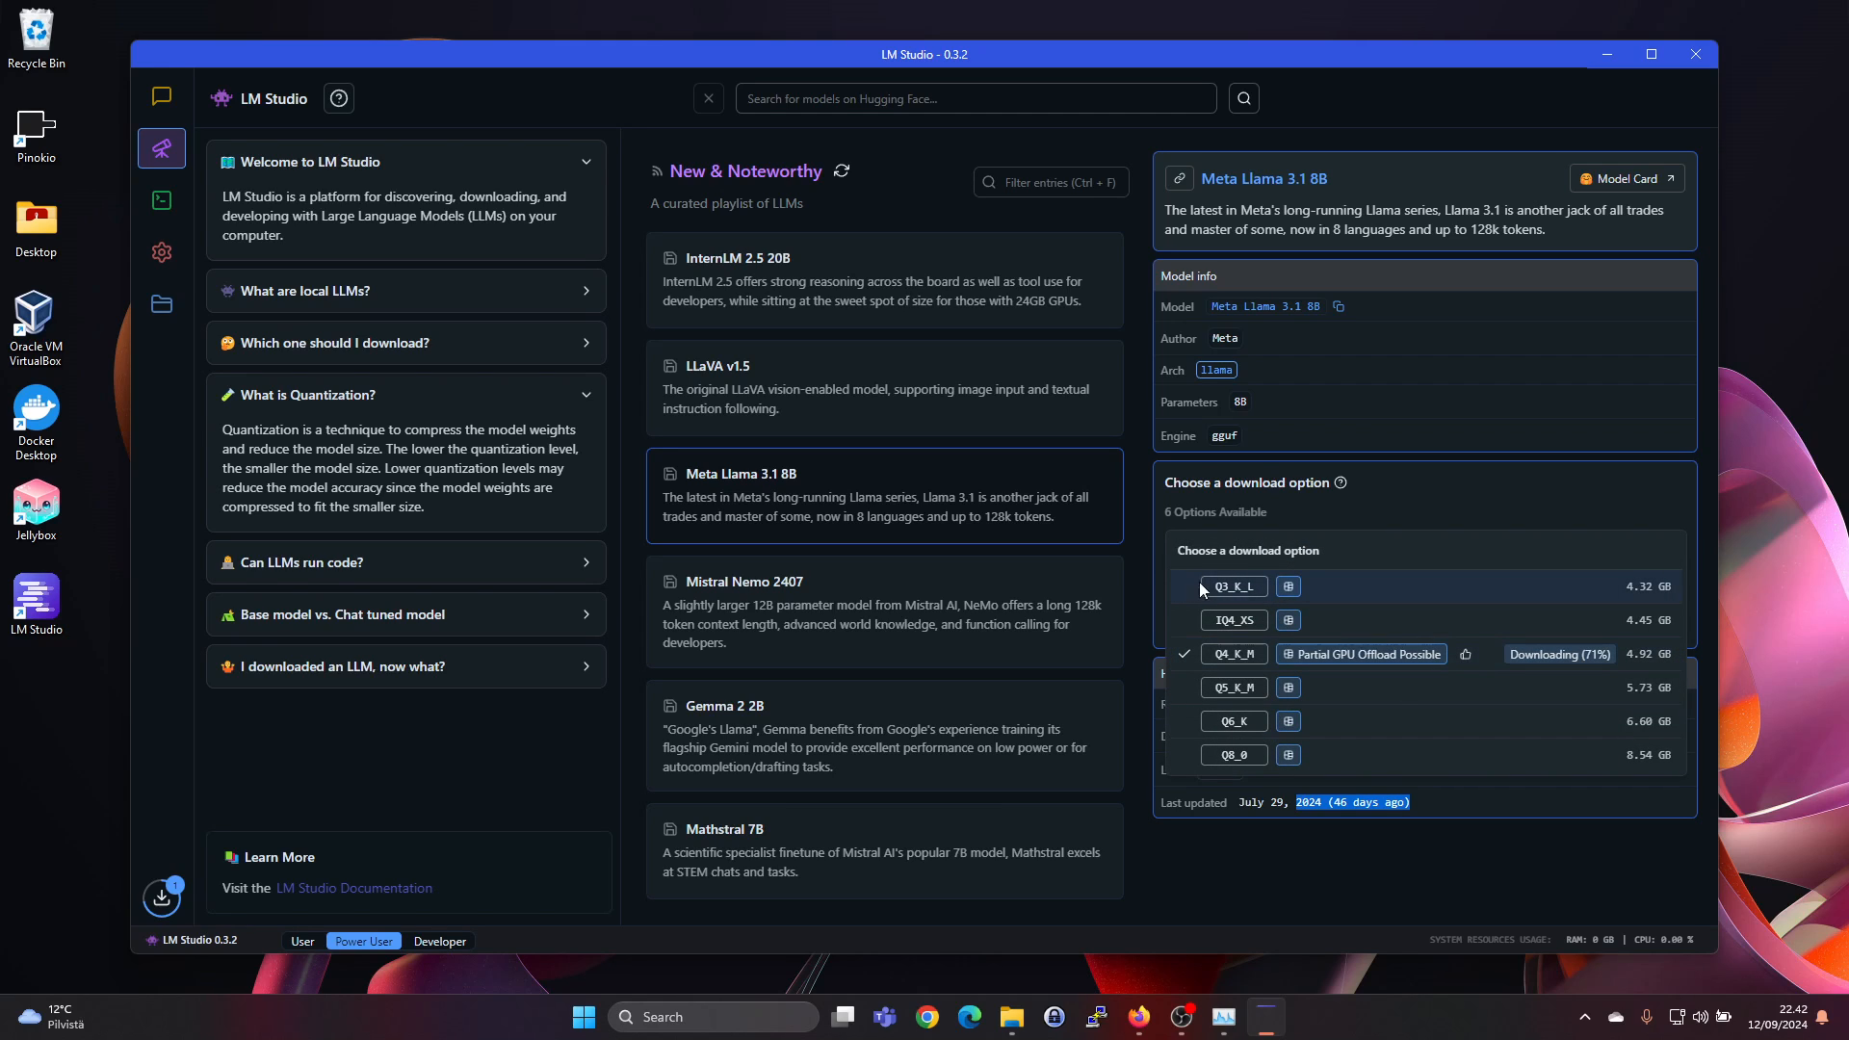
mouse_move(1240, 667)
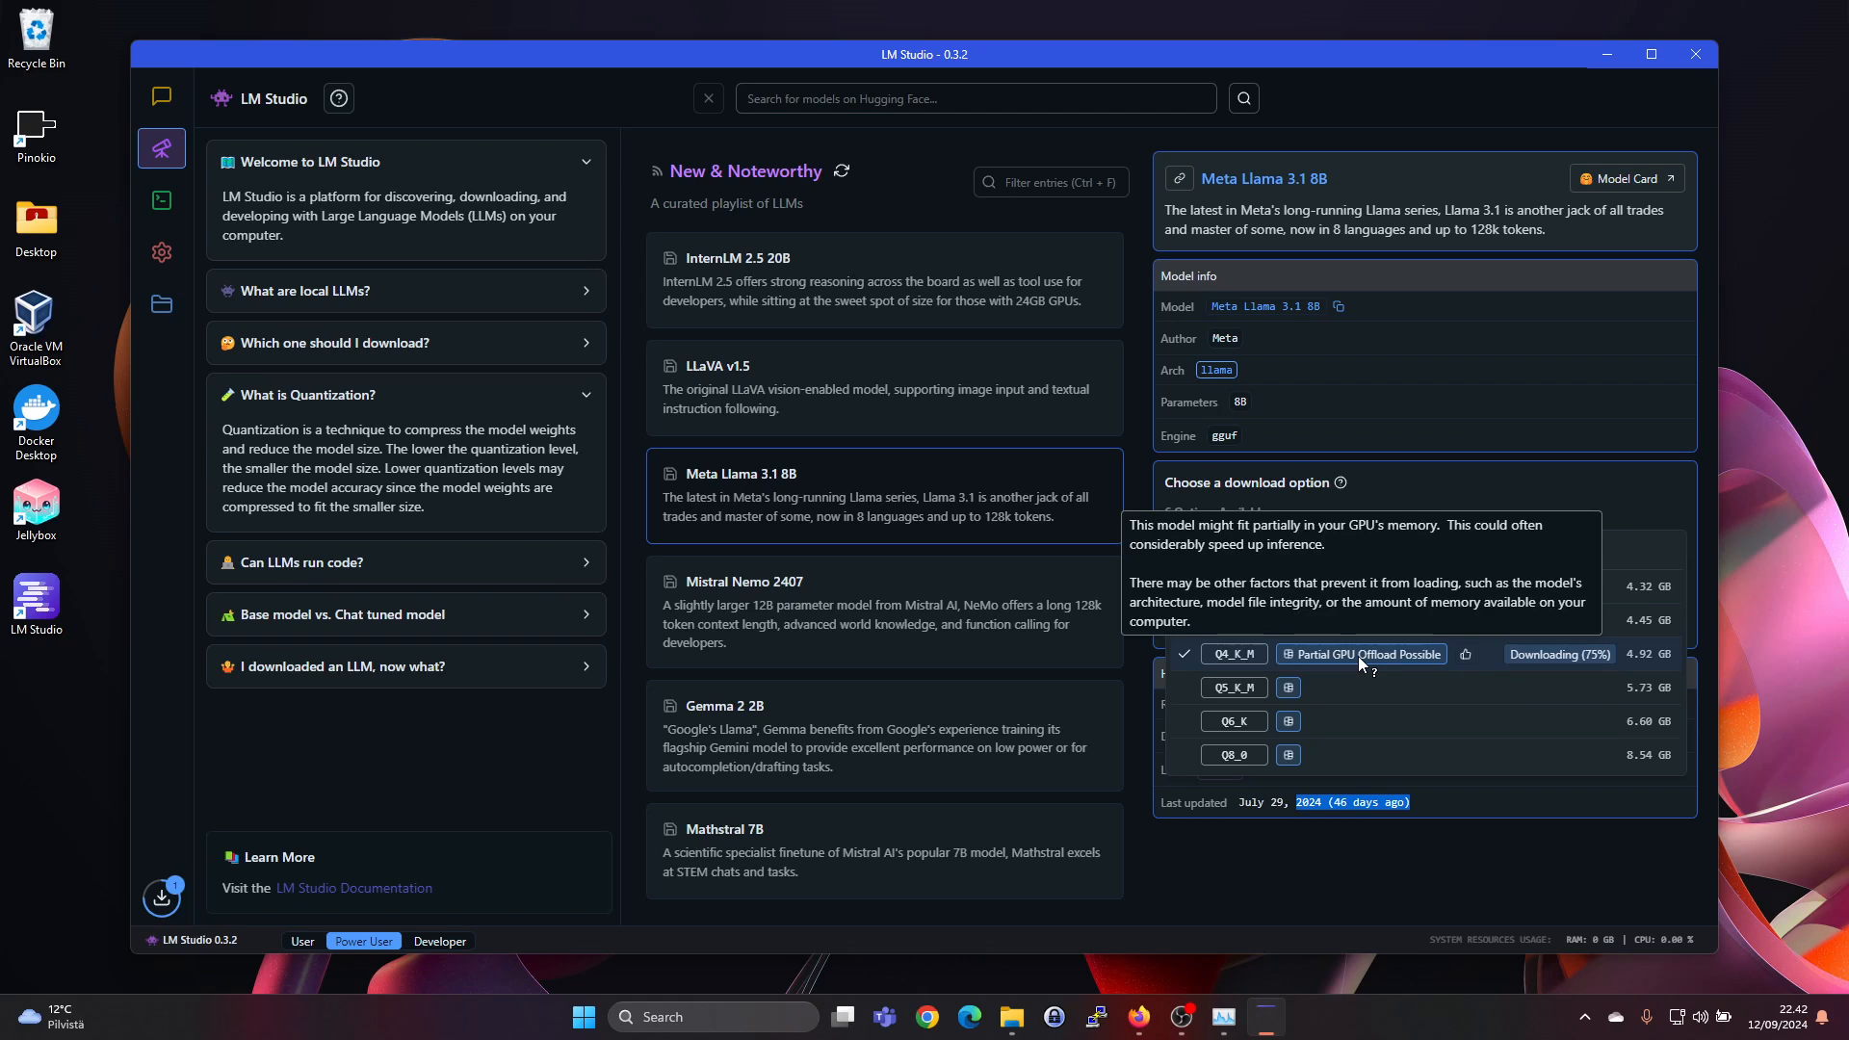
mouse_move(1244, 695)
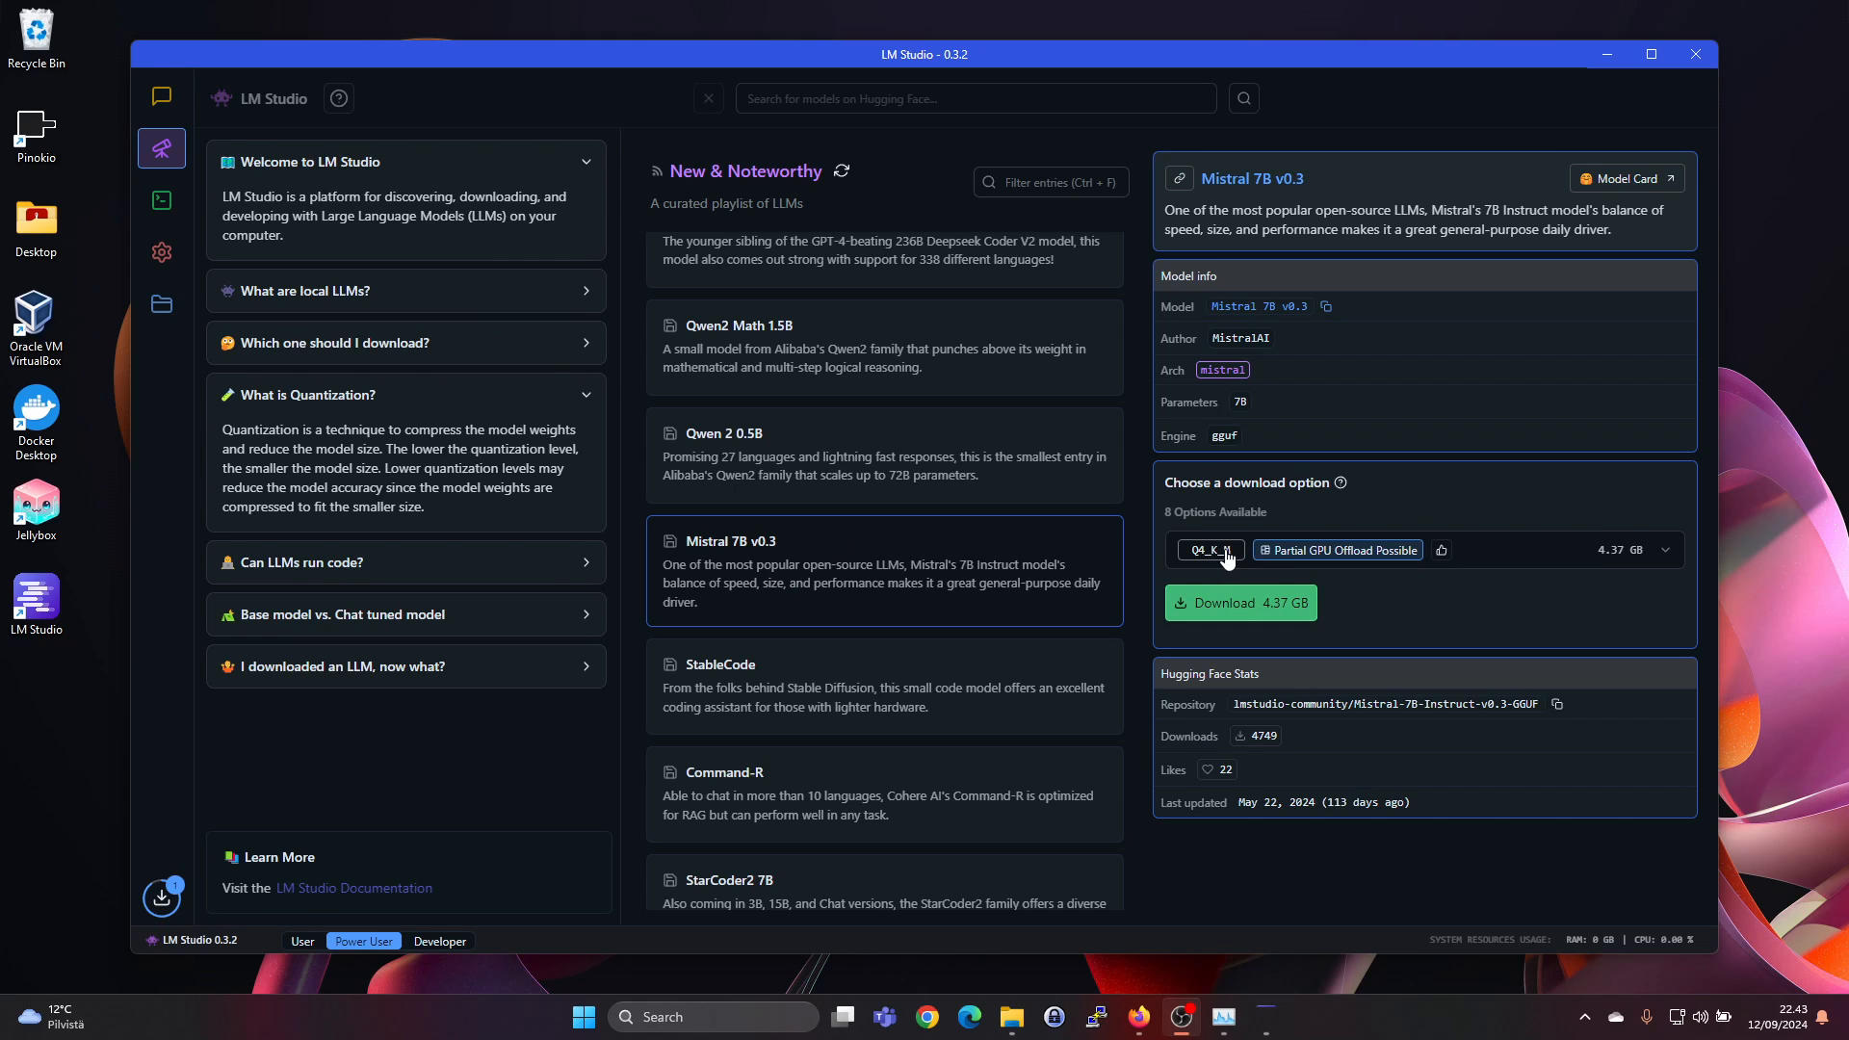
Step: Show the eight quantization download options for Mistral 7B v0.3, 4.37 GB recommended
left_click(1208, 549)
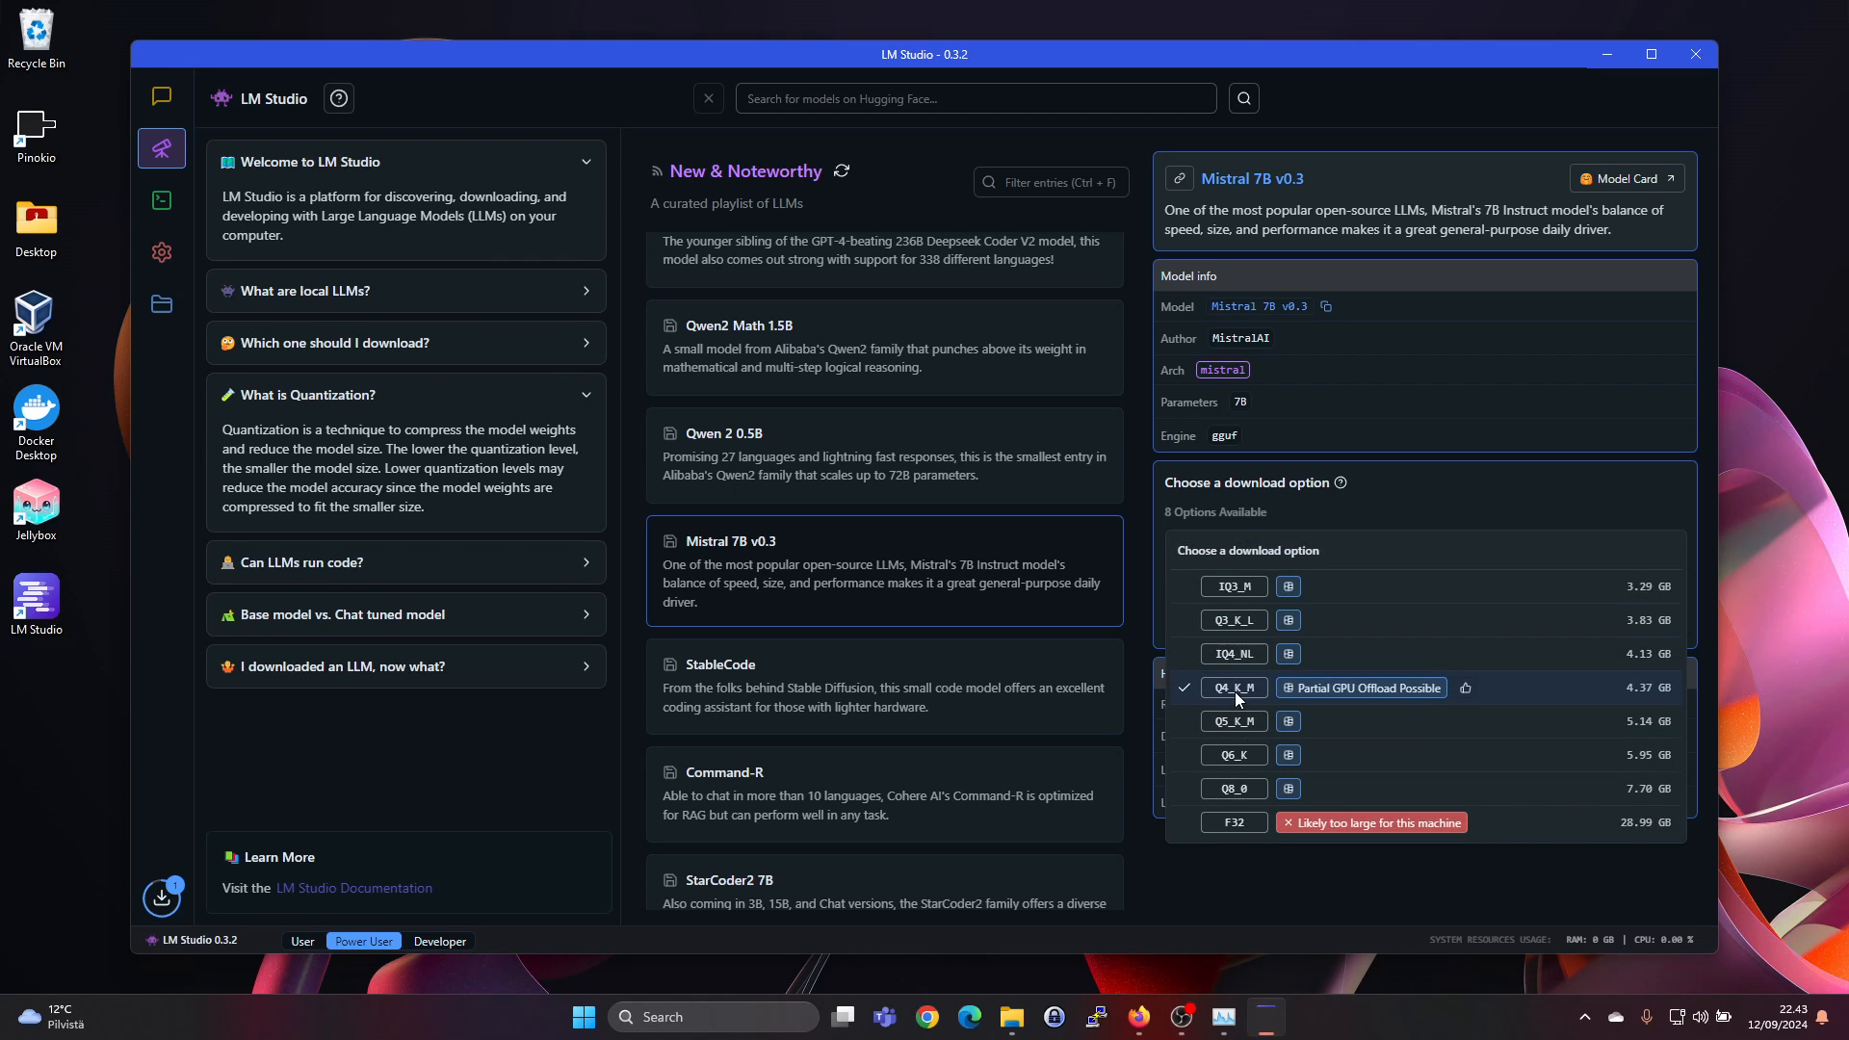
mouse_move(1306, 796)
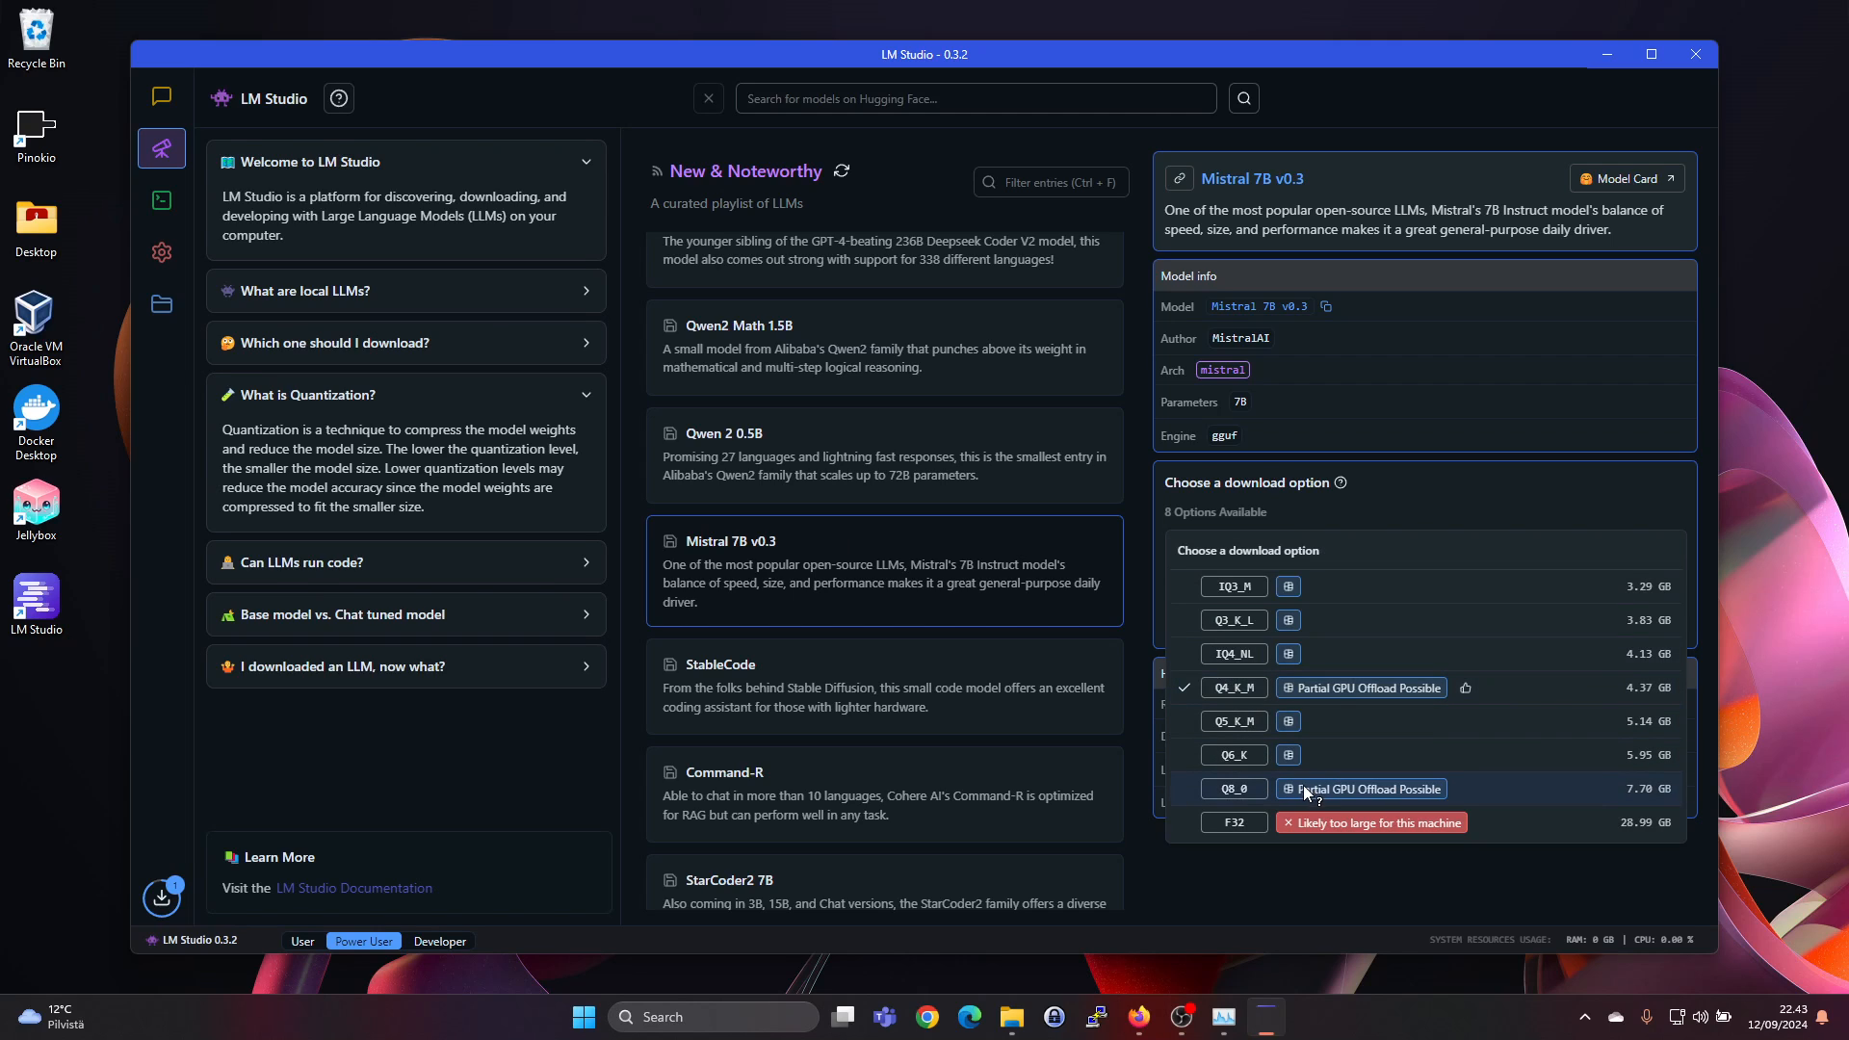
mouse_move(1368, 799)
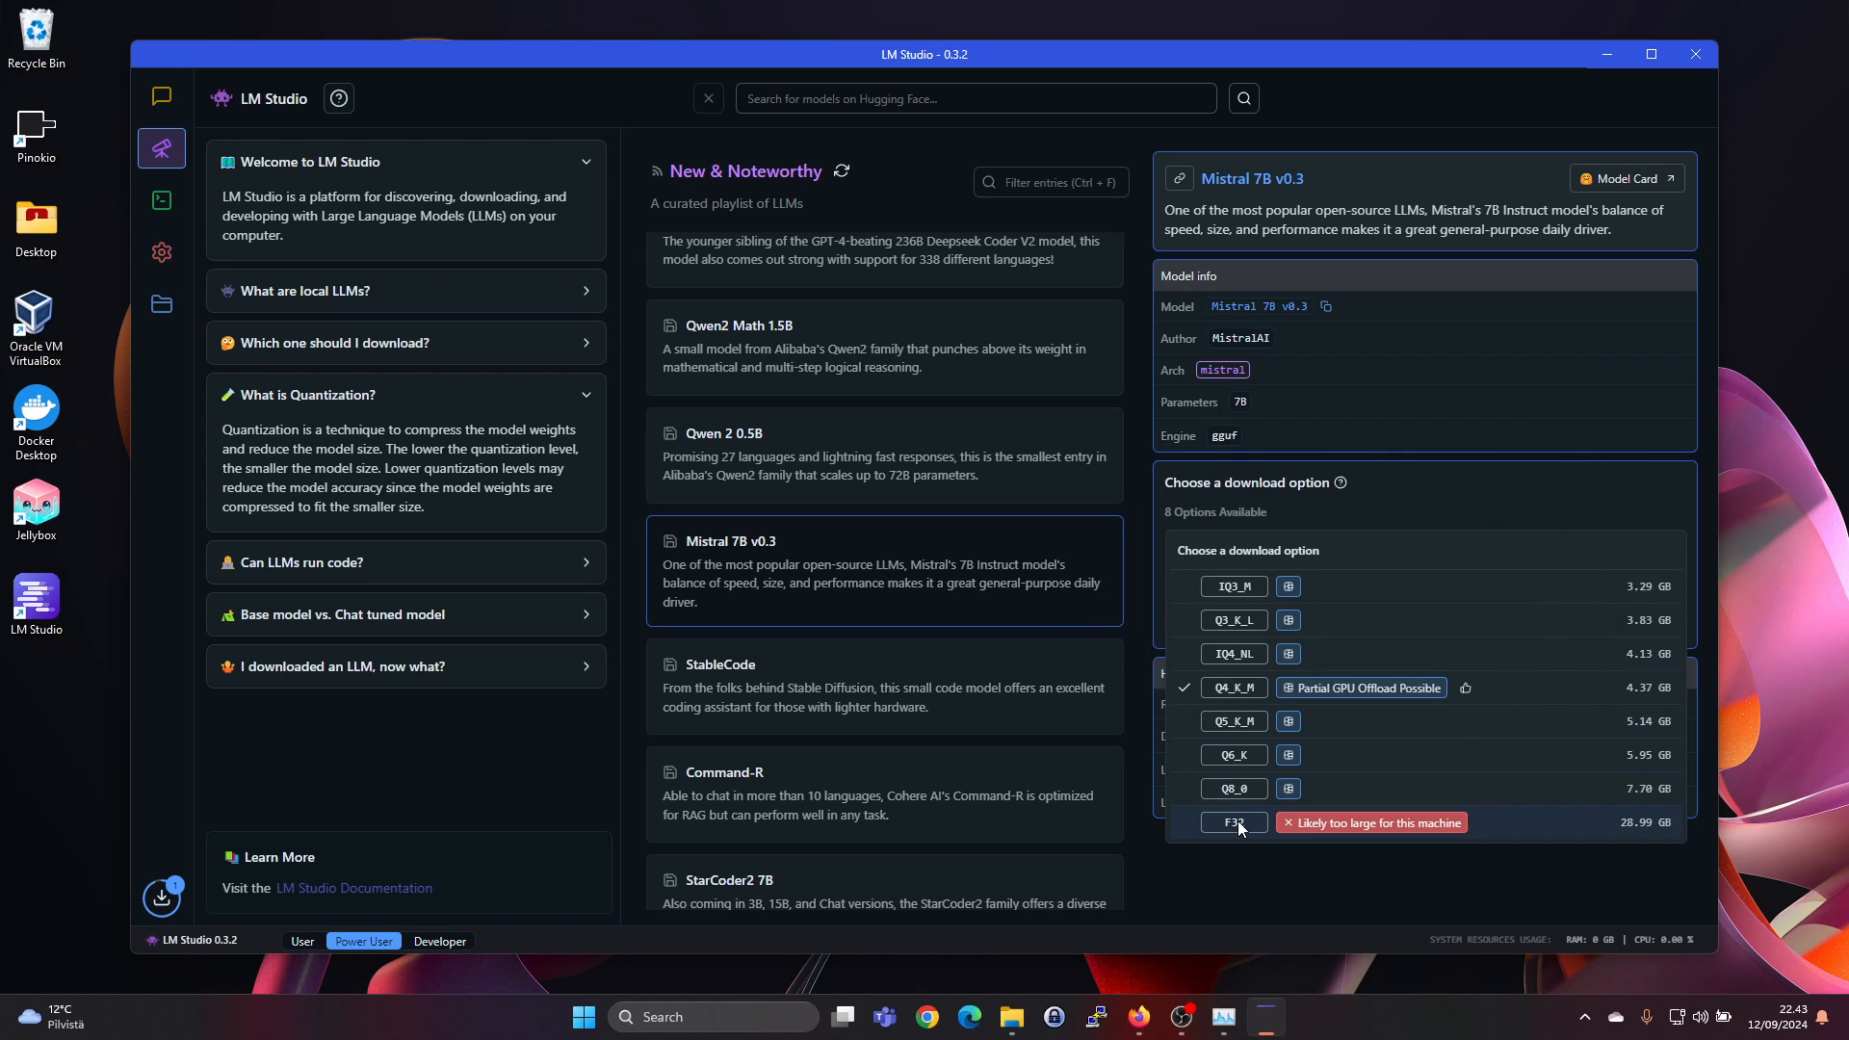
mouse_move(1304, 829)
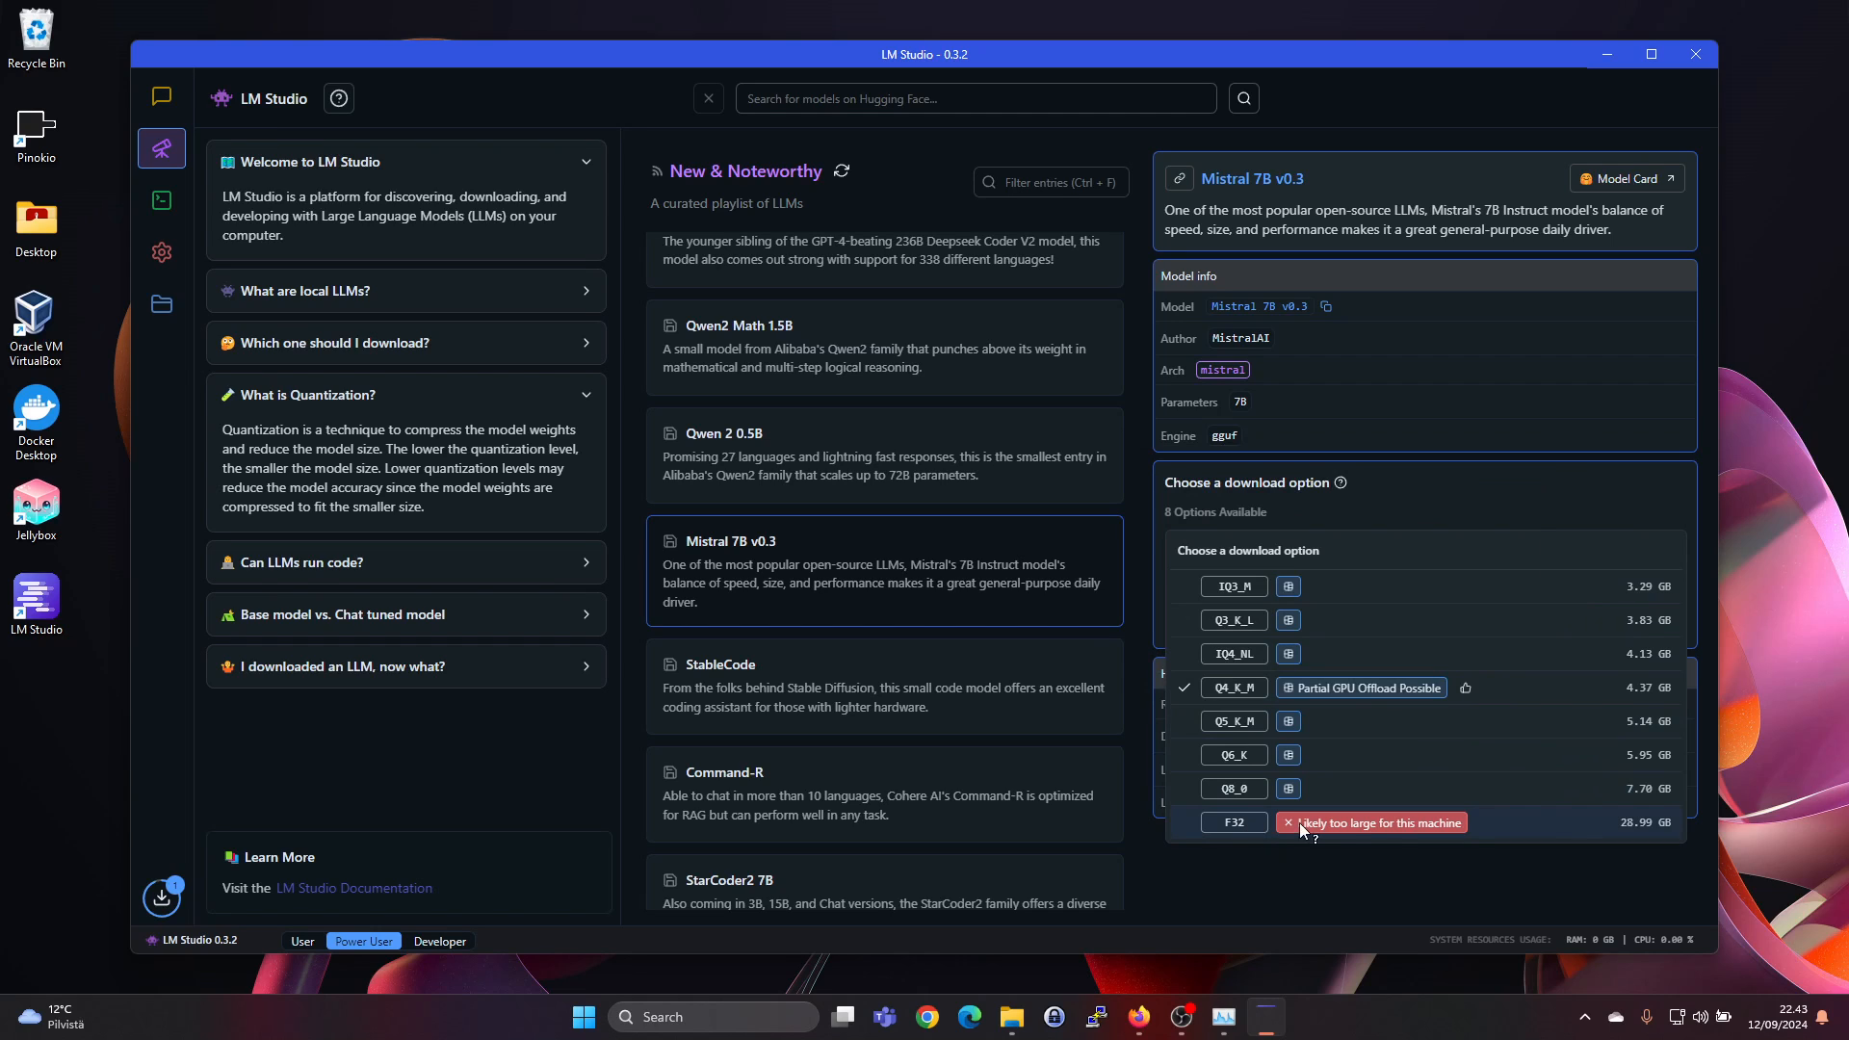
mouse_move(1646, 832)
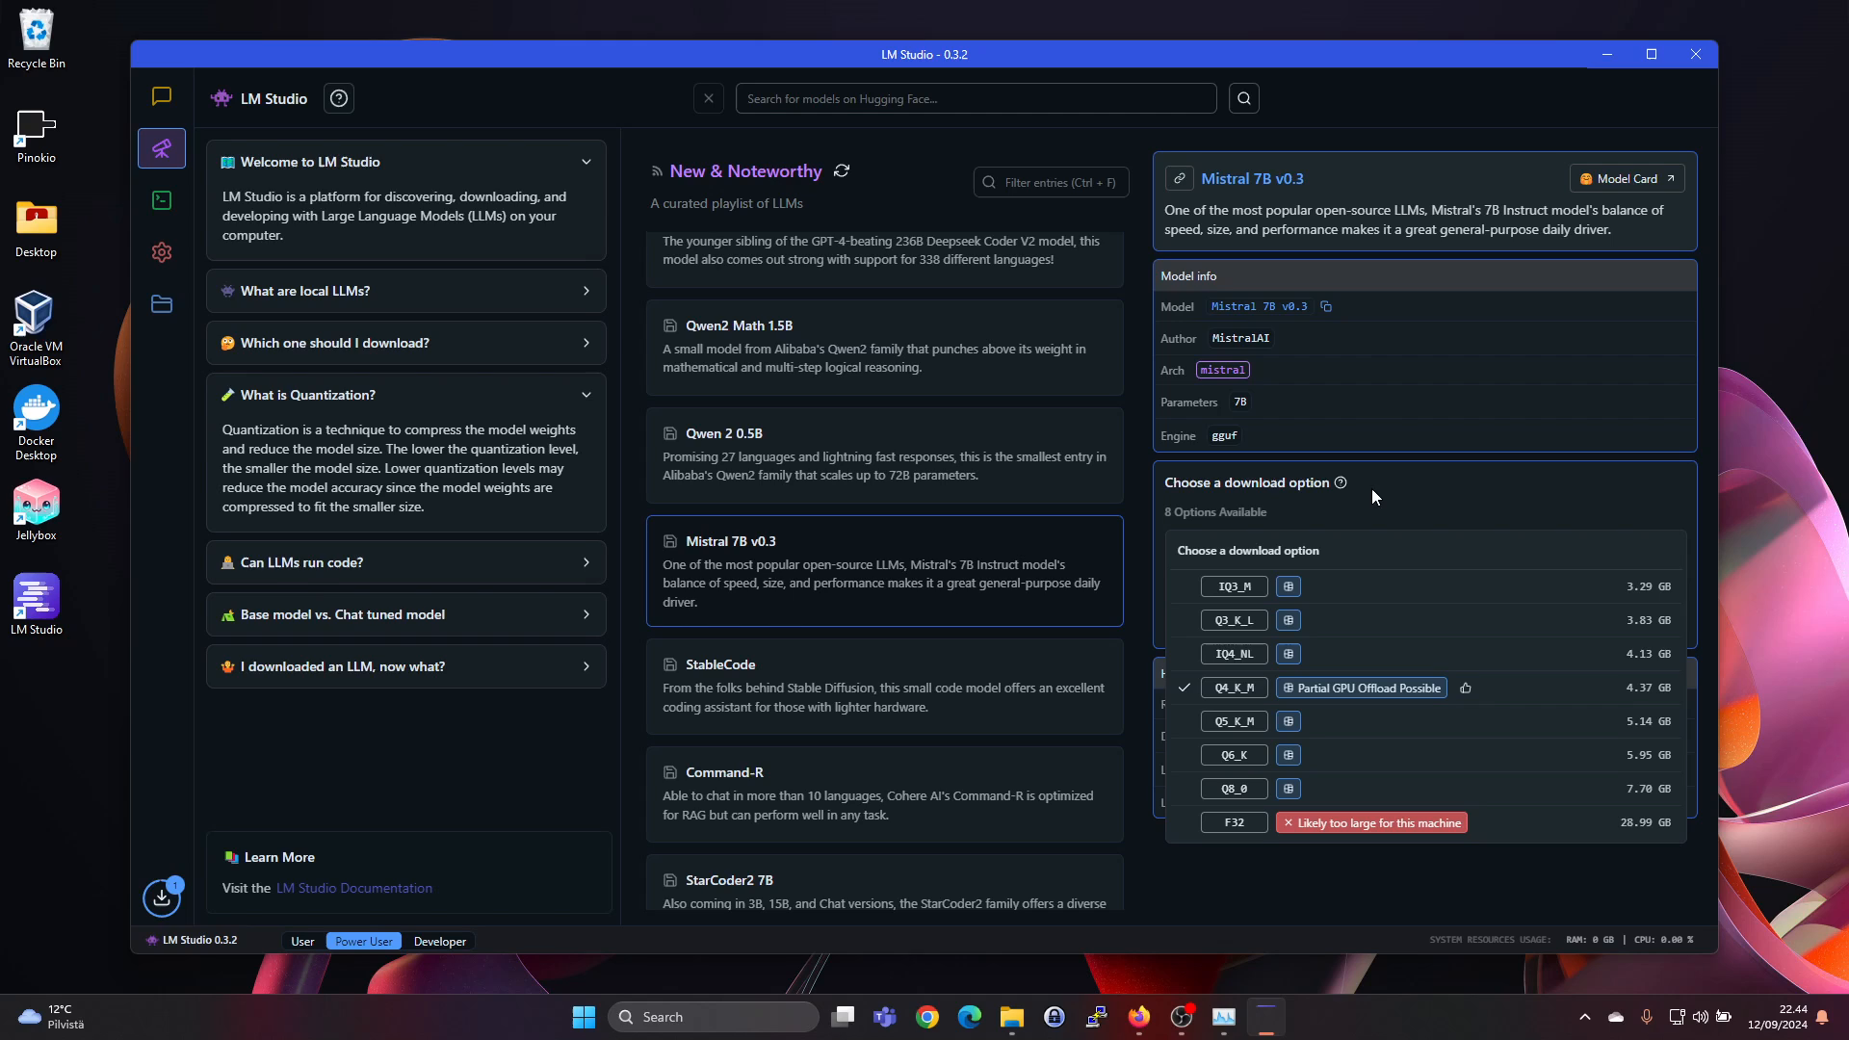
mouse_move(1420, 495)
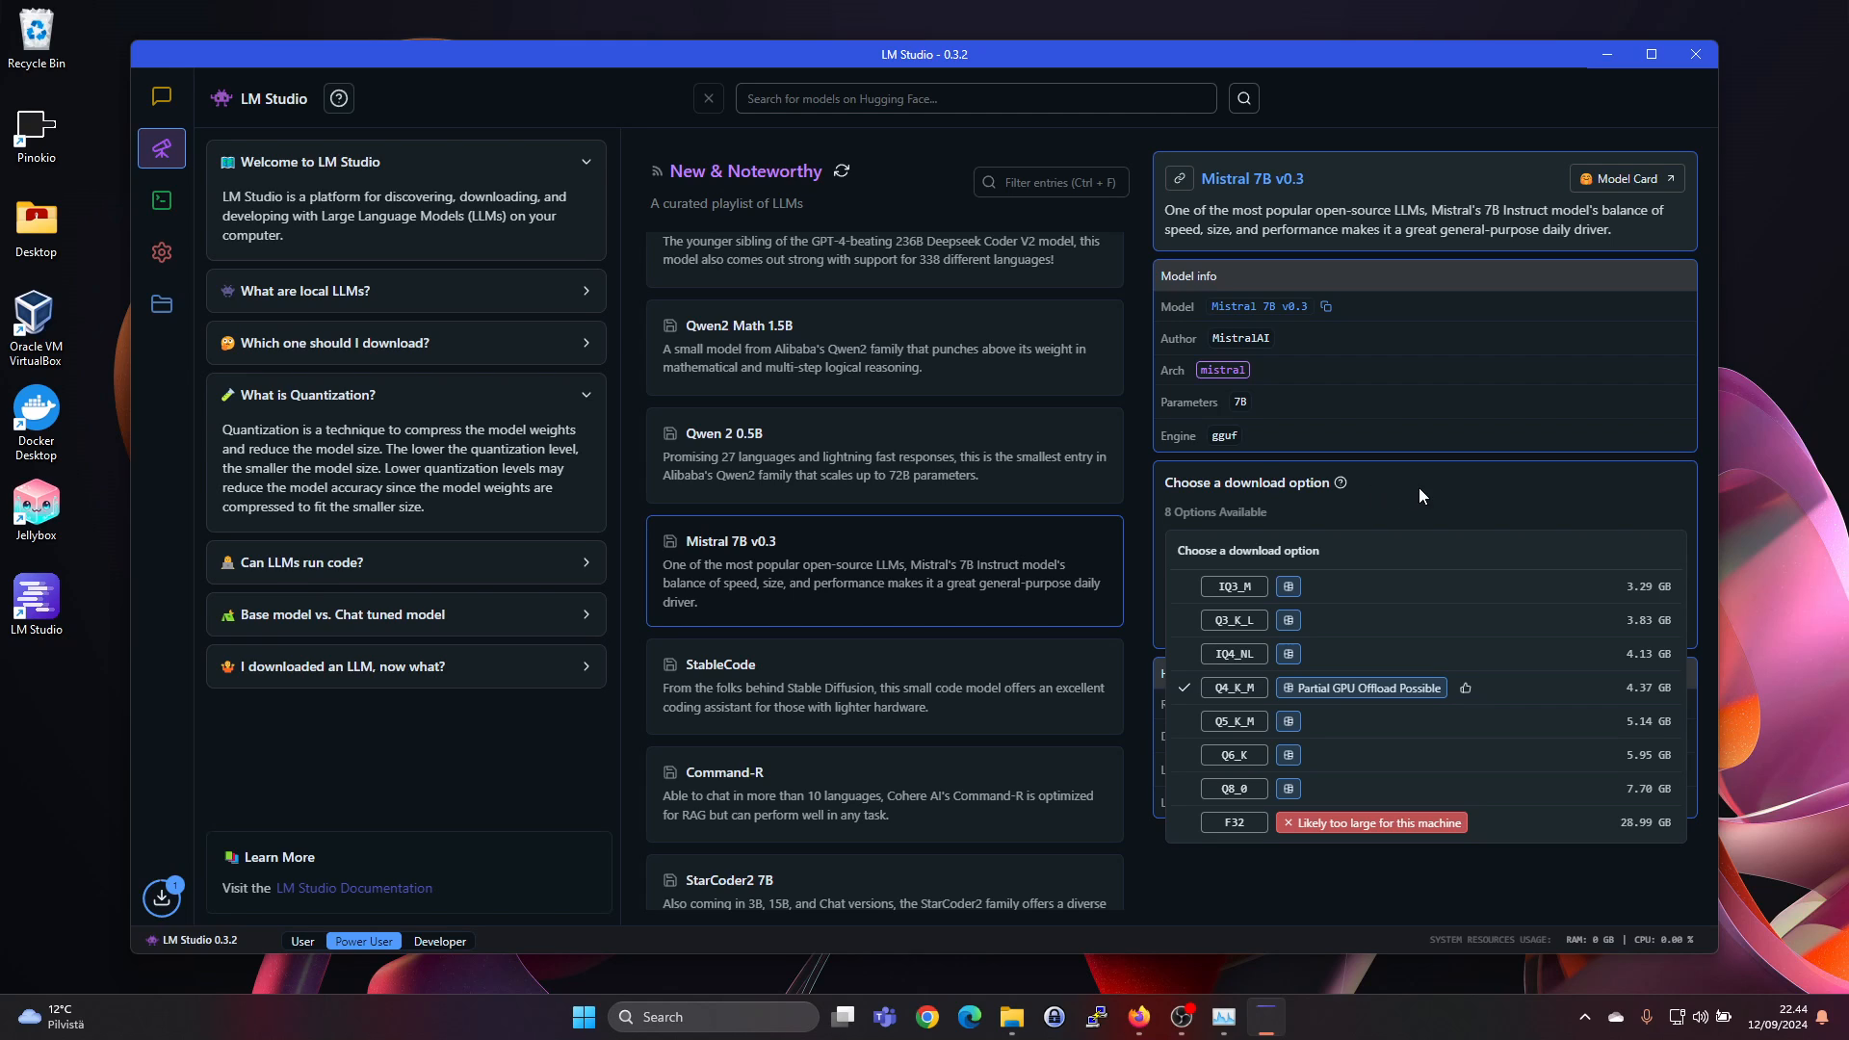
mouse_move(1449, 502)
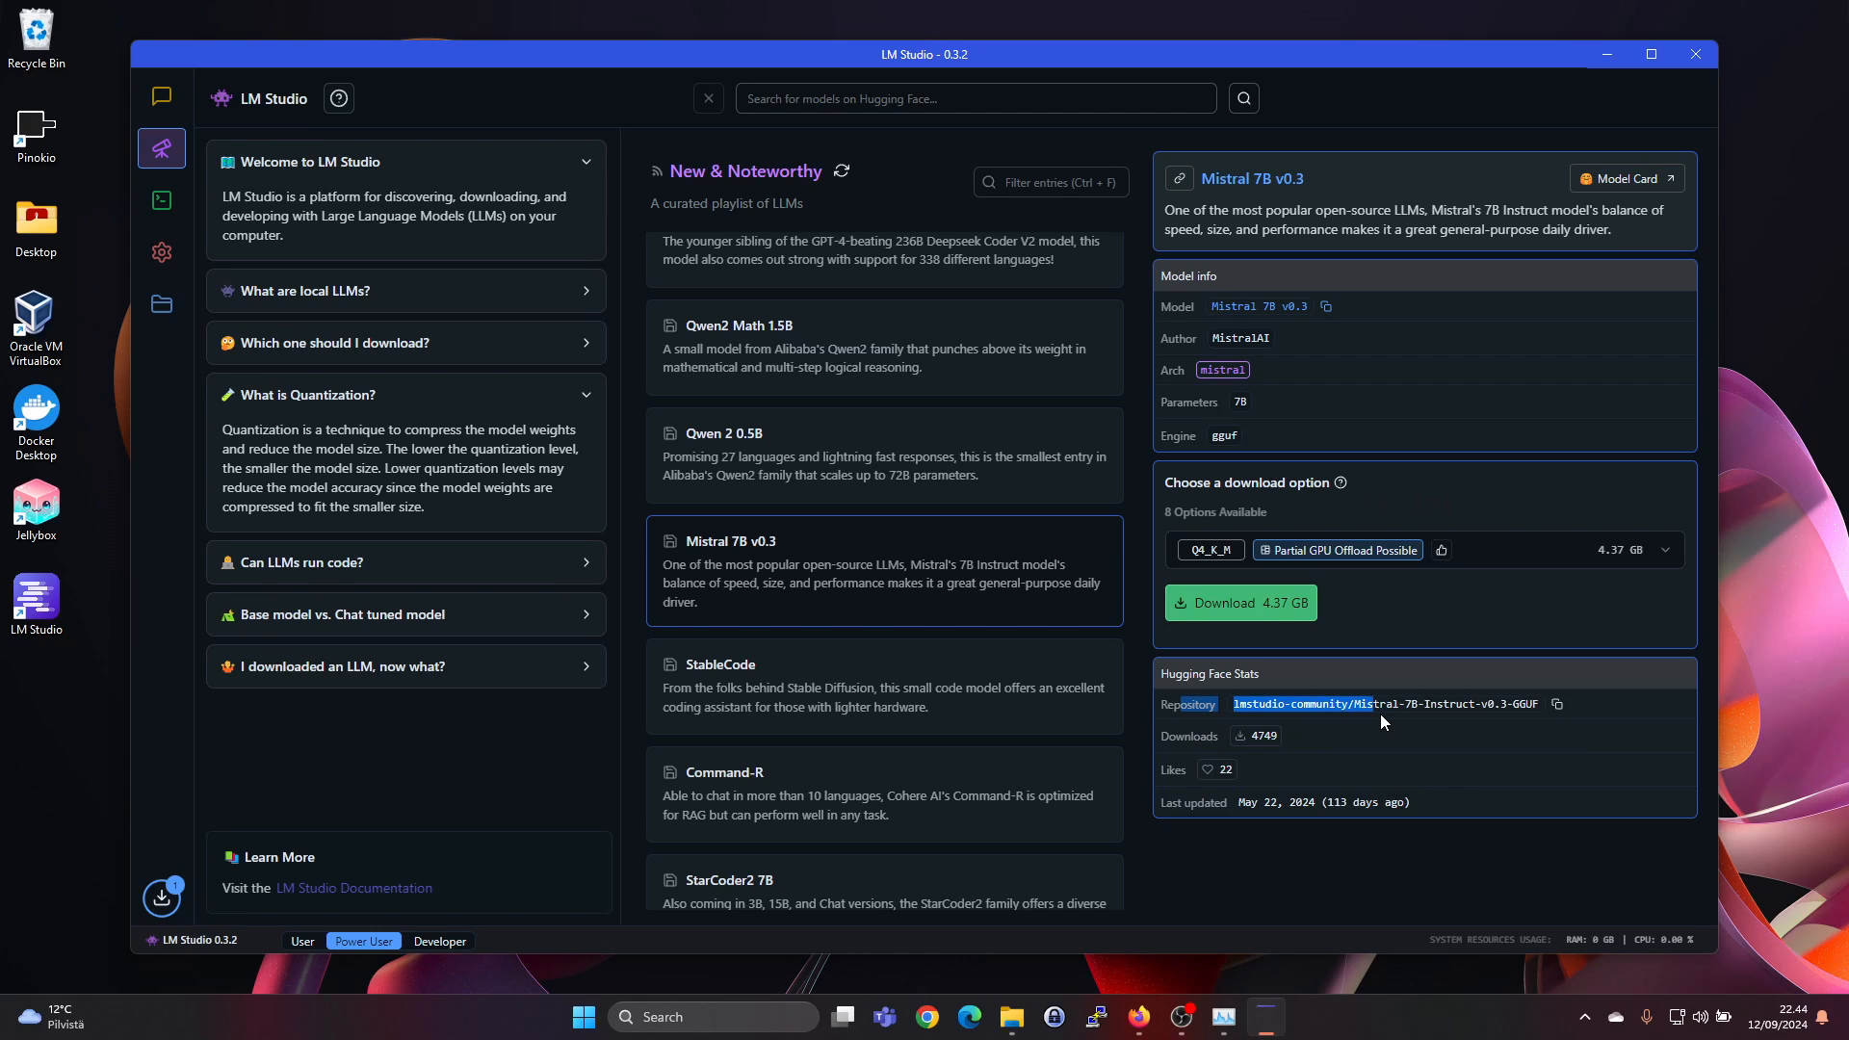
mouse_move(1390, 703)
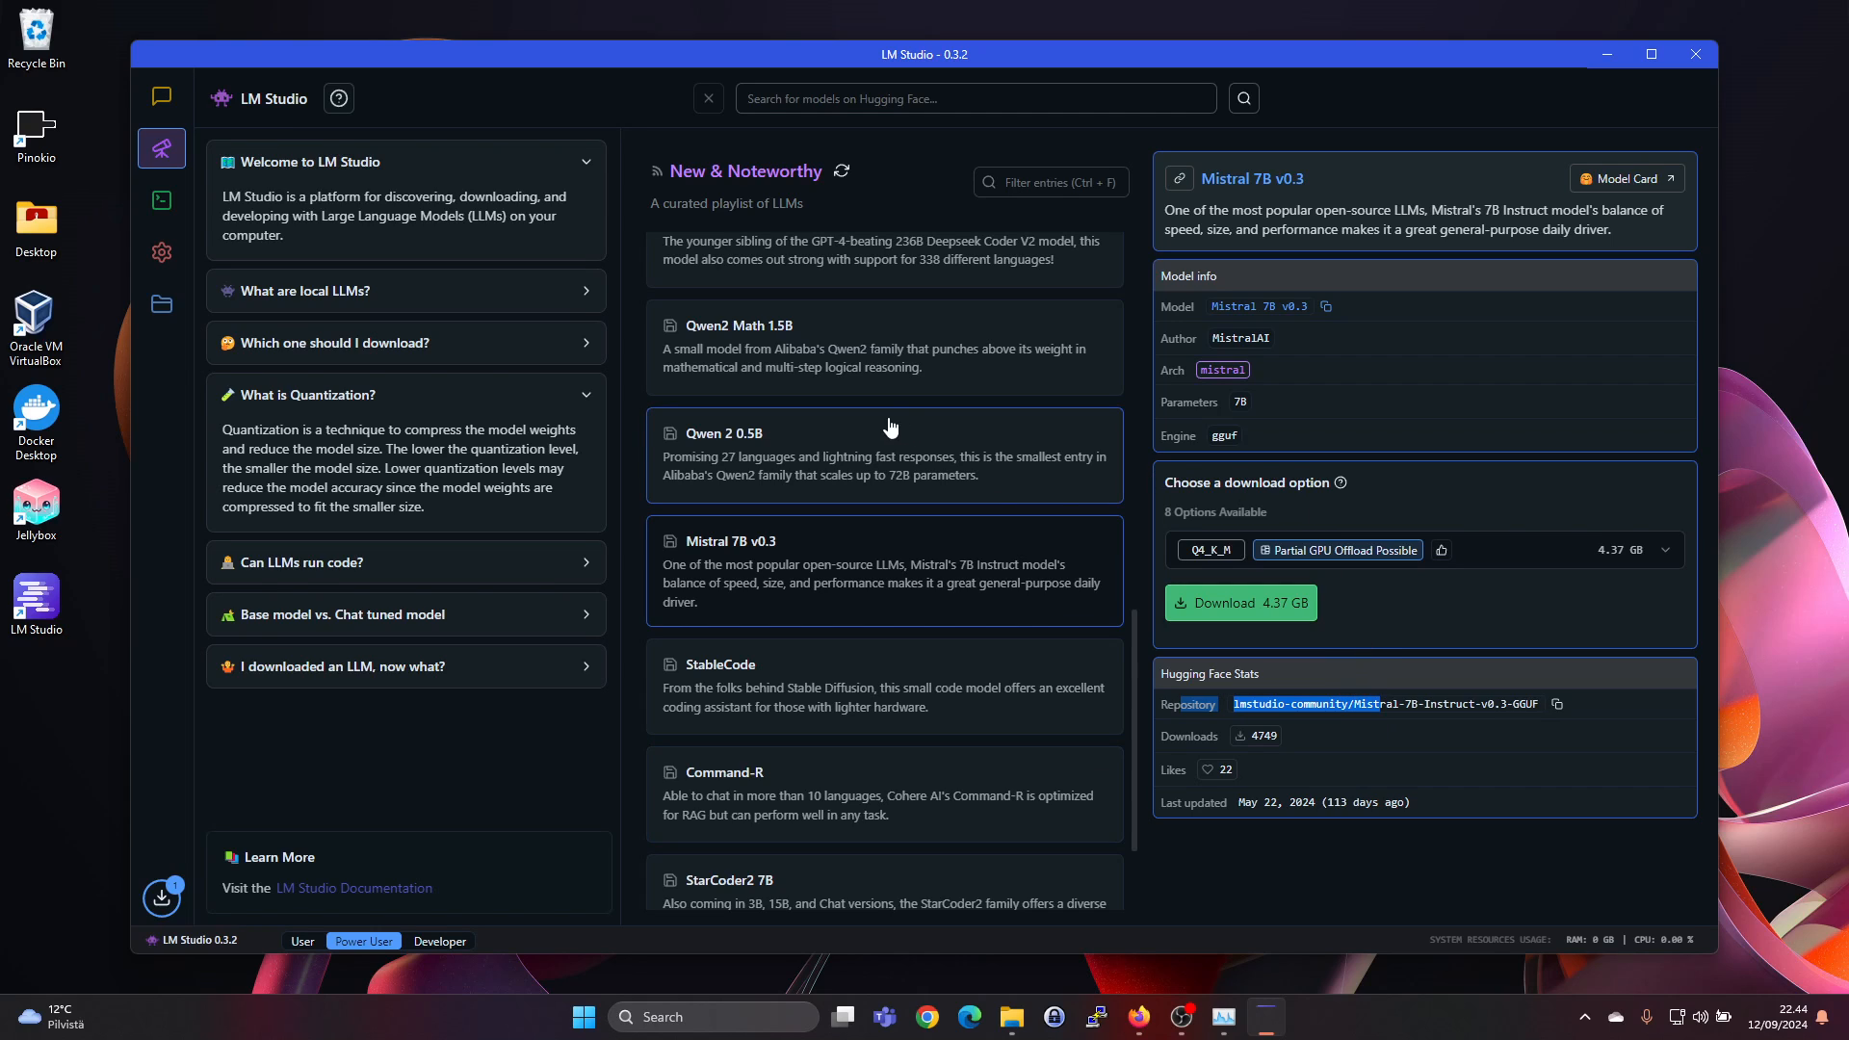
mouse_move(963, 544)
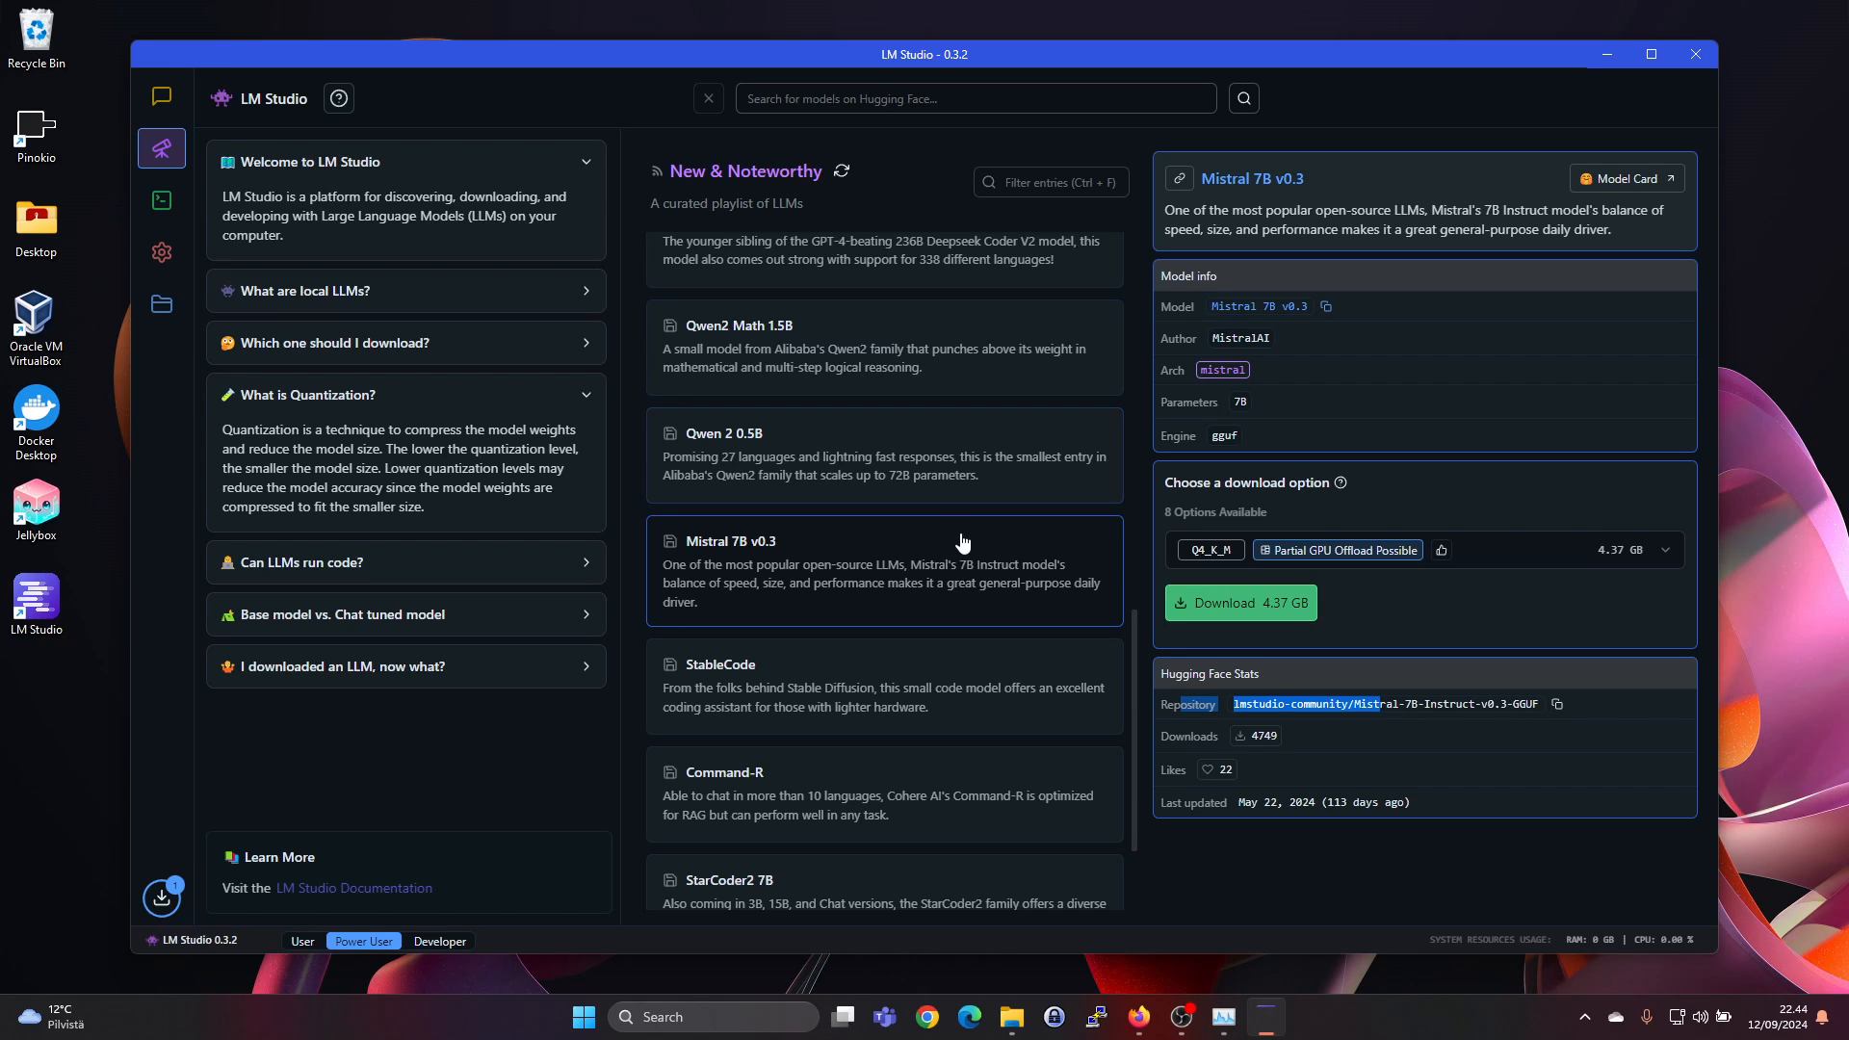
mouse_move(864, 761)
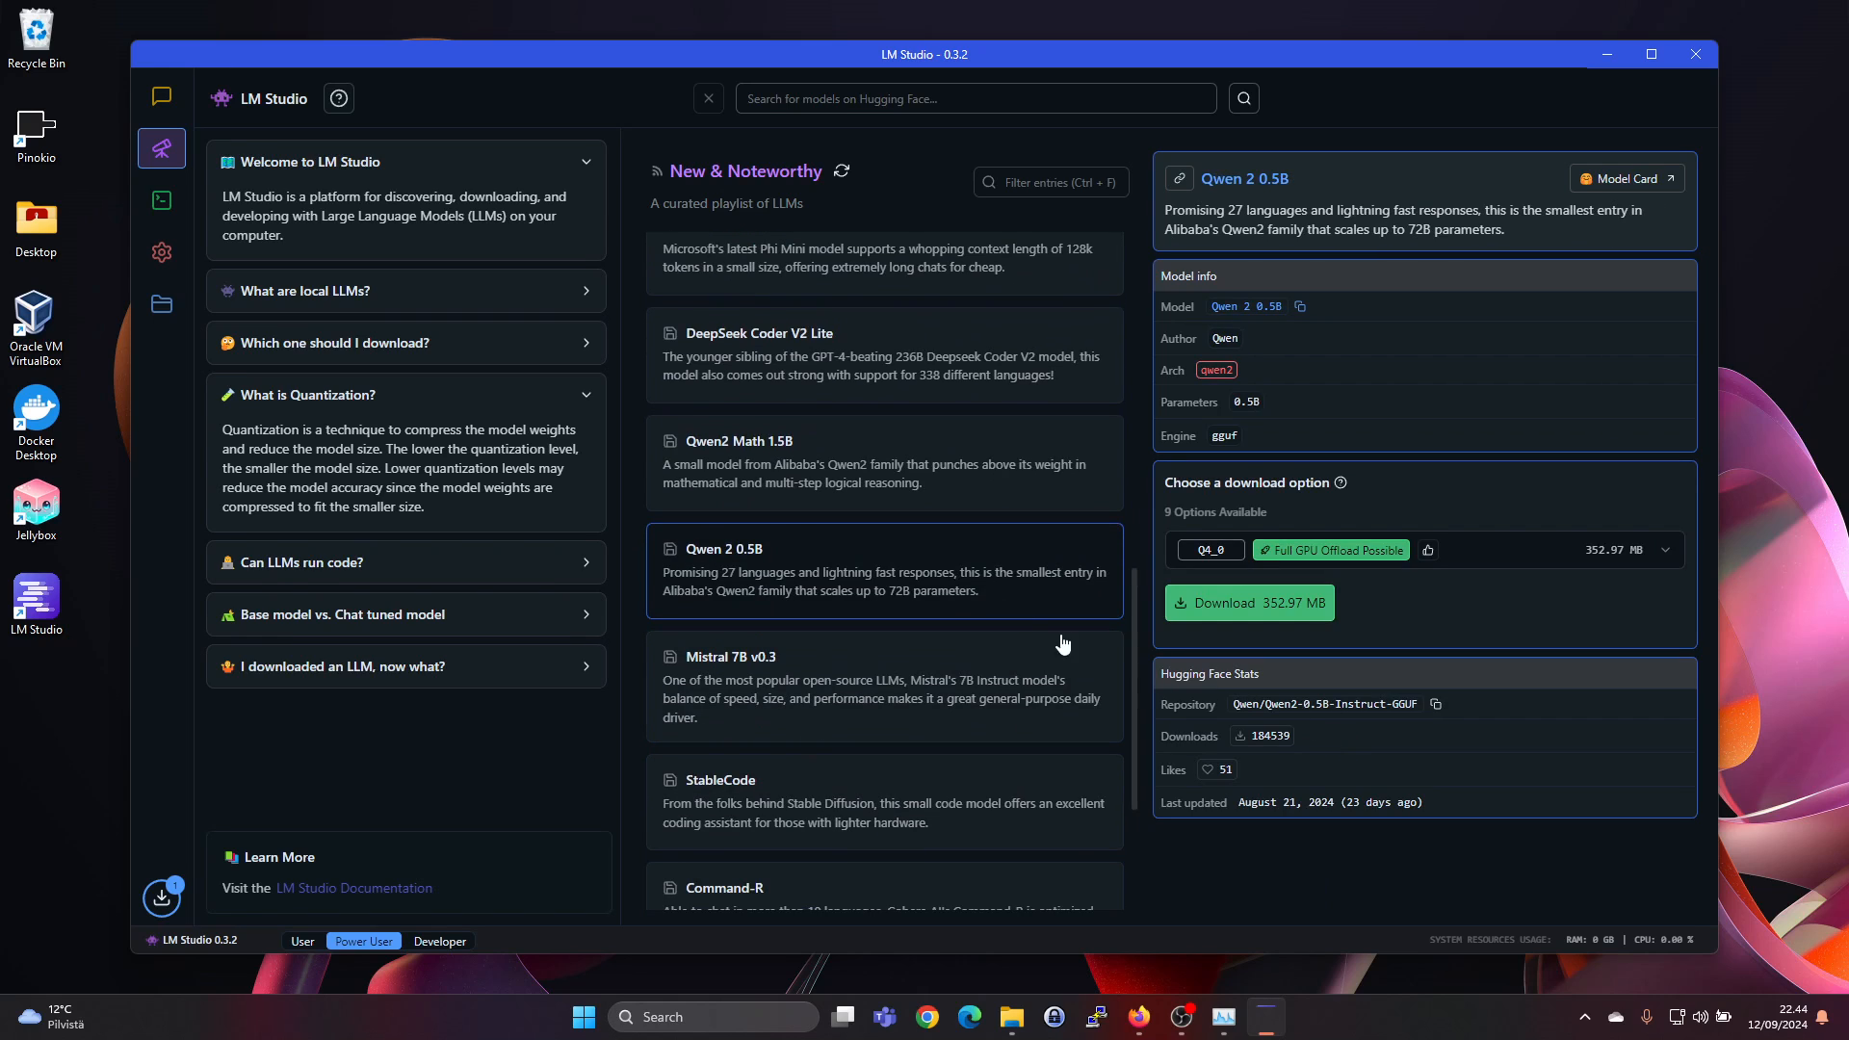
Step: Select InternLM 2.5 20B in the curated list while Llama 3.1 8B finishes downloading
left_click(826, 372)
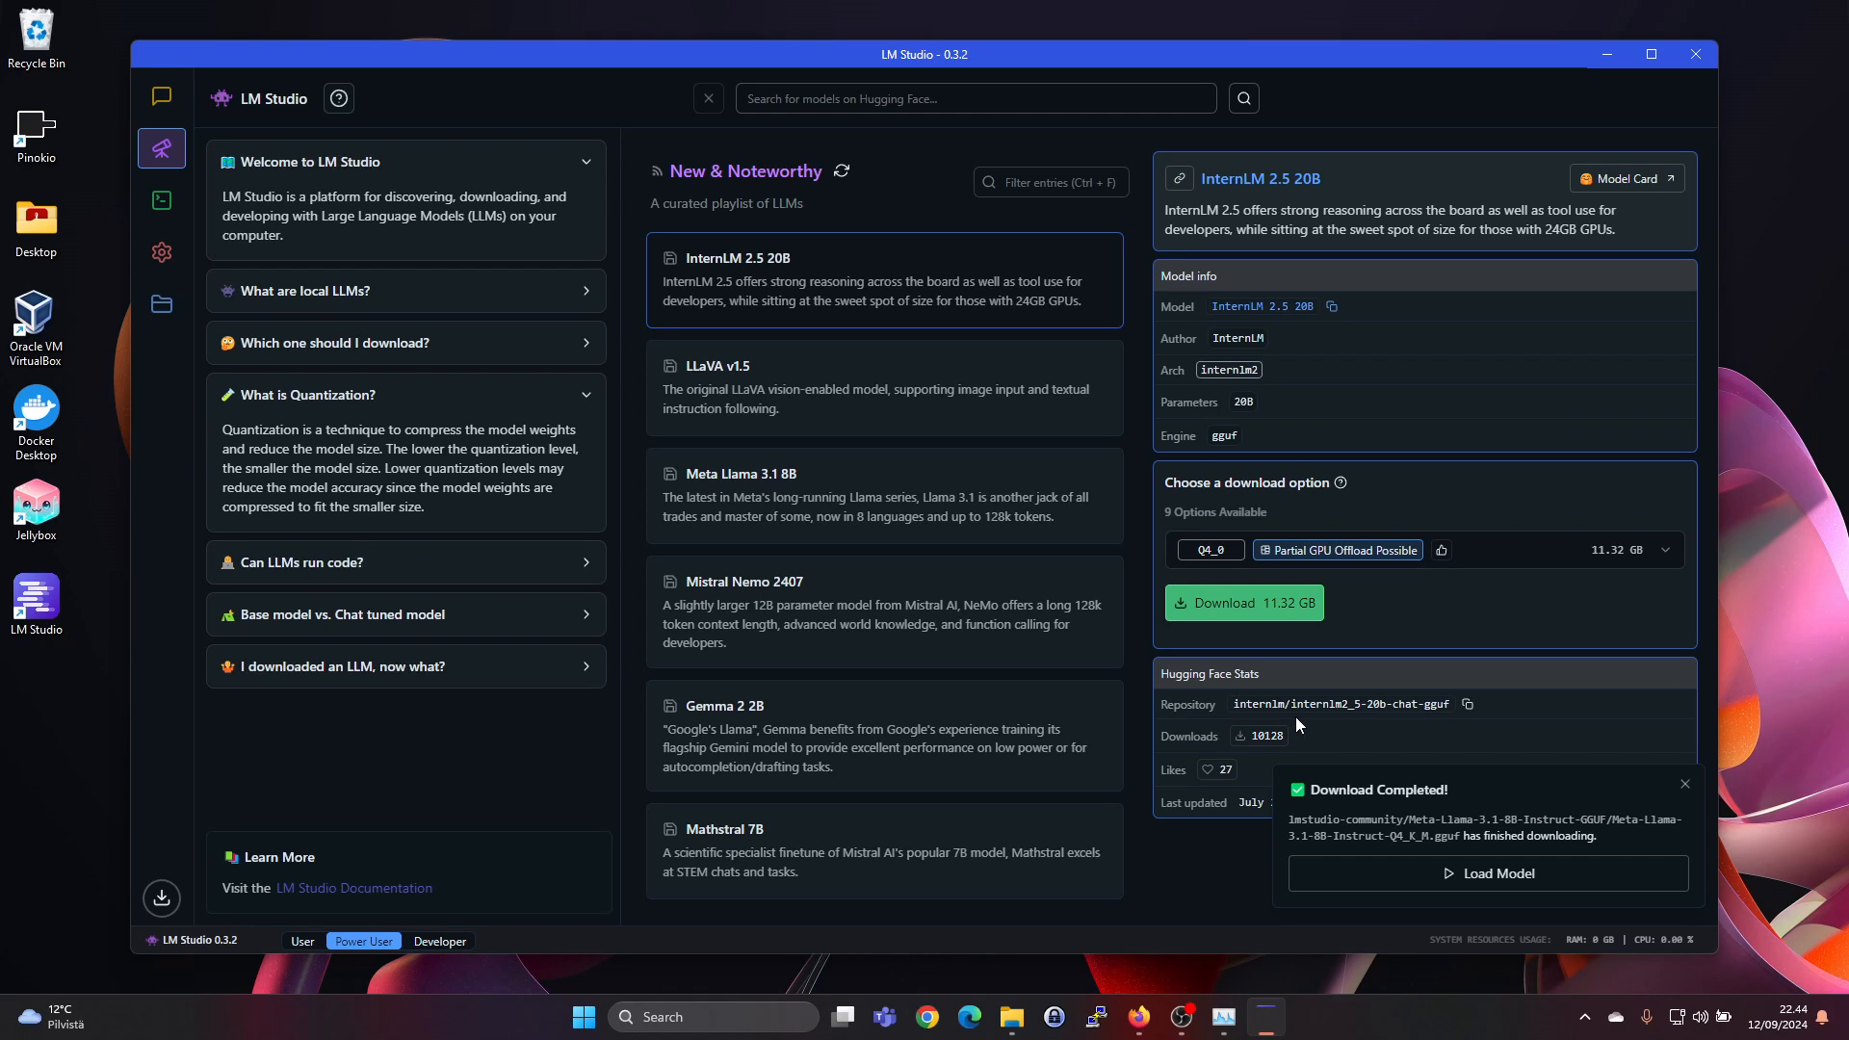
mouse_move(1399, 711)
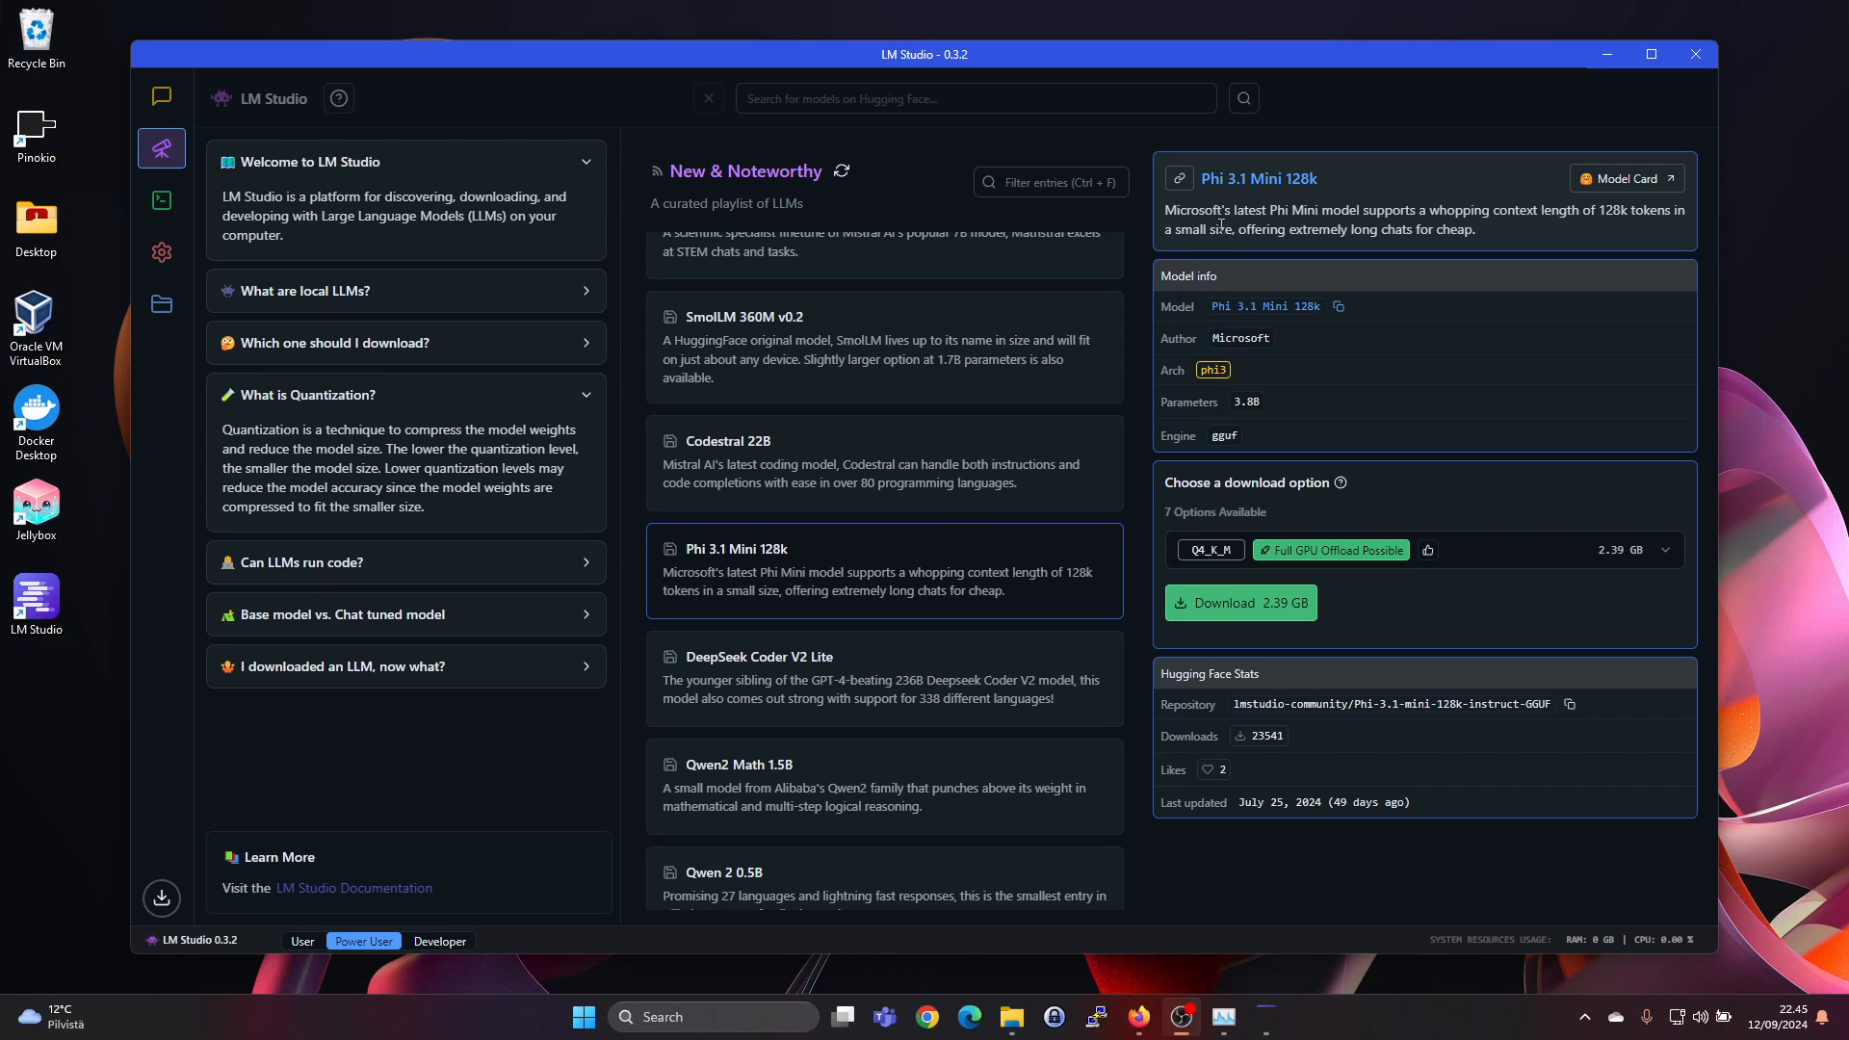
mouse_move(1526, 229)
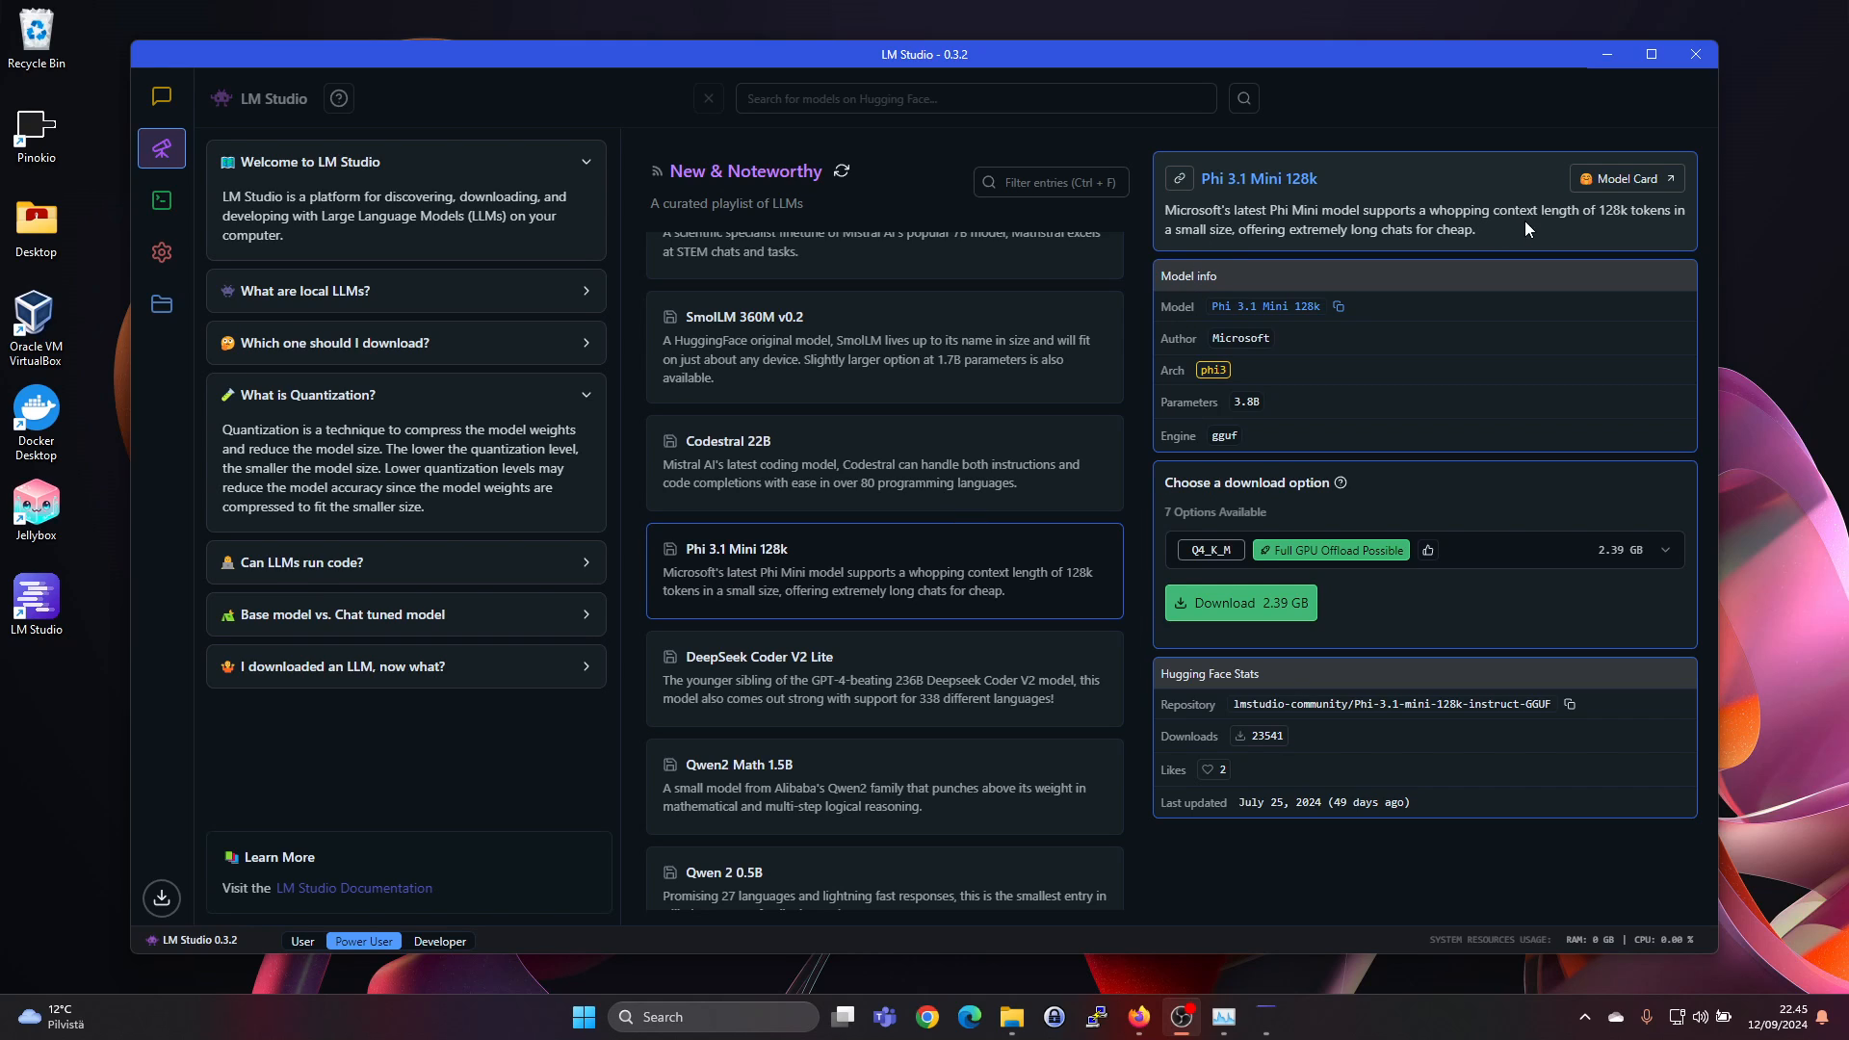
mouse_move(1639, 228)
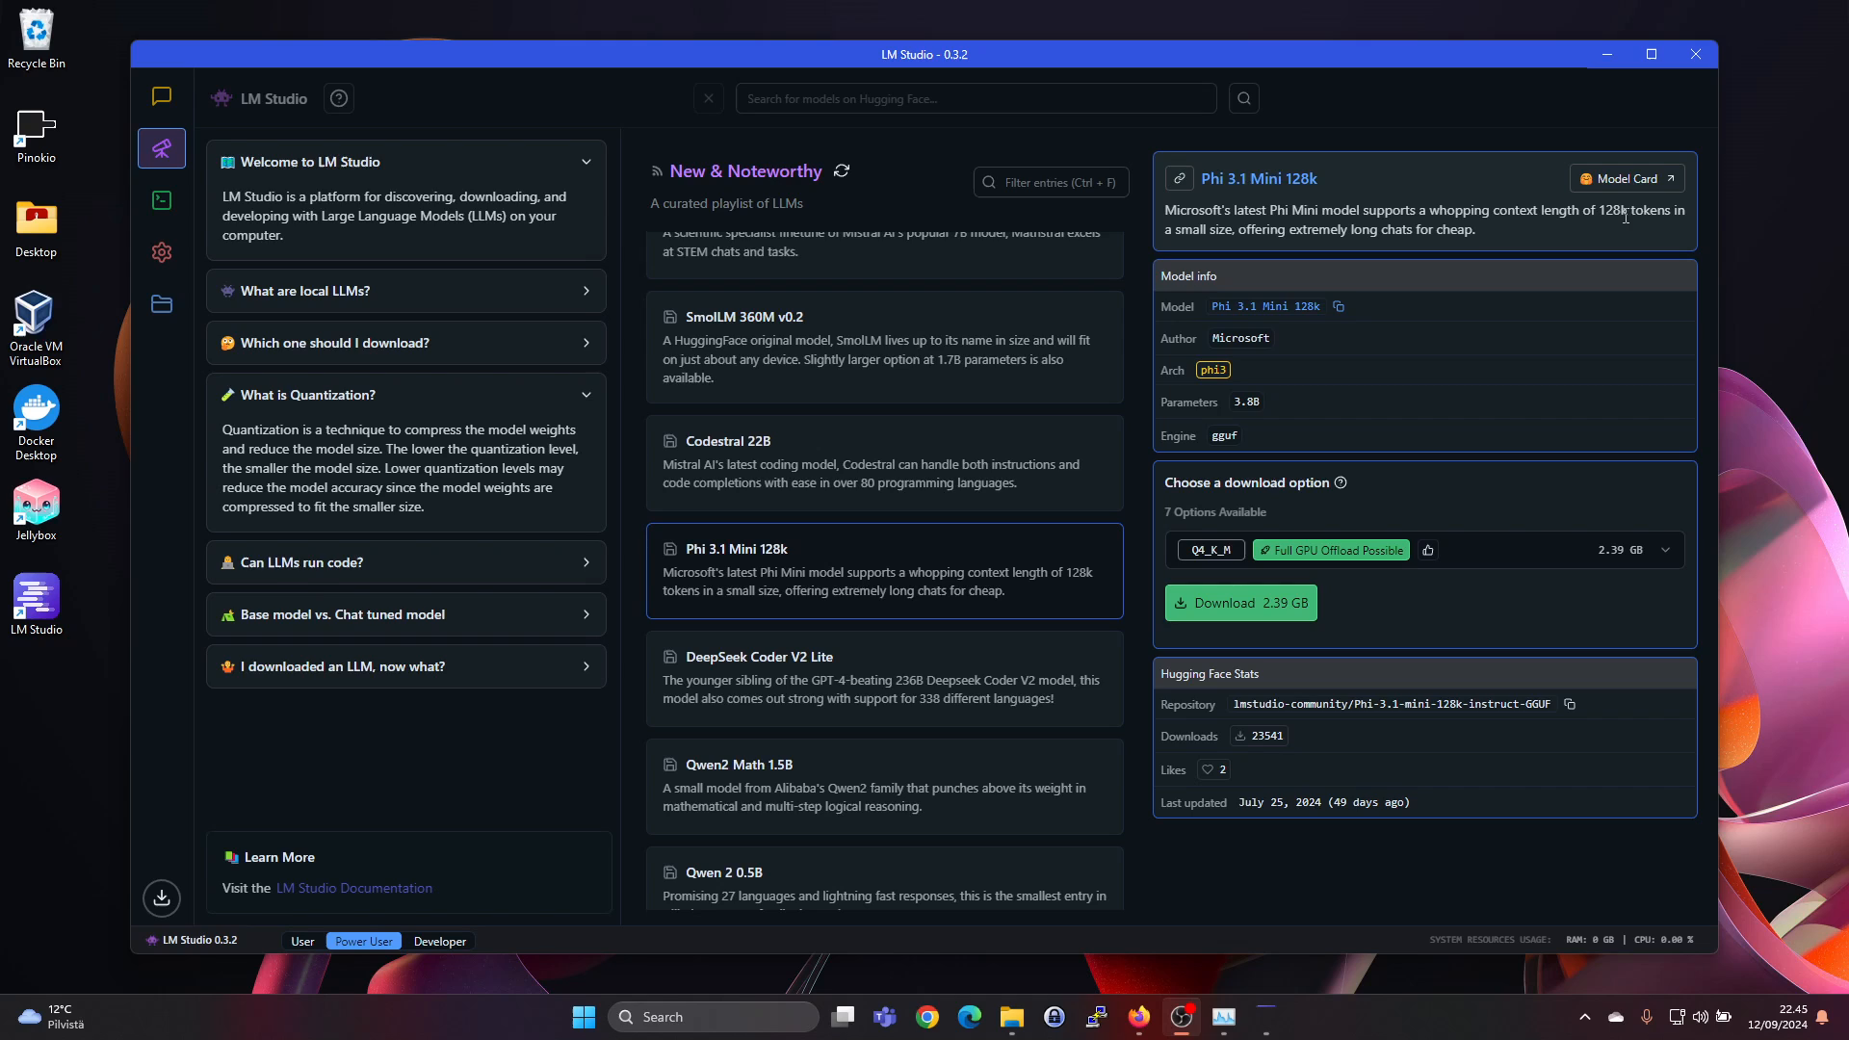
mouse_move(1339, 256)
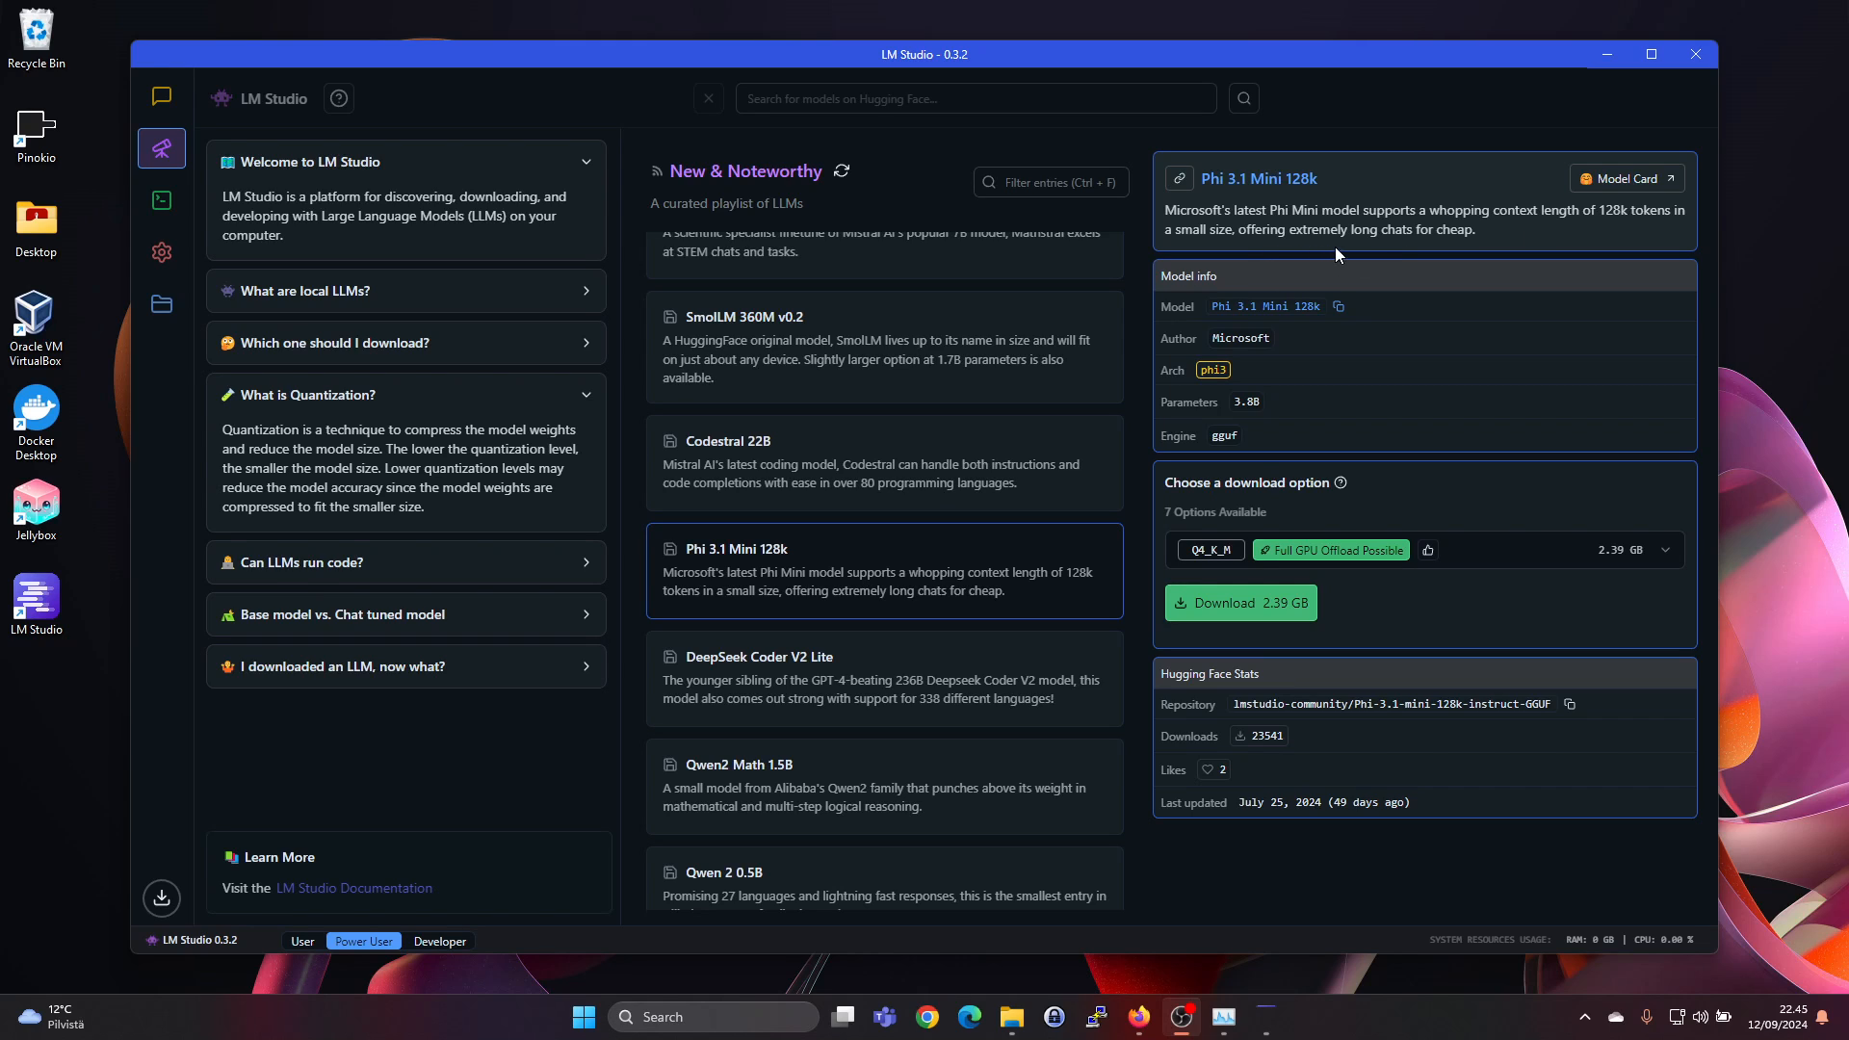
mouse_move(1435, 255)
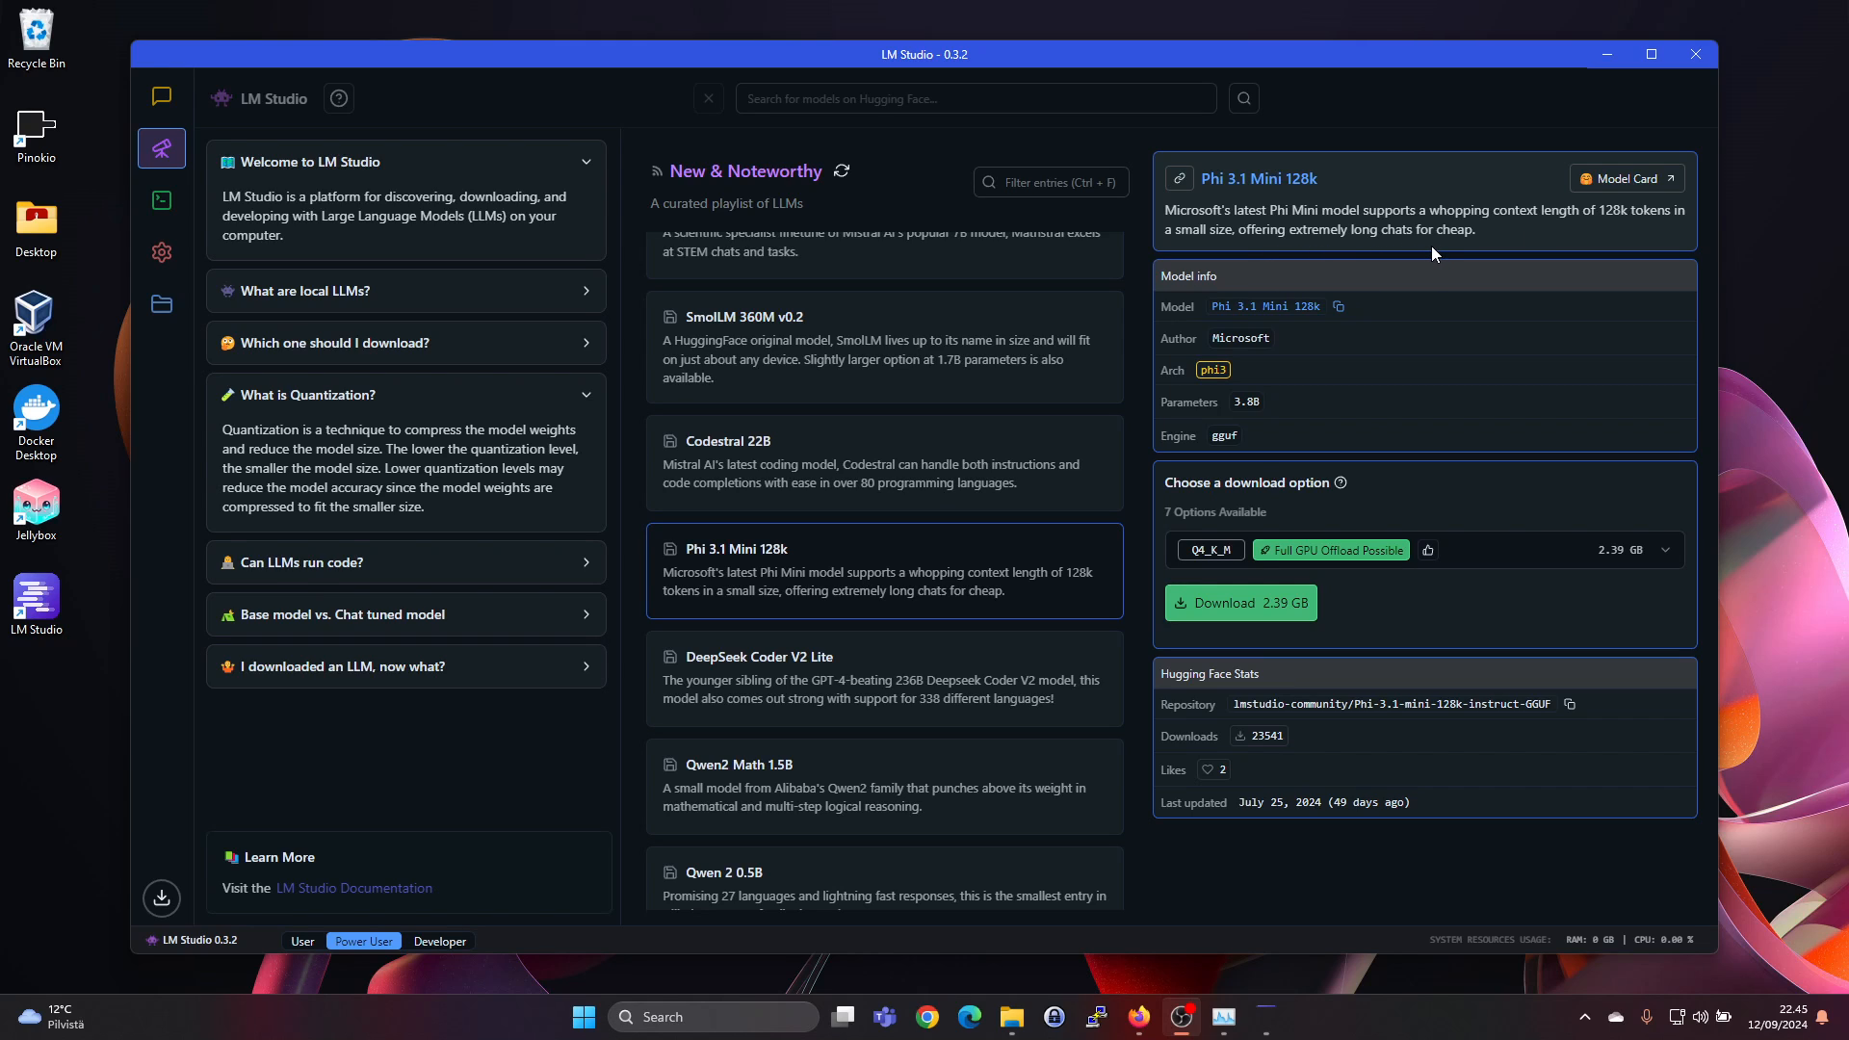
mouse_move(1272, 216)
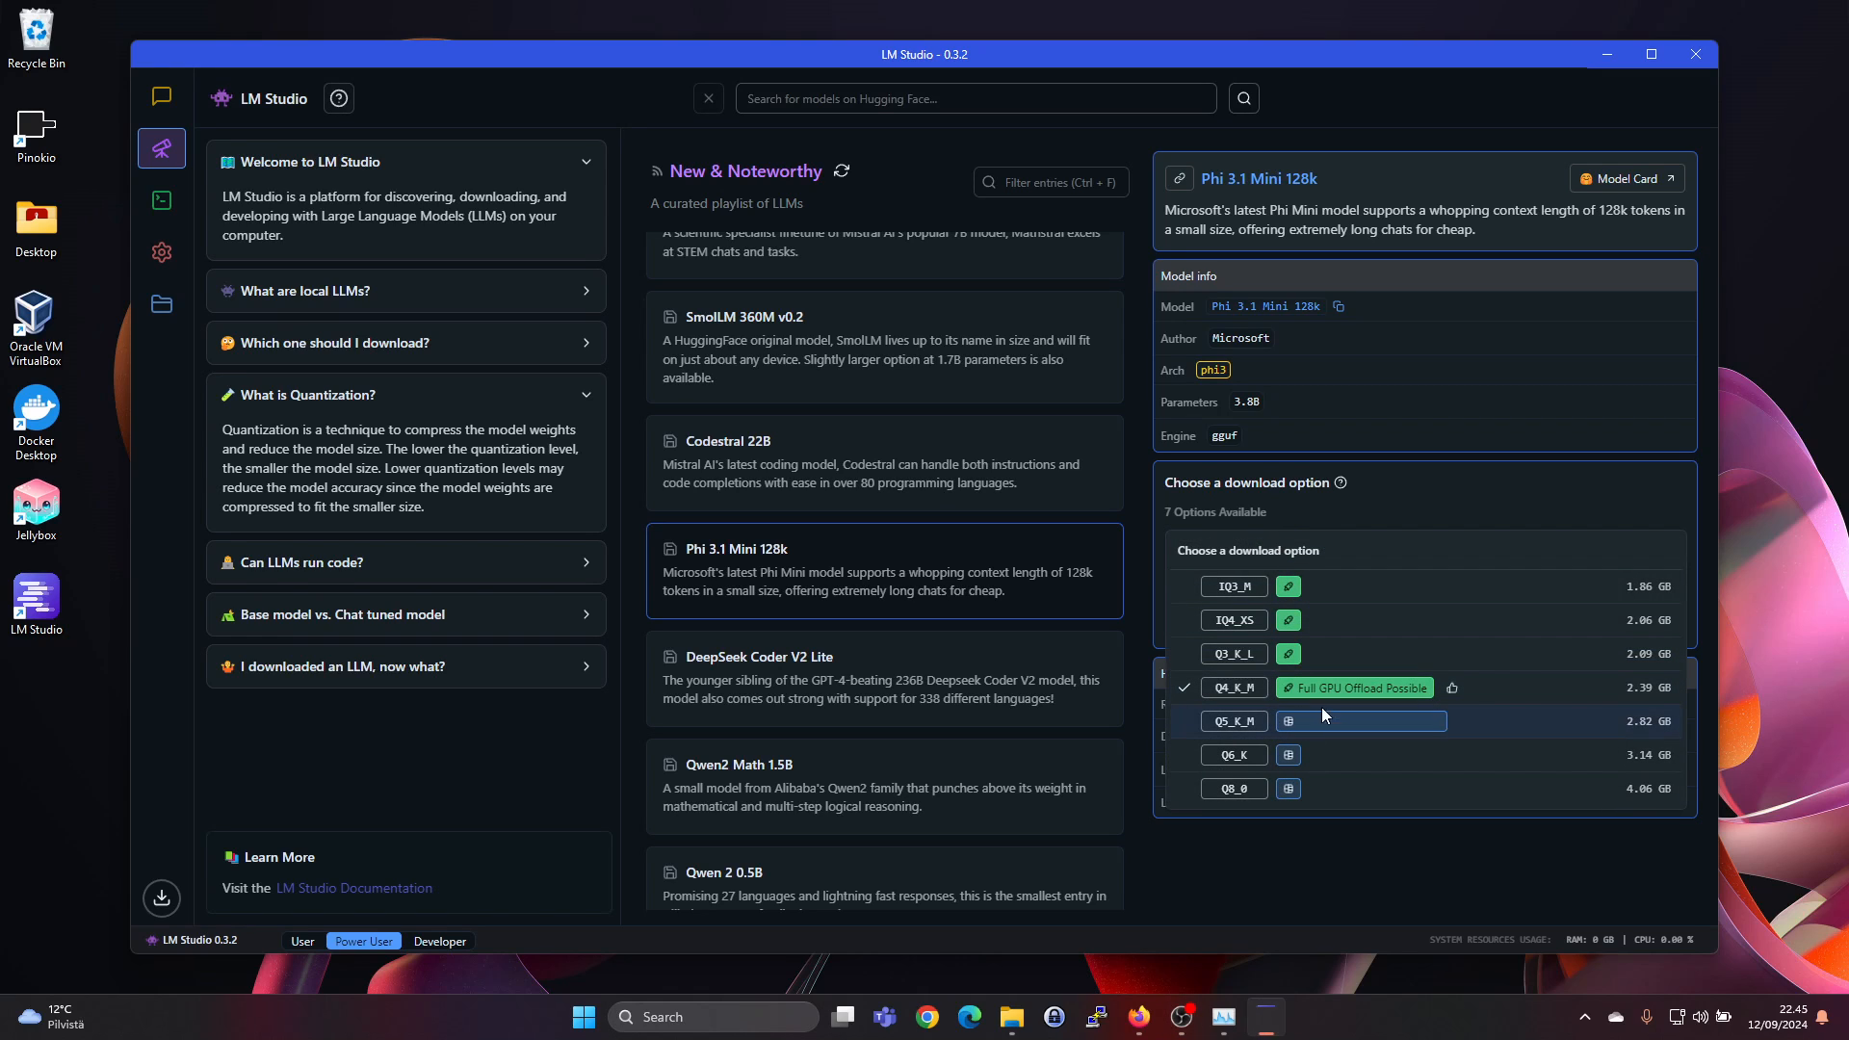
mouse_move(1354, 688)
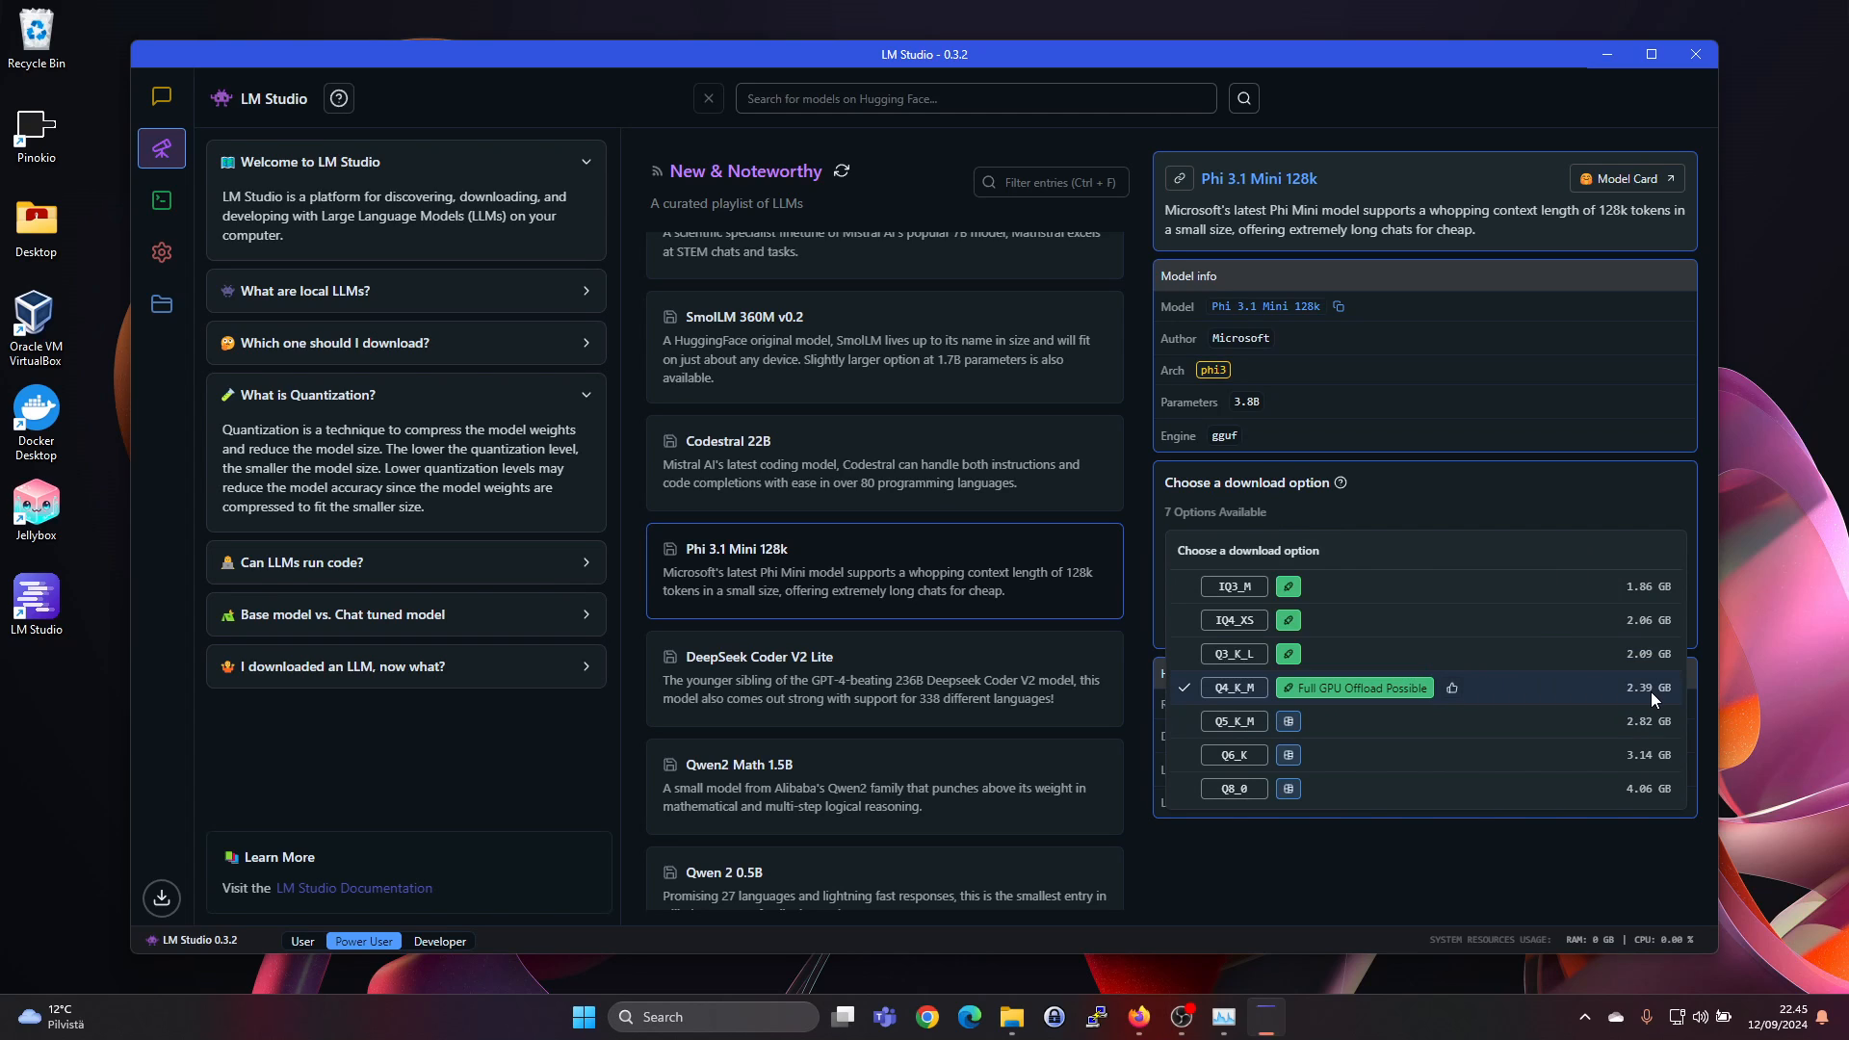
mouse_move(1474, 709)
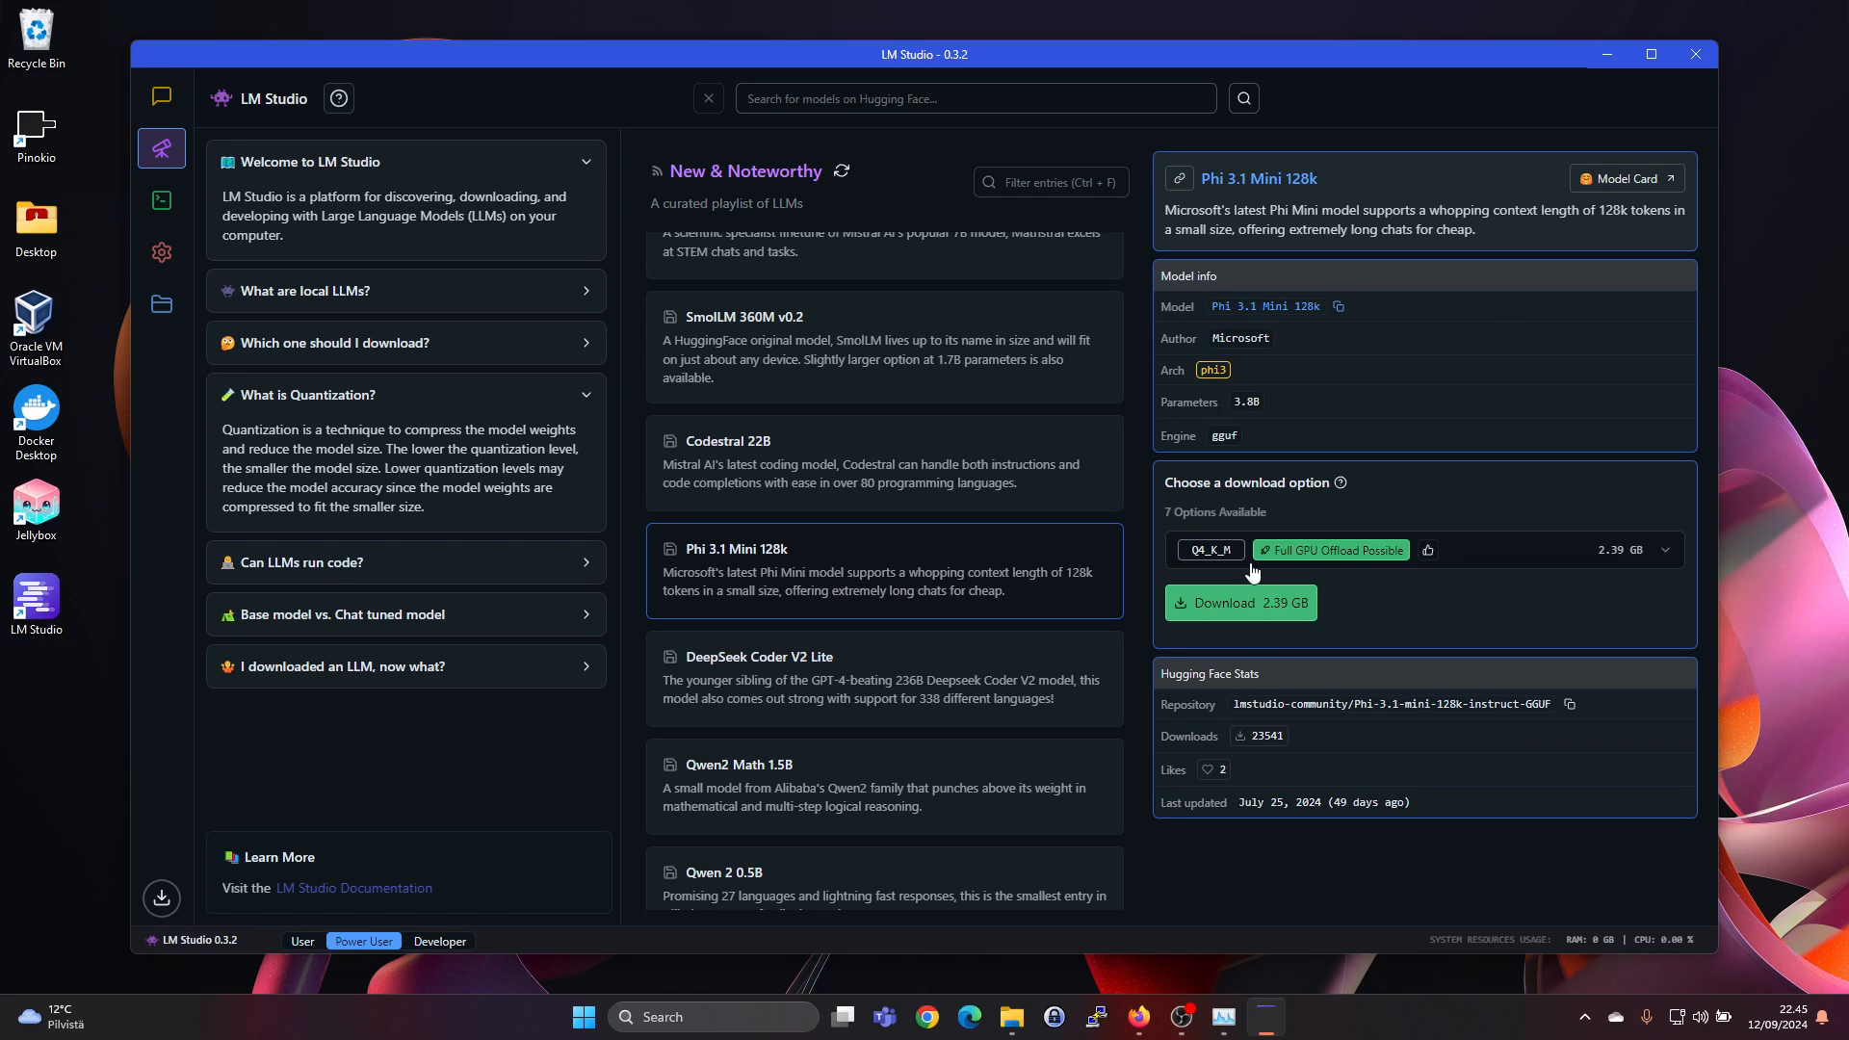
Step: Start the Phi 3.1 Mini 128k Q4_K_M (2.39 GB) download and dismiss the progress list
left_click(1239, 603)
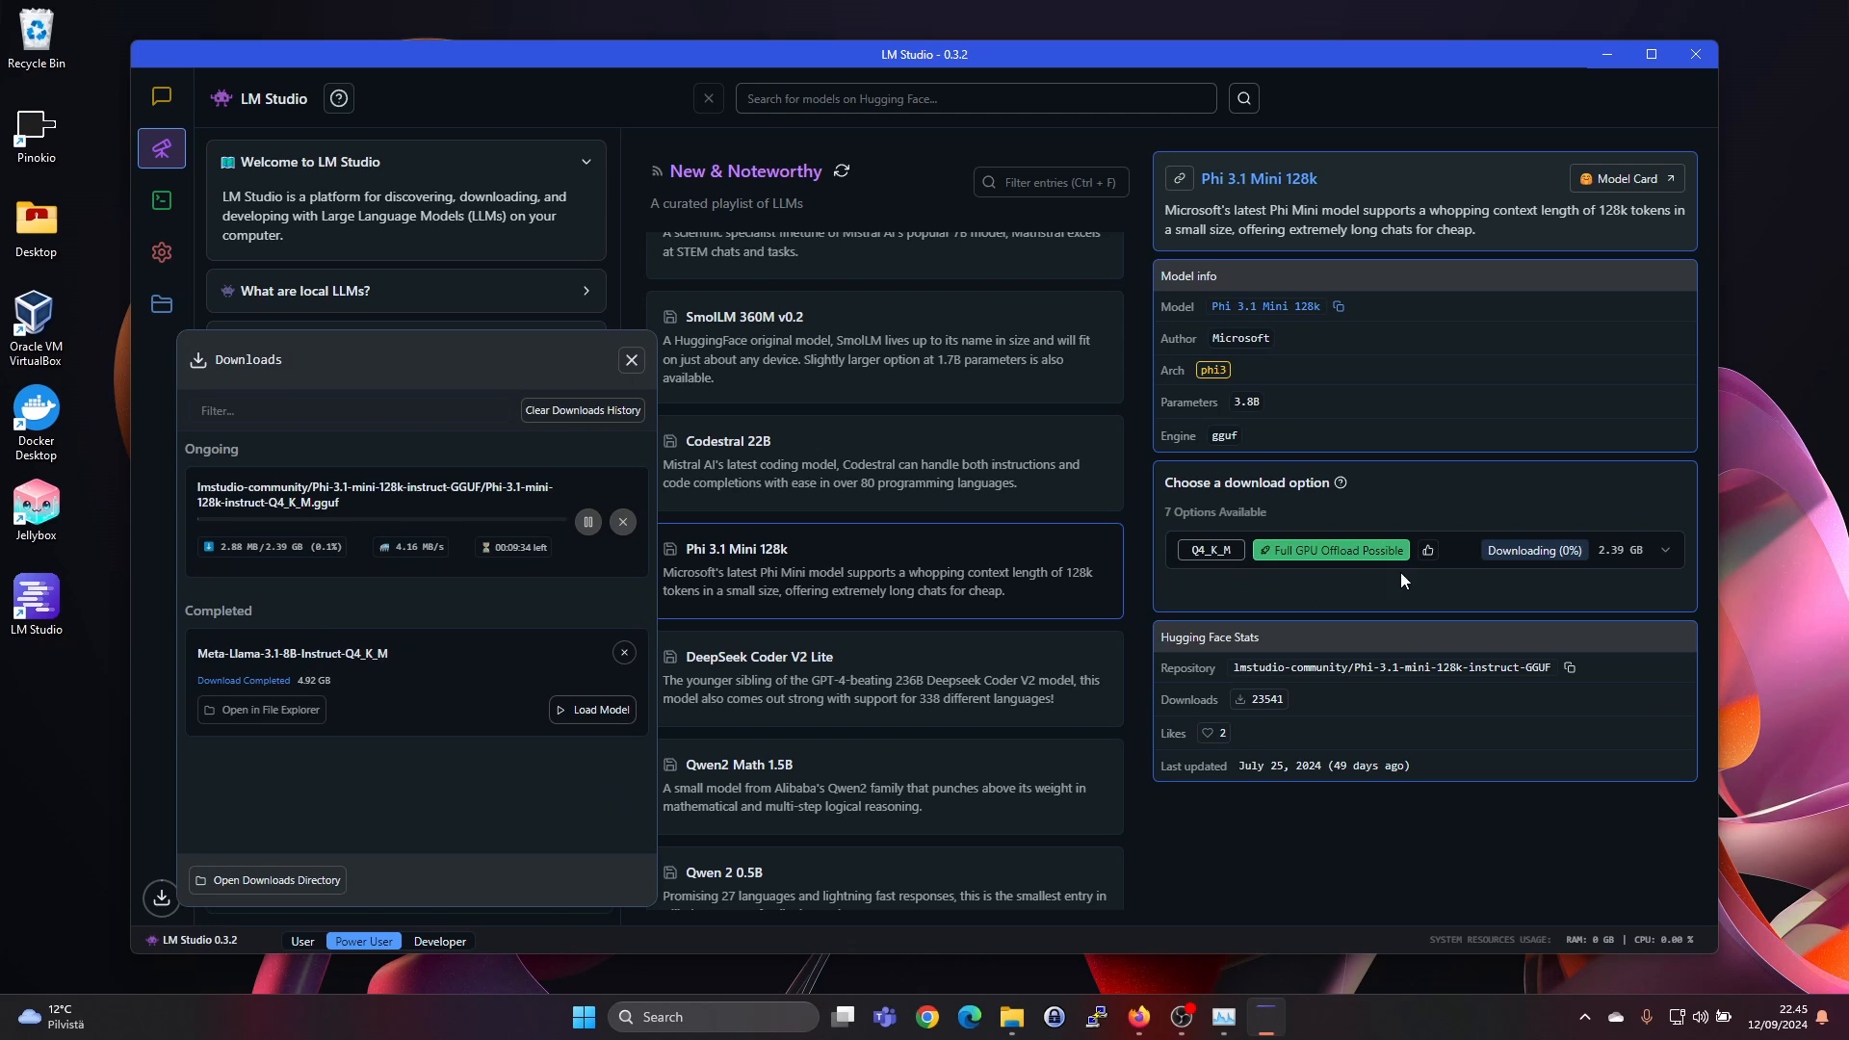
left_click(632, 360)
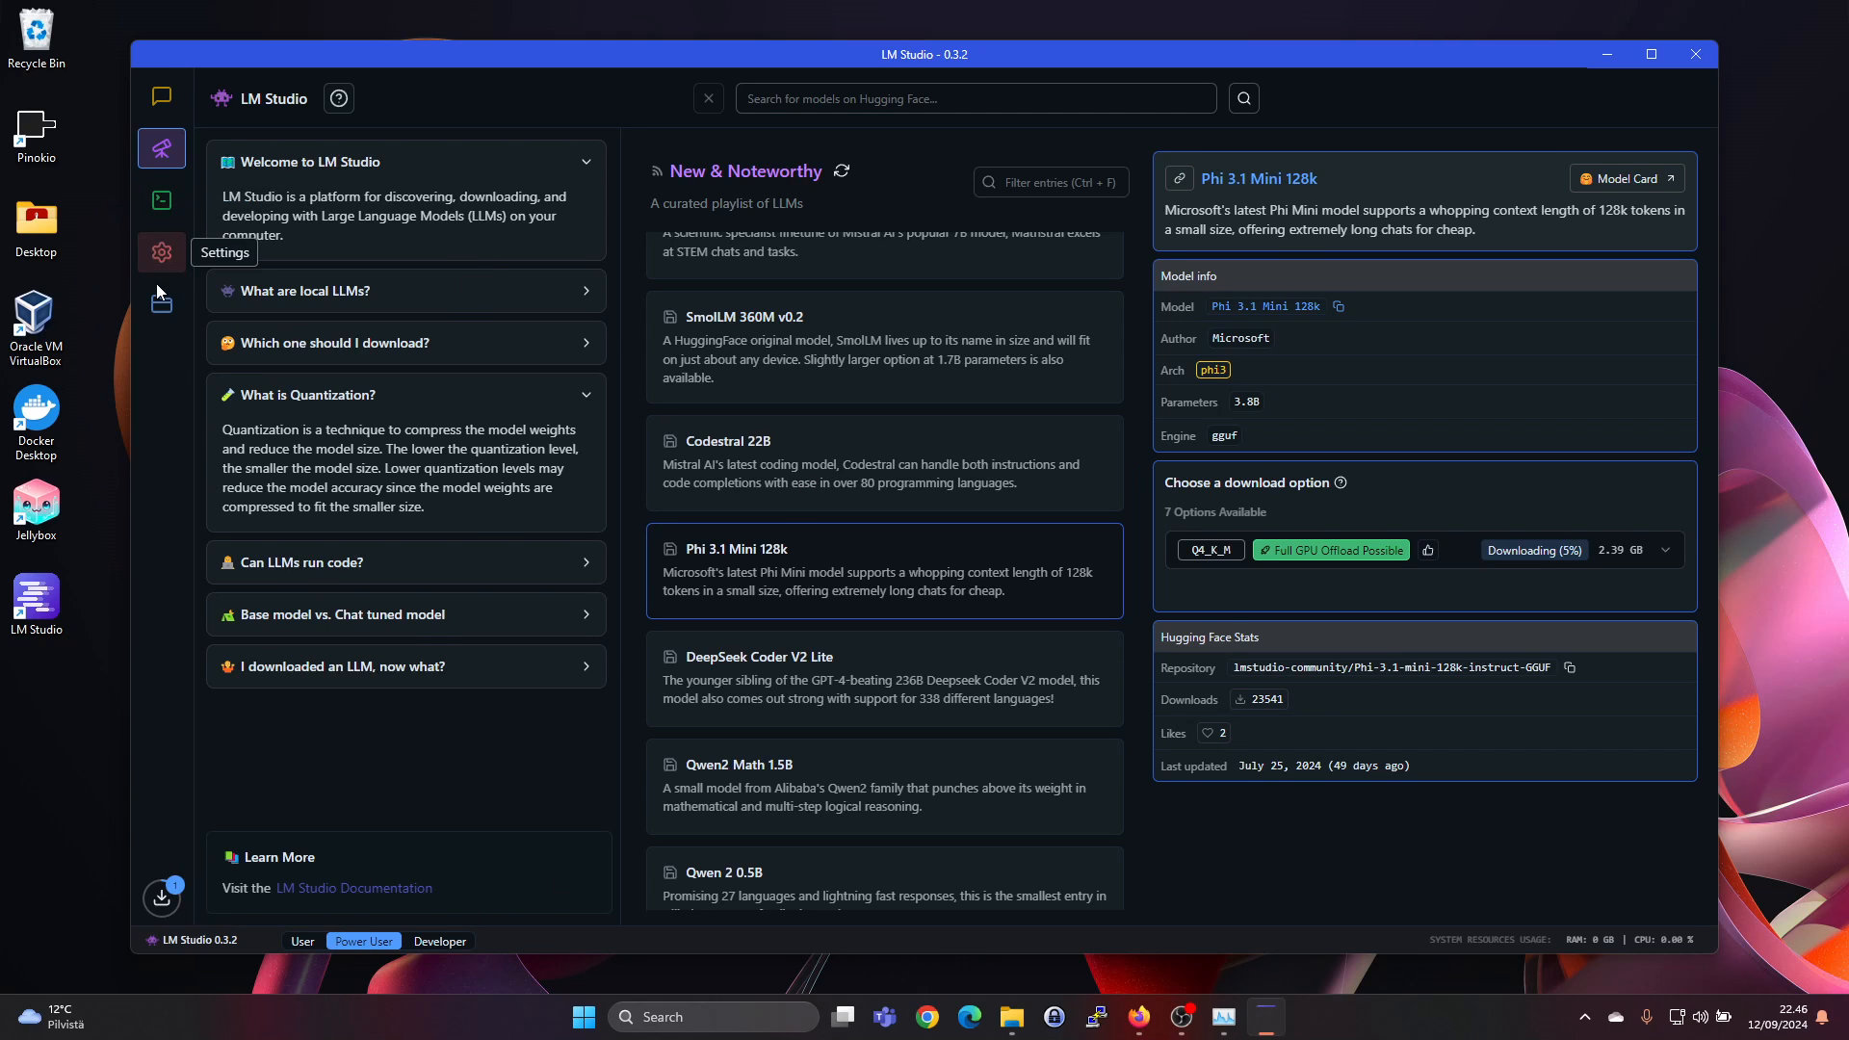
Step: Check My Models for locally downloaded models, then go to the Chat screen
left_click(162, 305)
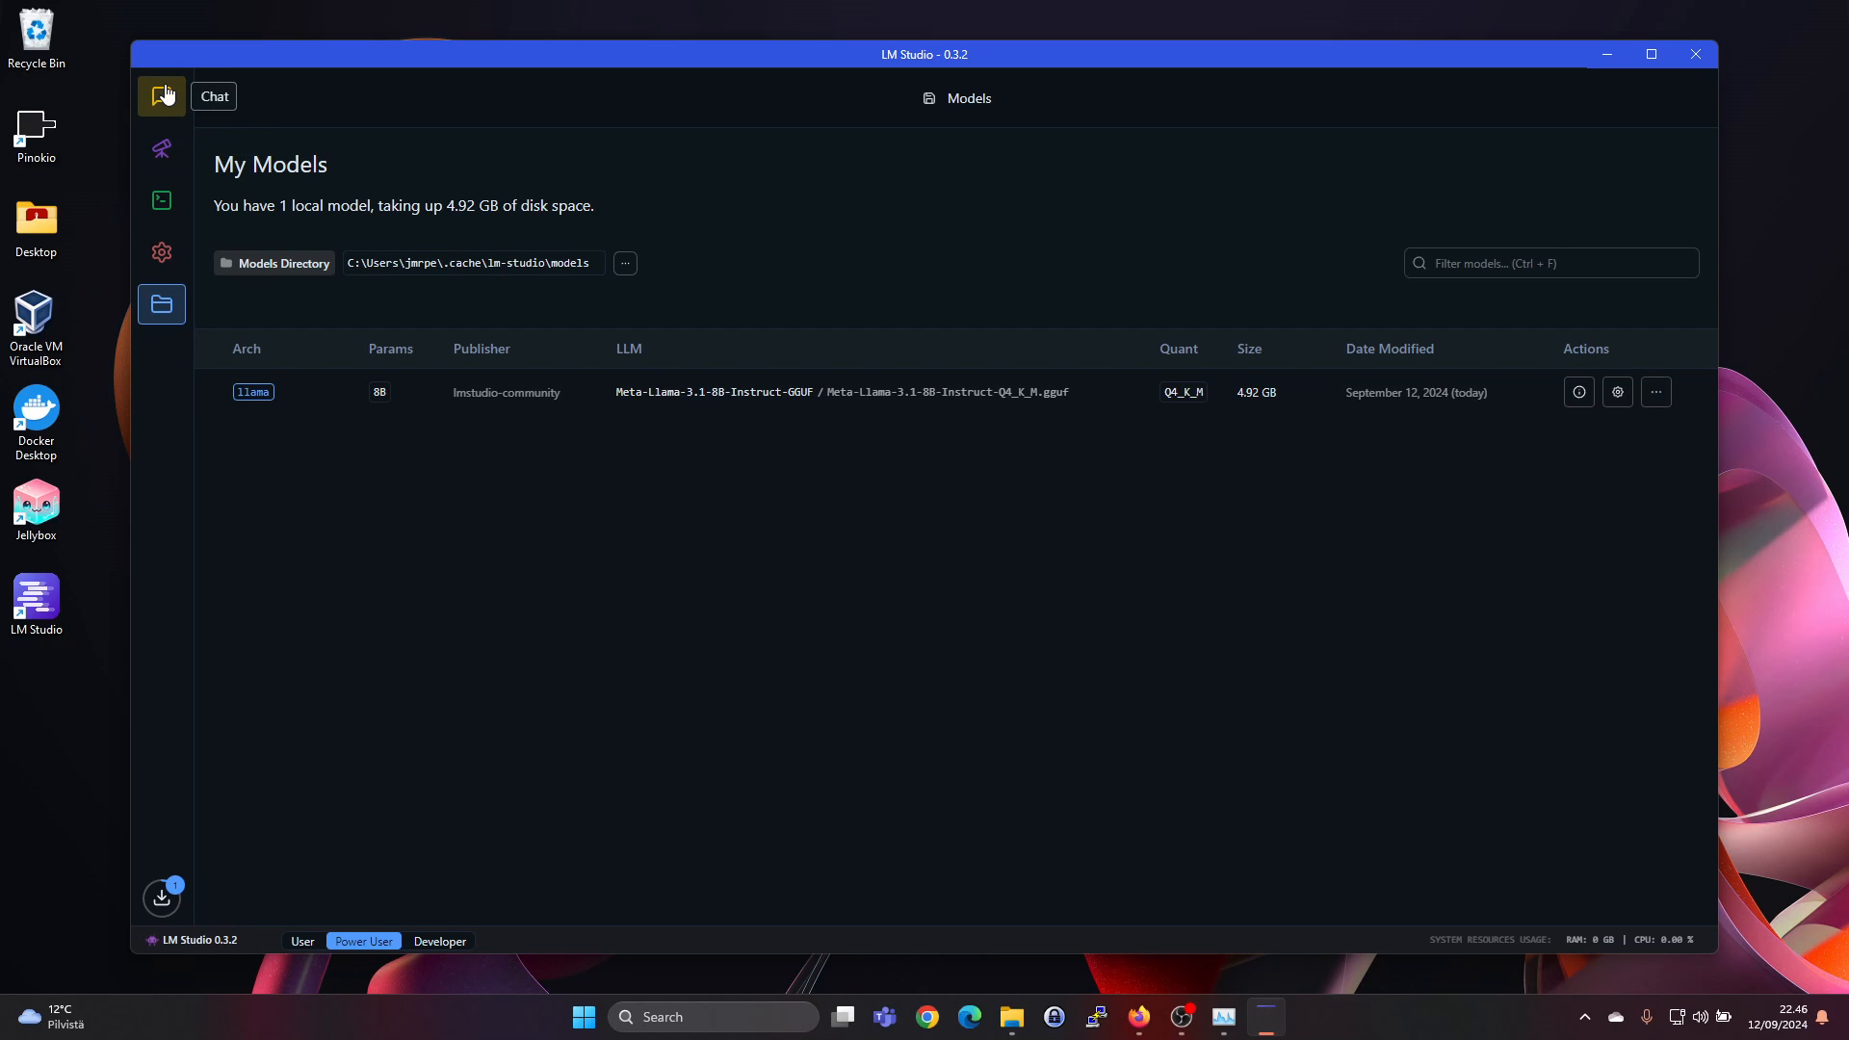
left_click(214, 96)
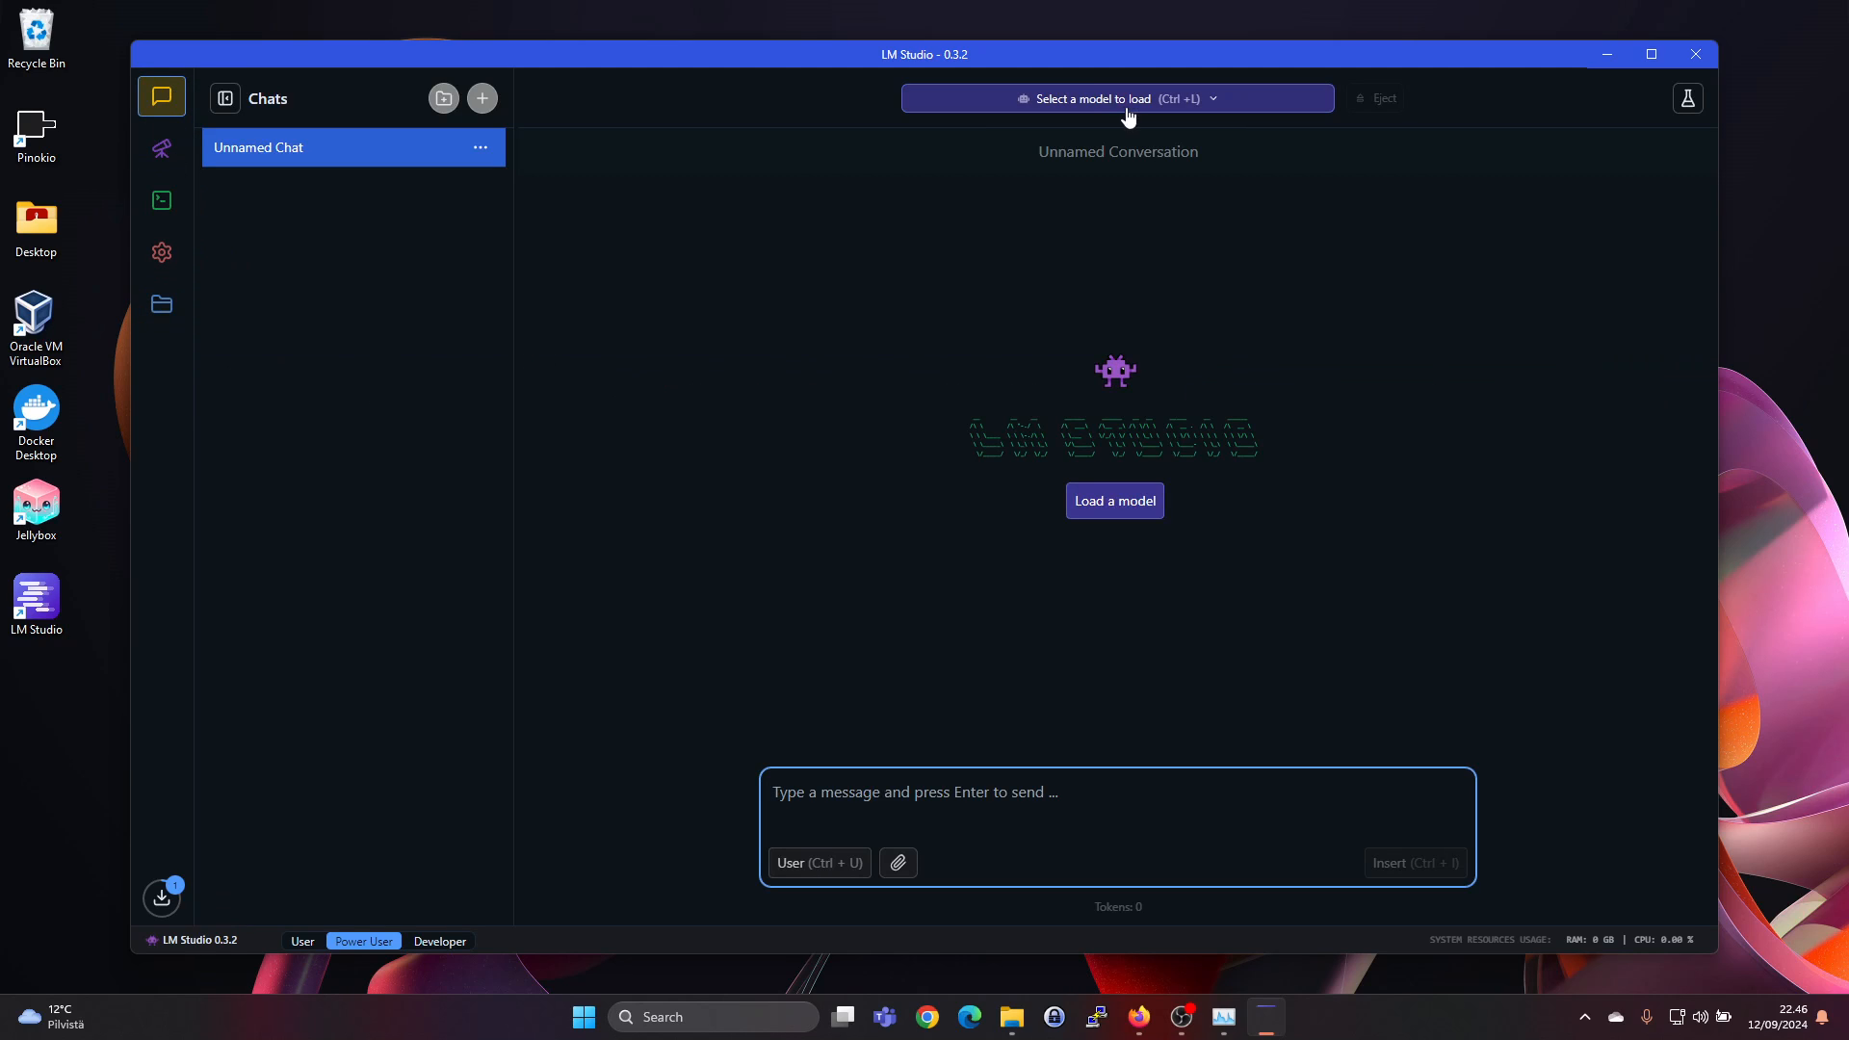
Step: Load Meta Llama 3.1 8B Instruct into the chat
left_click(1113, 98)
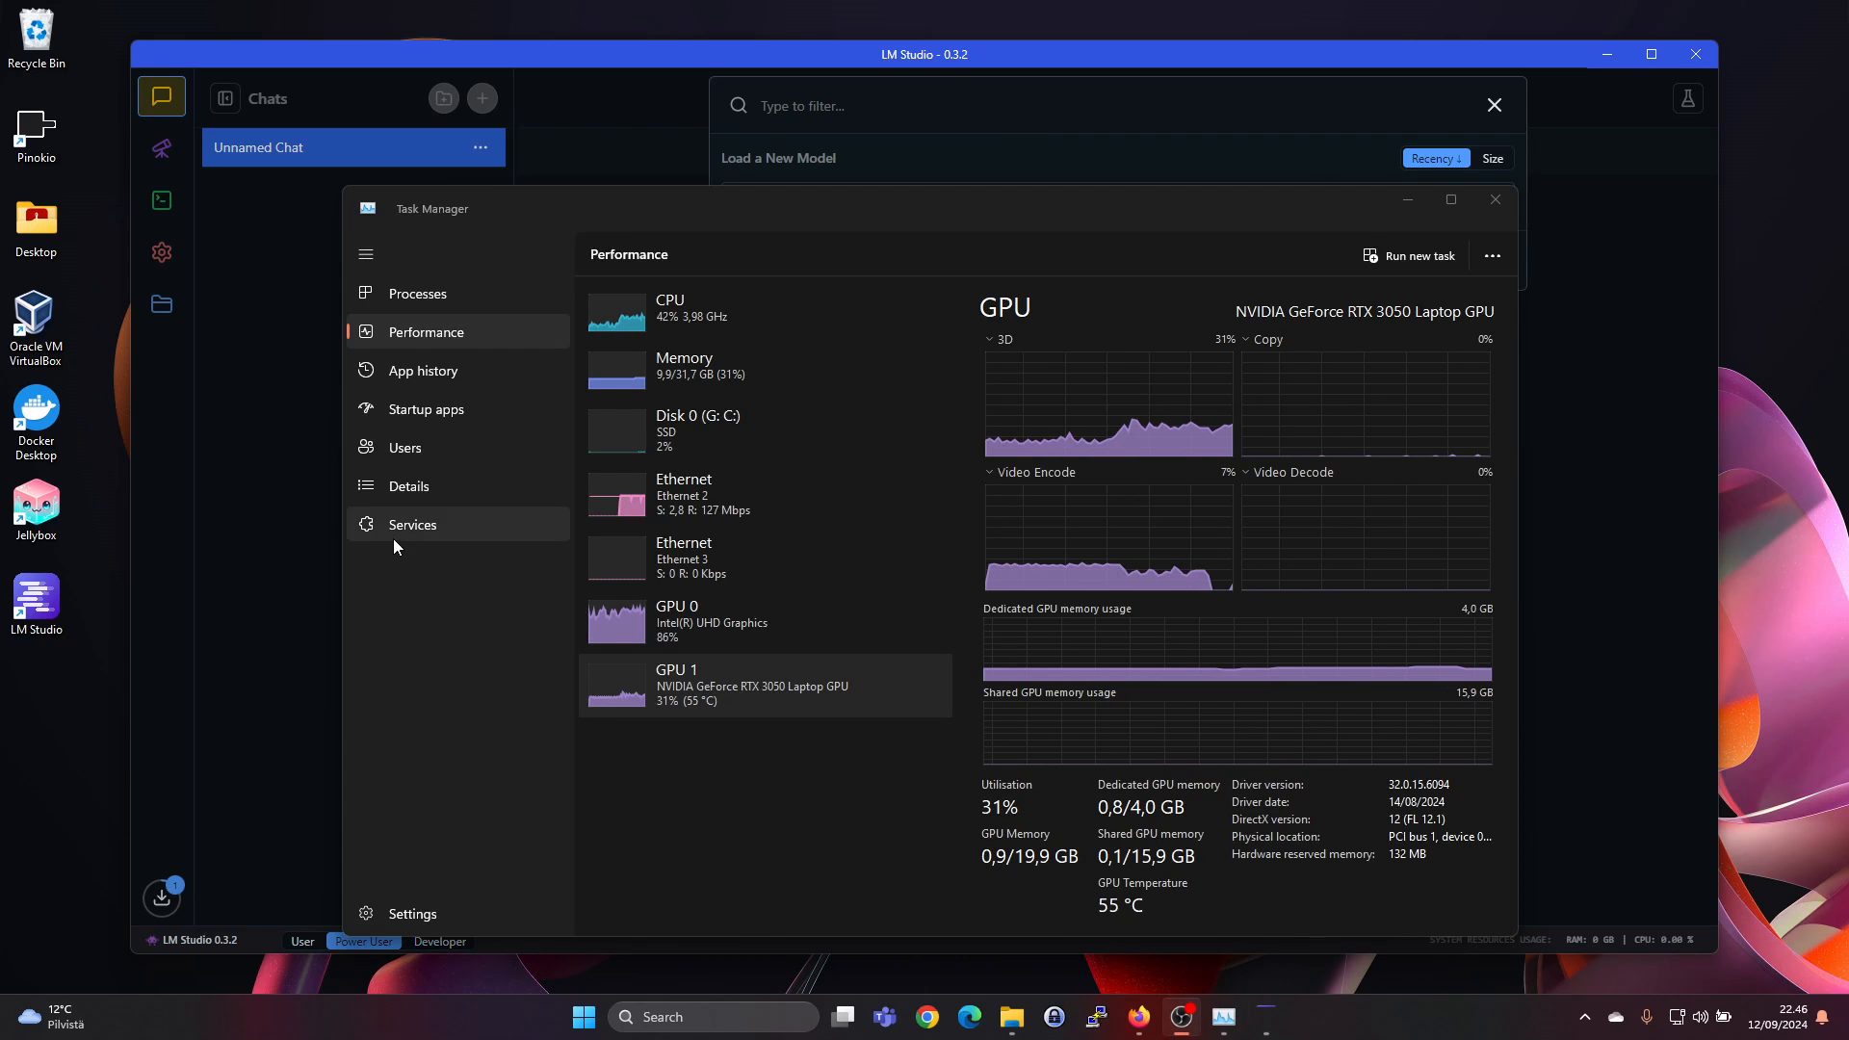
mouse_move(1113, 826)
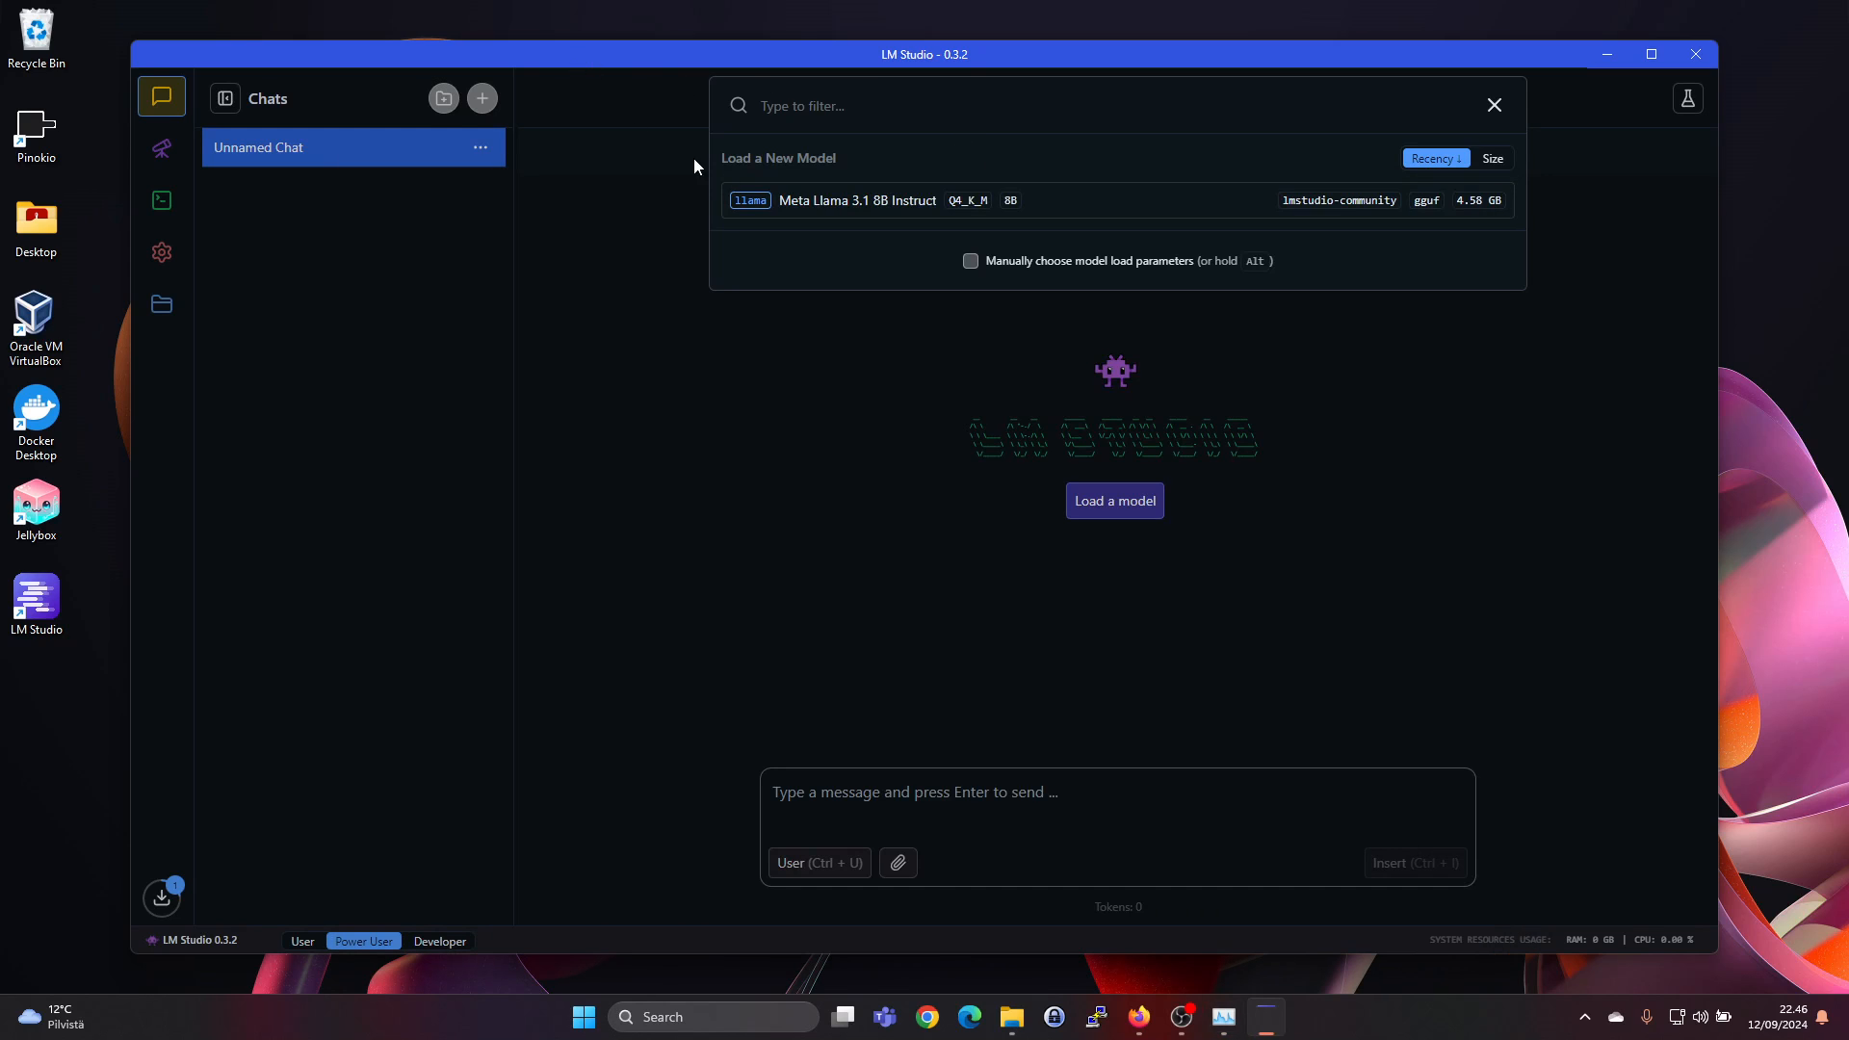
left_click(856, 198)
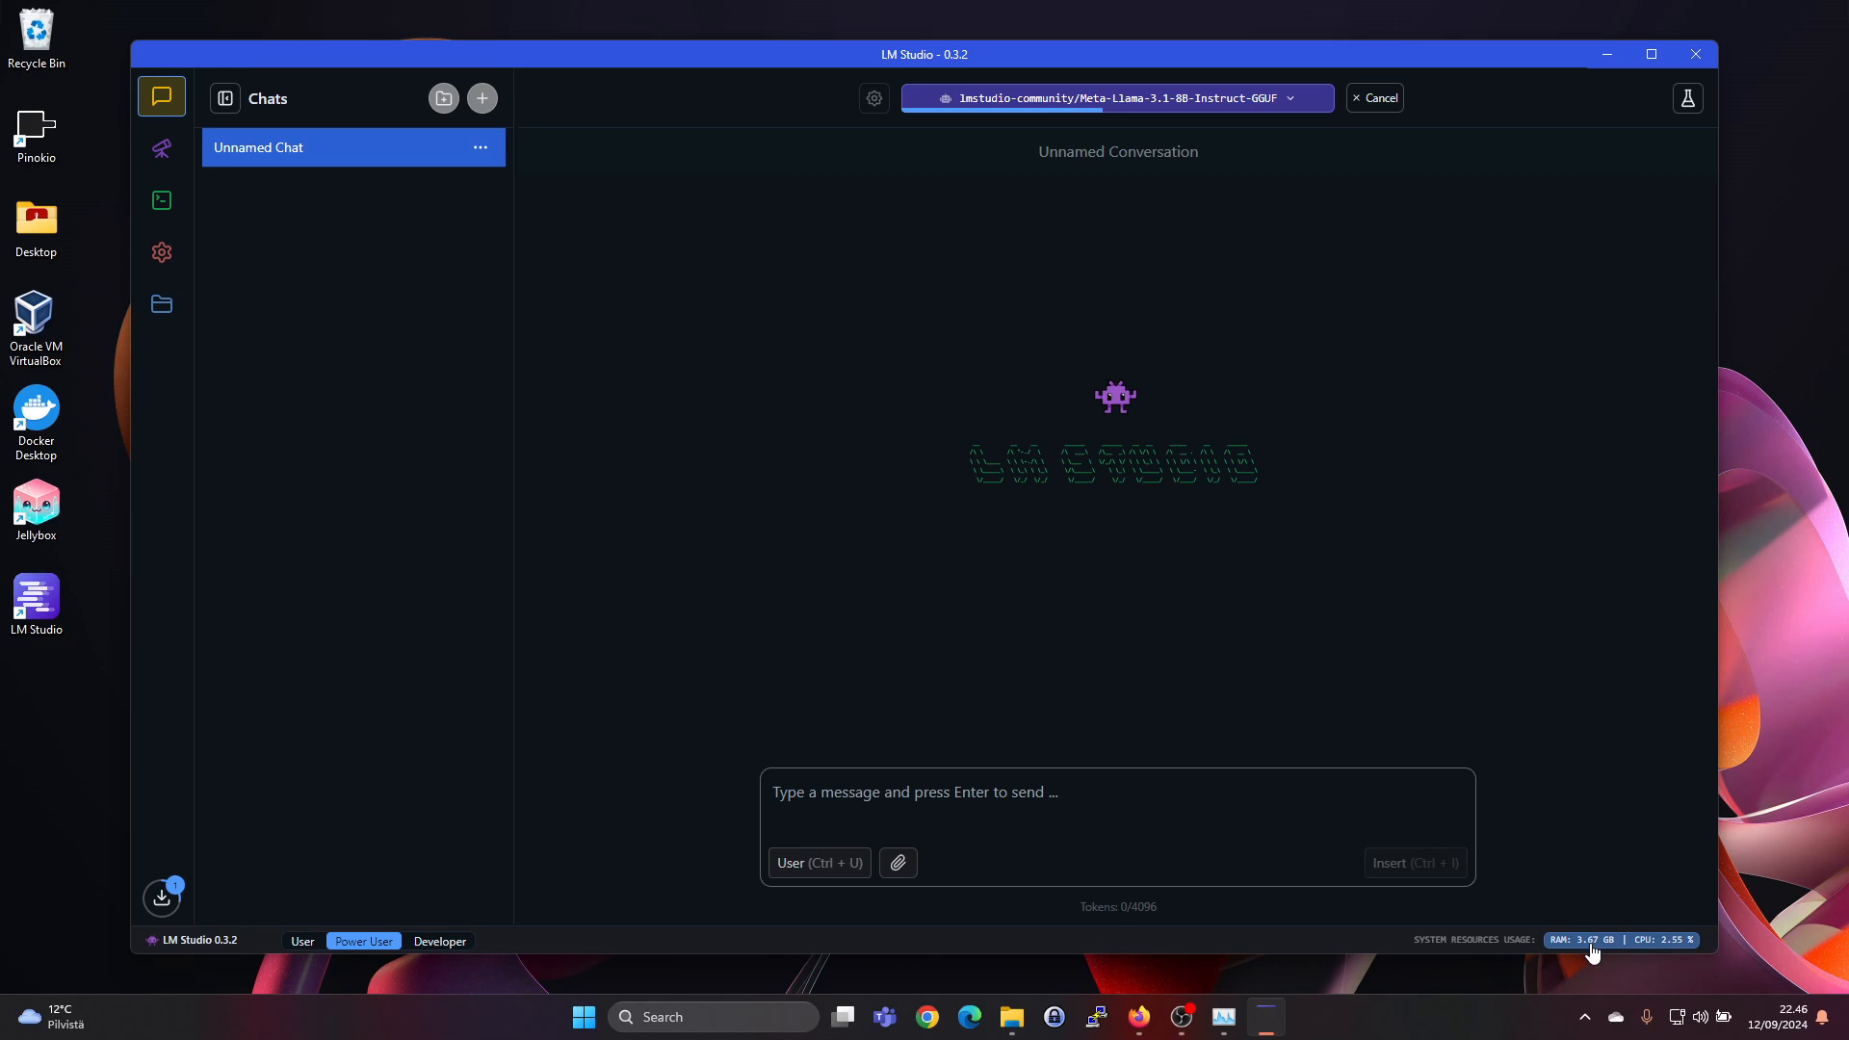
mouse_move(1593, 940)
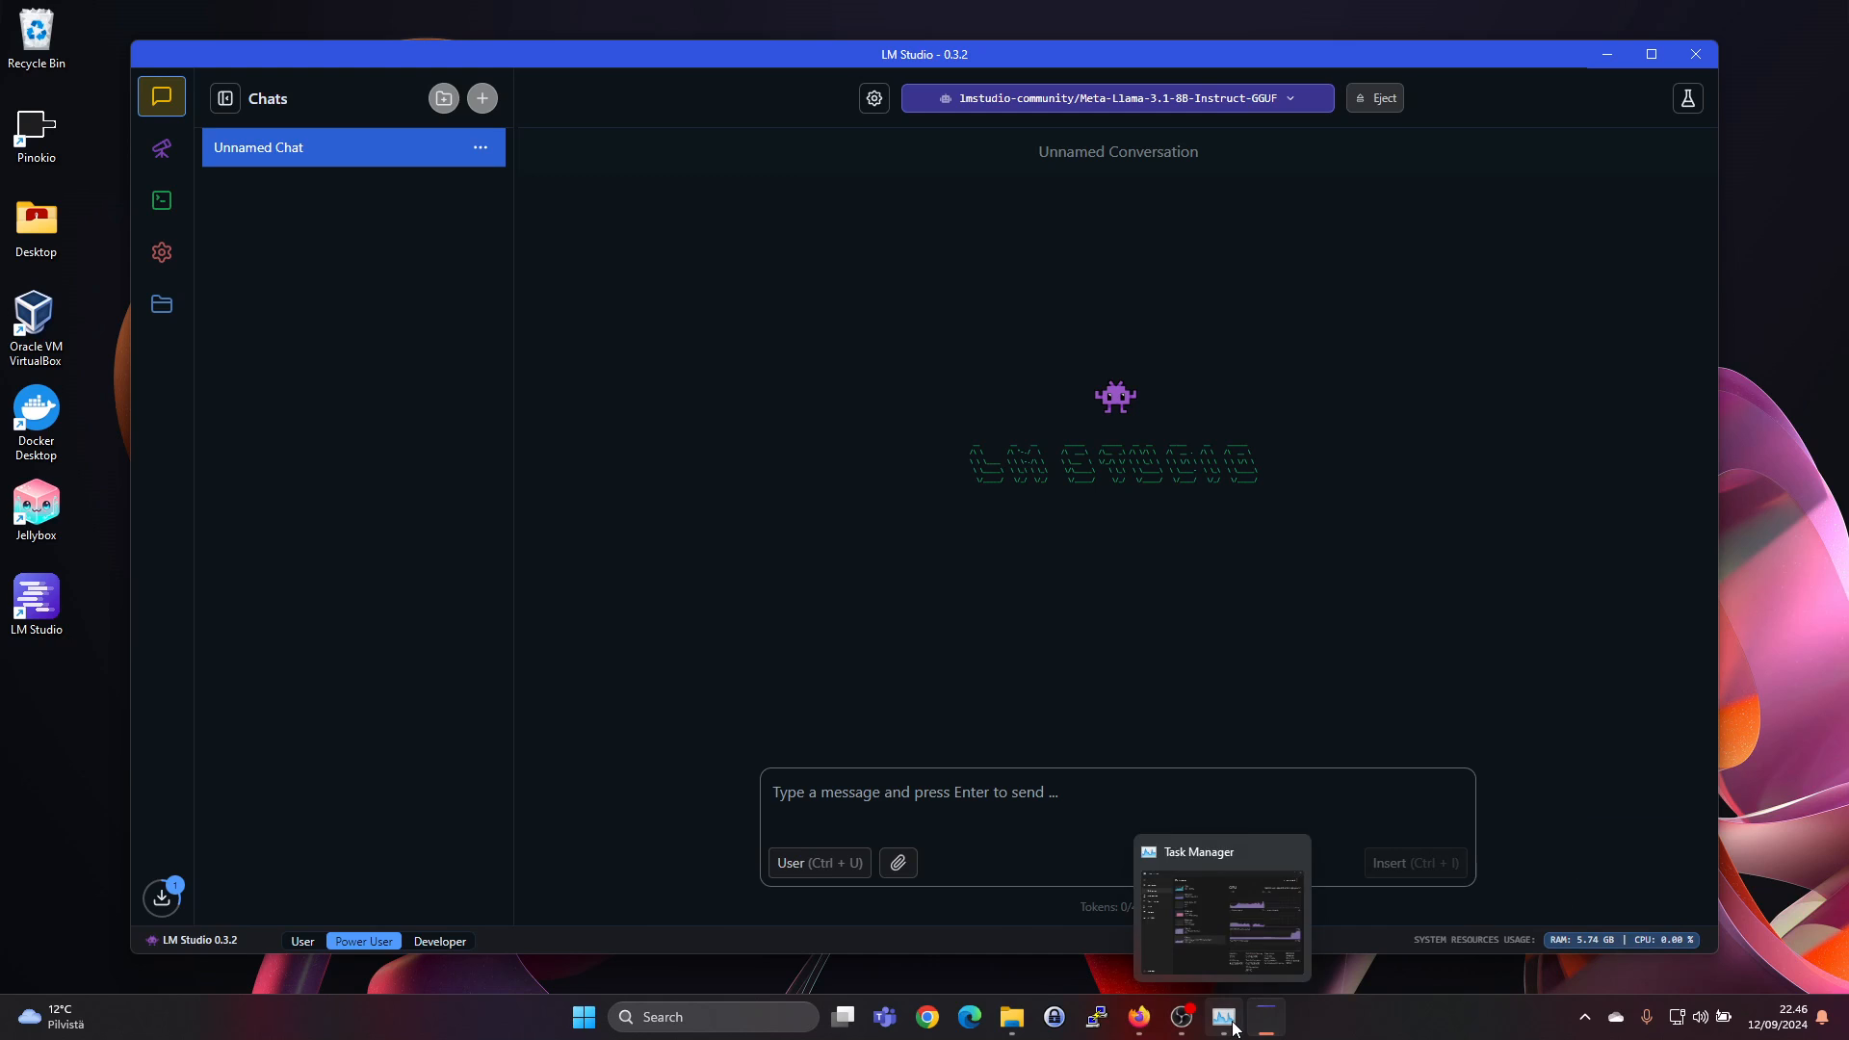
Step: Check GPU memory in Task Manager (about 3.7 GB) and return to the chat
left_click(1223, 1017)
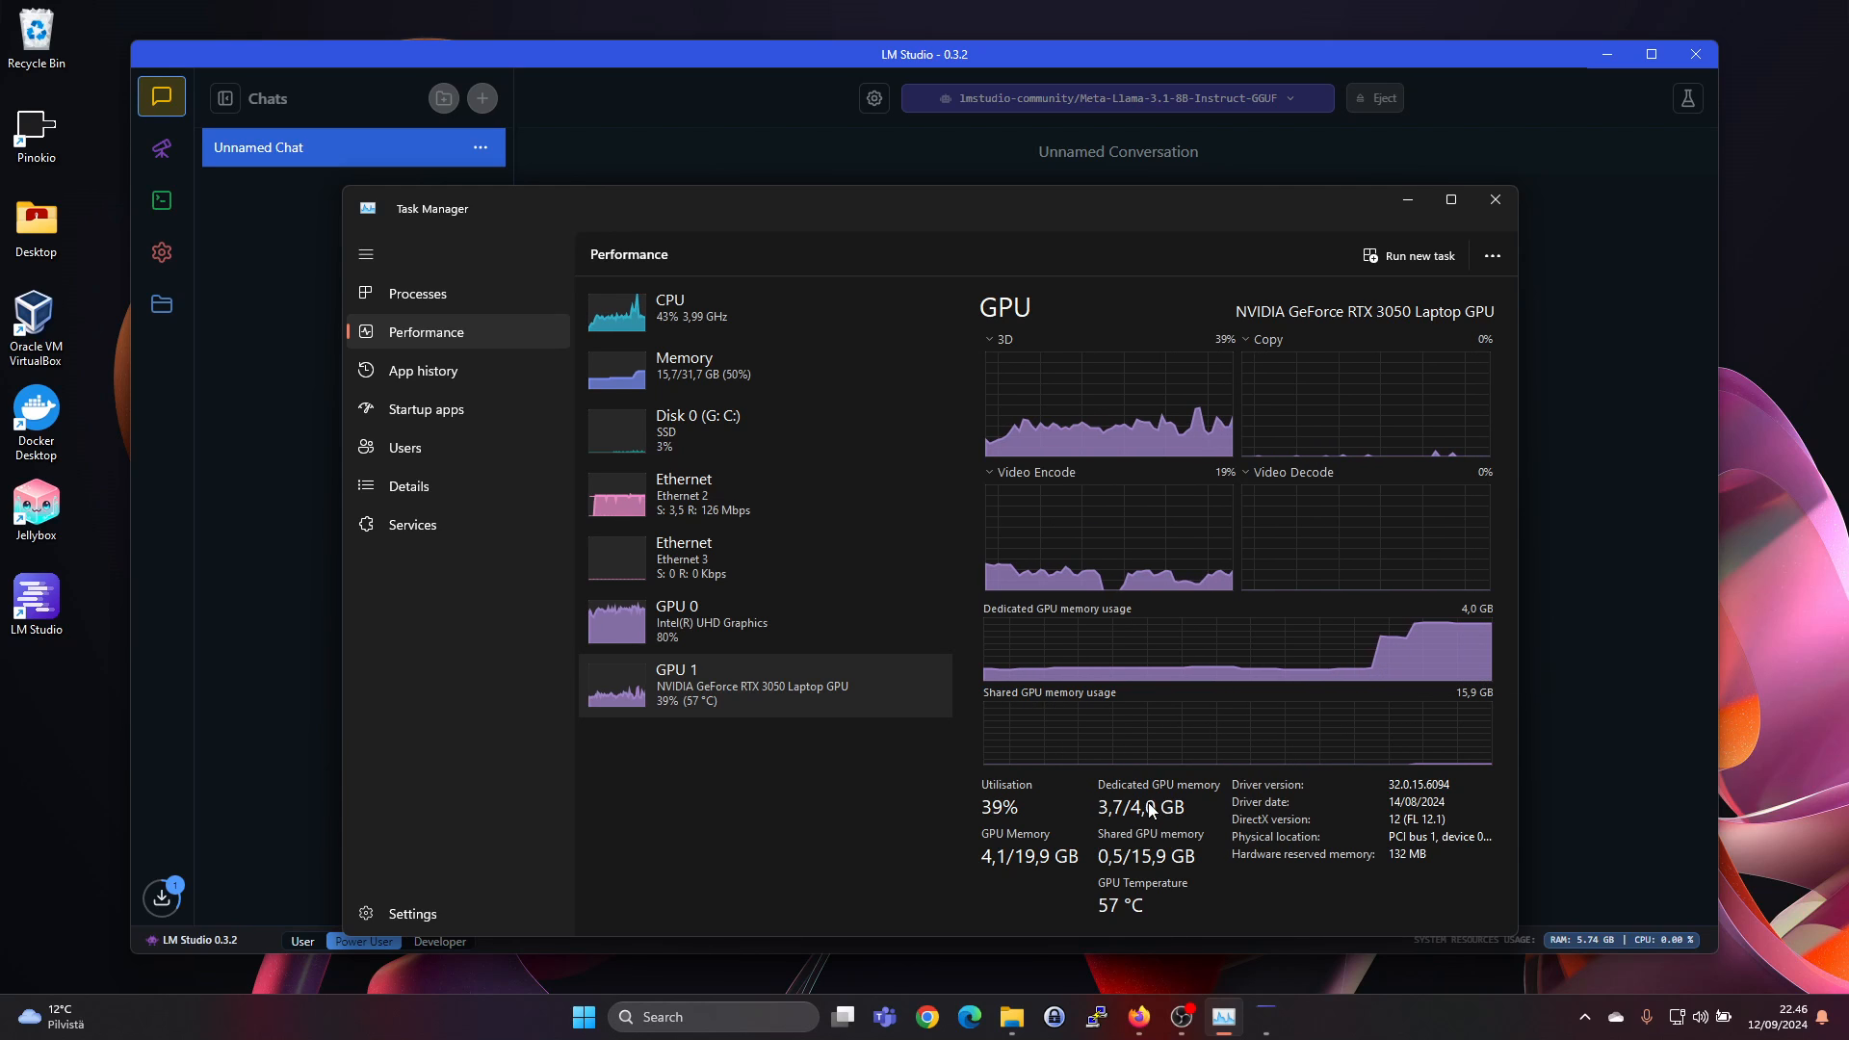
mouse_move(811, 397)
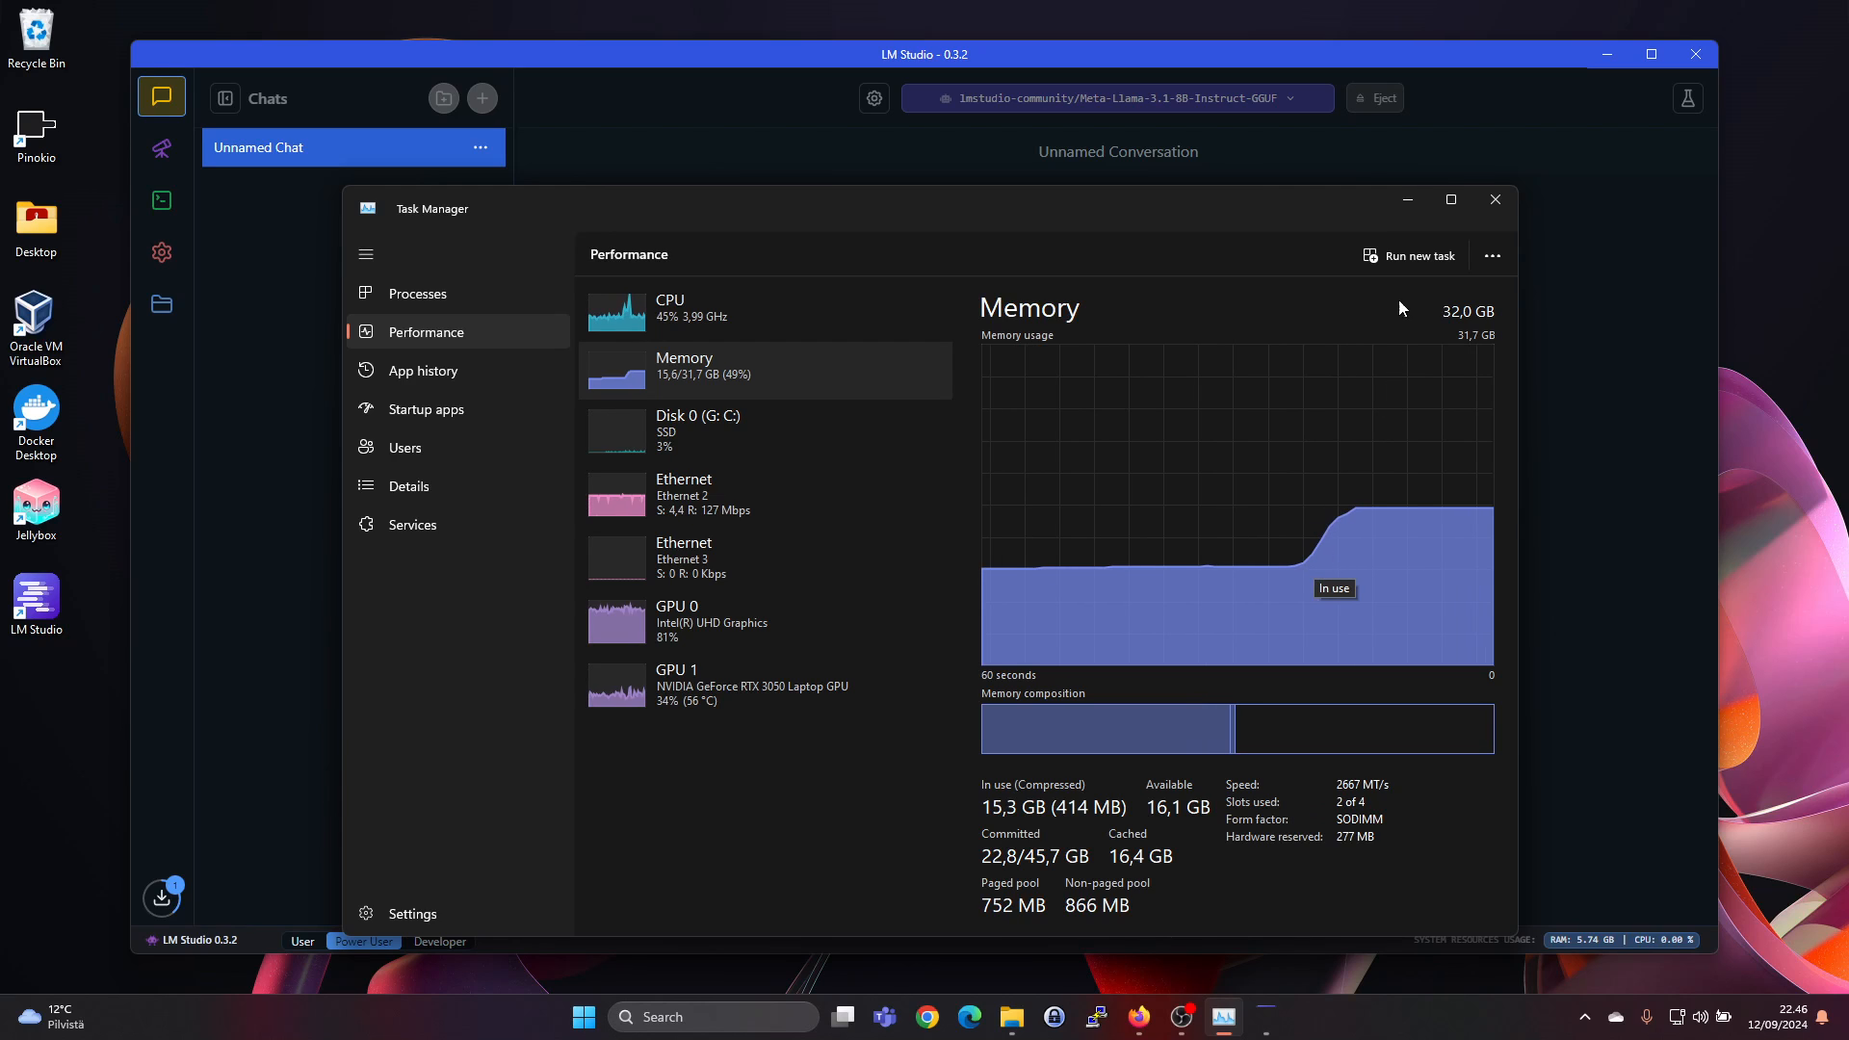
mouse_move(1406, 199)
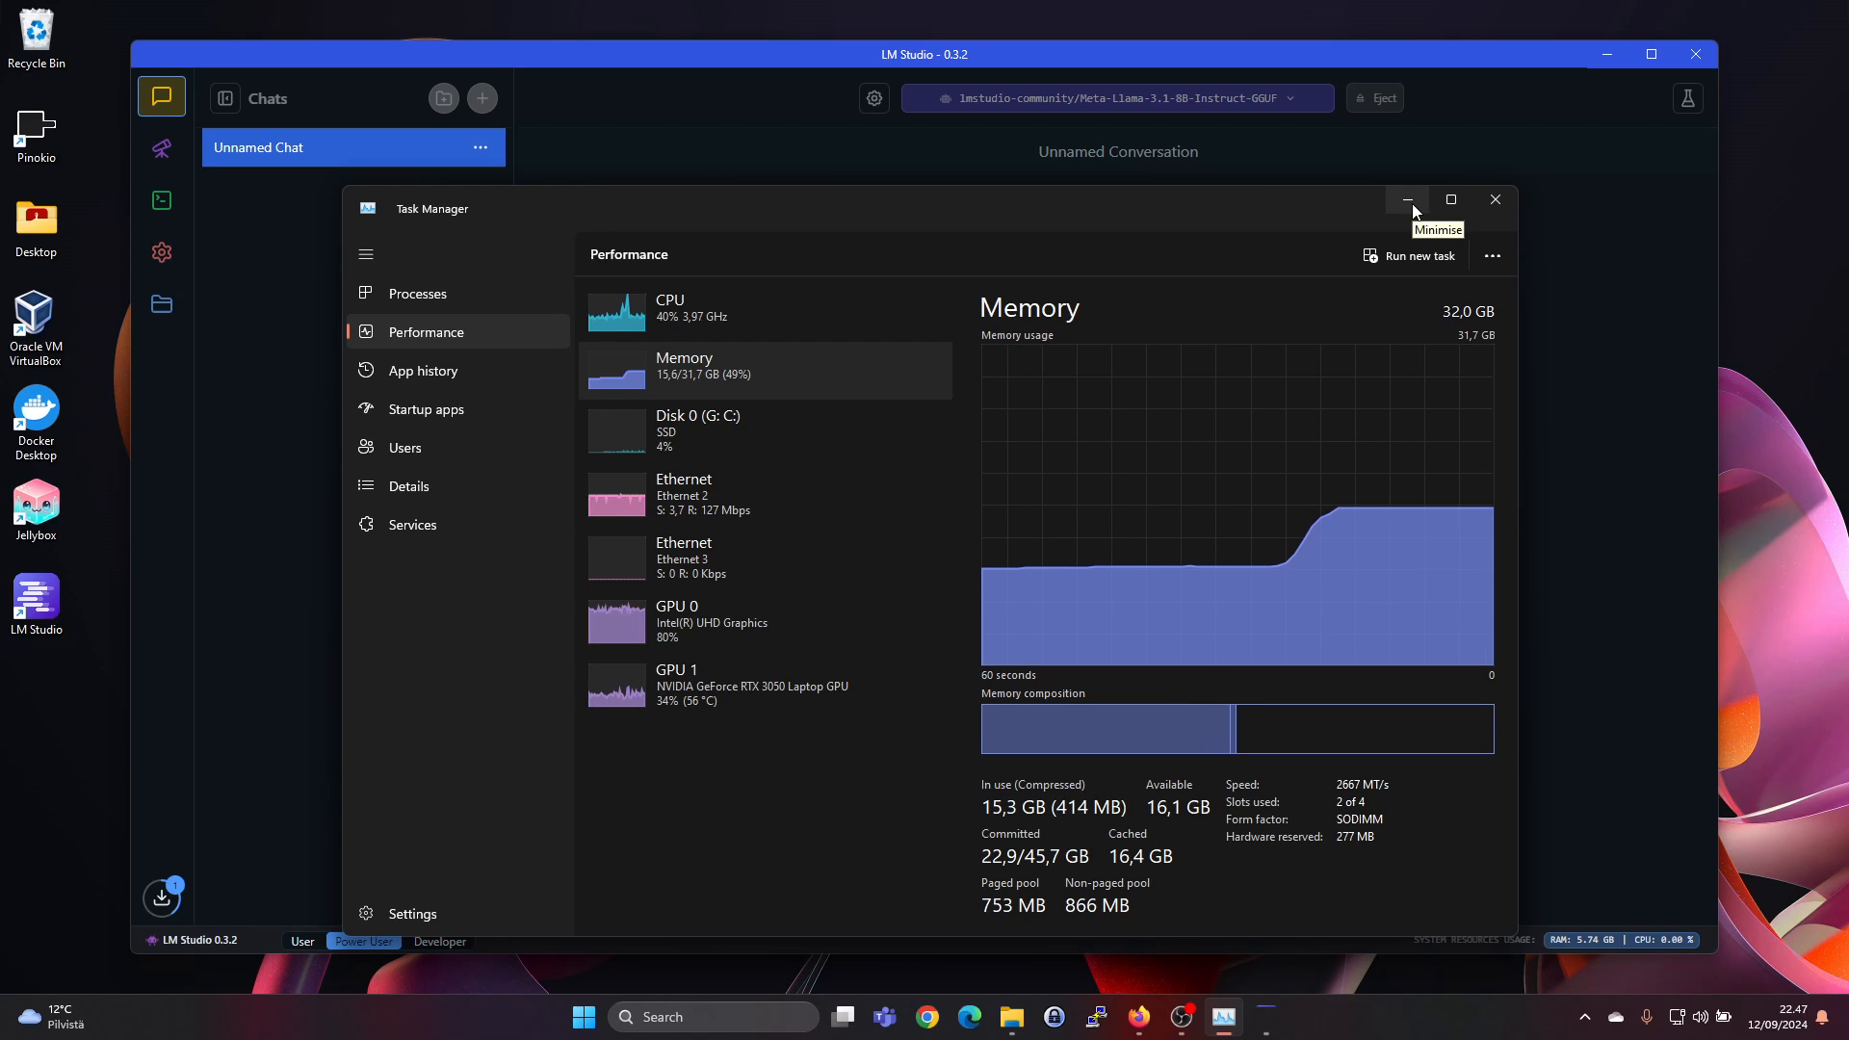
left_click(1407, 198)
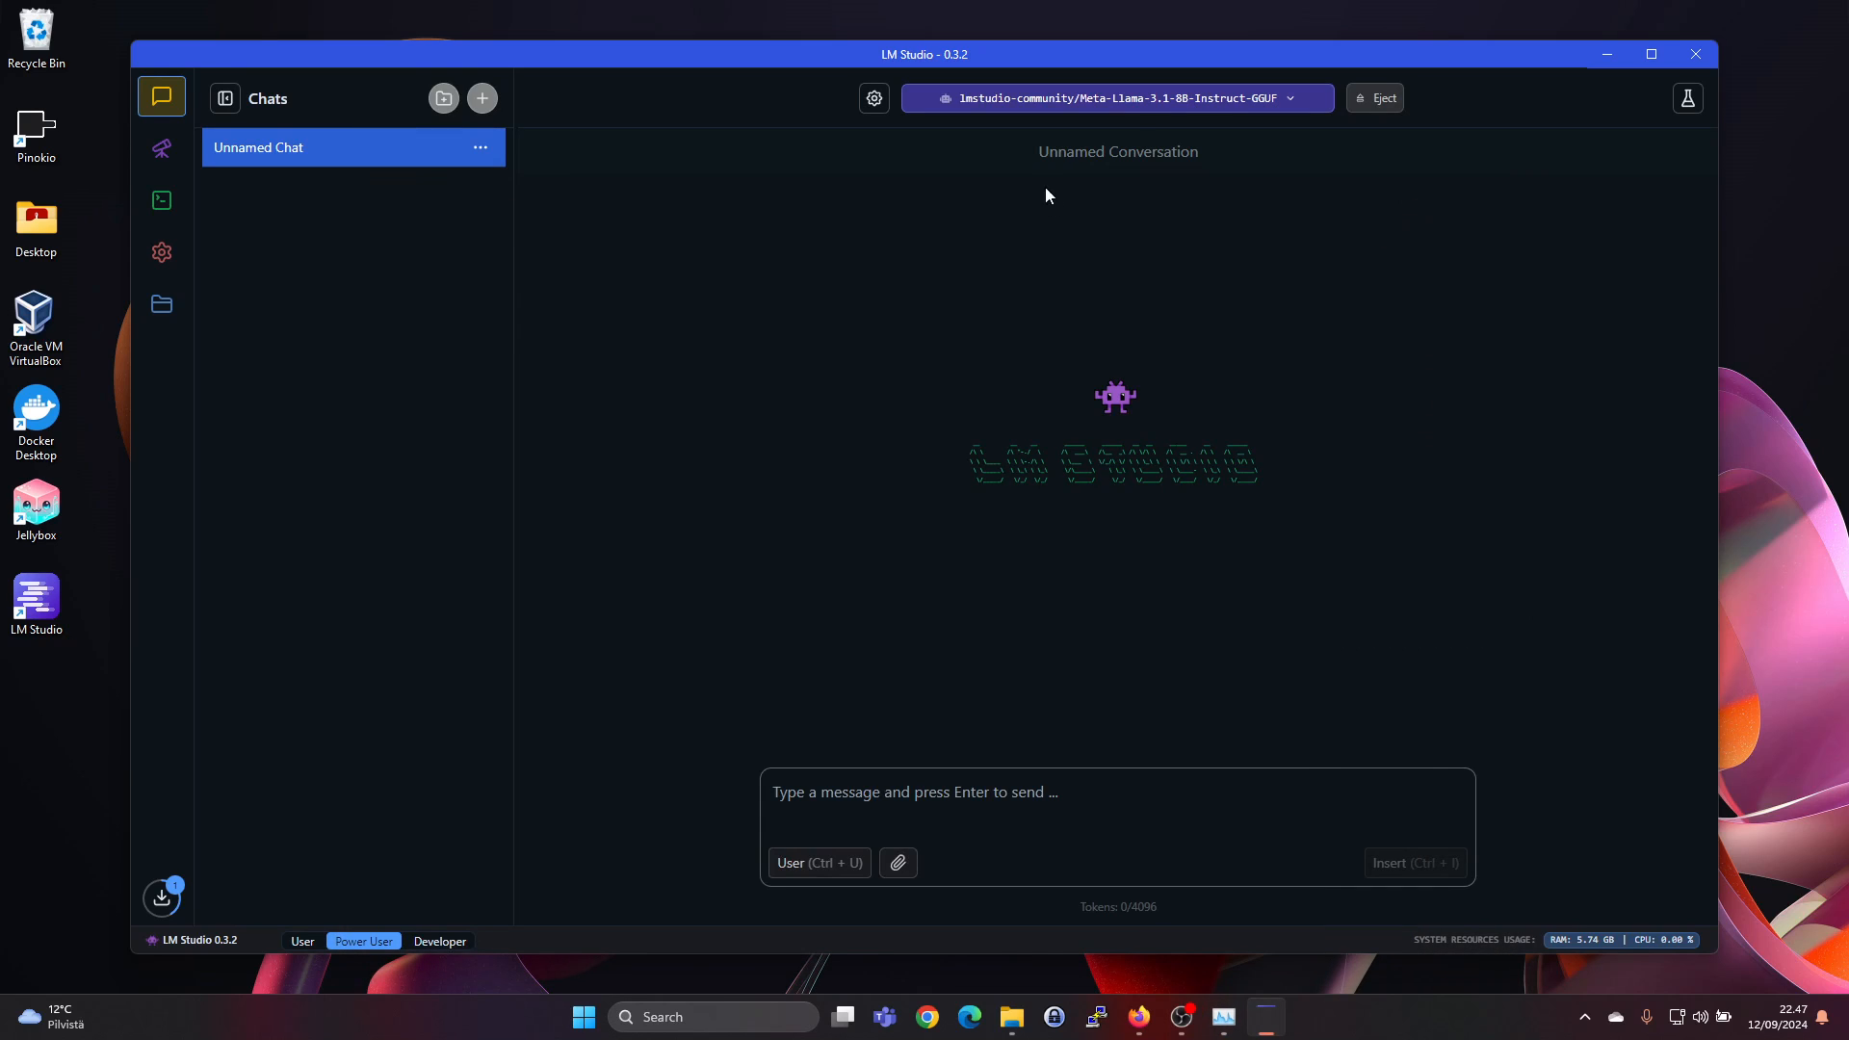
mouse_move(996, 778)
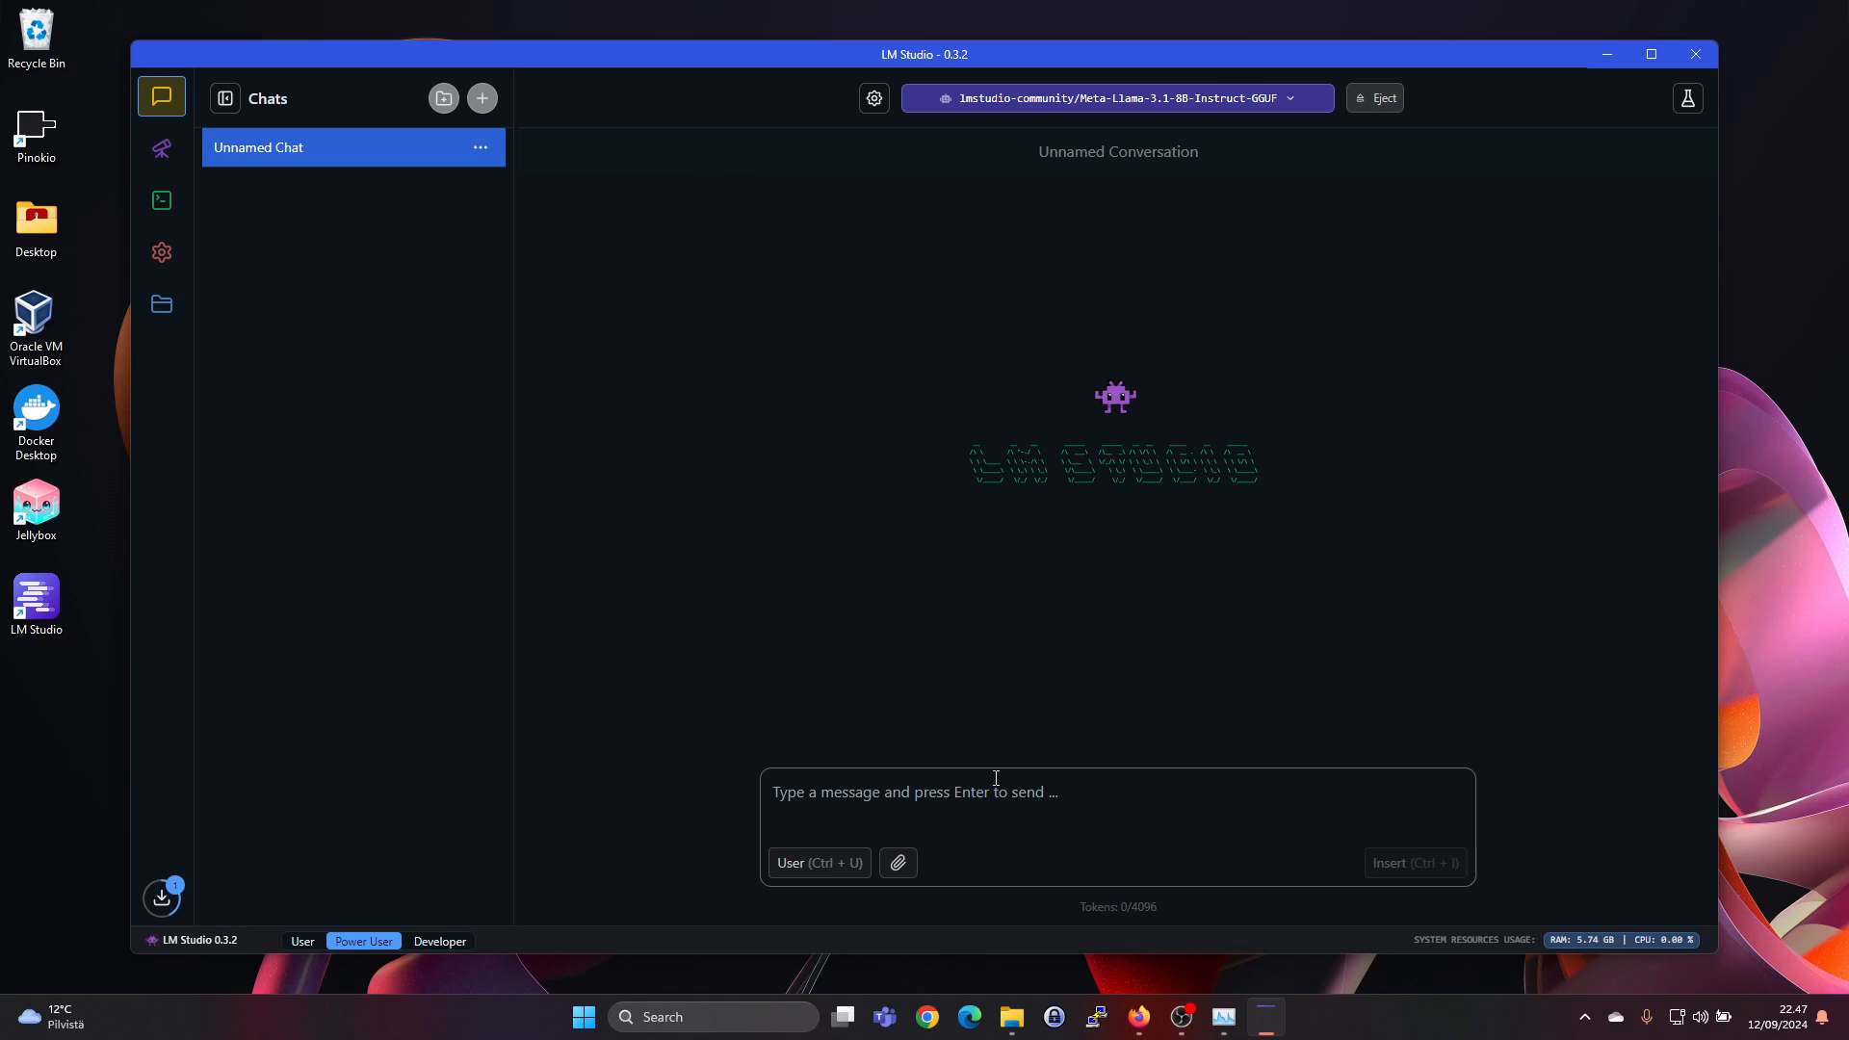
Step: Ask Llama 'who are you?' and get its self-introduction
left_click(996, 792)
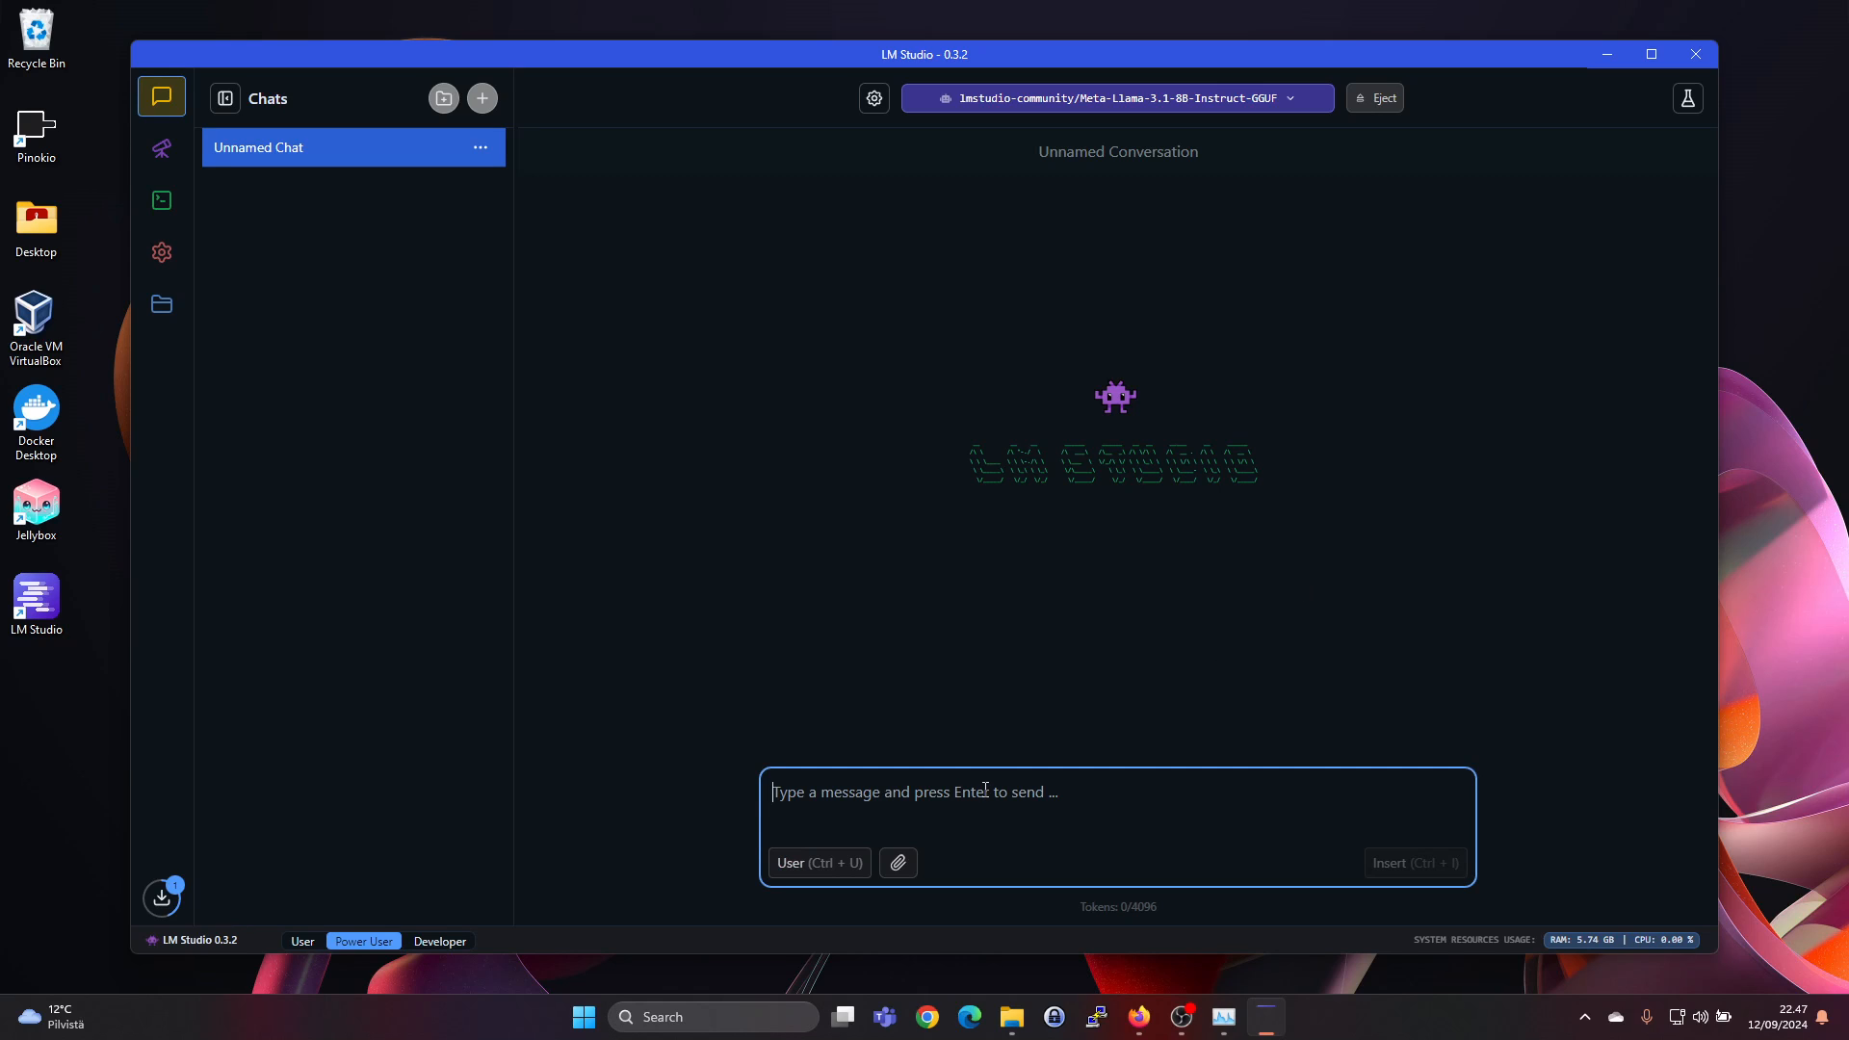
type("who are")
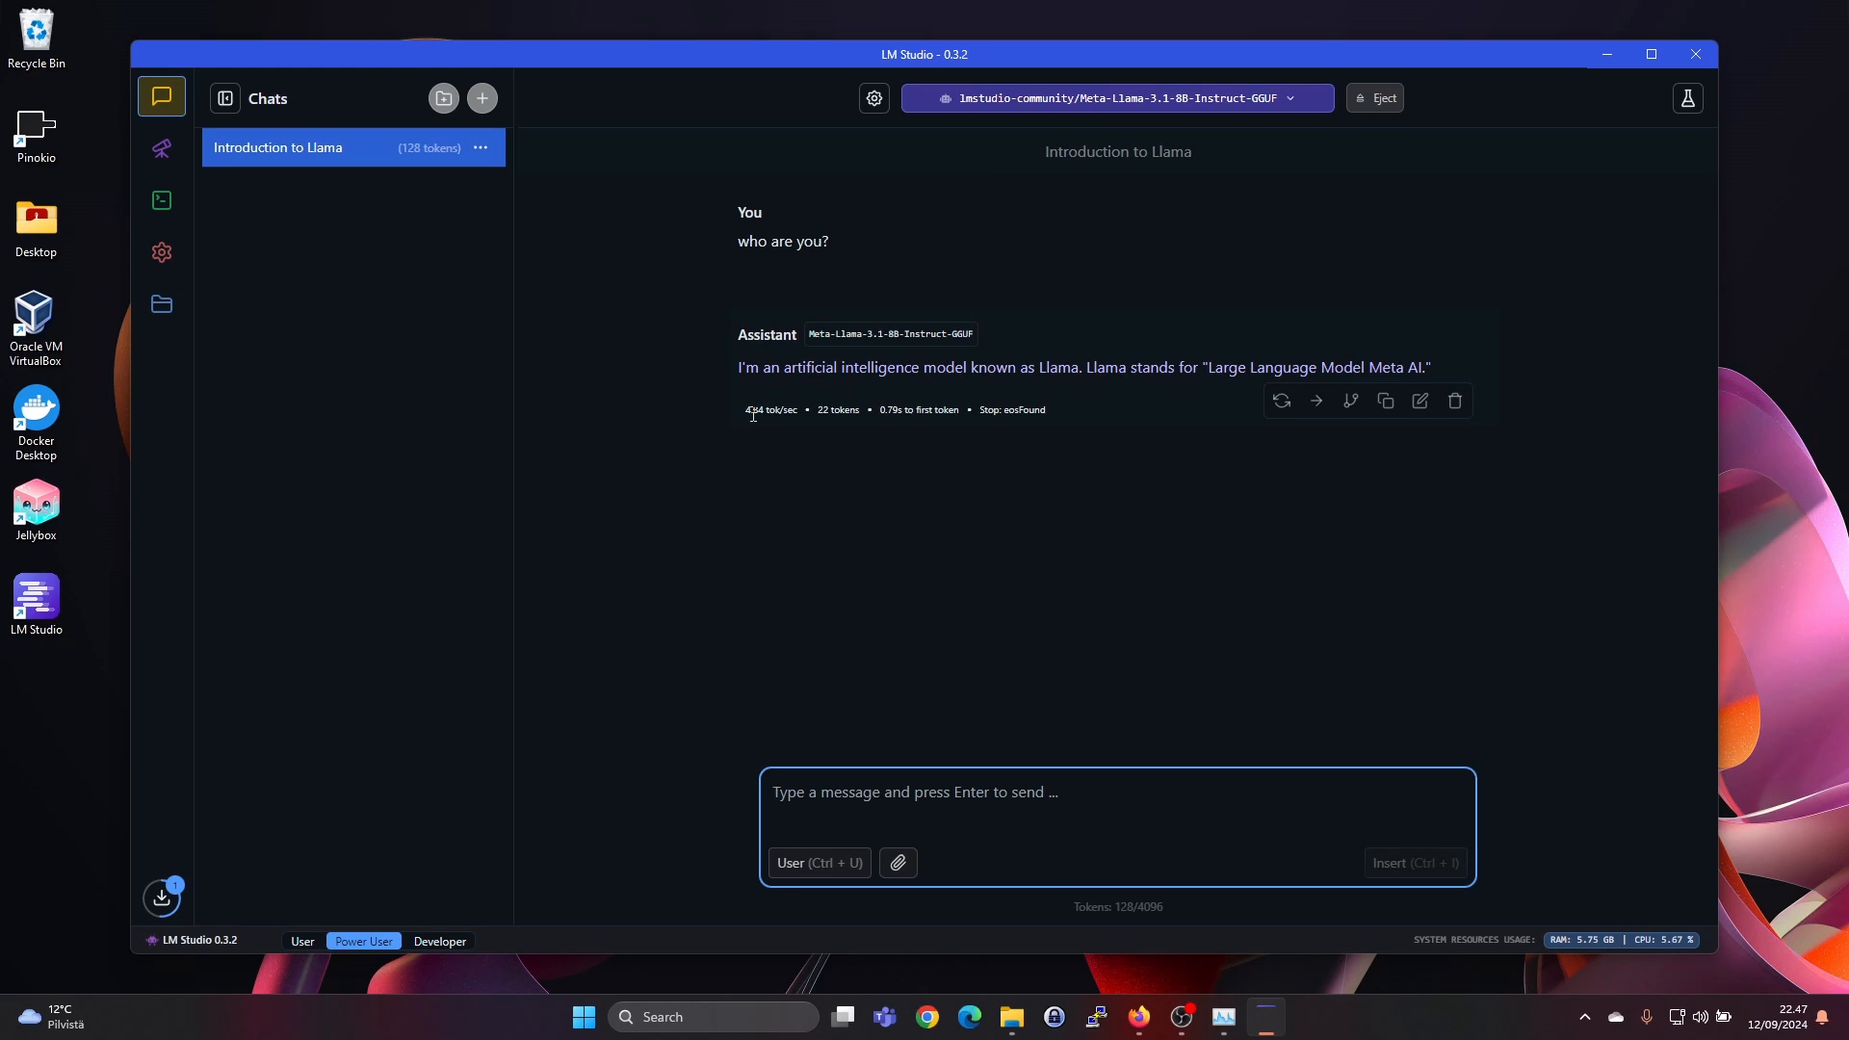
mouse_move(765, 428)
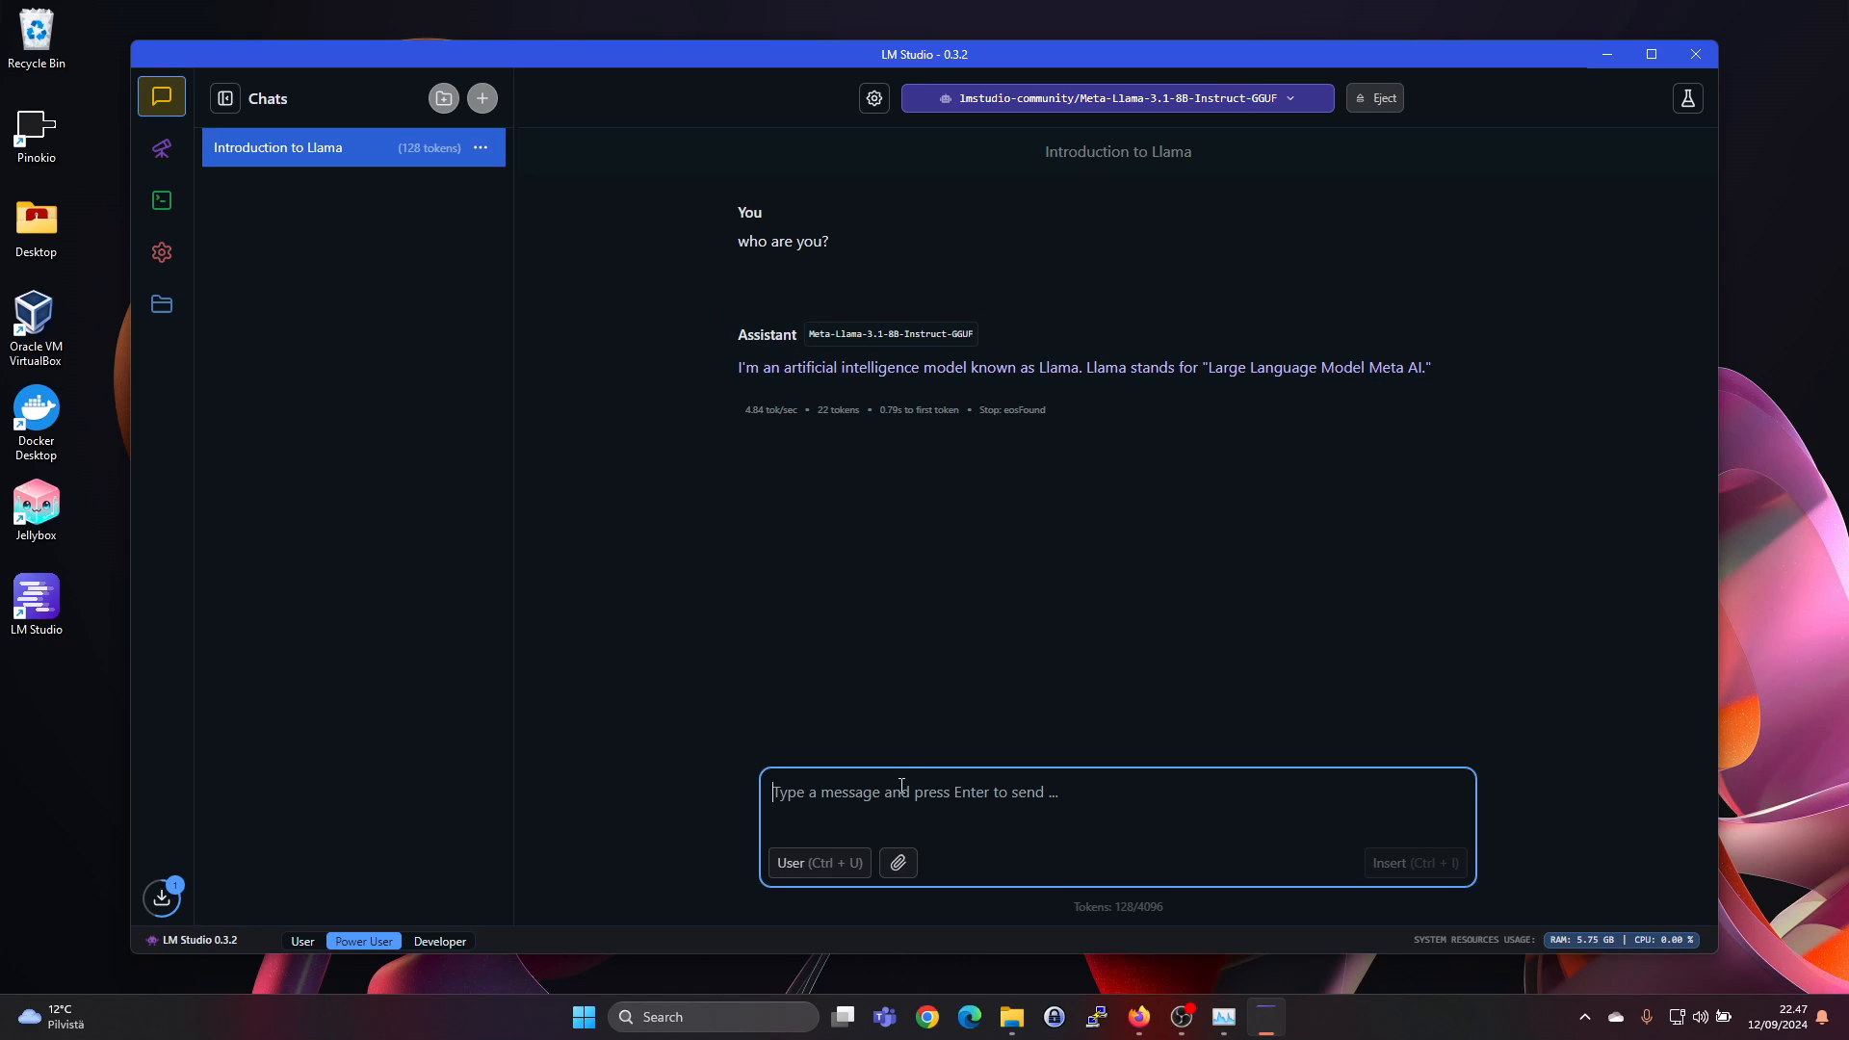
mouse_move(842, 607)
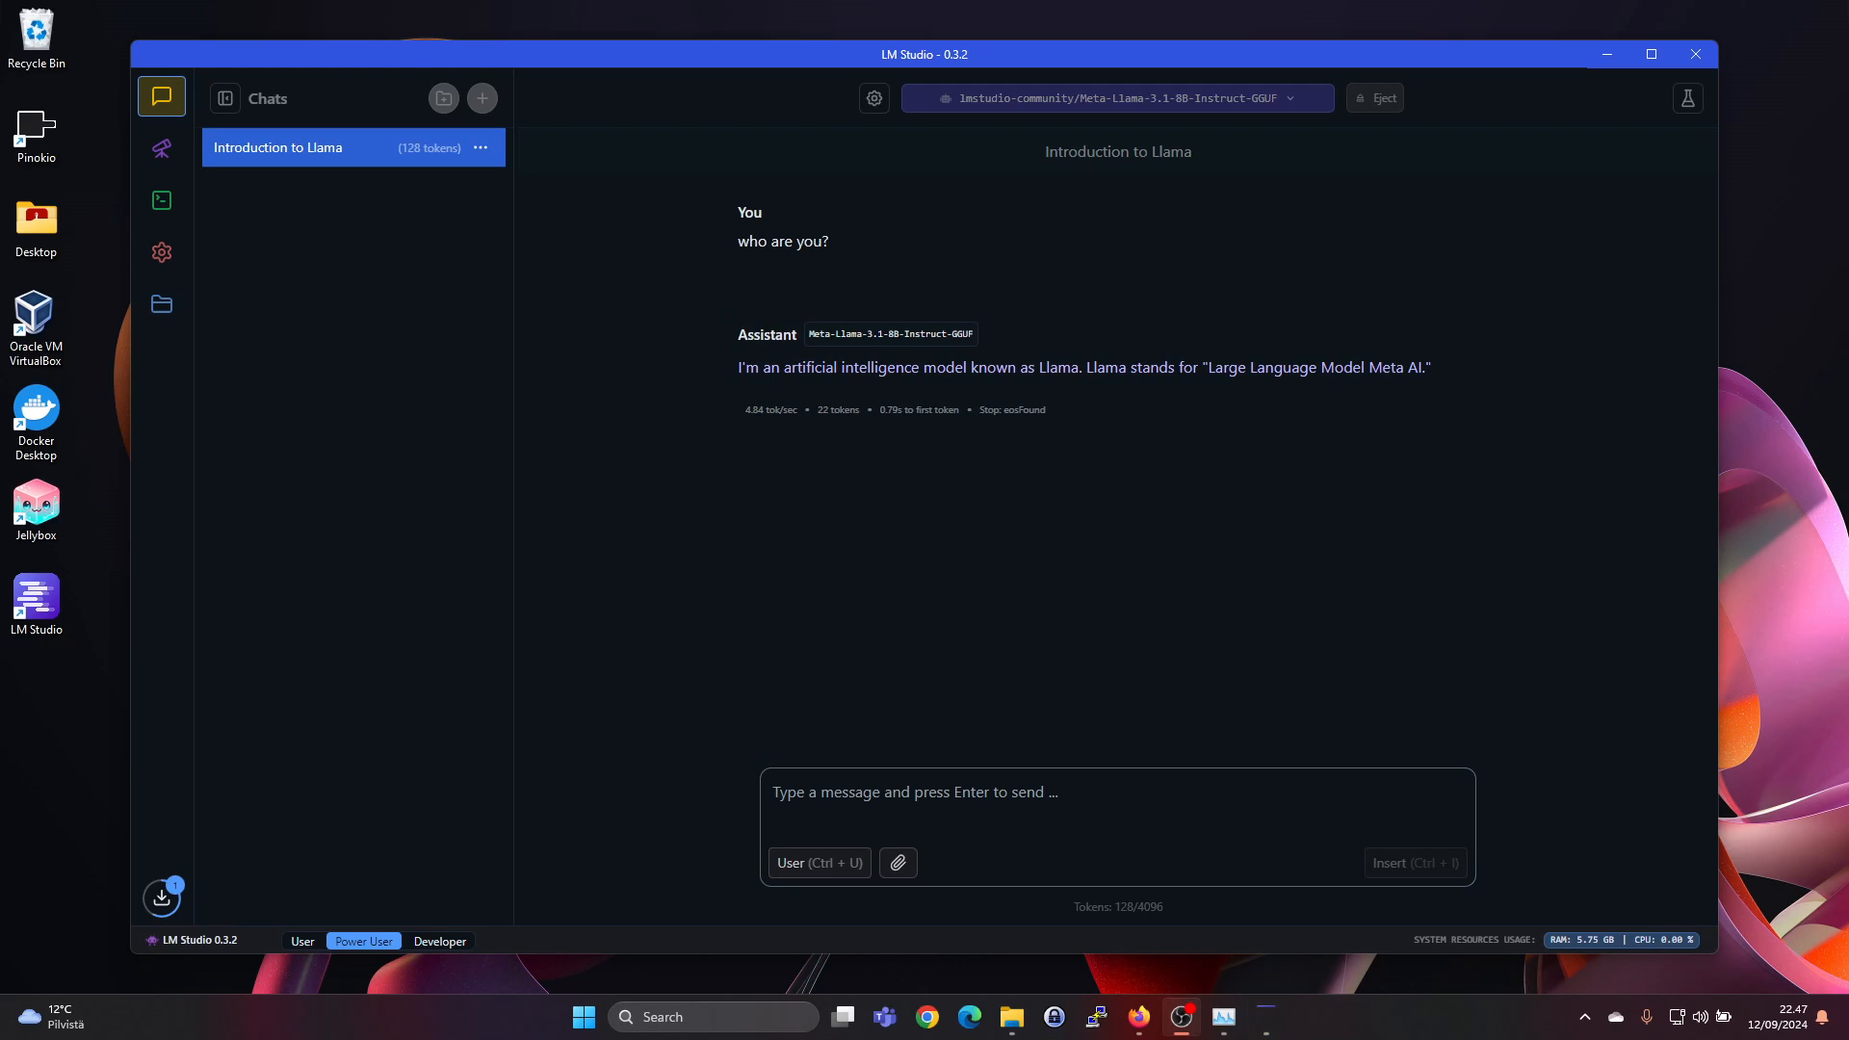
Step: Ask 'who was the president of france in 1999?' and get Jacques Chirac as the answer
type("who was the president of france in 1999?")
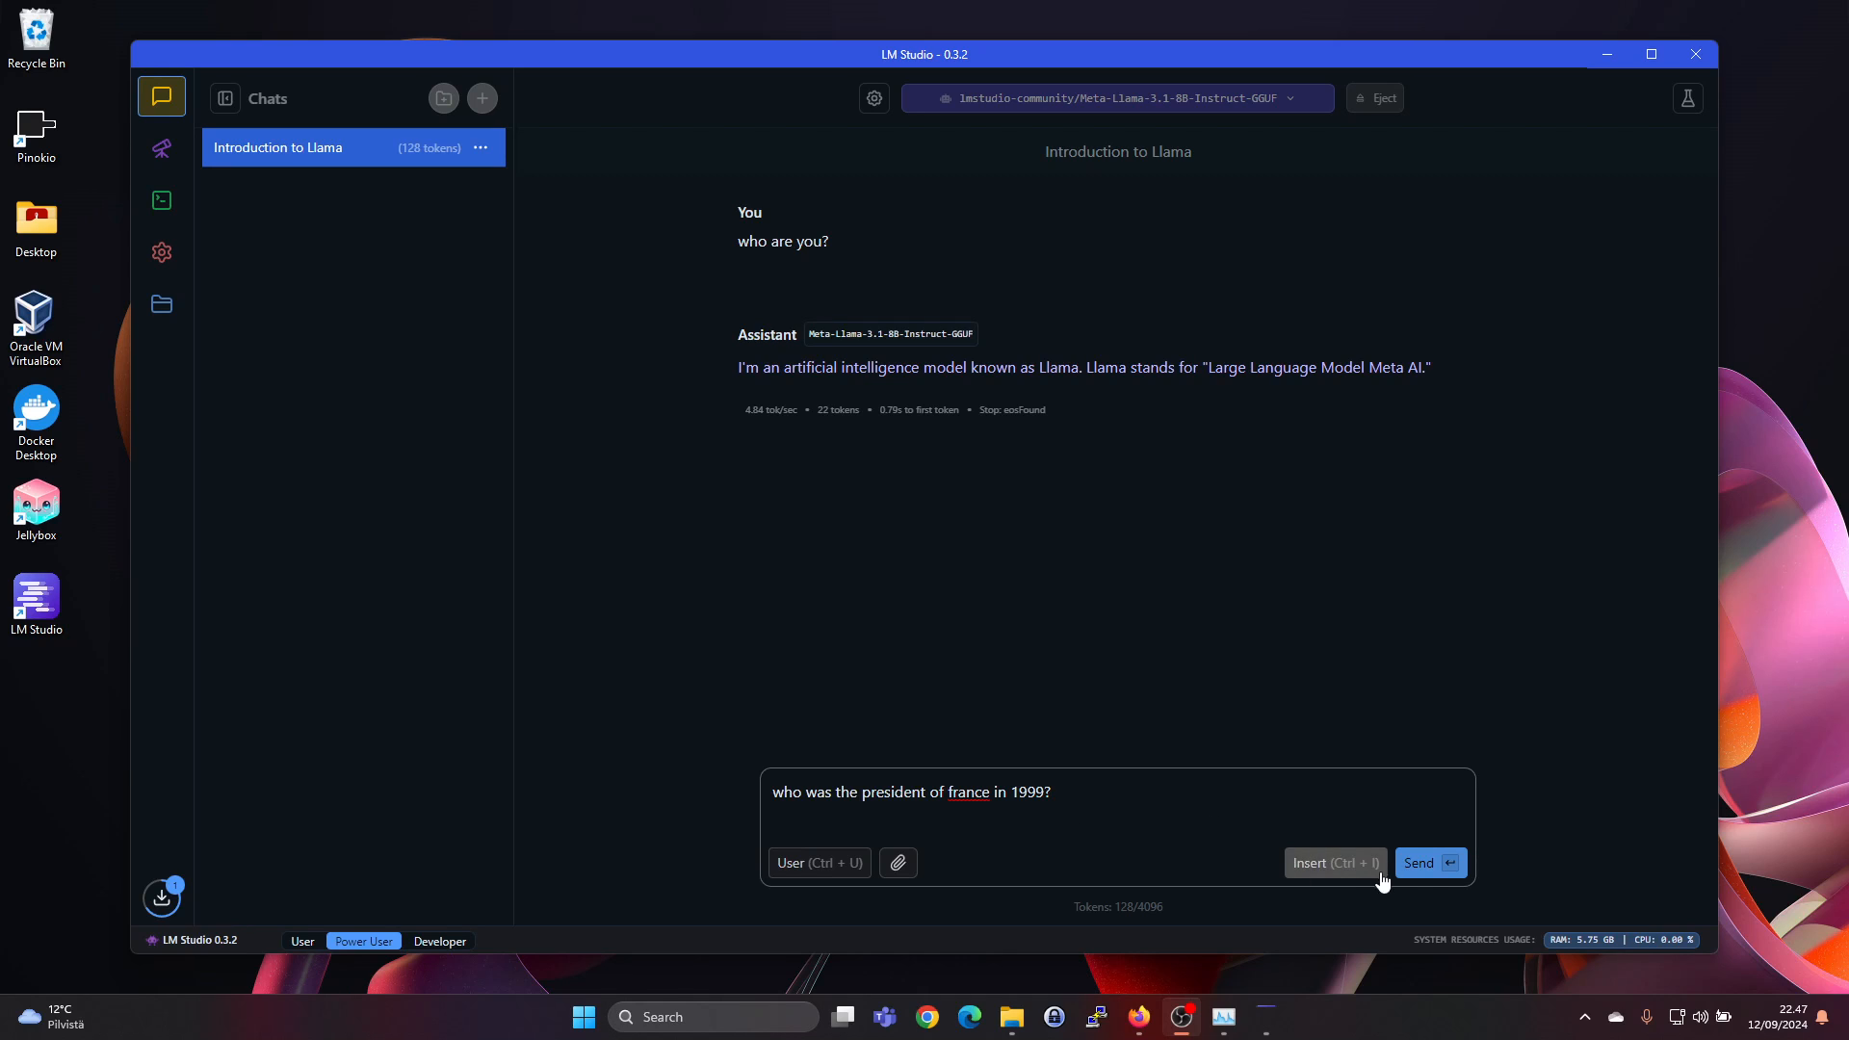
left_click(1427, 863)
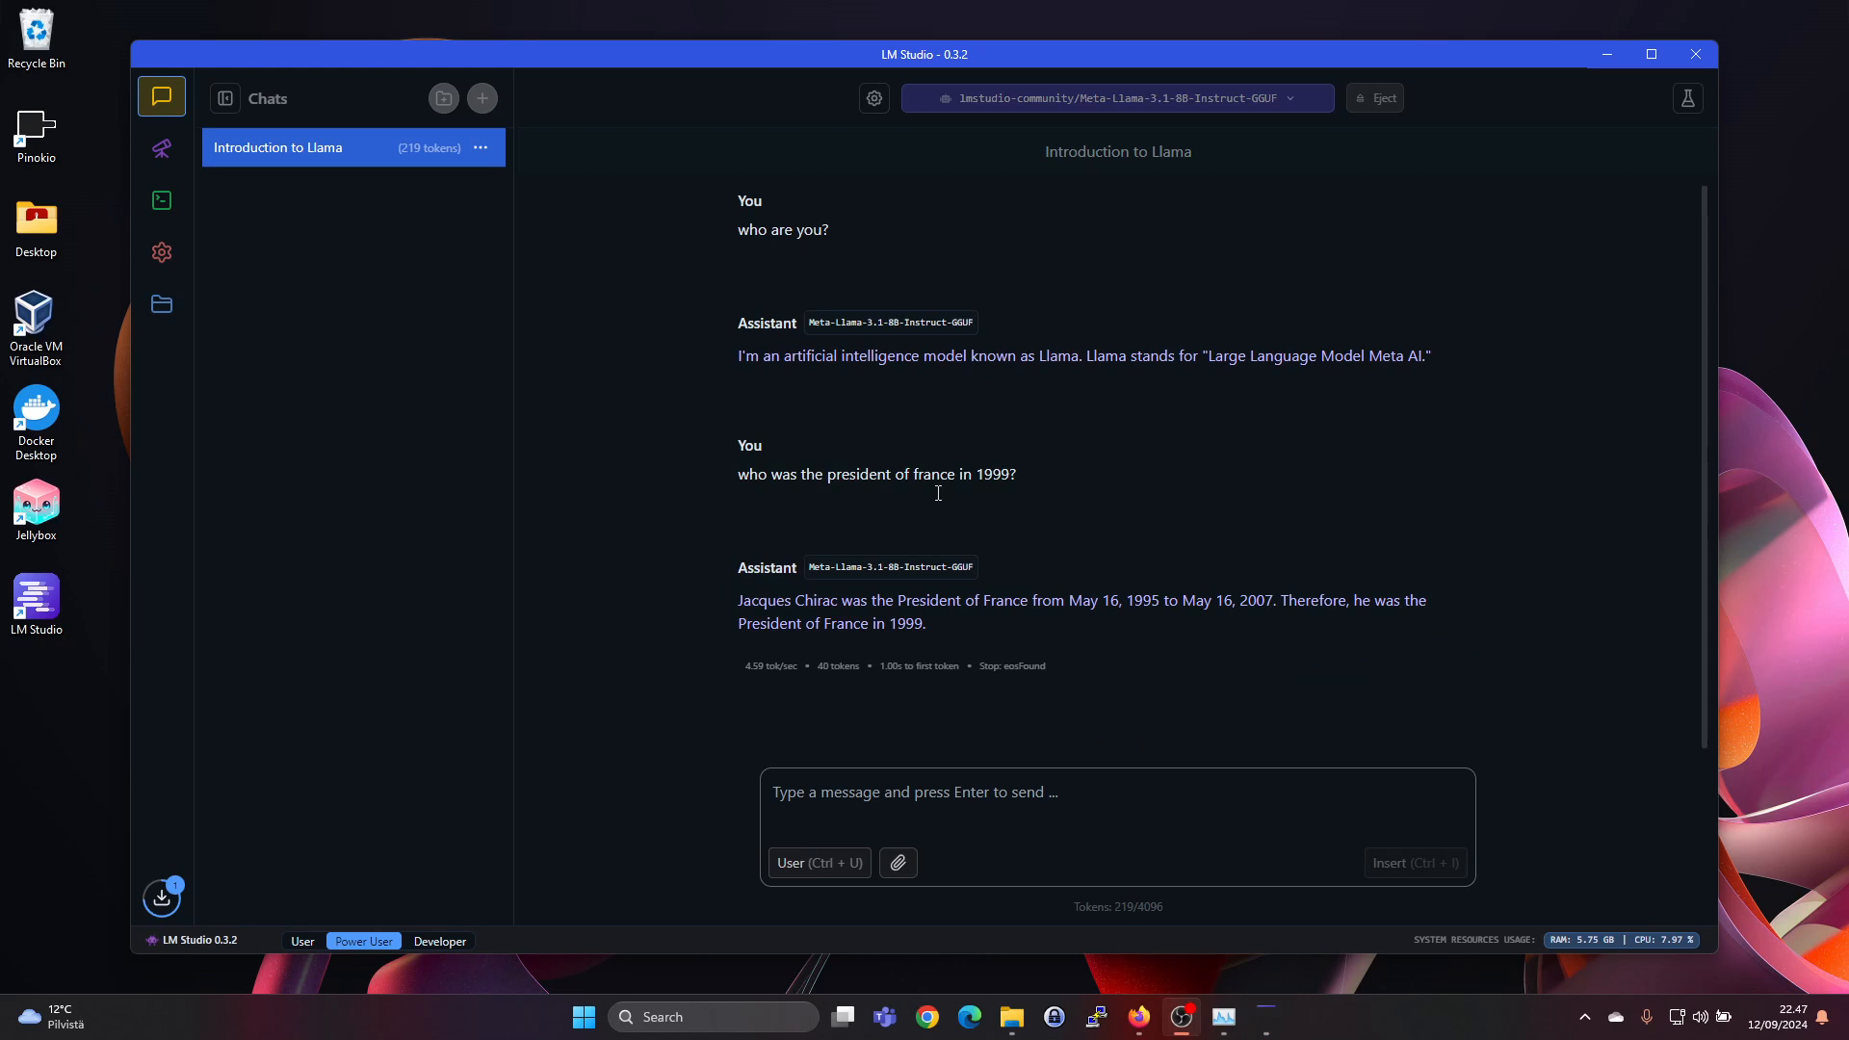
mouse_move(886, 692)
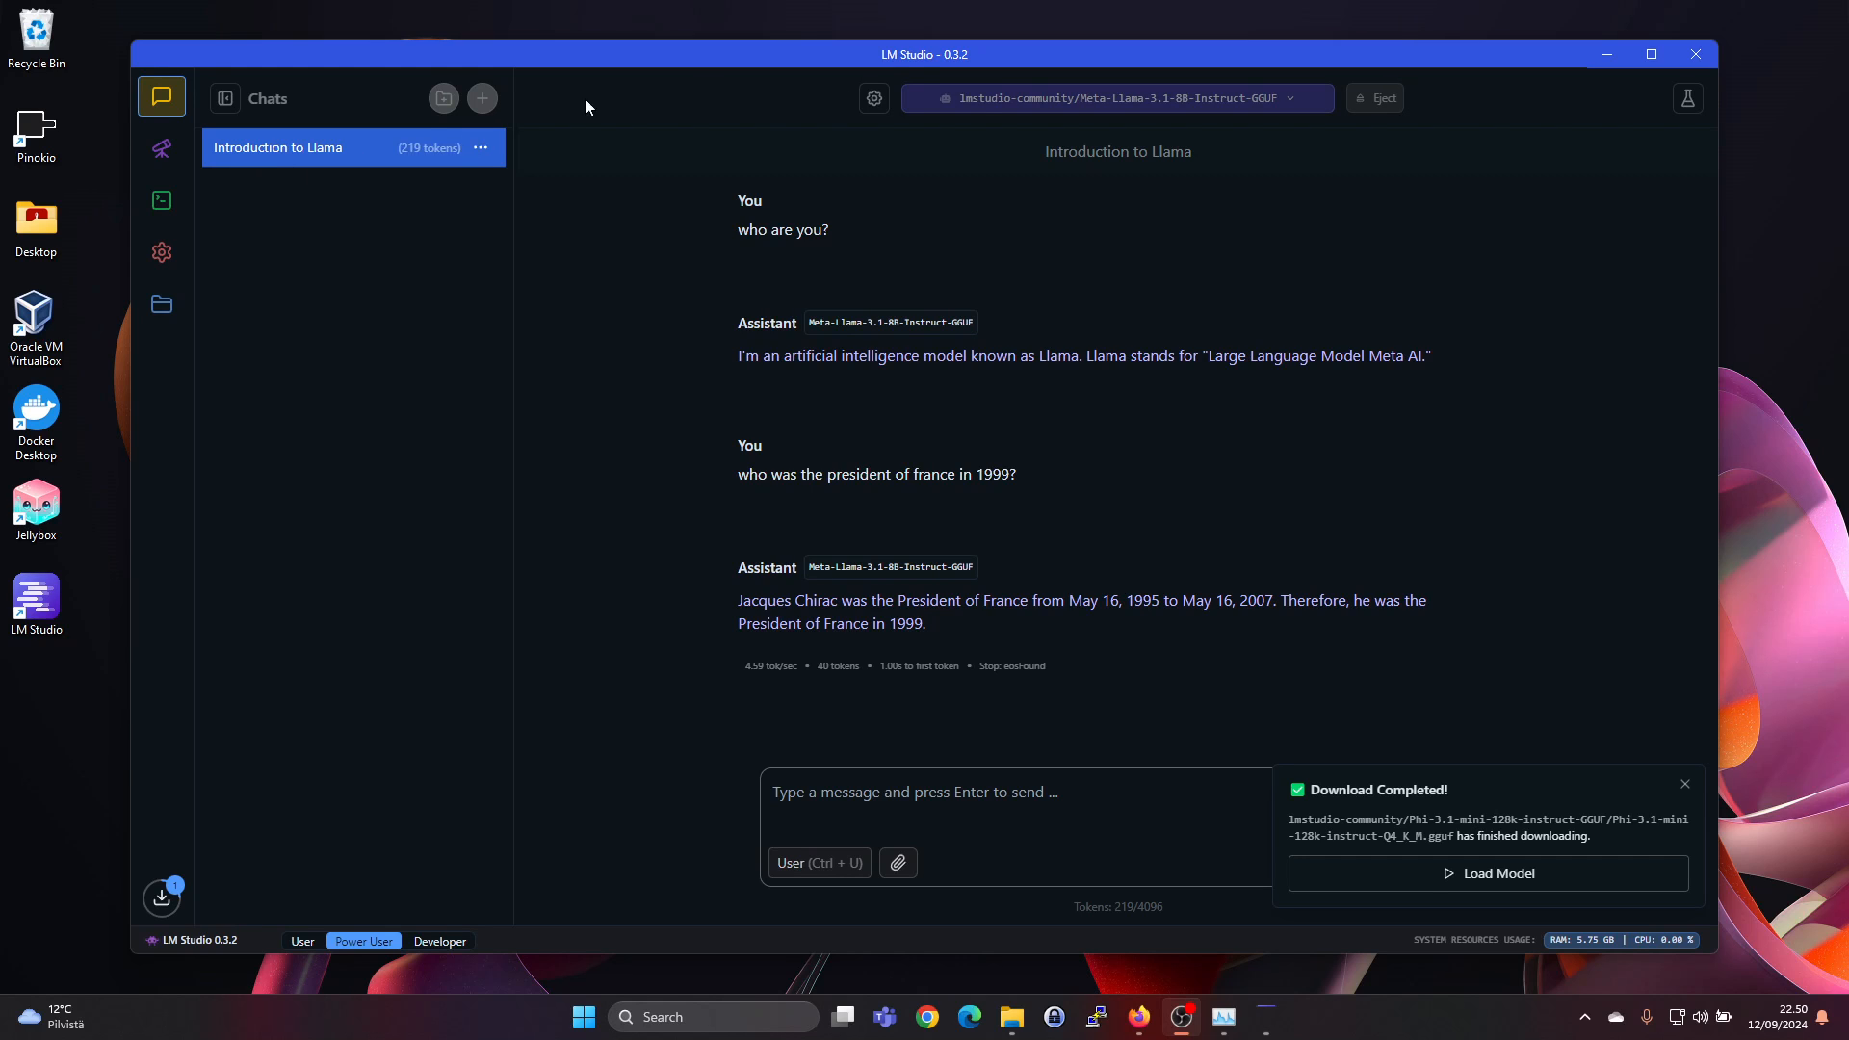
Step: Load Phi 3.1 Mini 128k Instruct in place of Llama 3.1 8B
left_click(1116, 98)
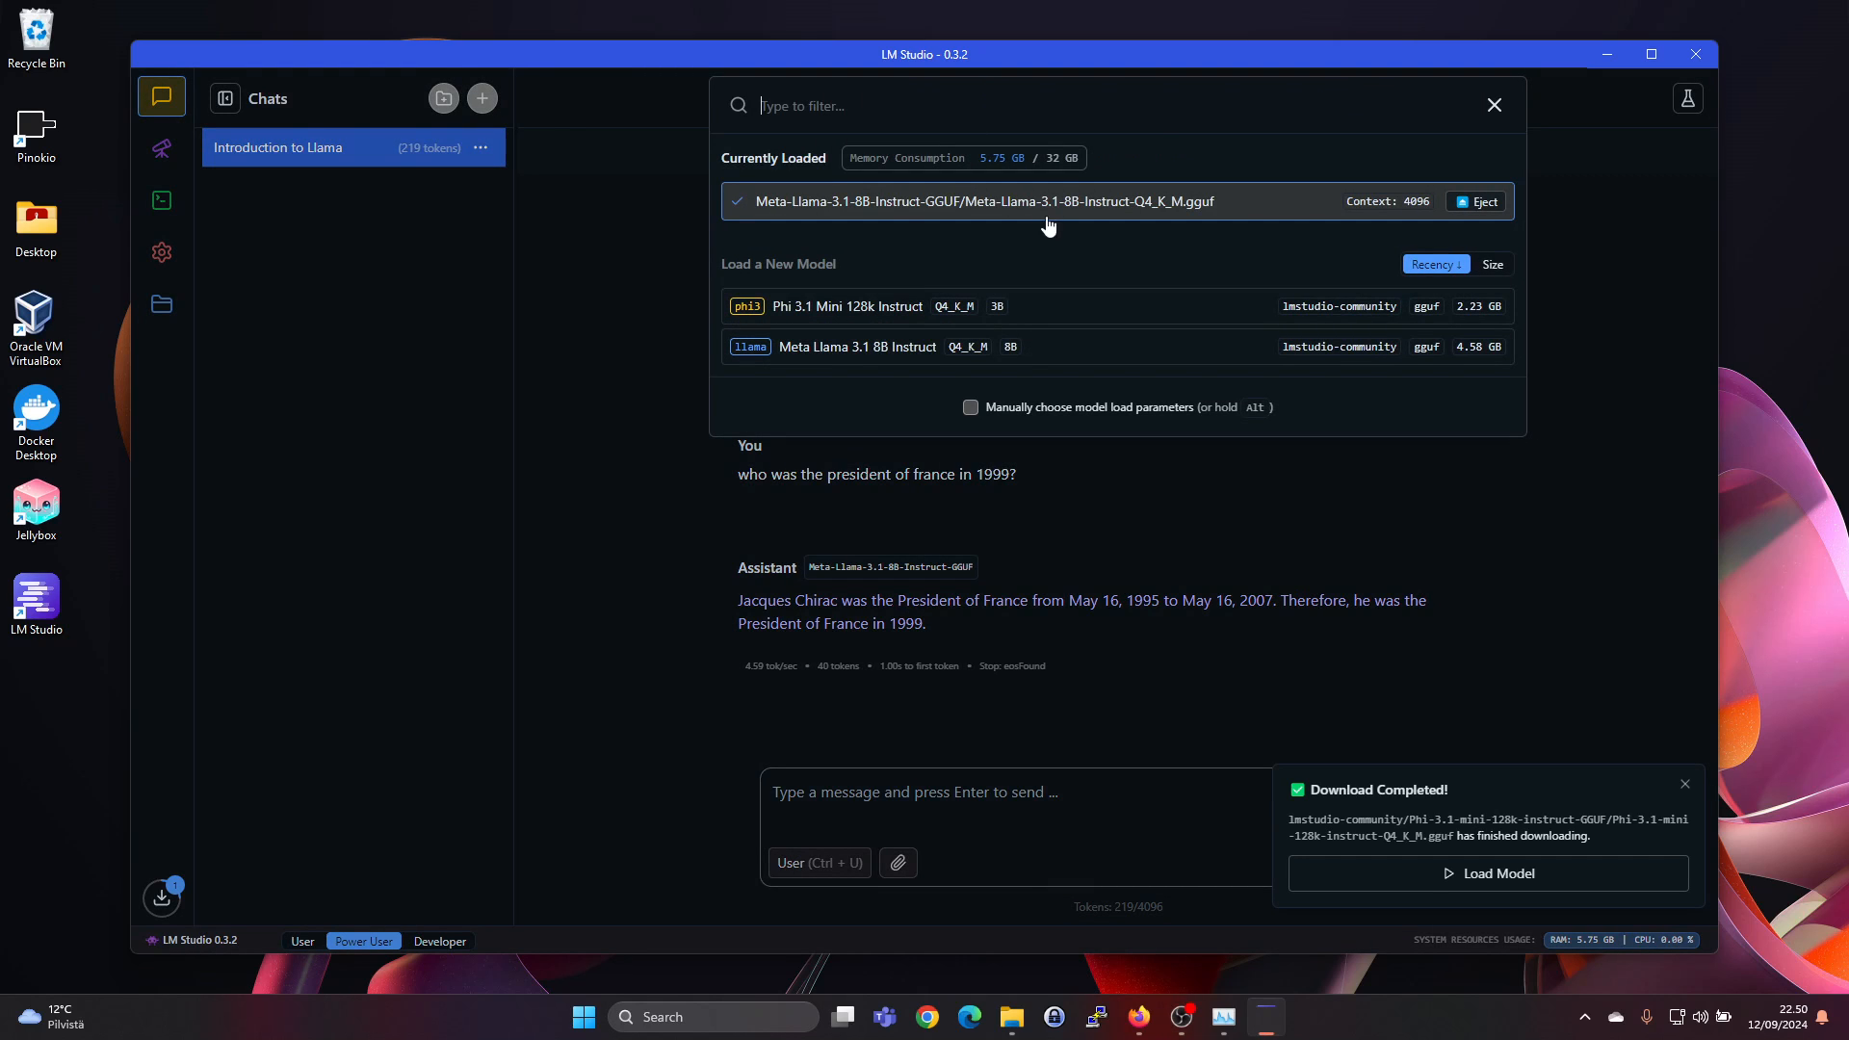
mouse_move(846, 306)
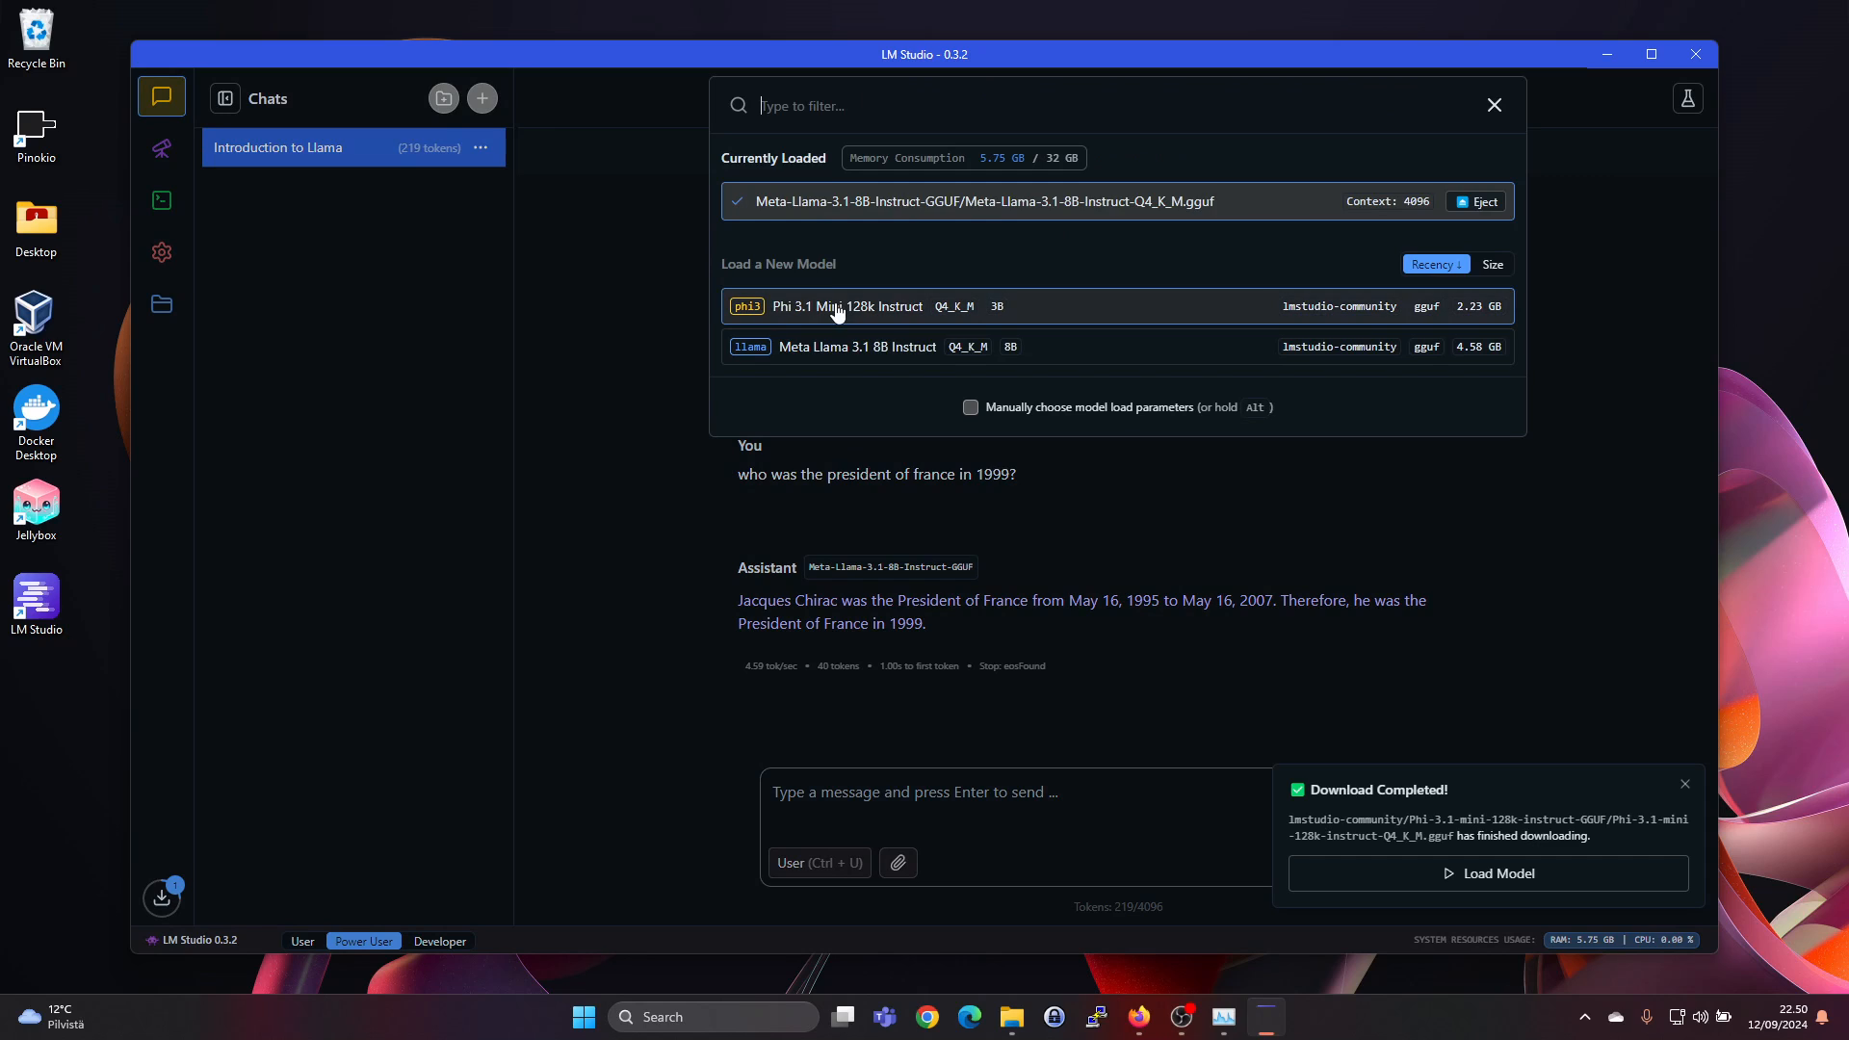
left_click(848, 306)
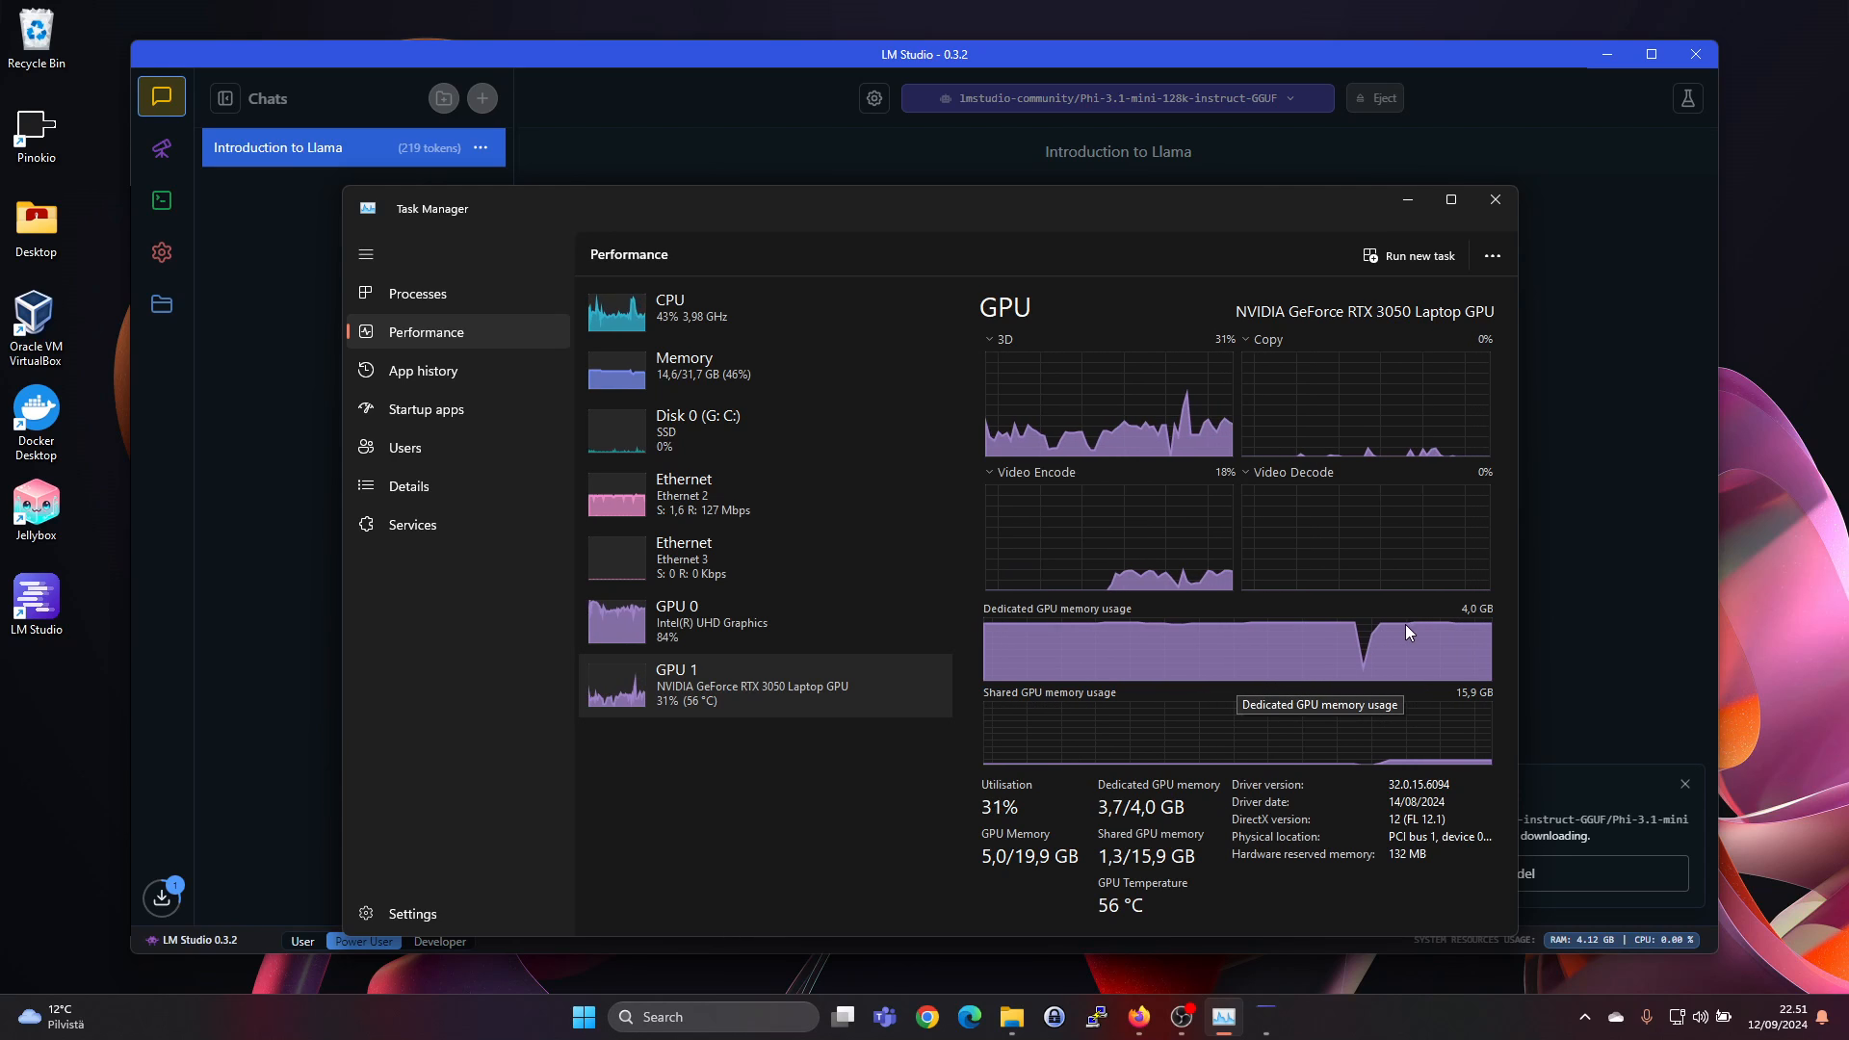
mouse_move(1466, 181)
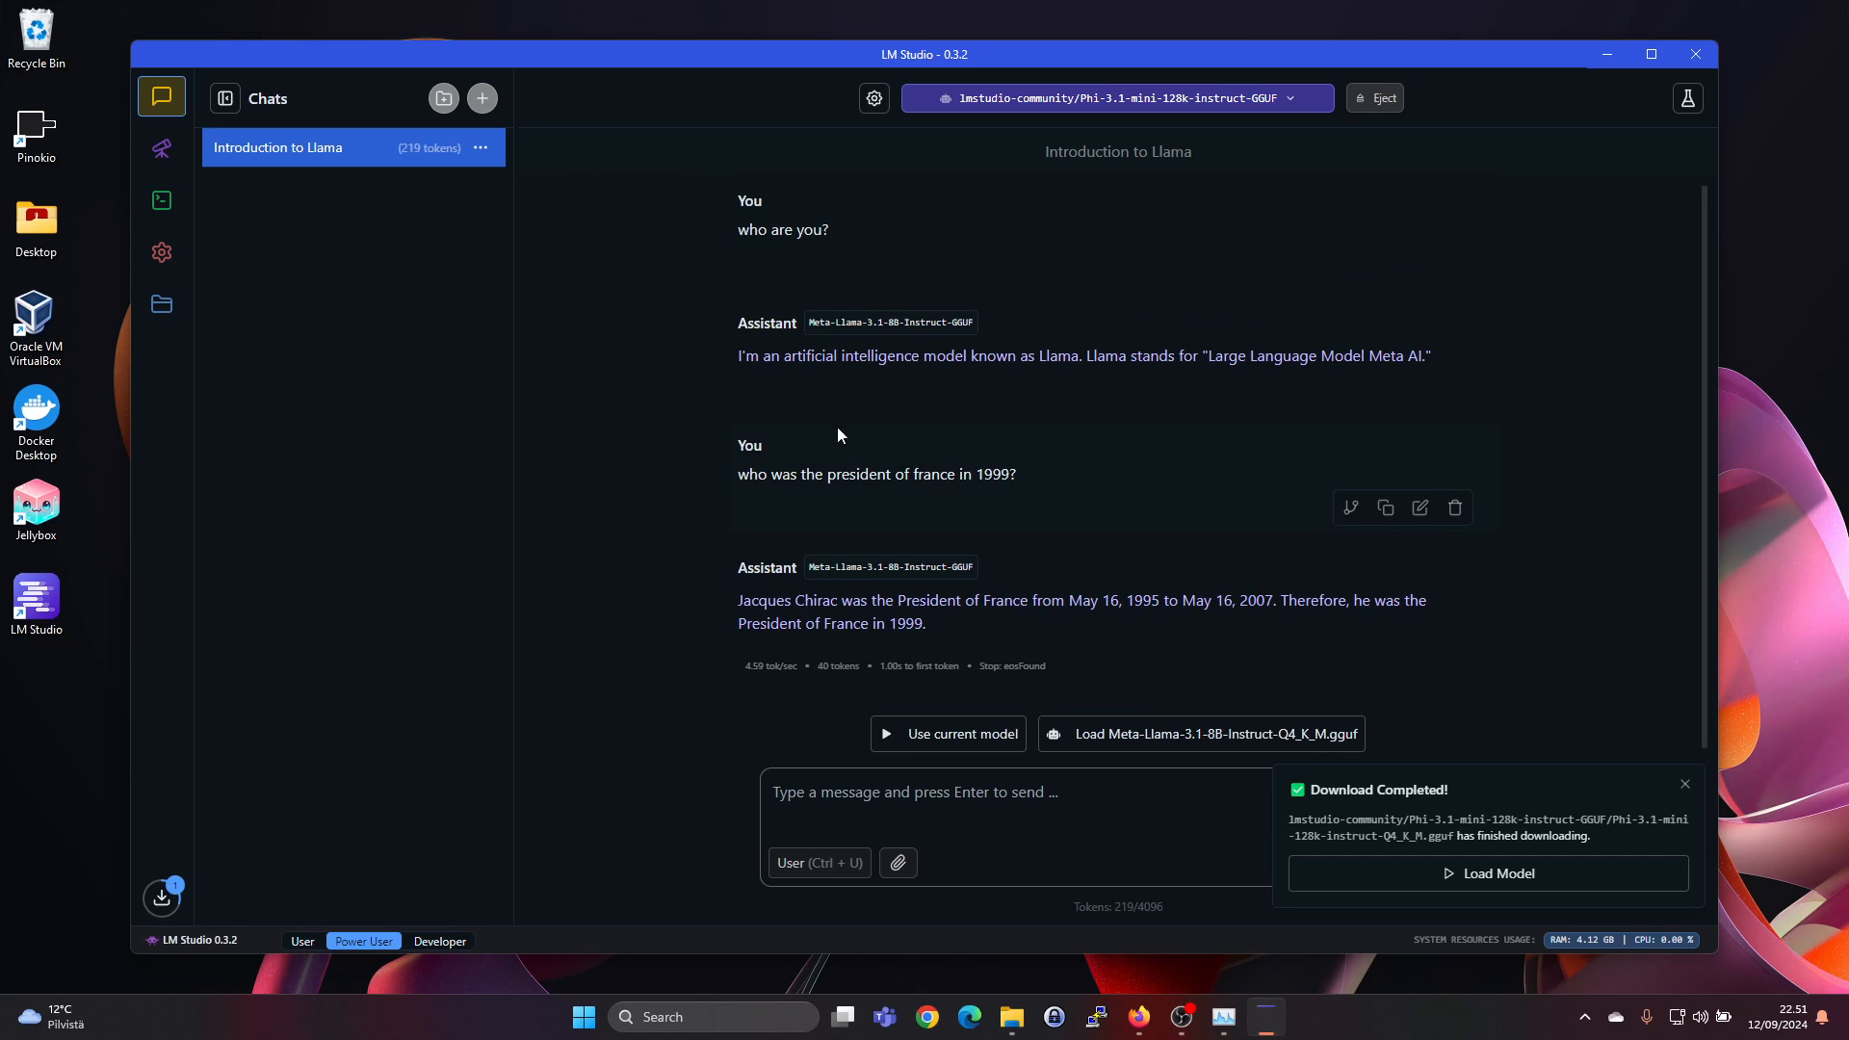
mouse_move(1087, 125)
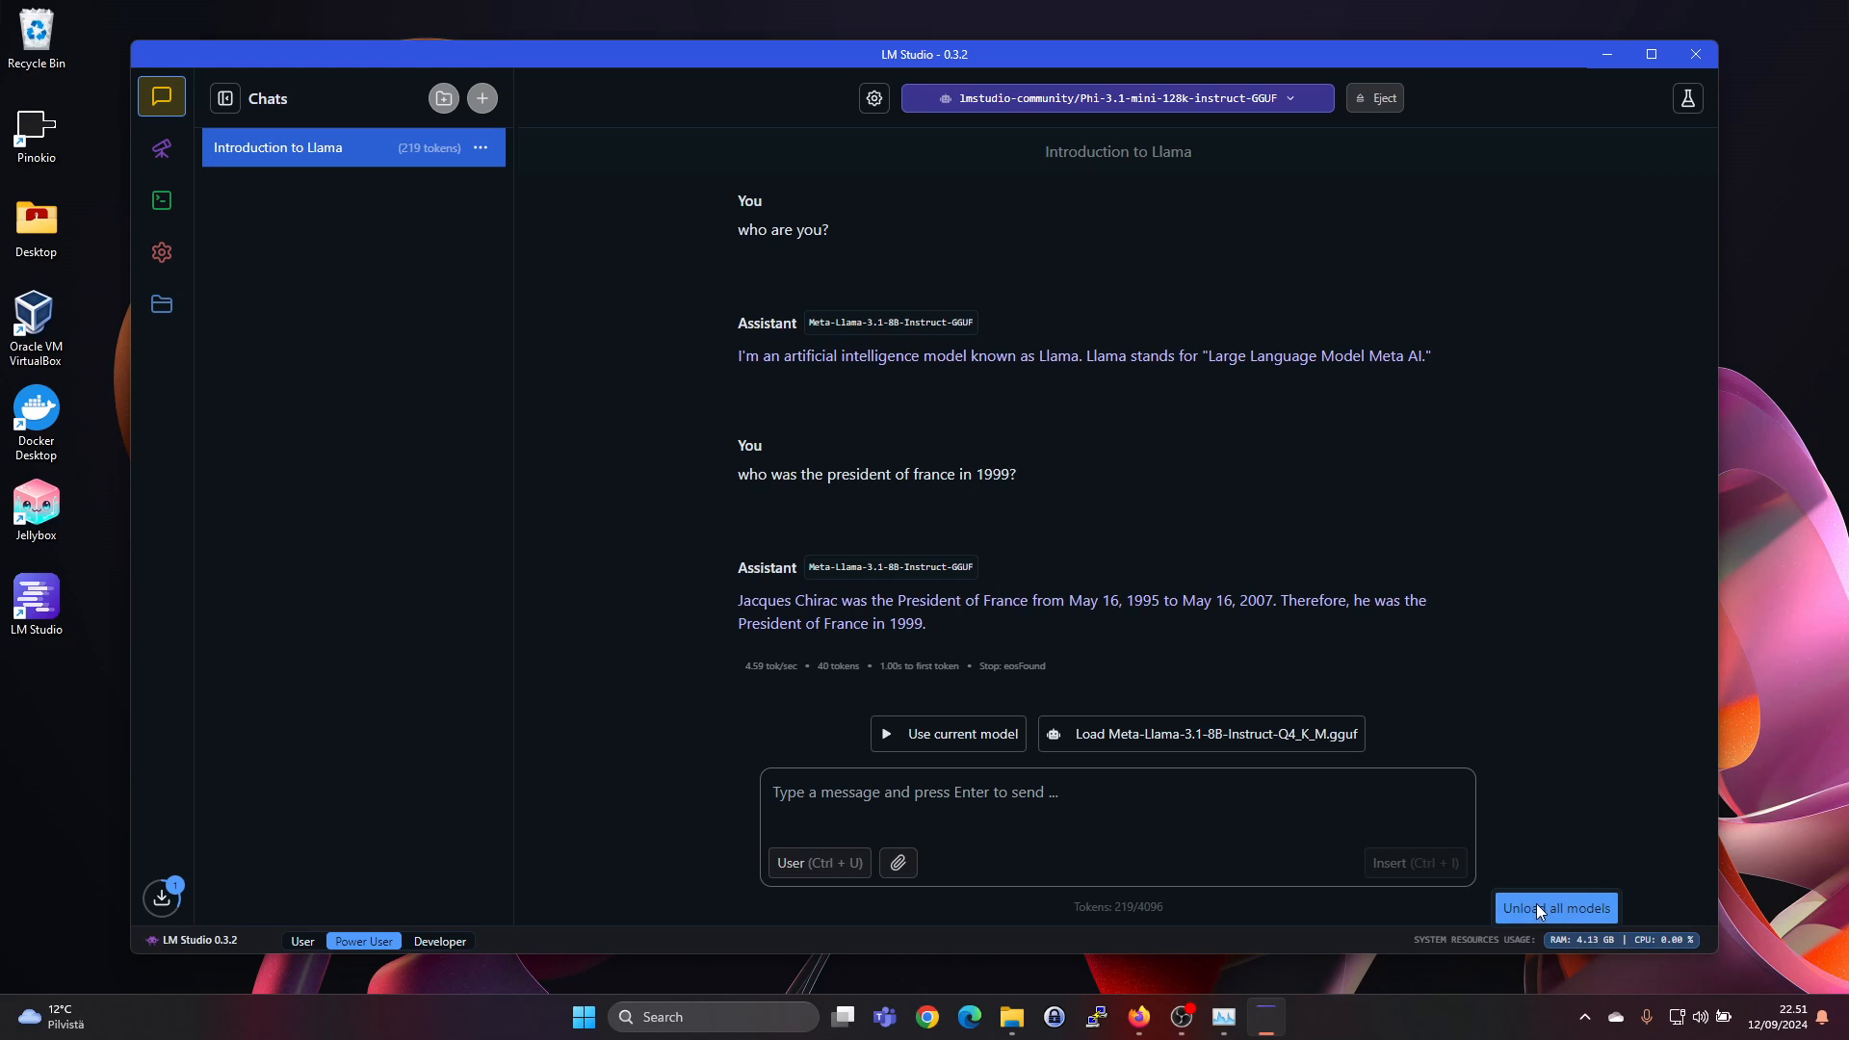
Step: Unload all models and confirm GPU memory drops to about 0.8 GB in Task Manager
left_click(1555, 907)
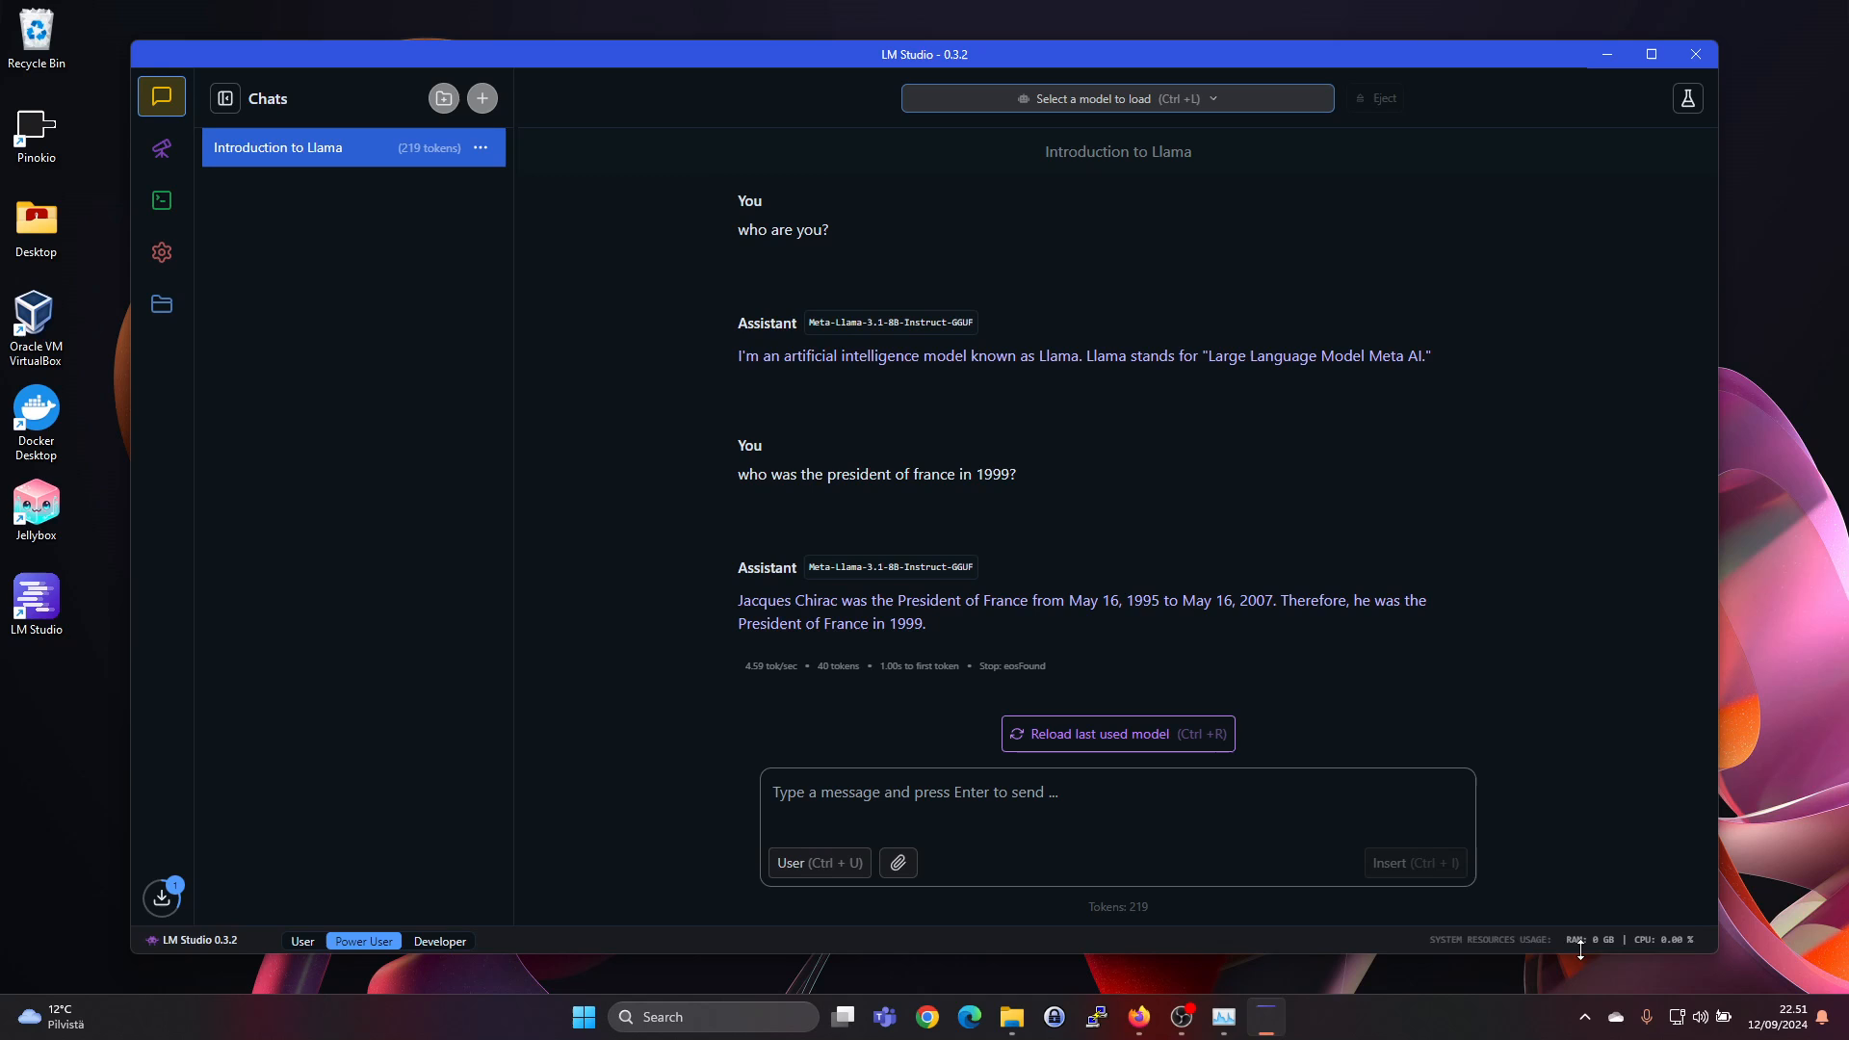
mouse_move(1568, 938)
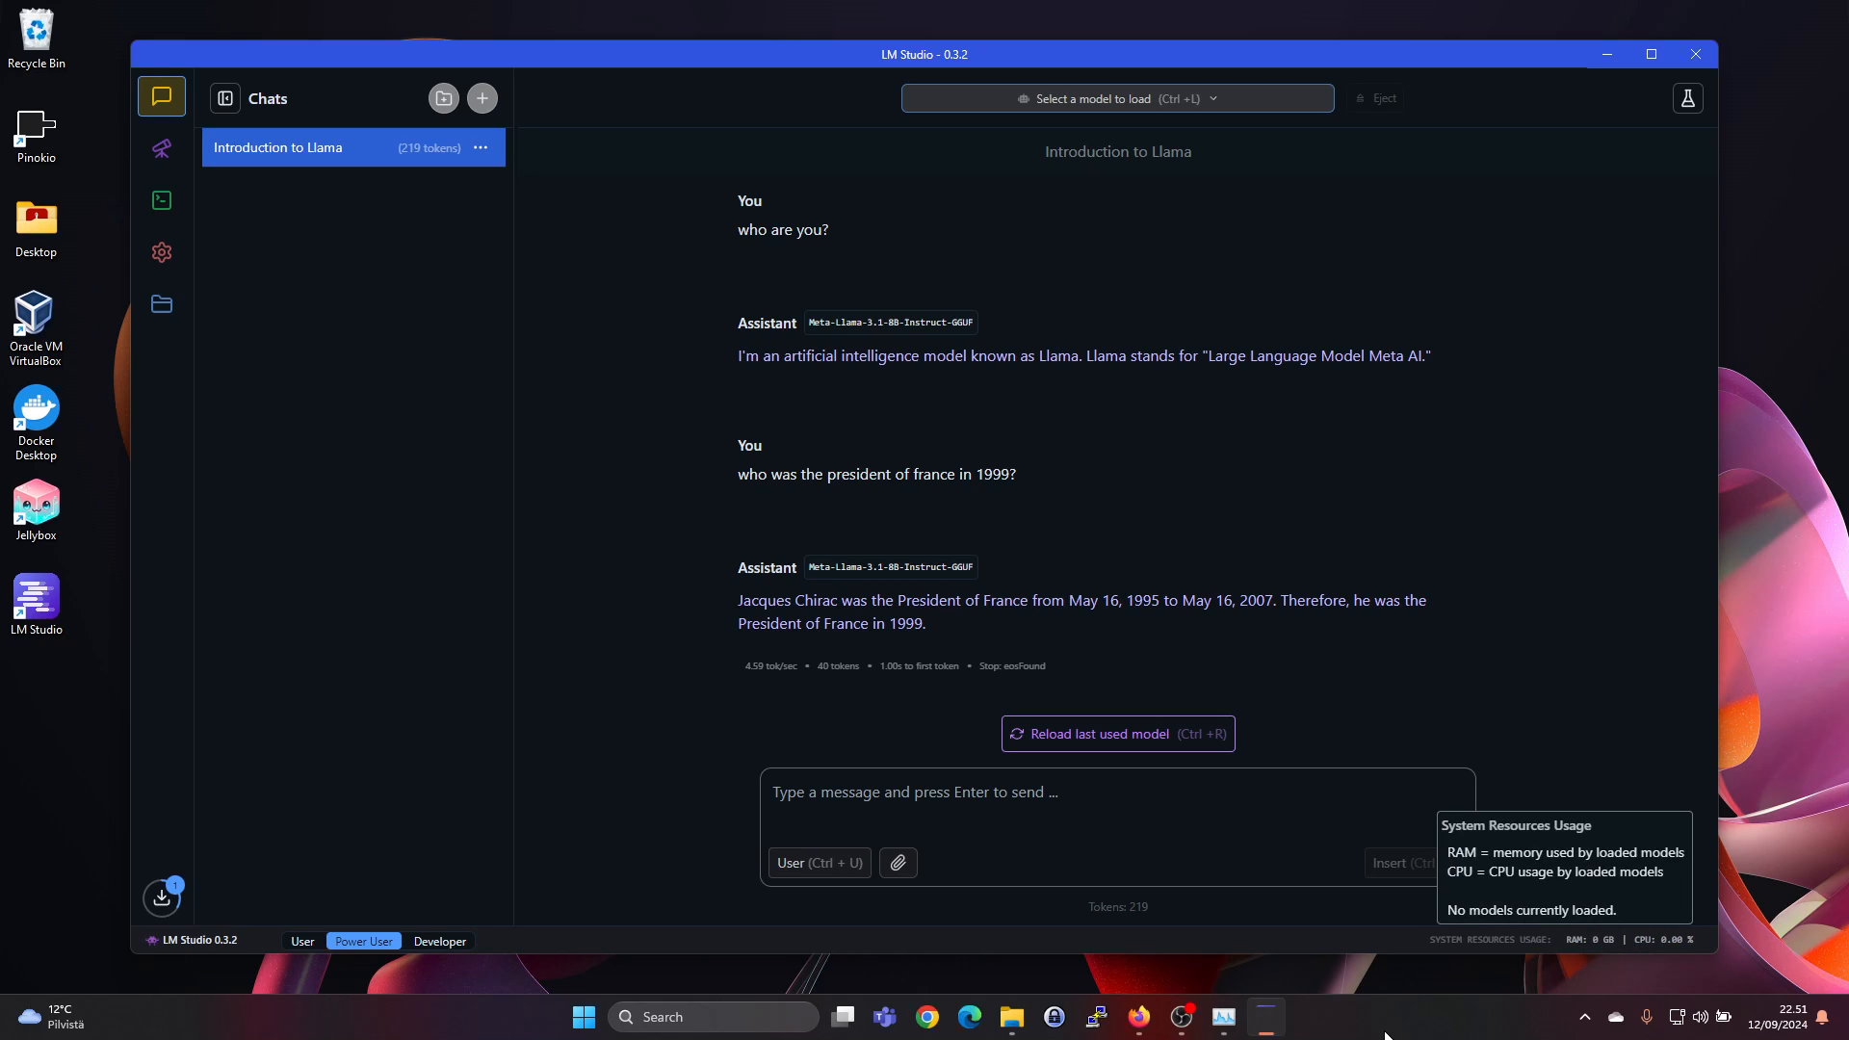
left_click(1222, 1017)
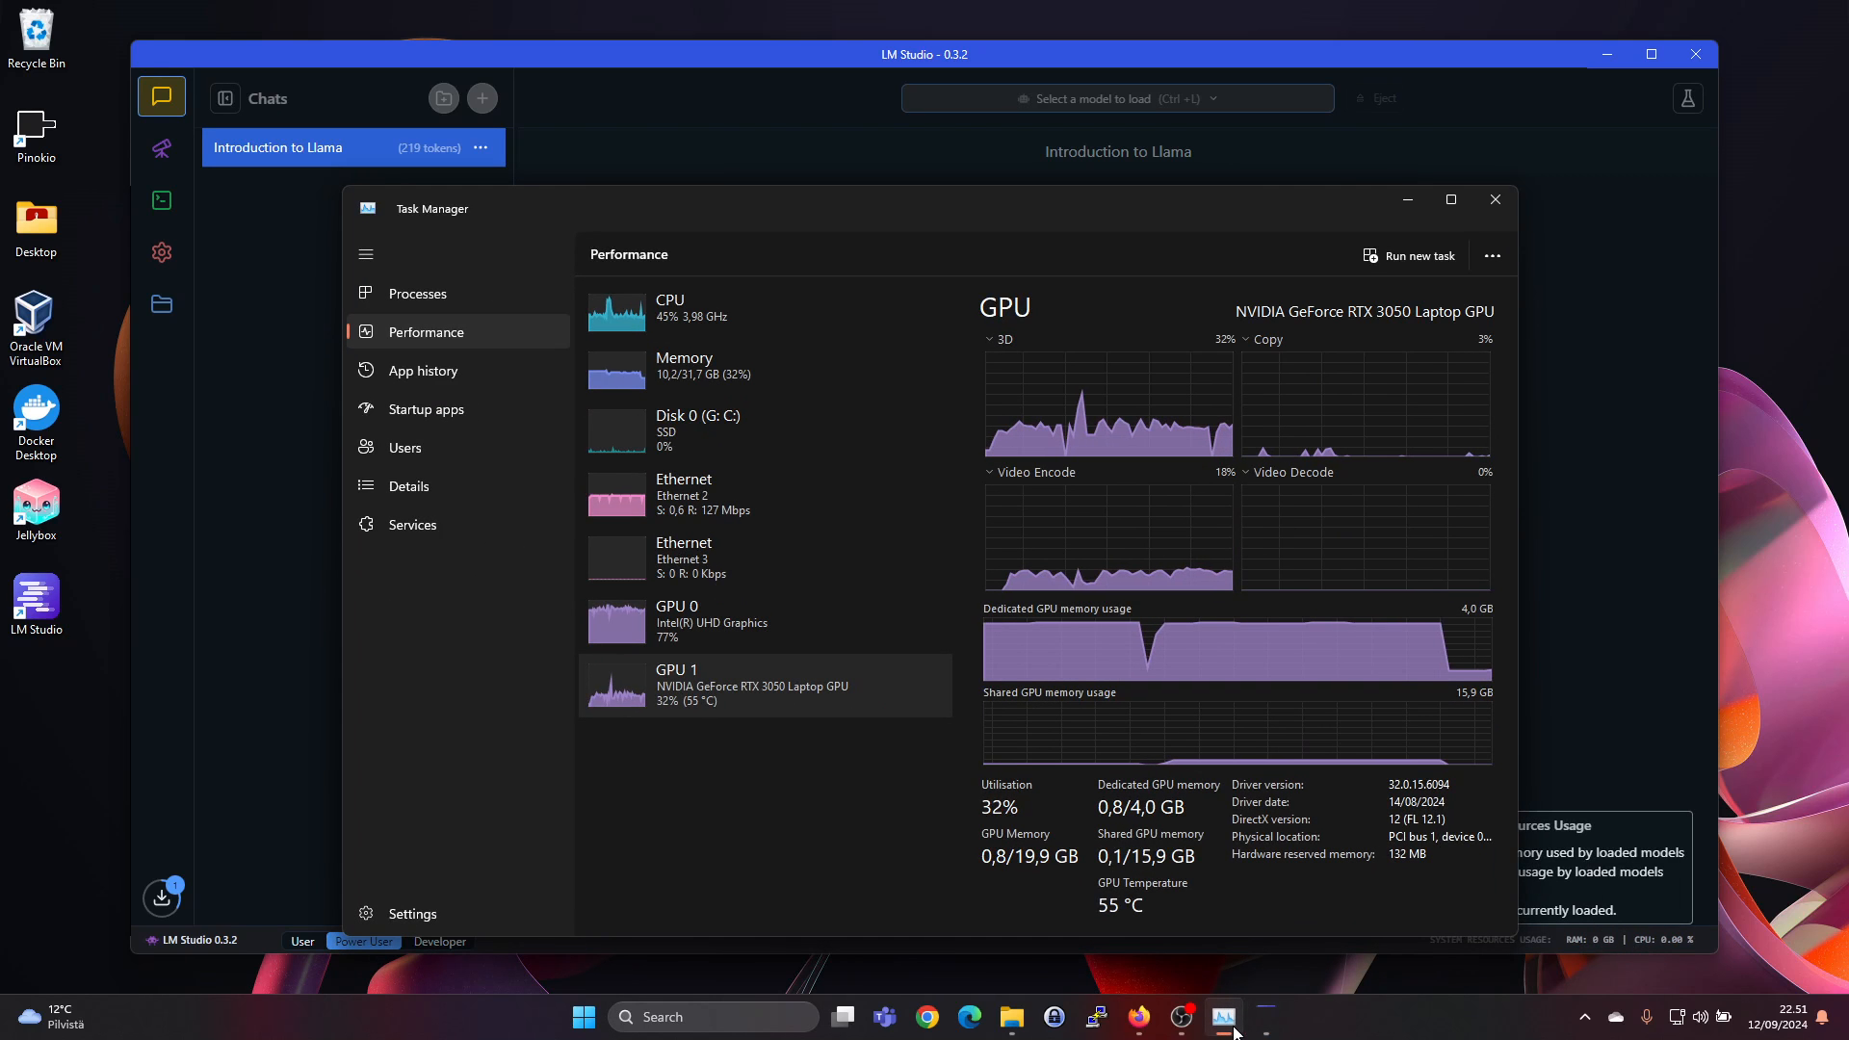
mouse_move(1586, 616)
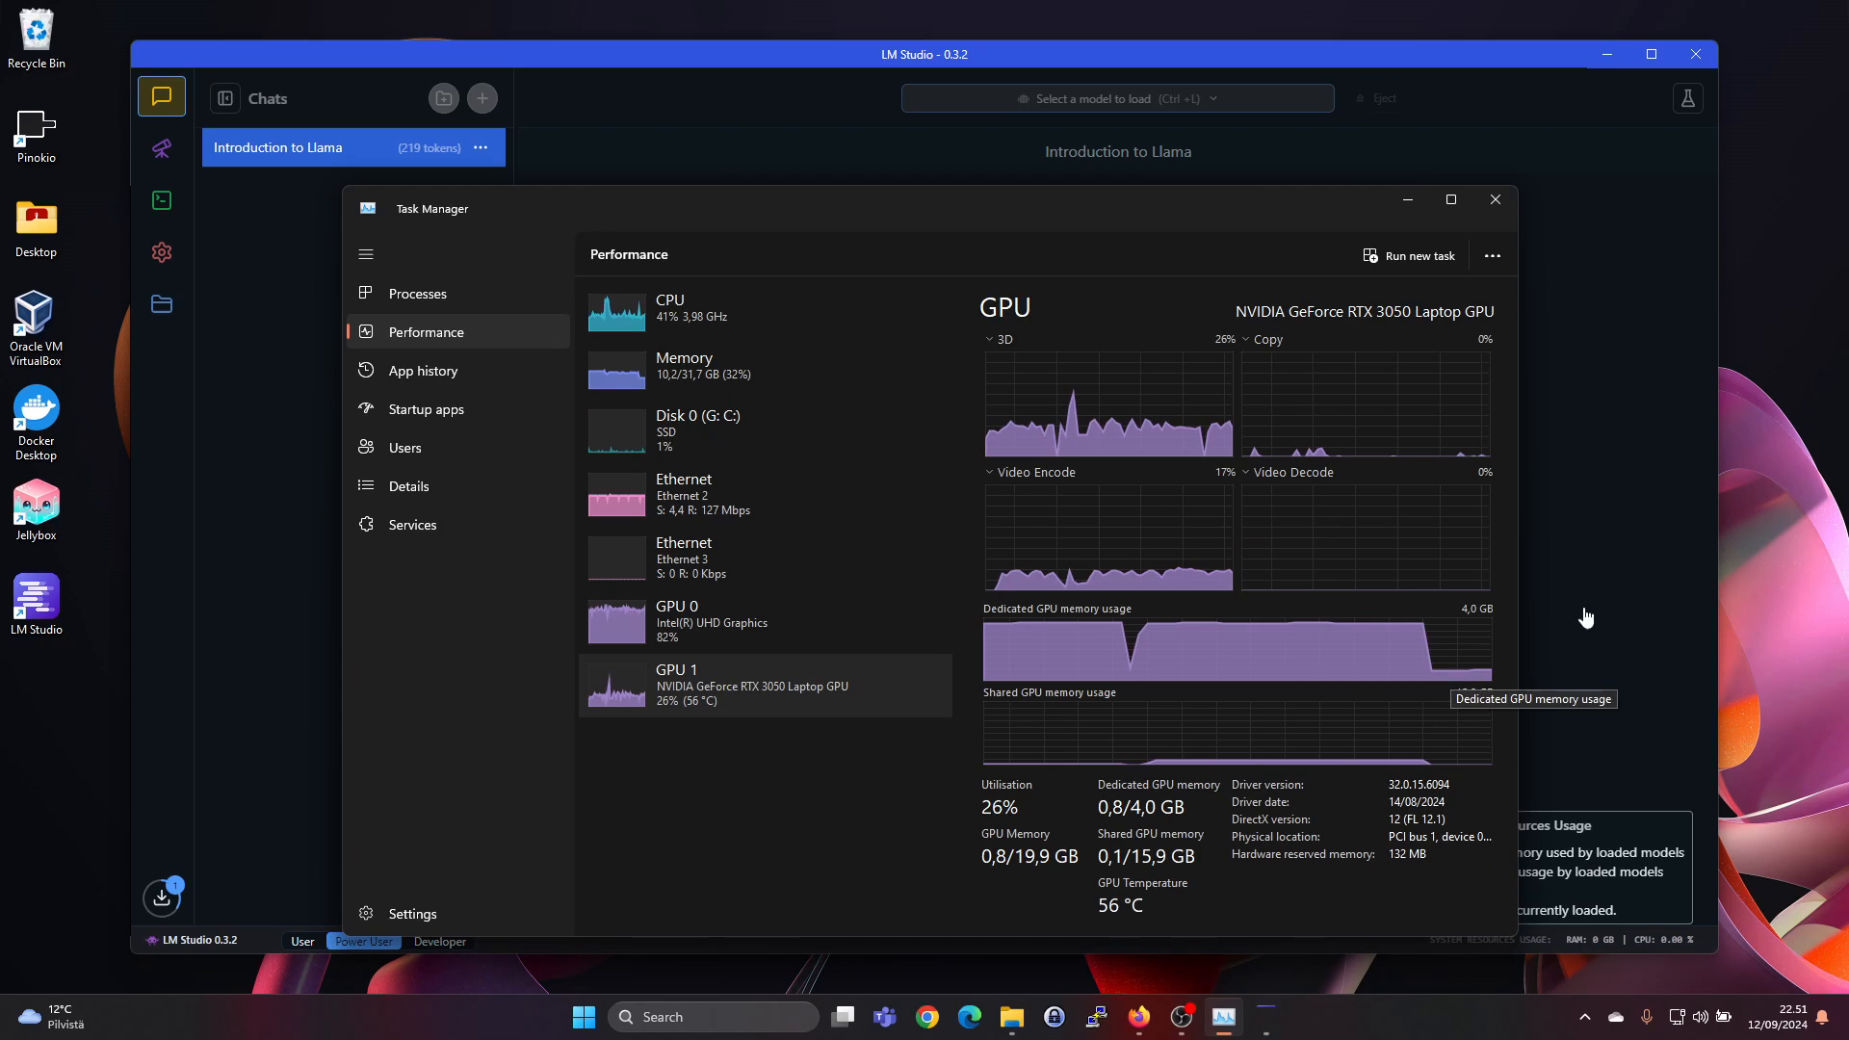
Step: Reload Phi 3.1 Mini and watch Task Manager memory climb to about 3.8 GB
left_click(1114, 98)
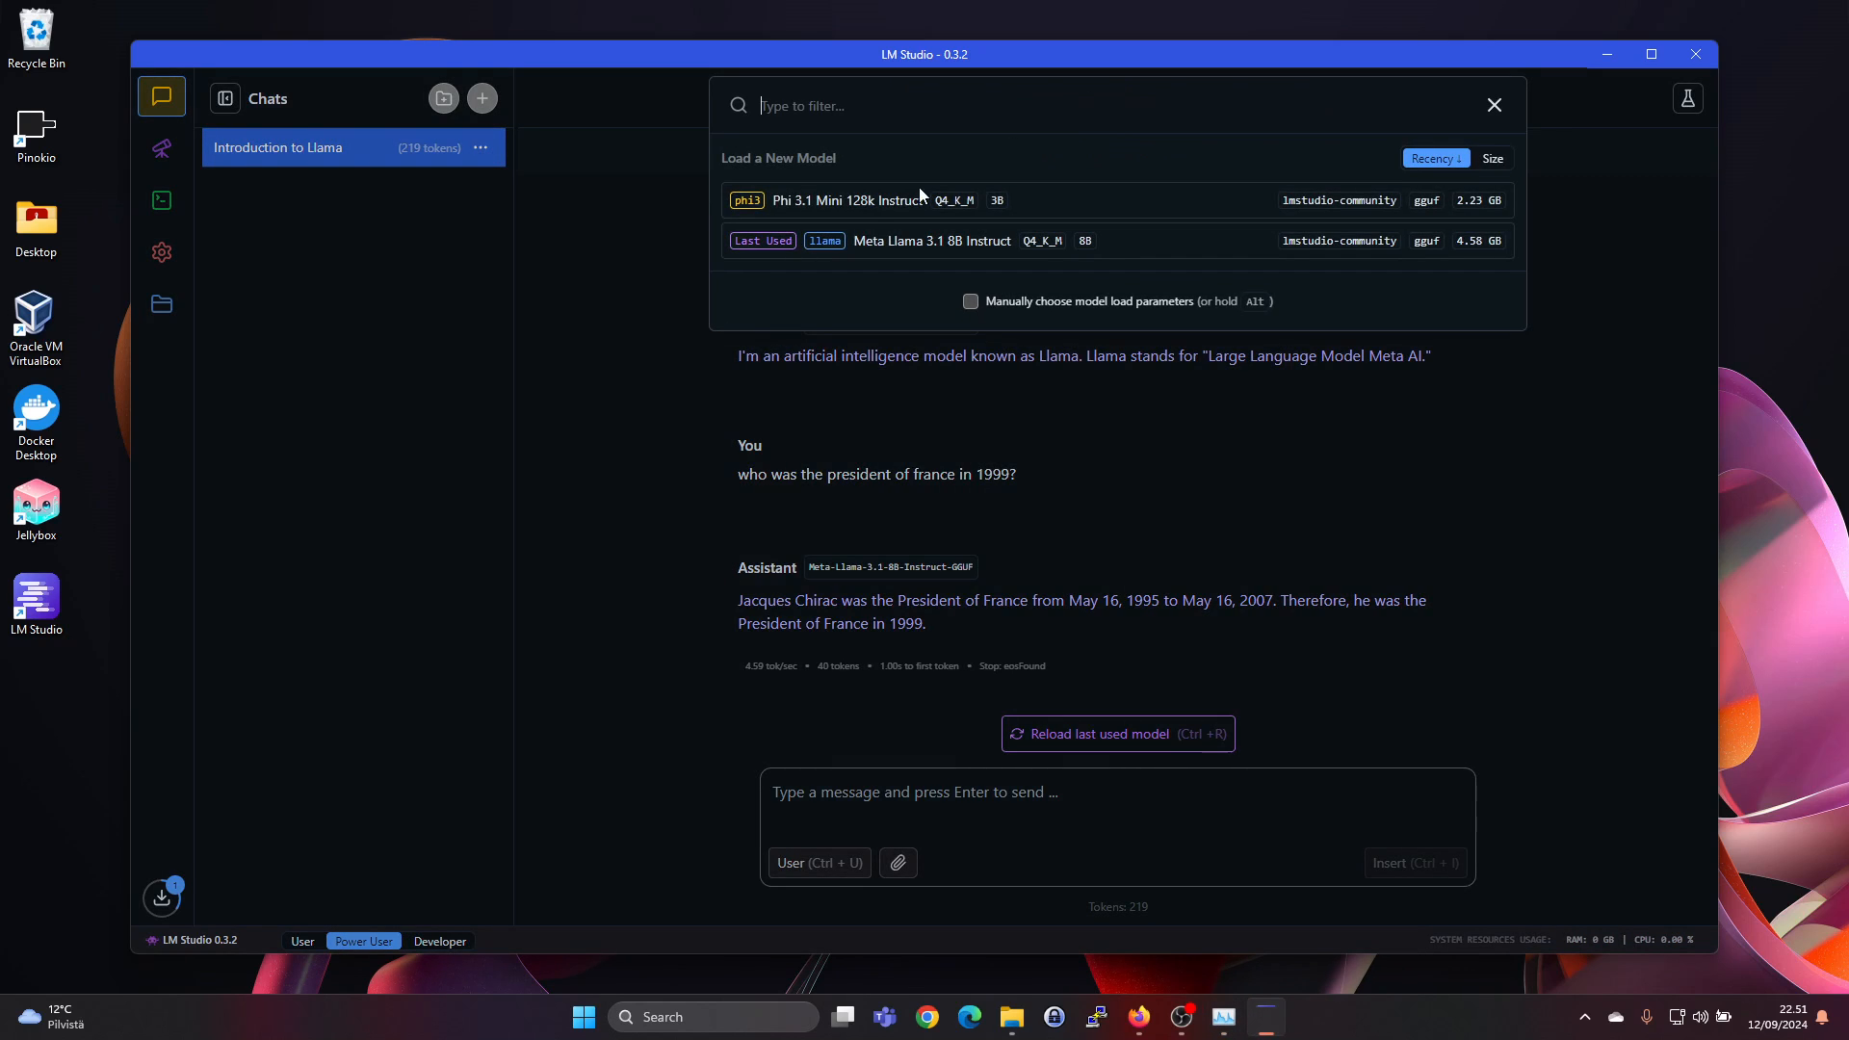
left_click(838, 199)
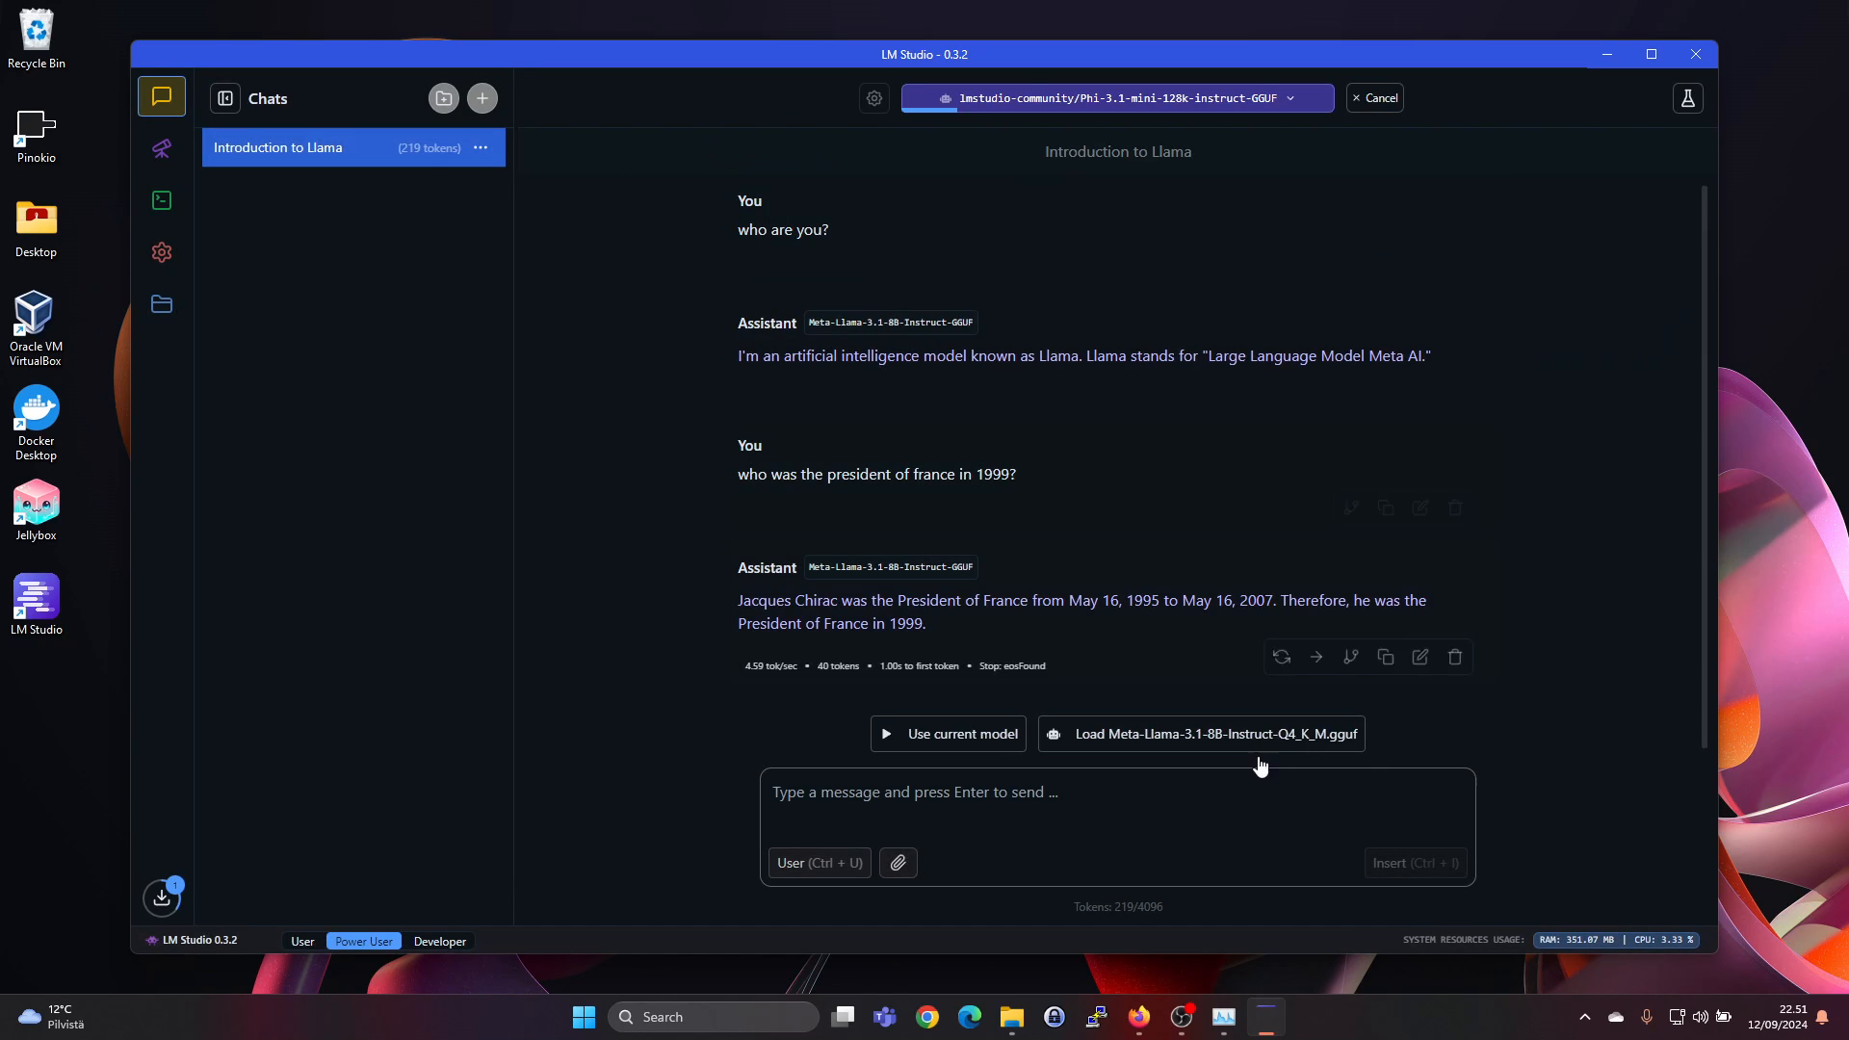
mouse_move(1224, 1017)
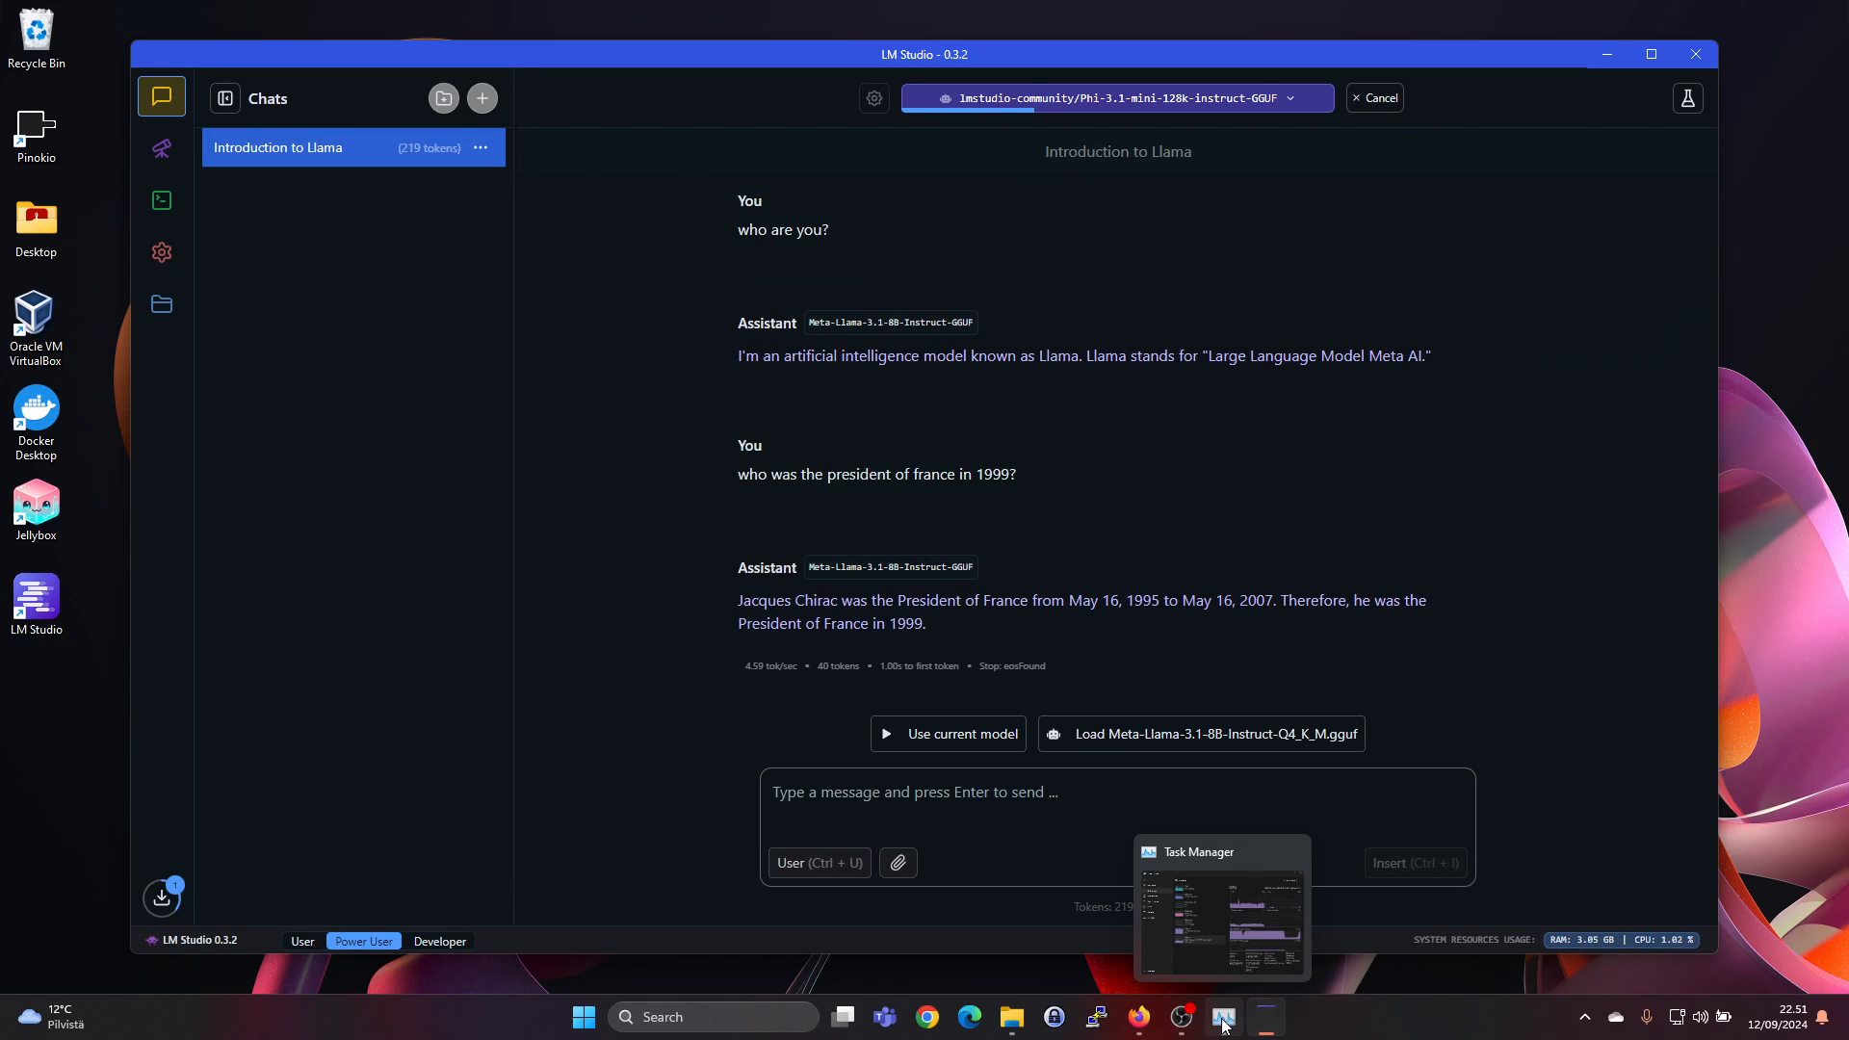
left_click(1222, 1017)
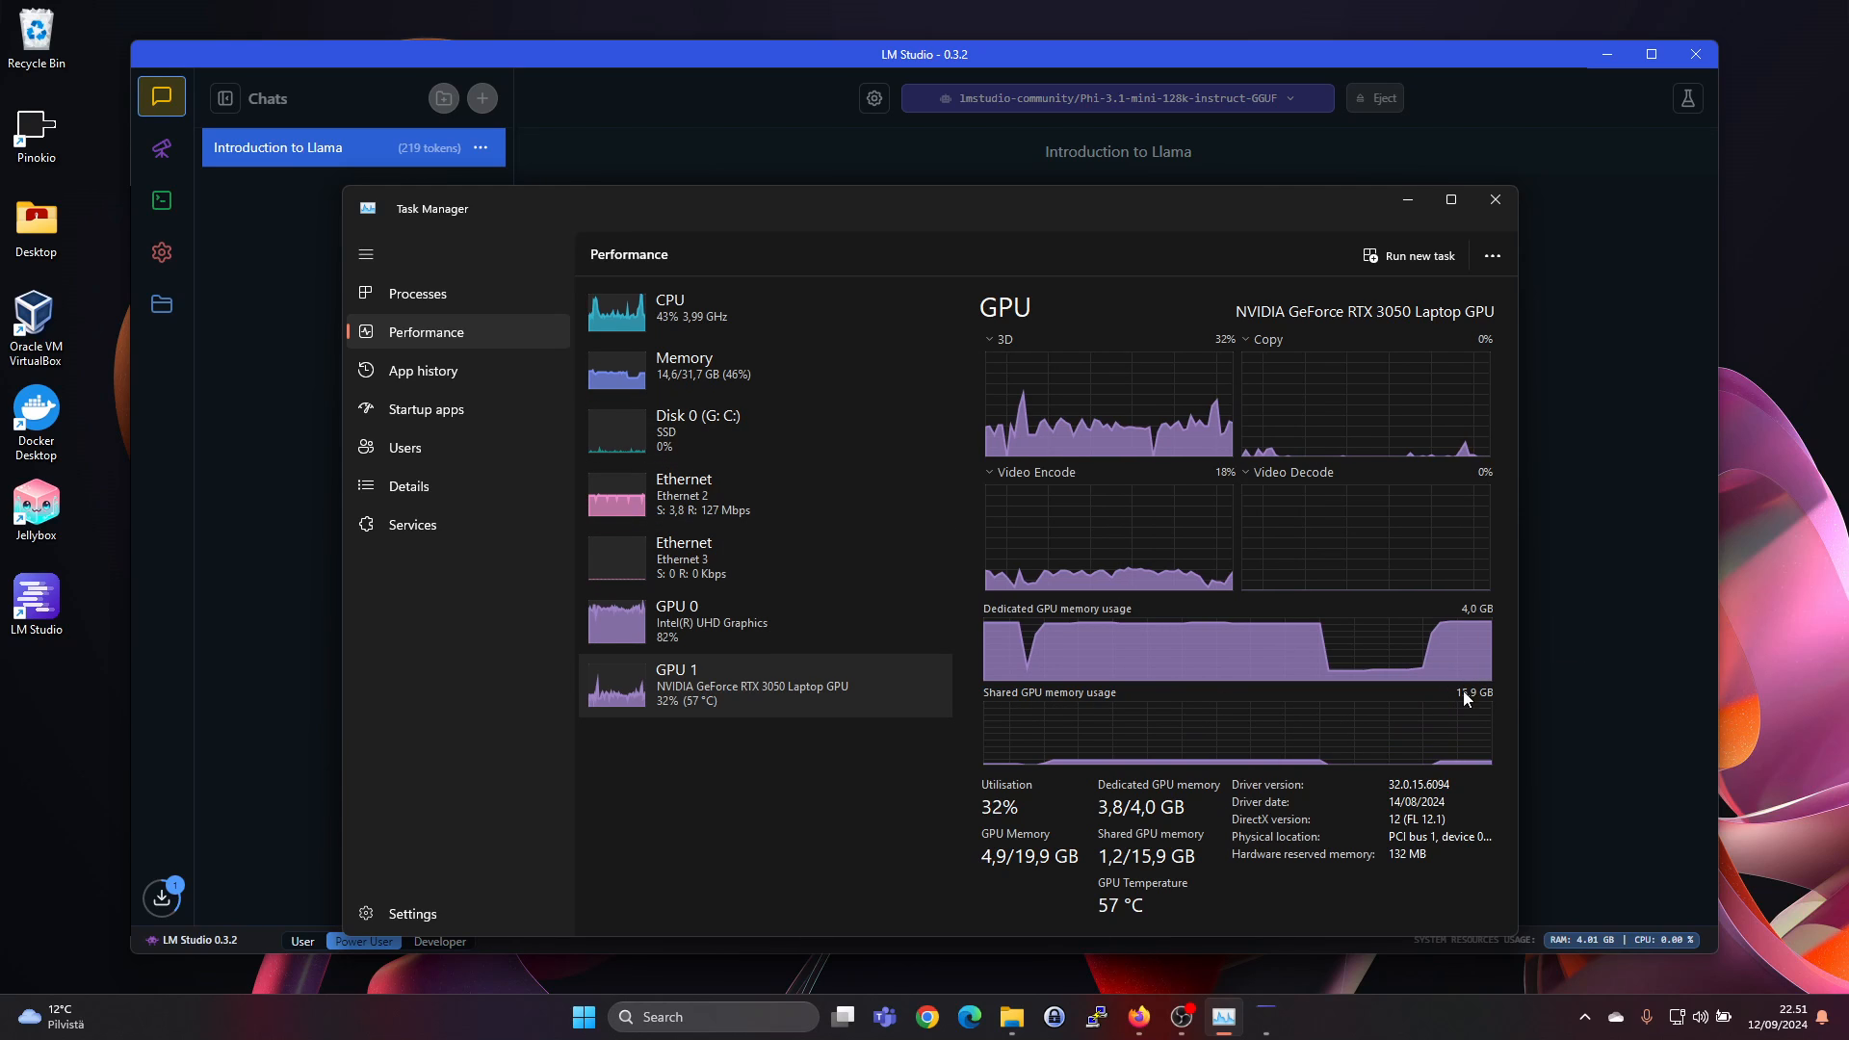
mouse_move(1431, 638)
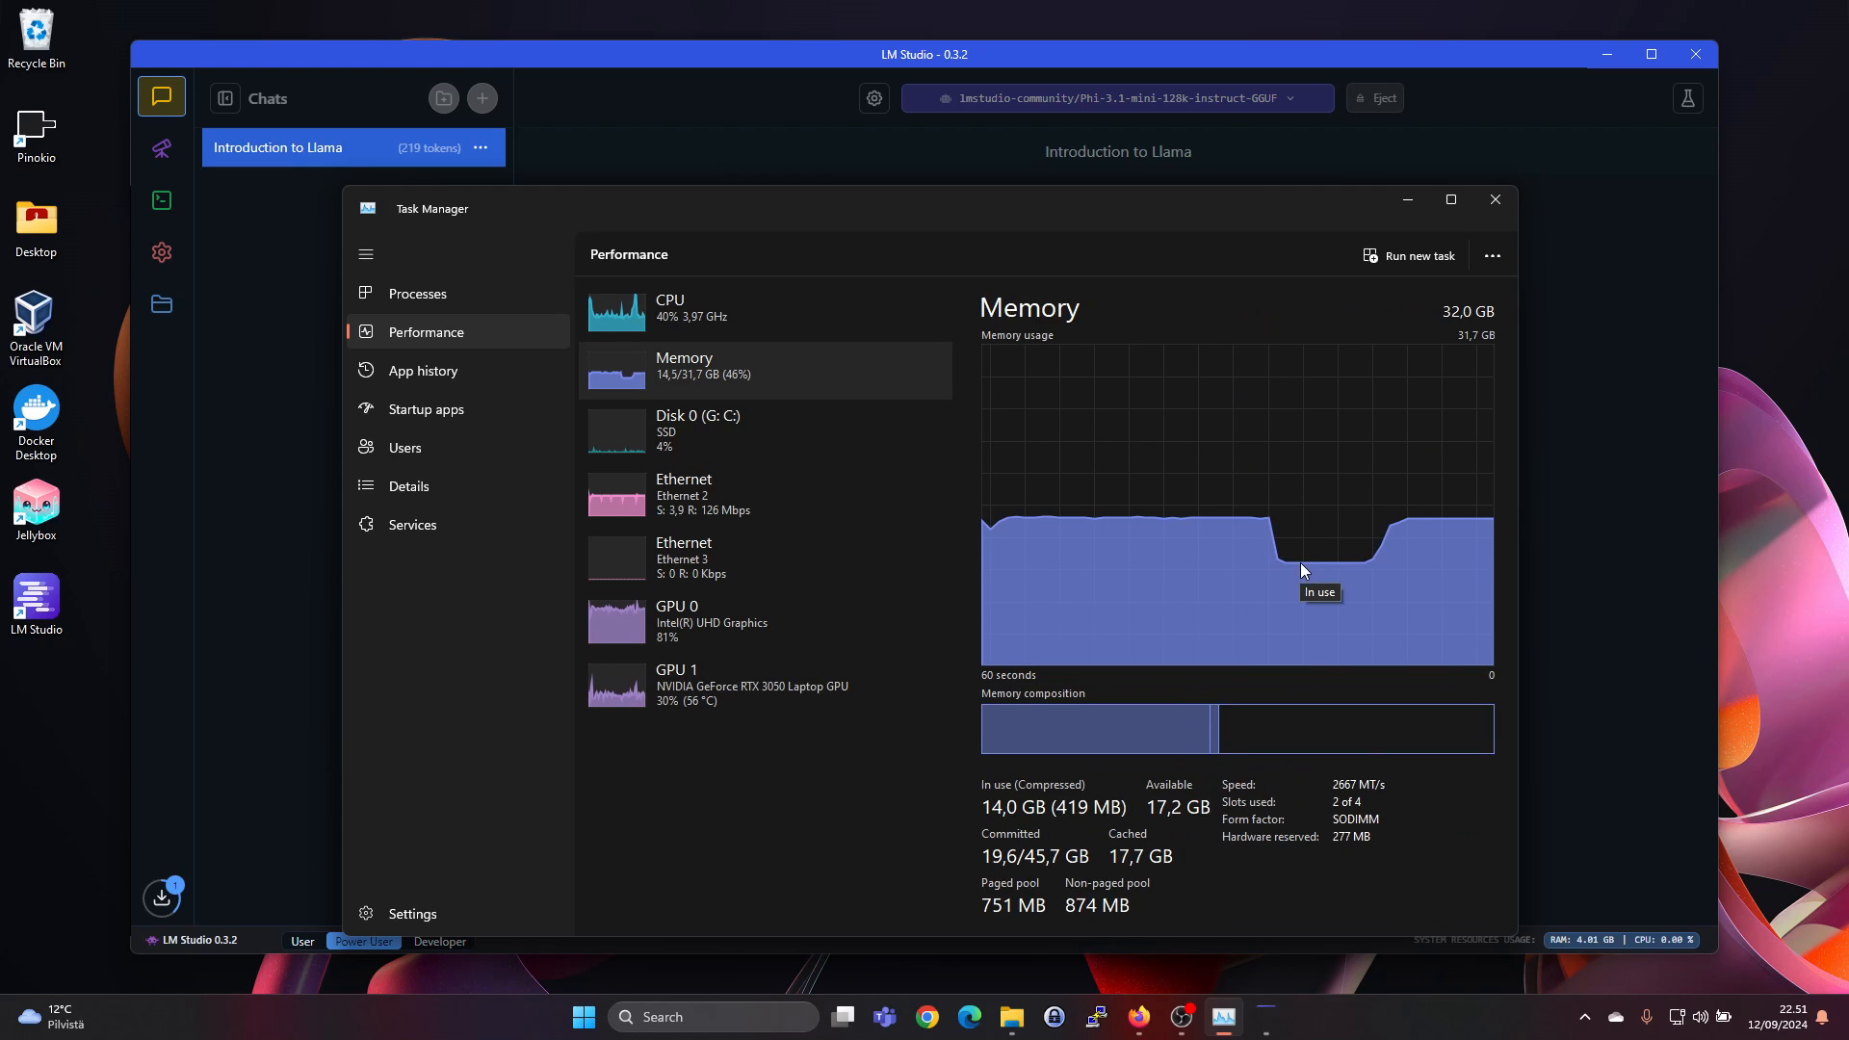
mouse_move(1399, 539)
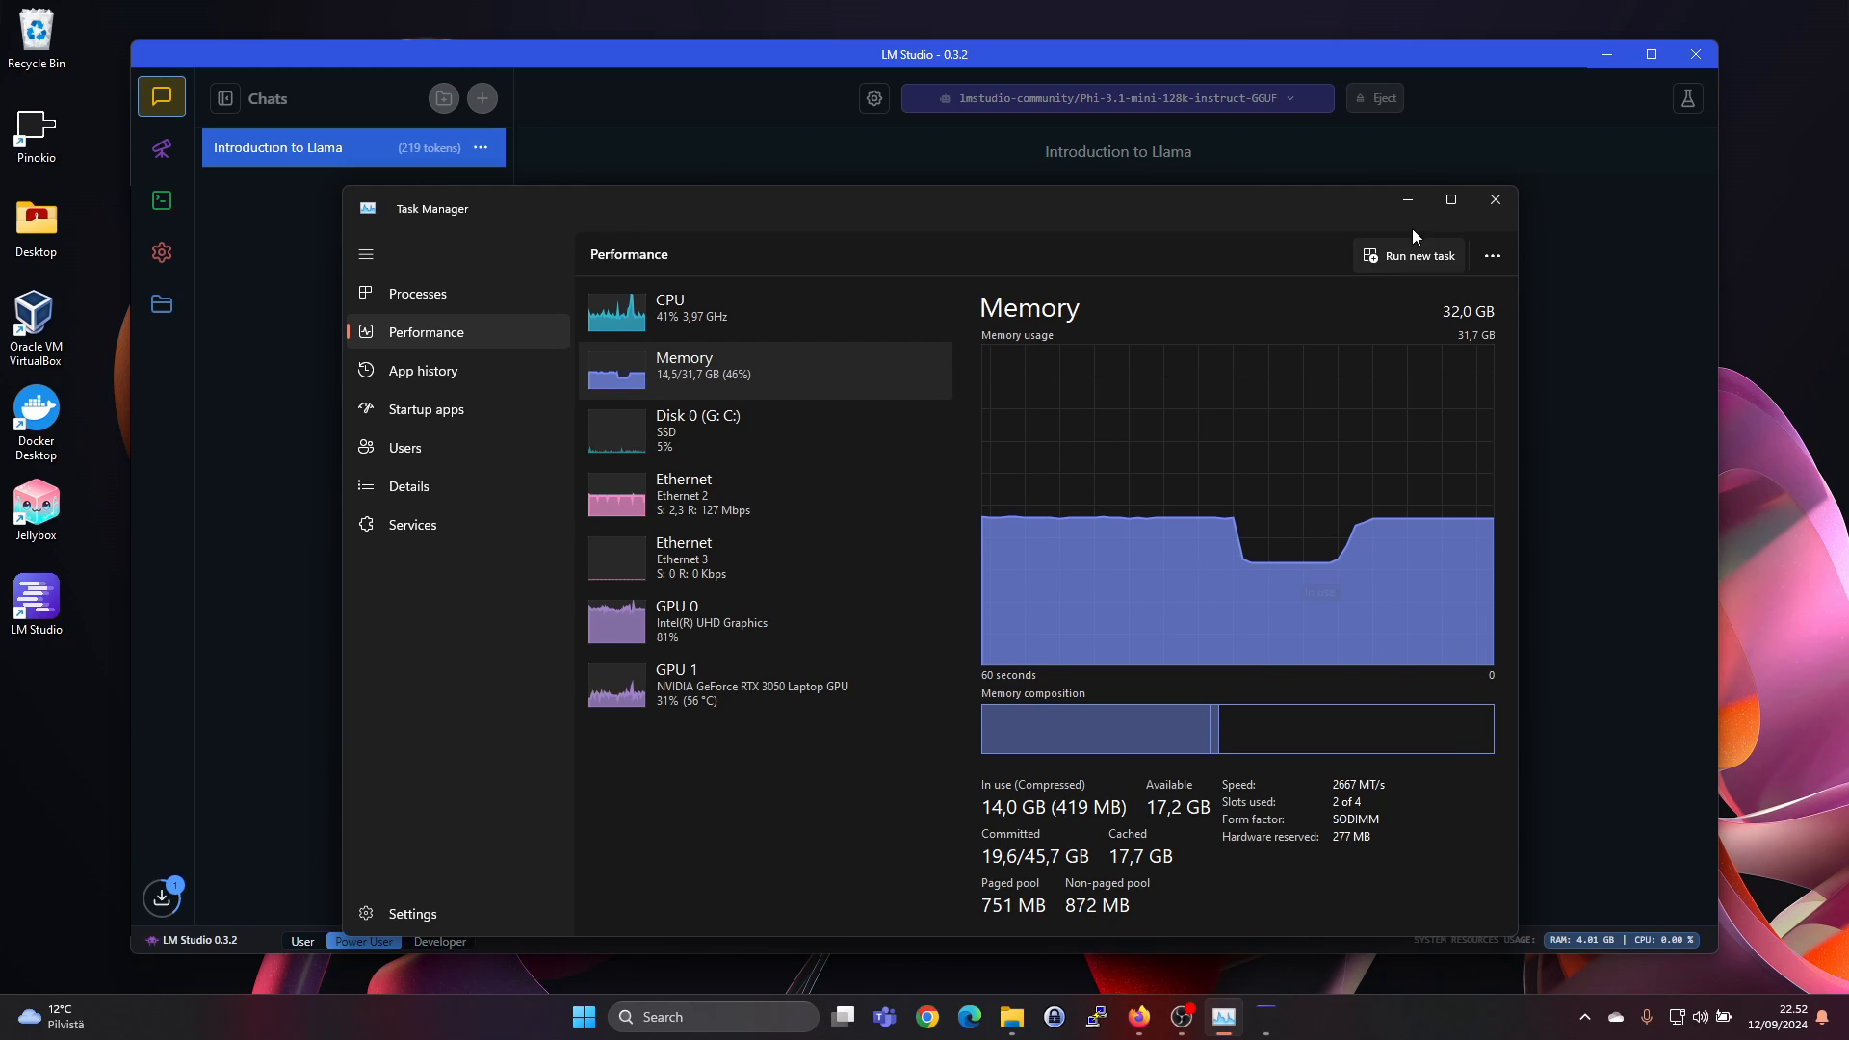
Step: Ask Phi 3.1 Mini who was France's president in 1999 and review its 24.14 tokens/sec answer
left_click(1494, 198)
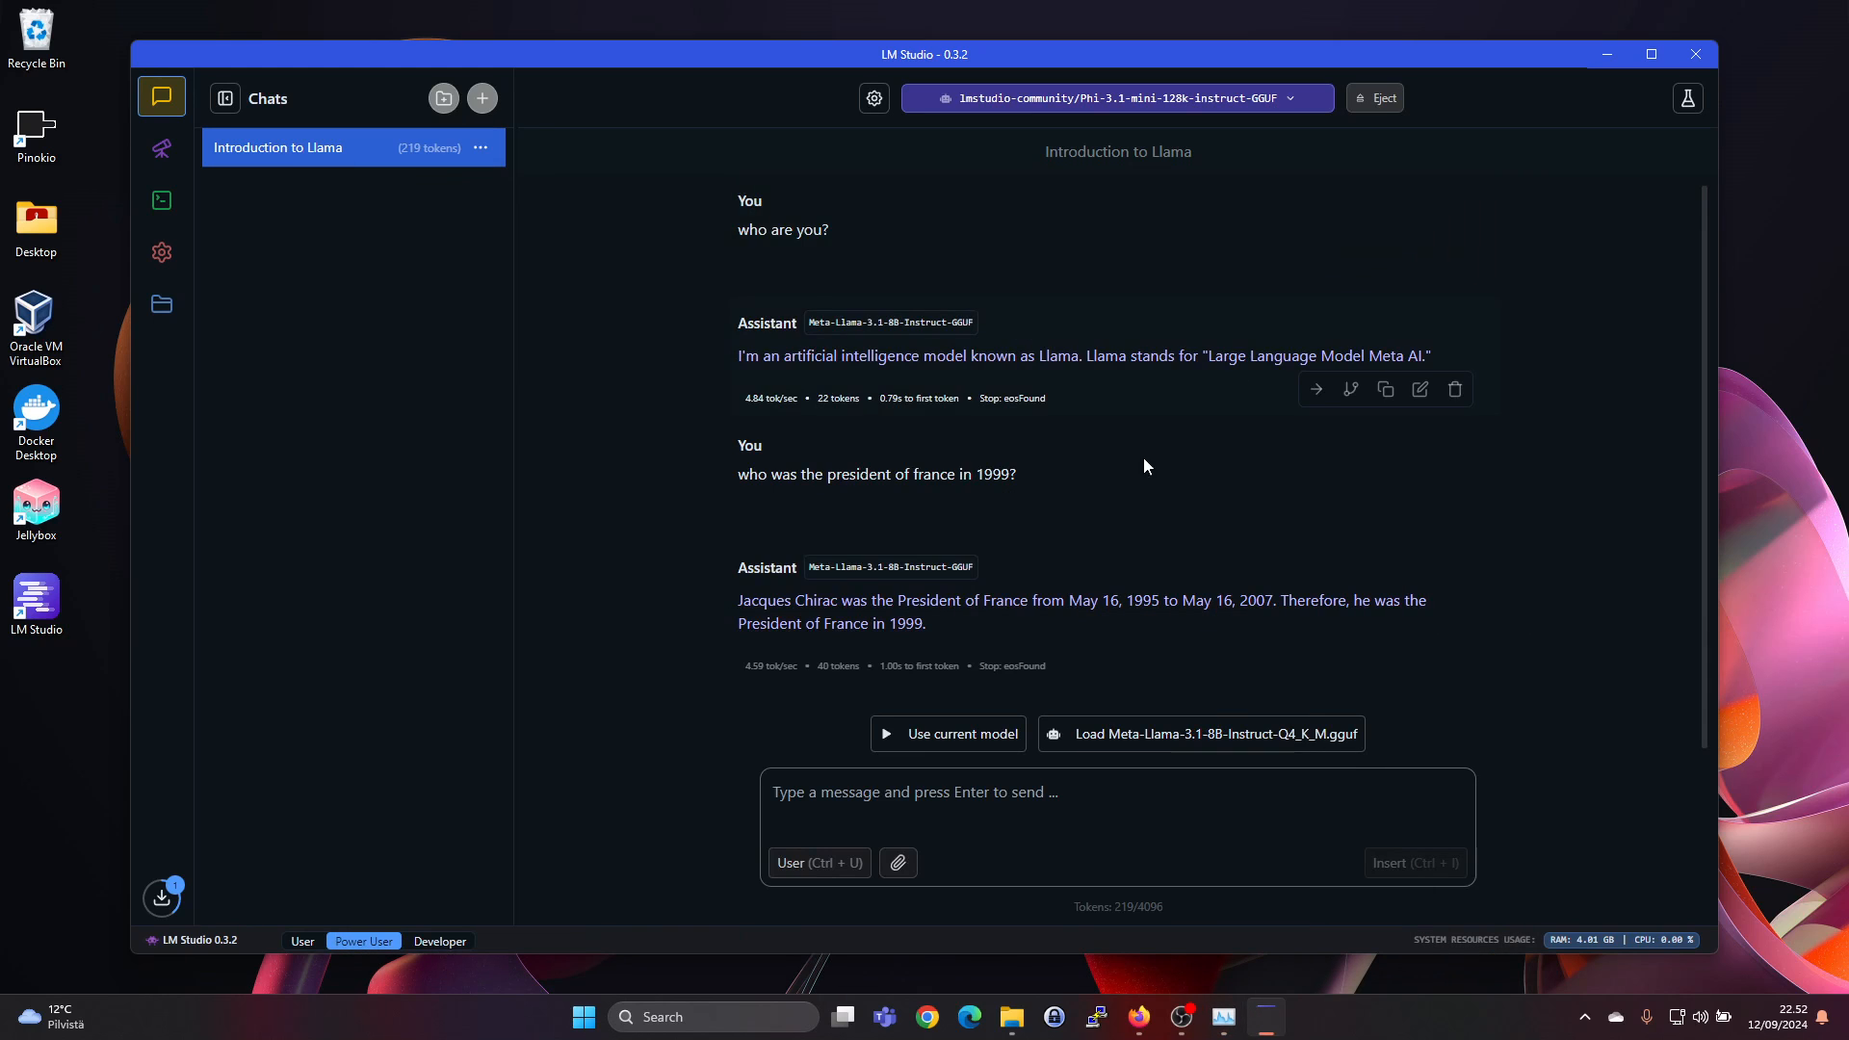
left_click(1115, 792)
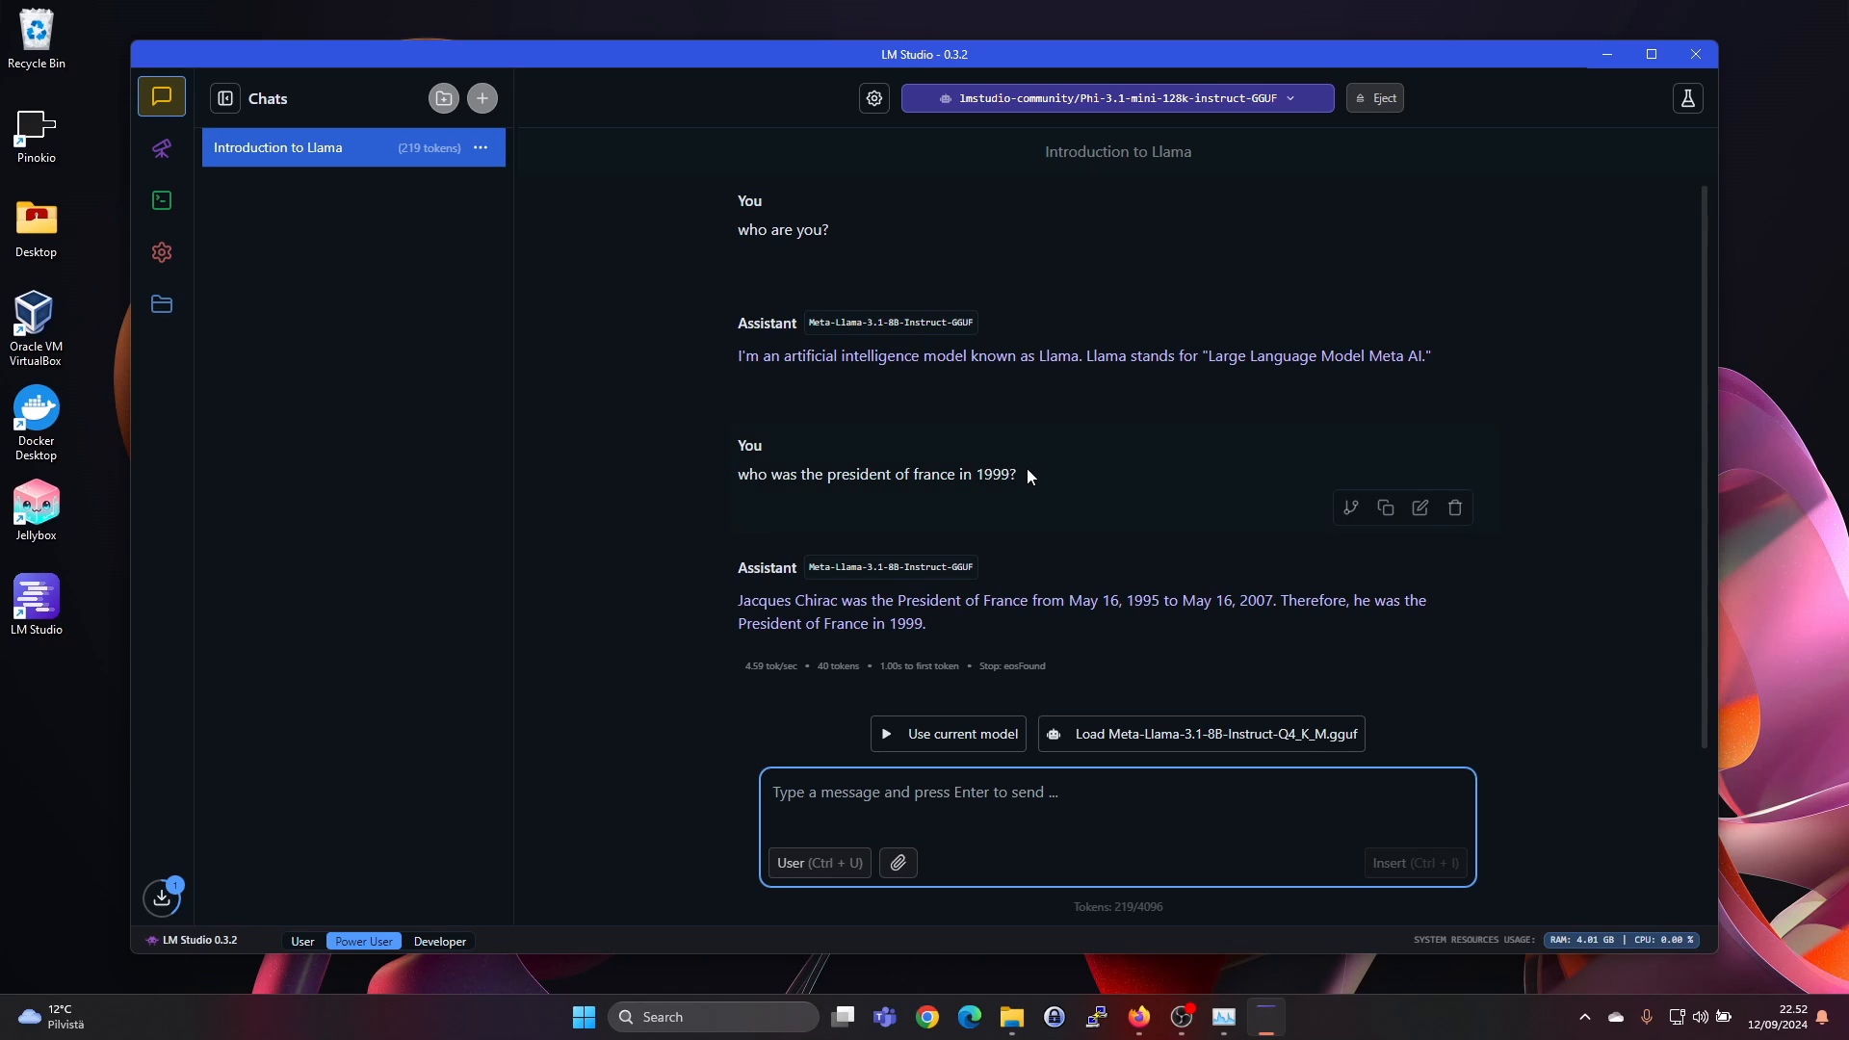
double_click(877, 474)
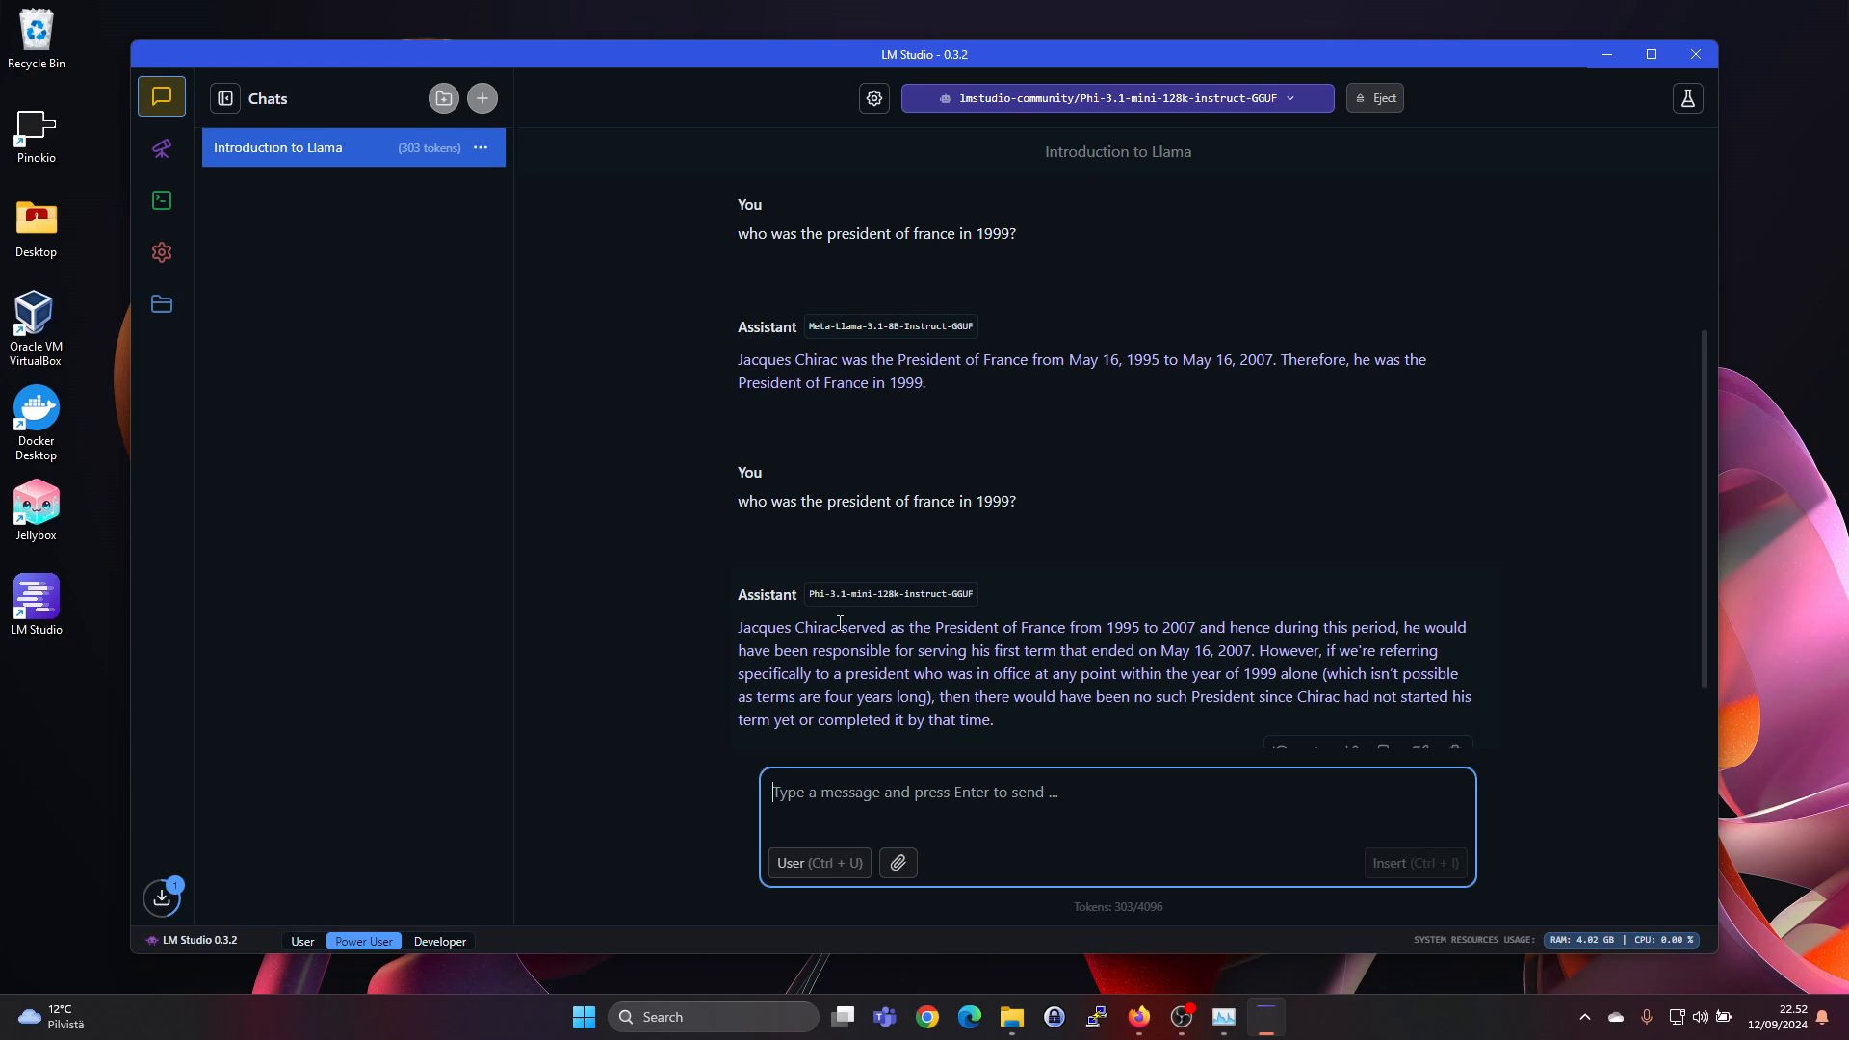
mouse_move(872, 590)
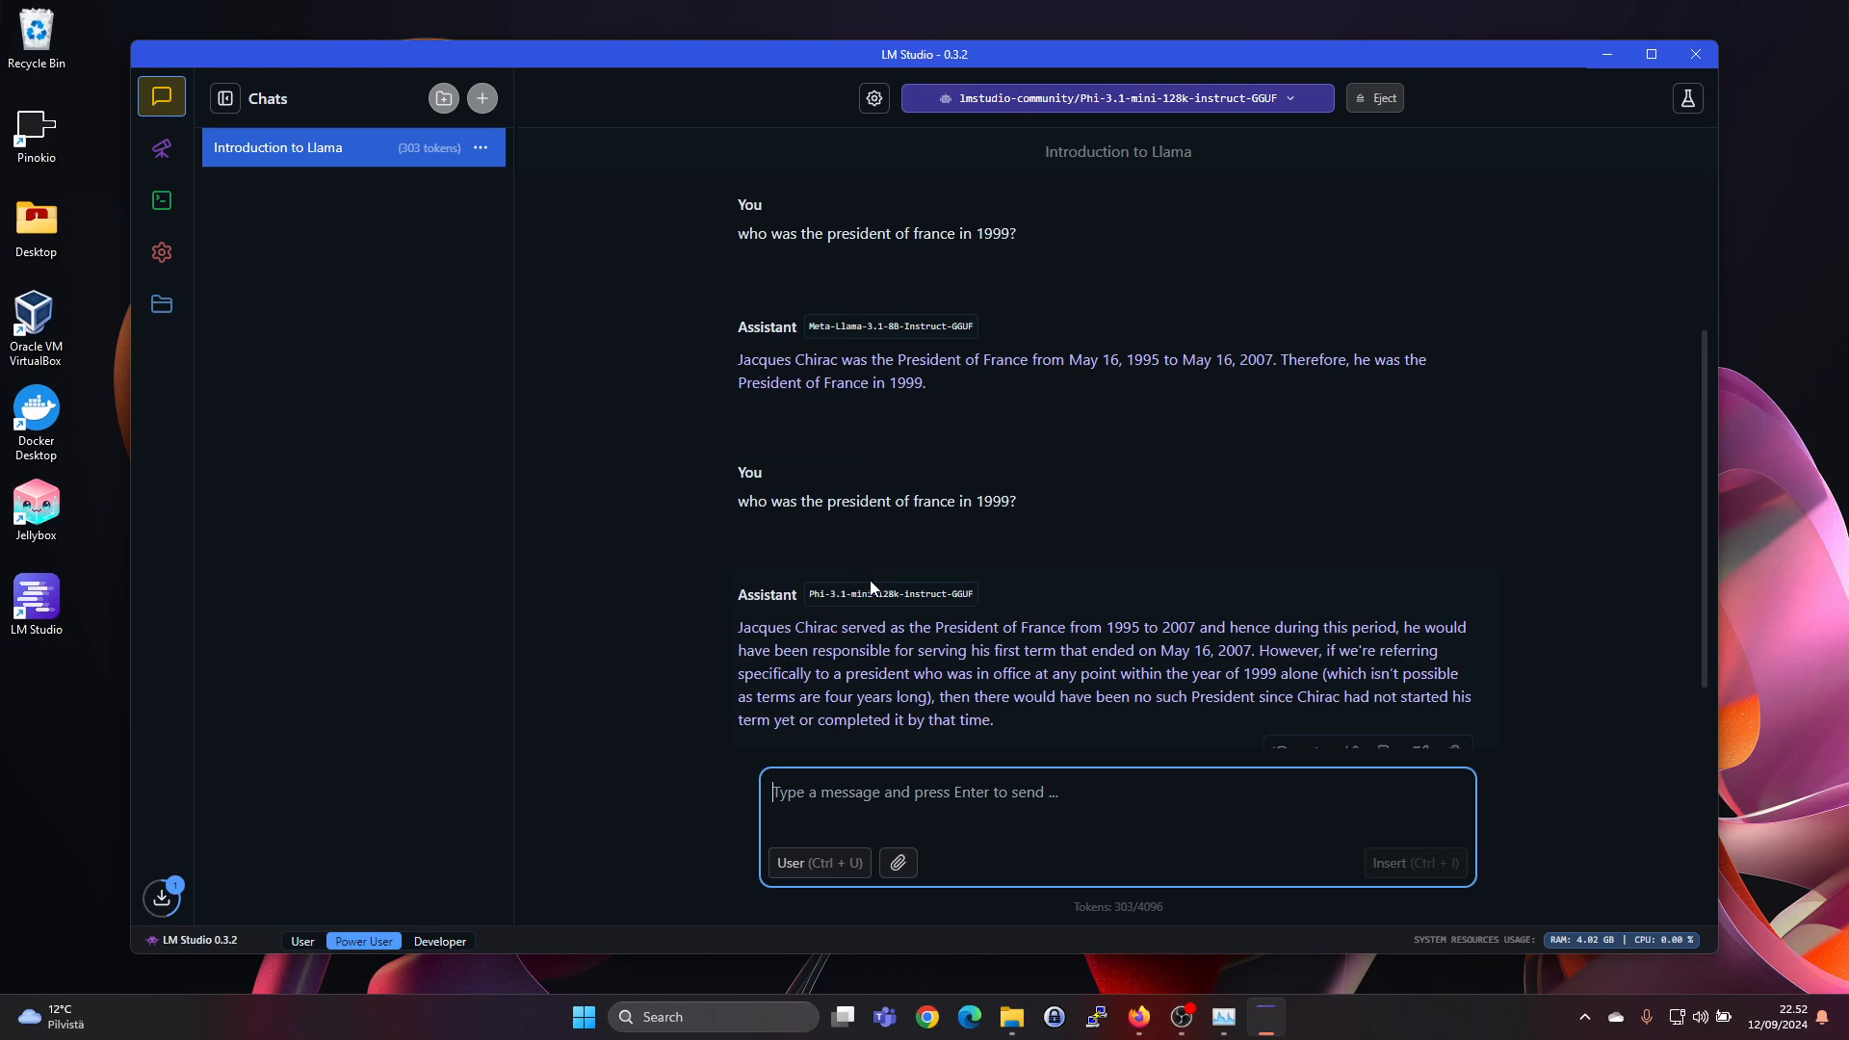
mouse_move(932, 442)
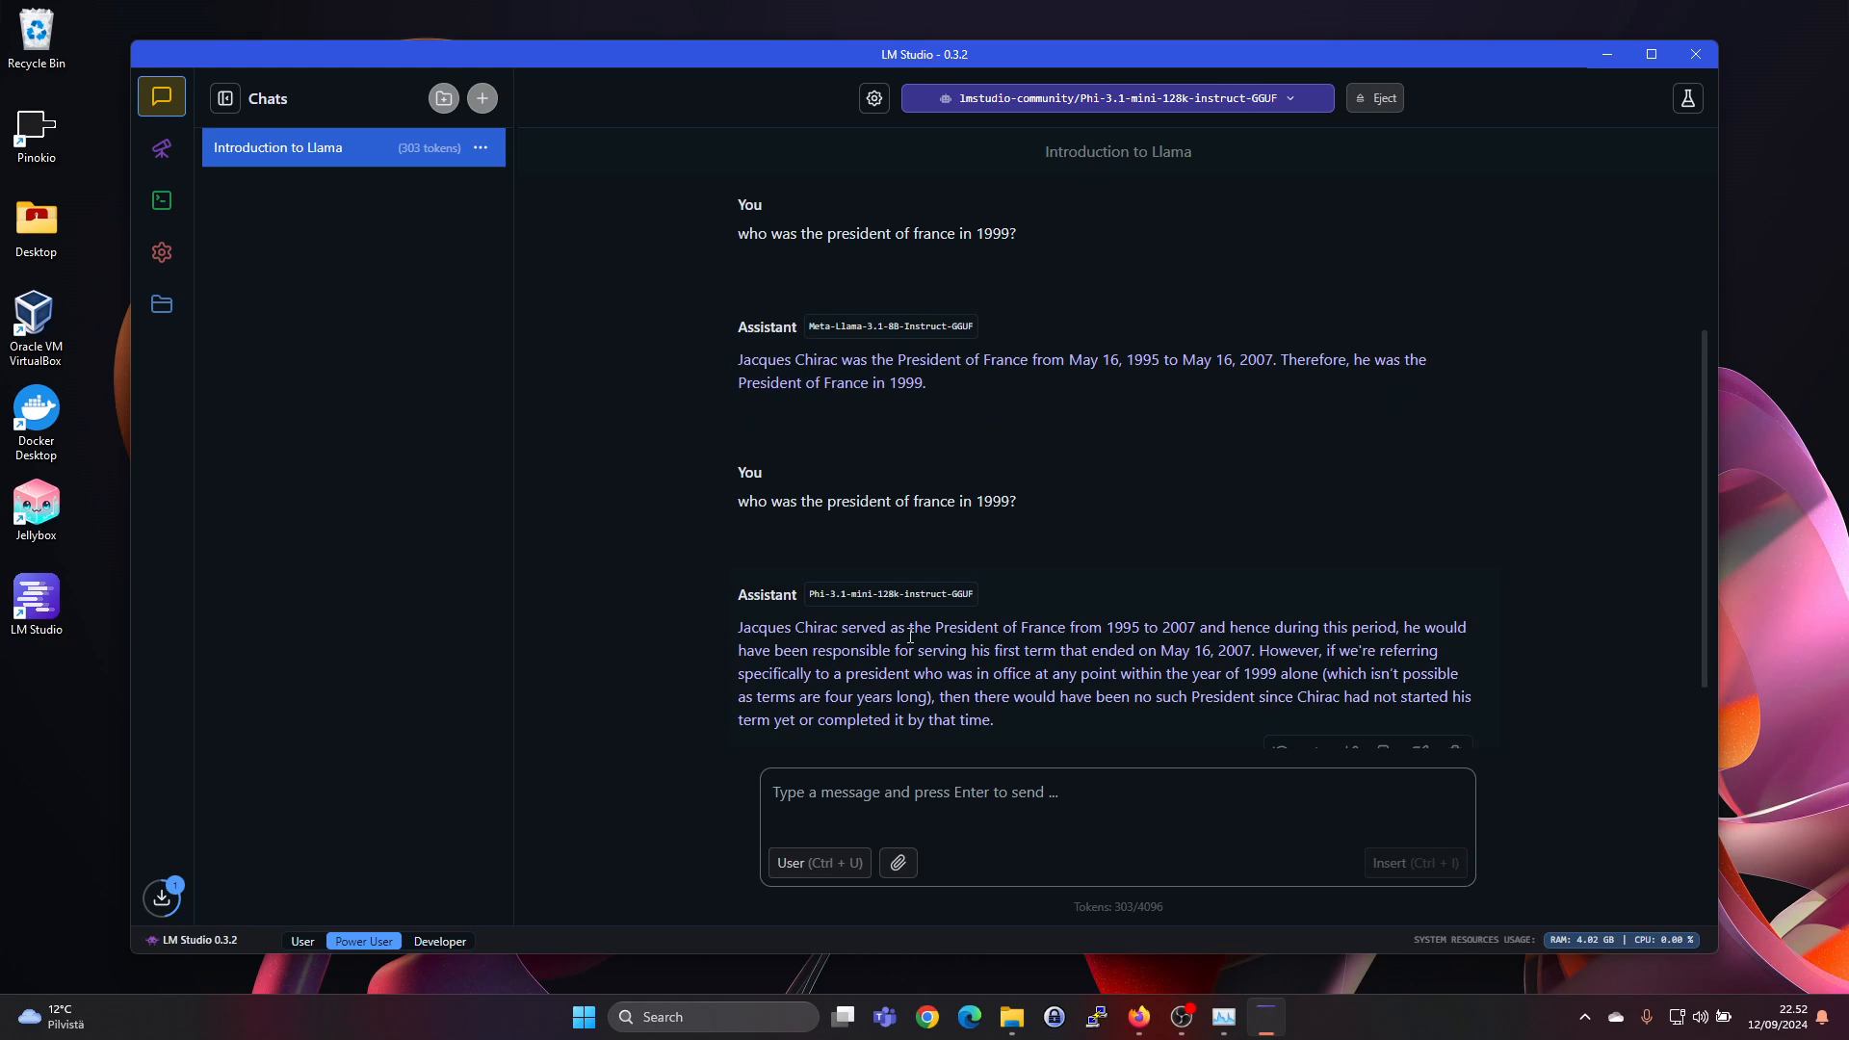
mouse_move(1059, 486)
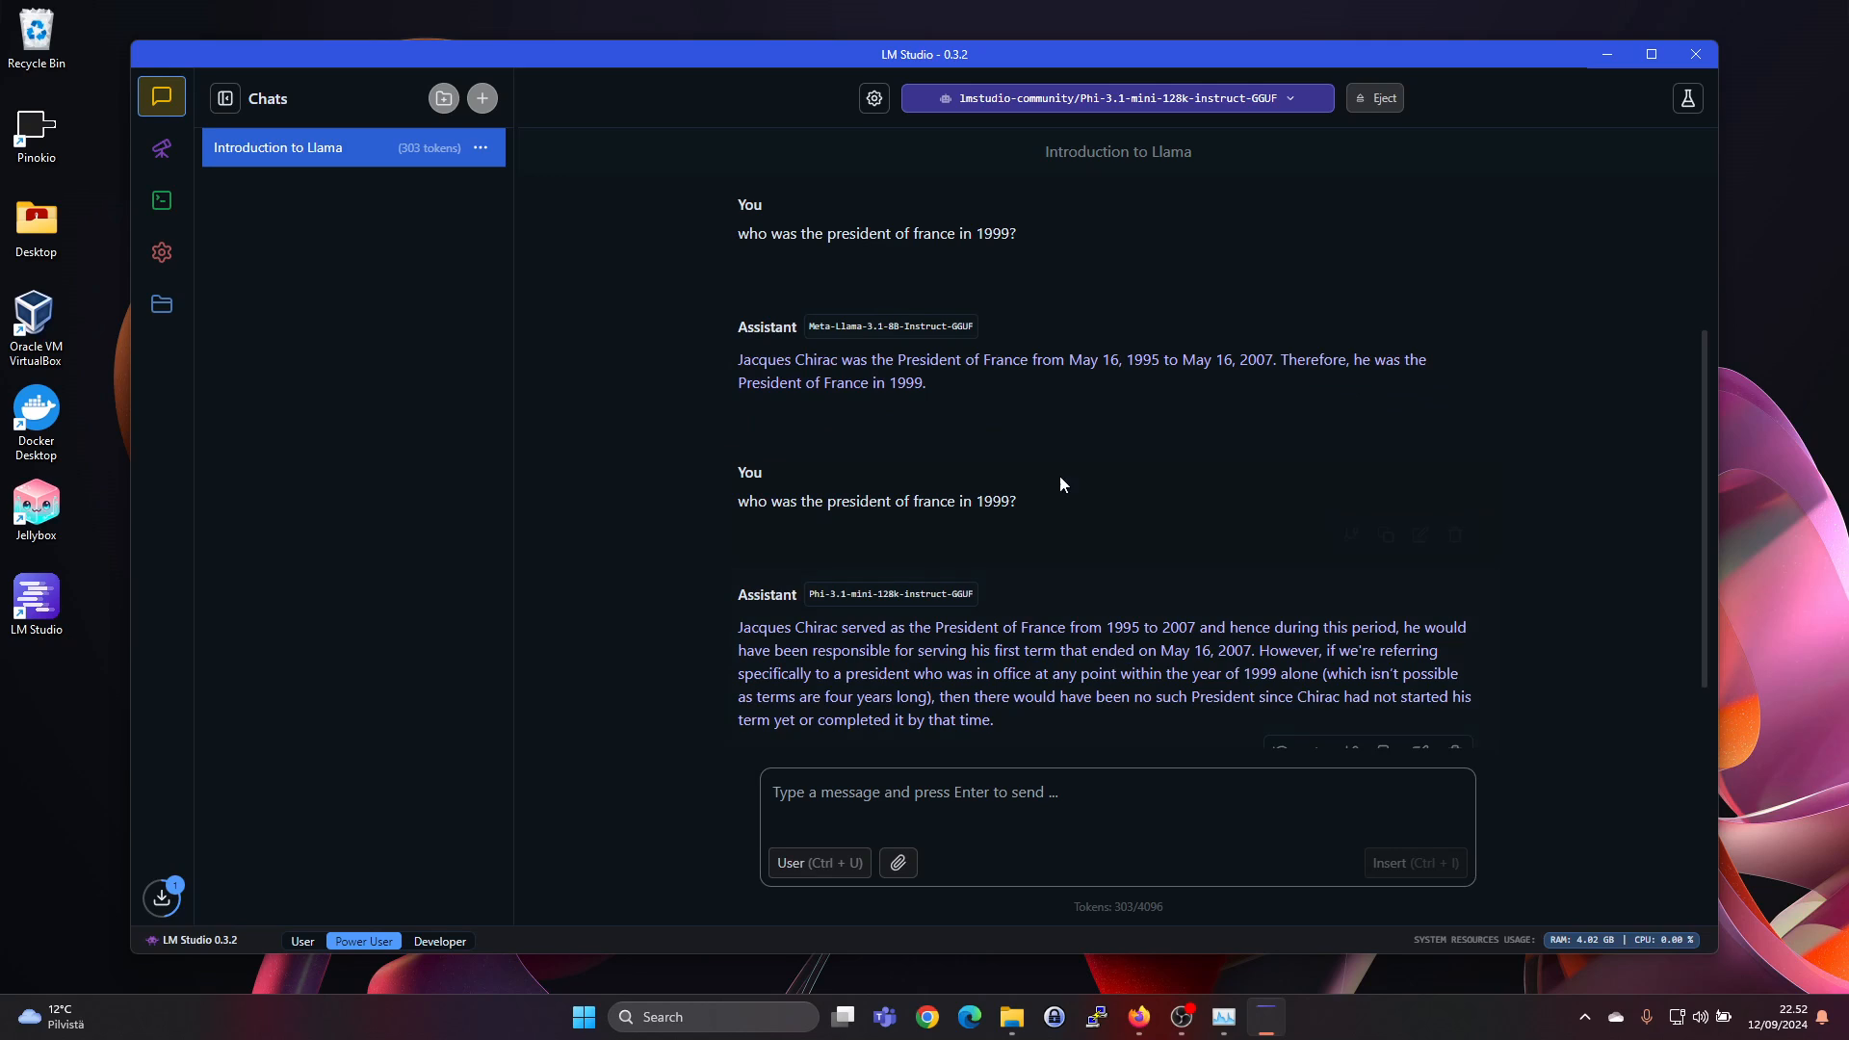
mouse_move(955, 379)
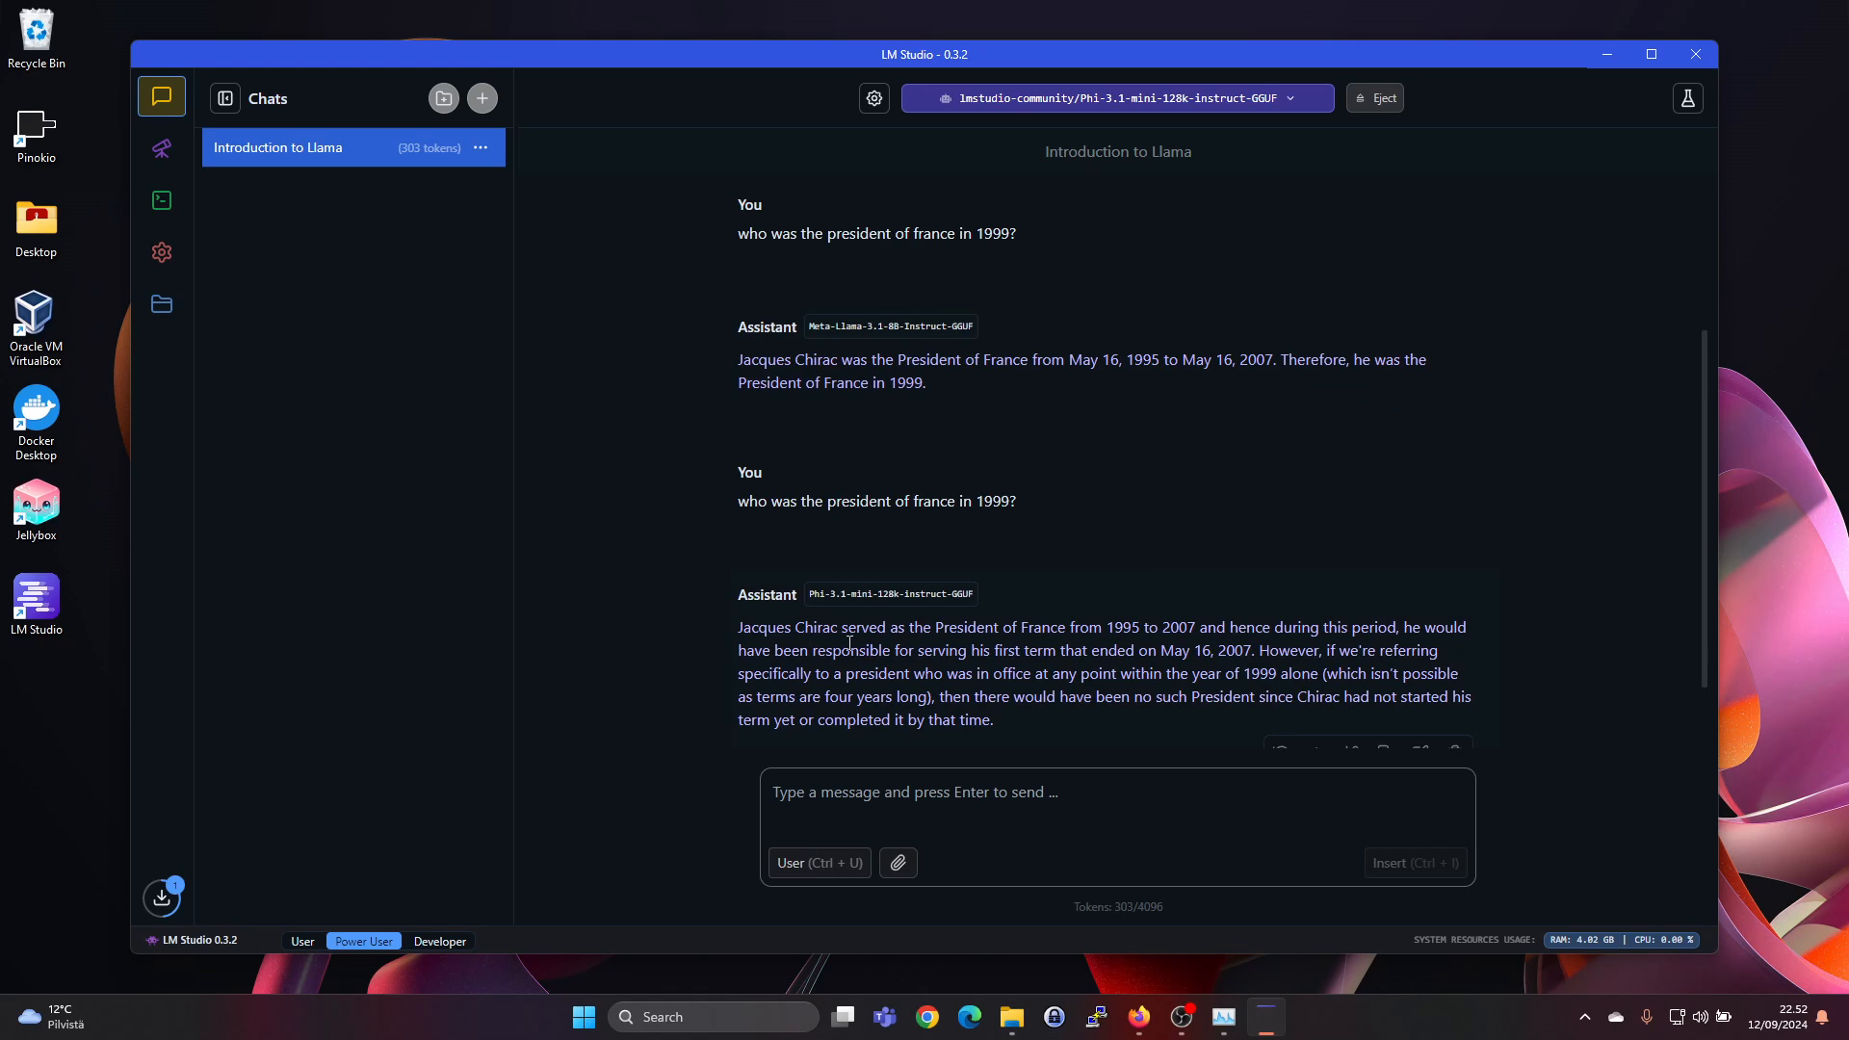
mouse_move(1073, 645)
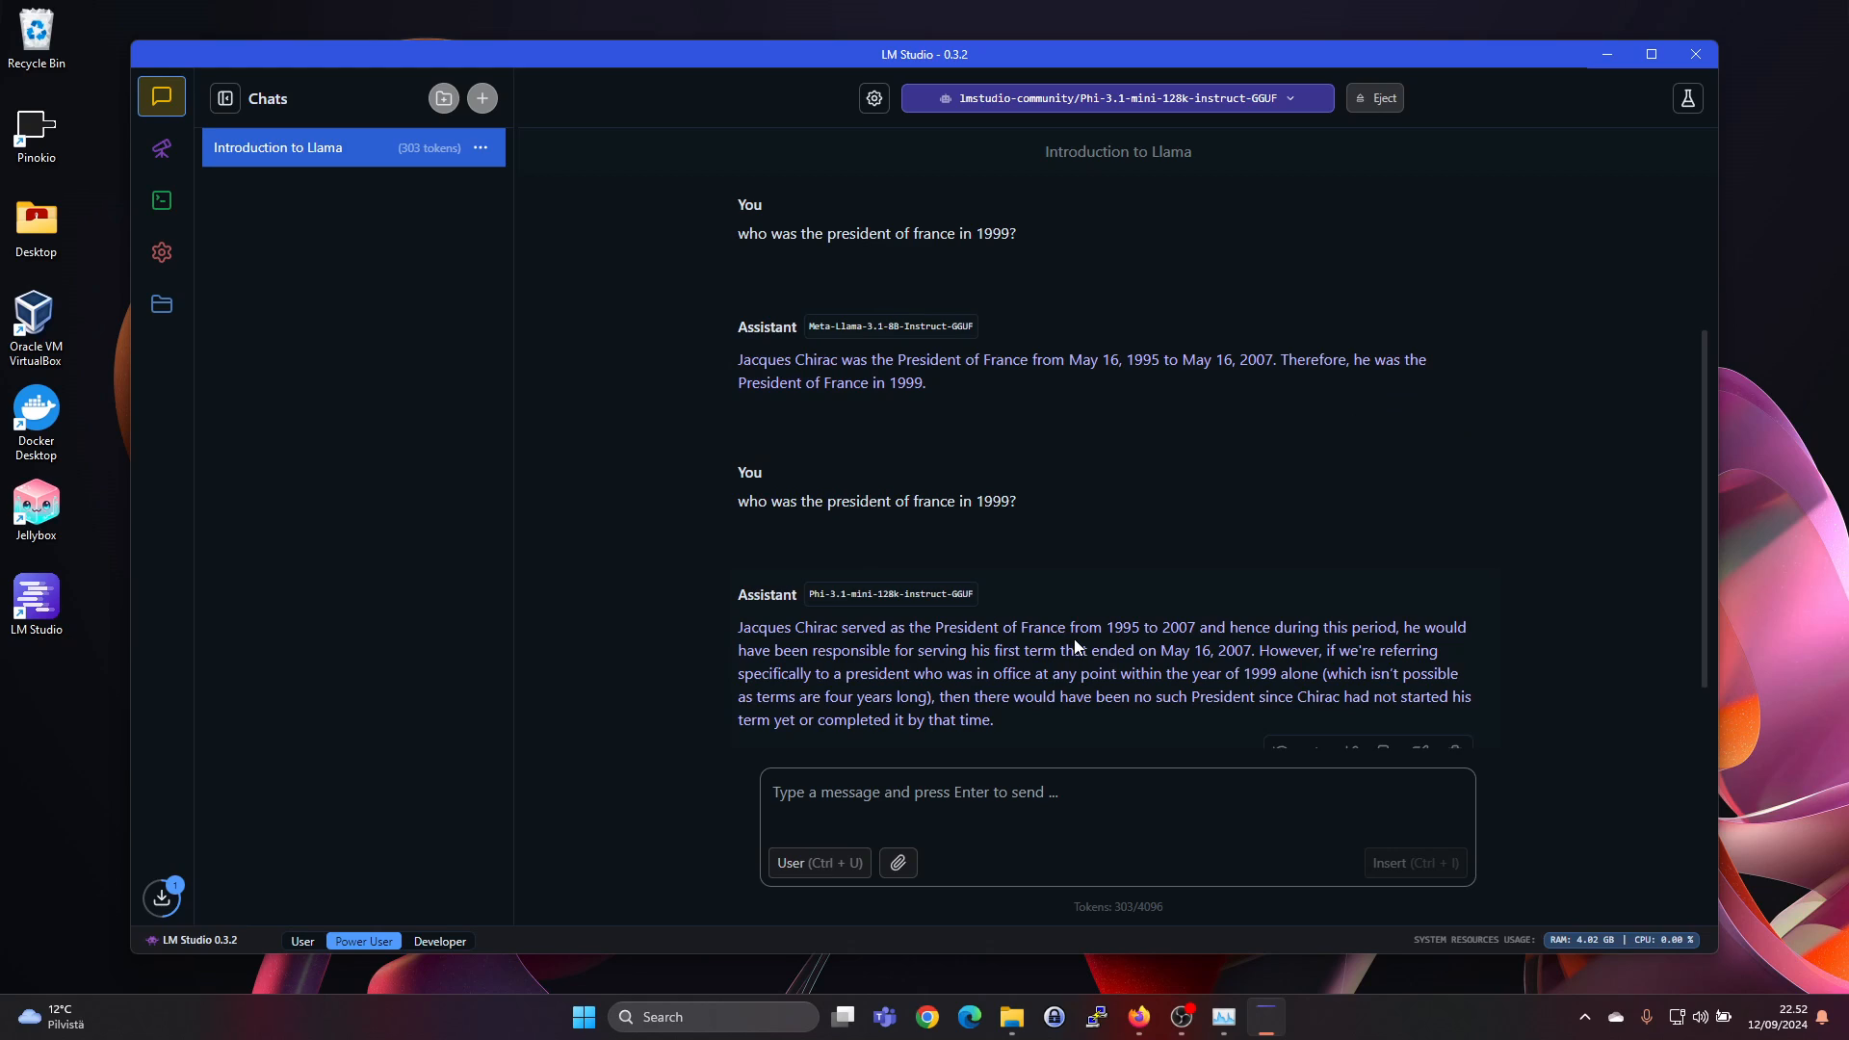
mouse_move(1306, 639)
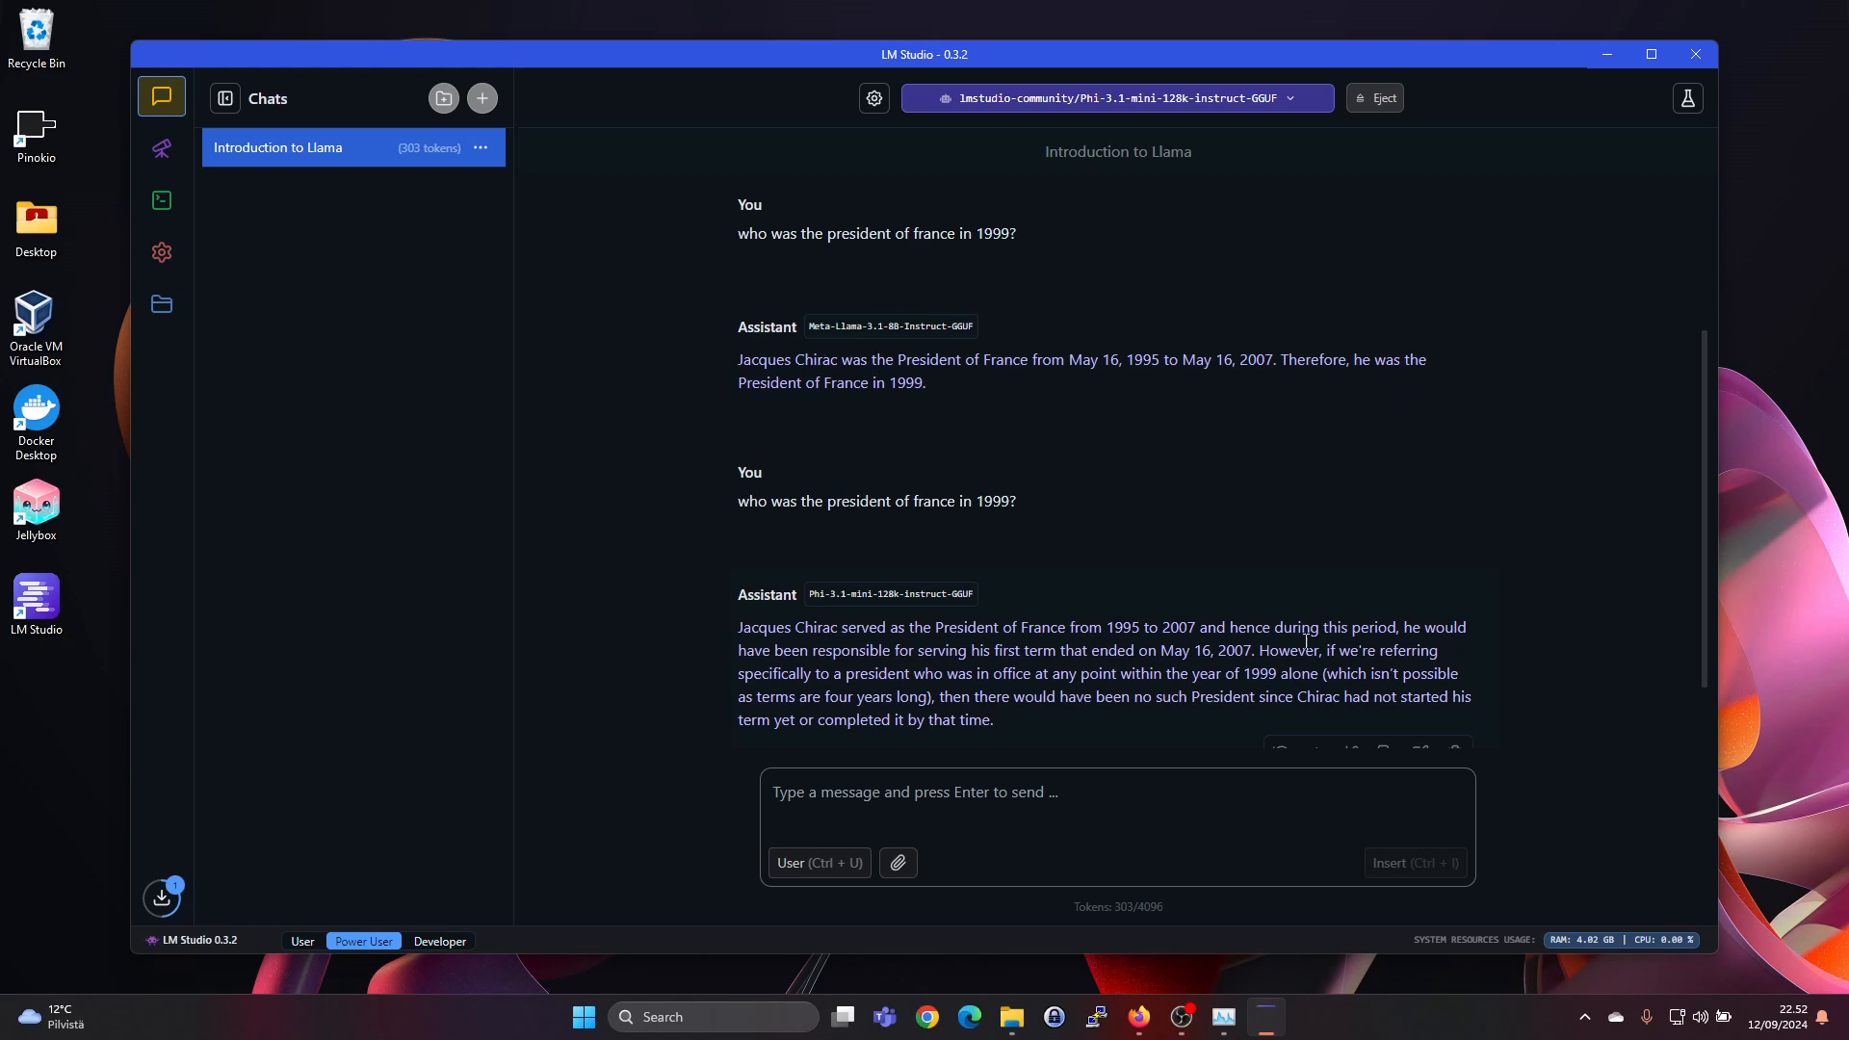
scroll("down", 3)
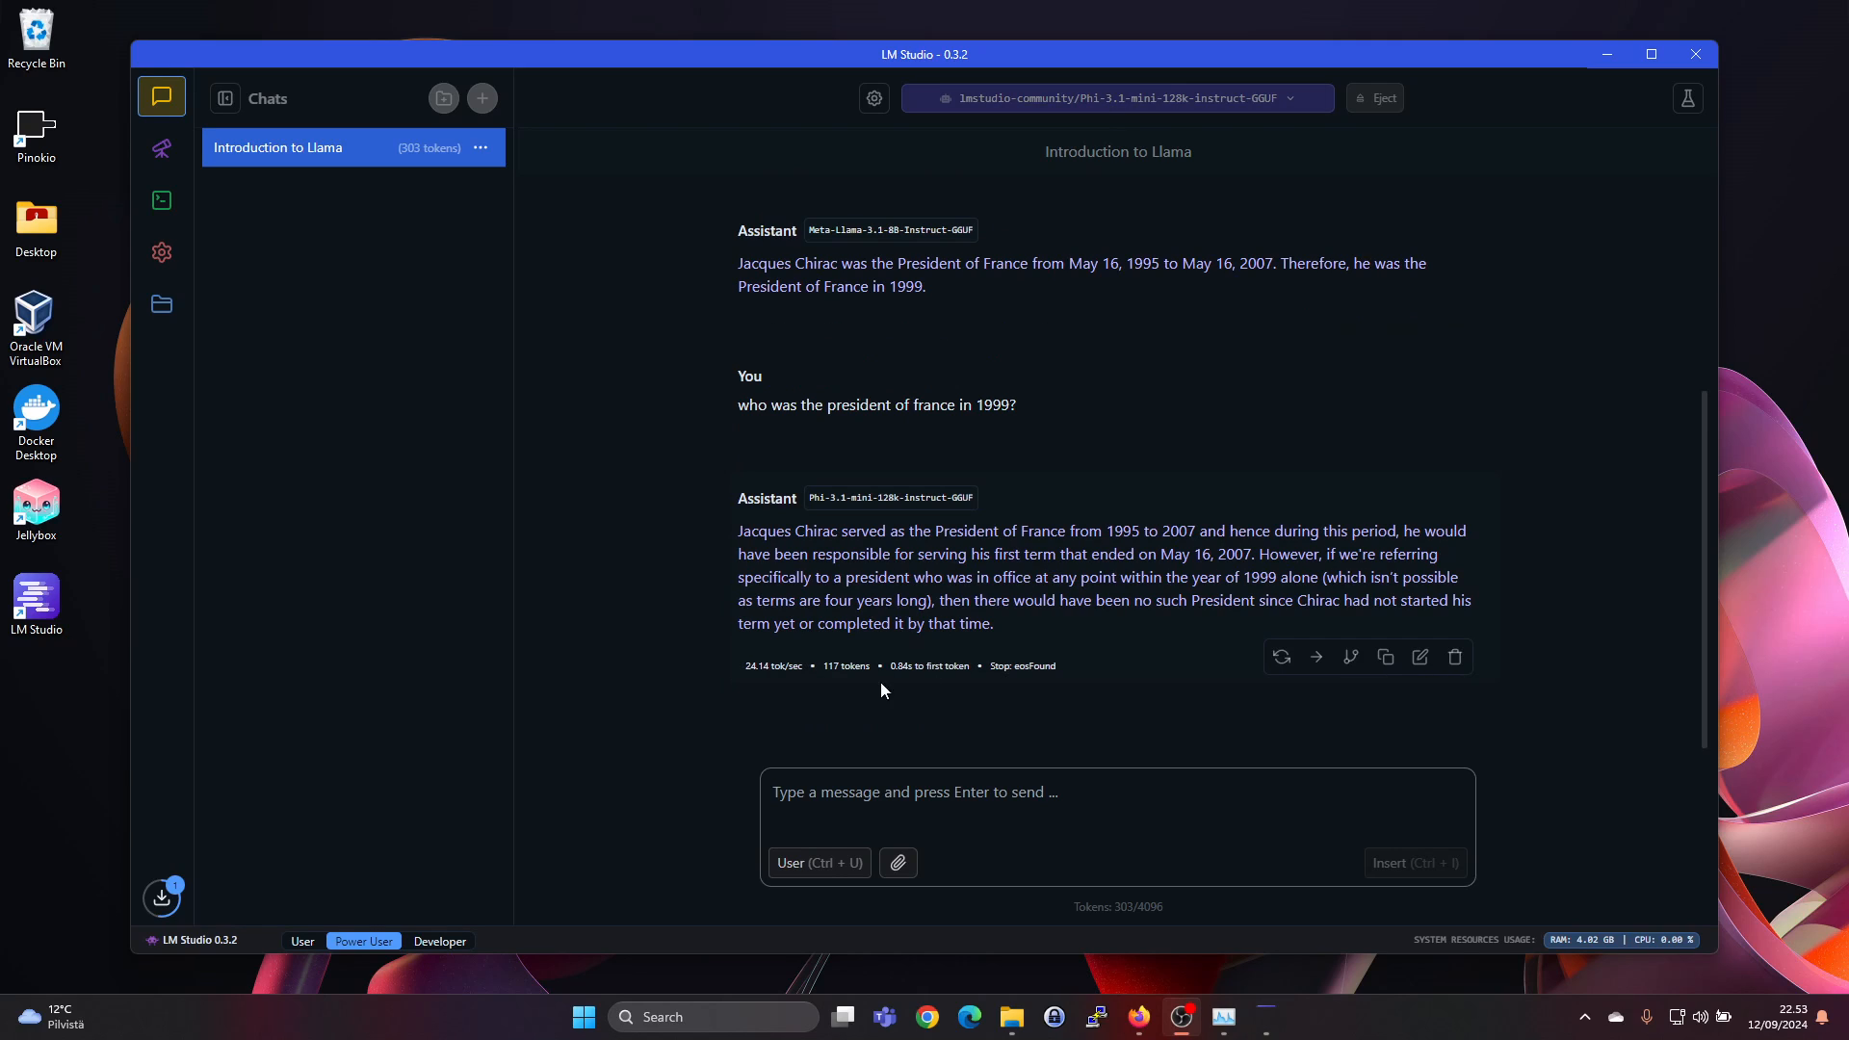
Step: Eject Phi 3.1 Mini so no model remains loaded
left_click(1373, 98)
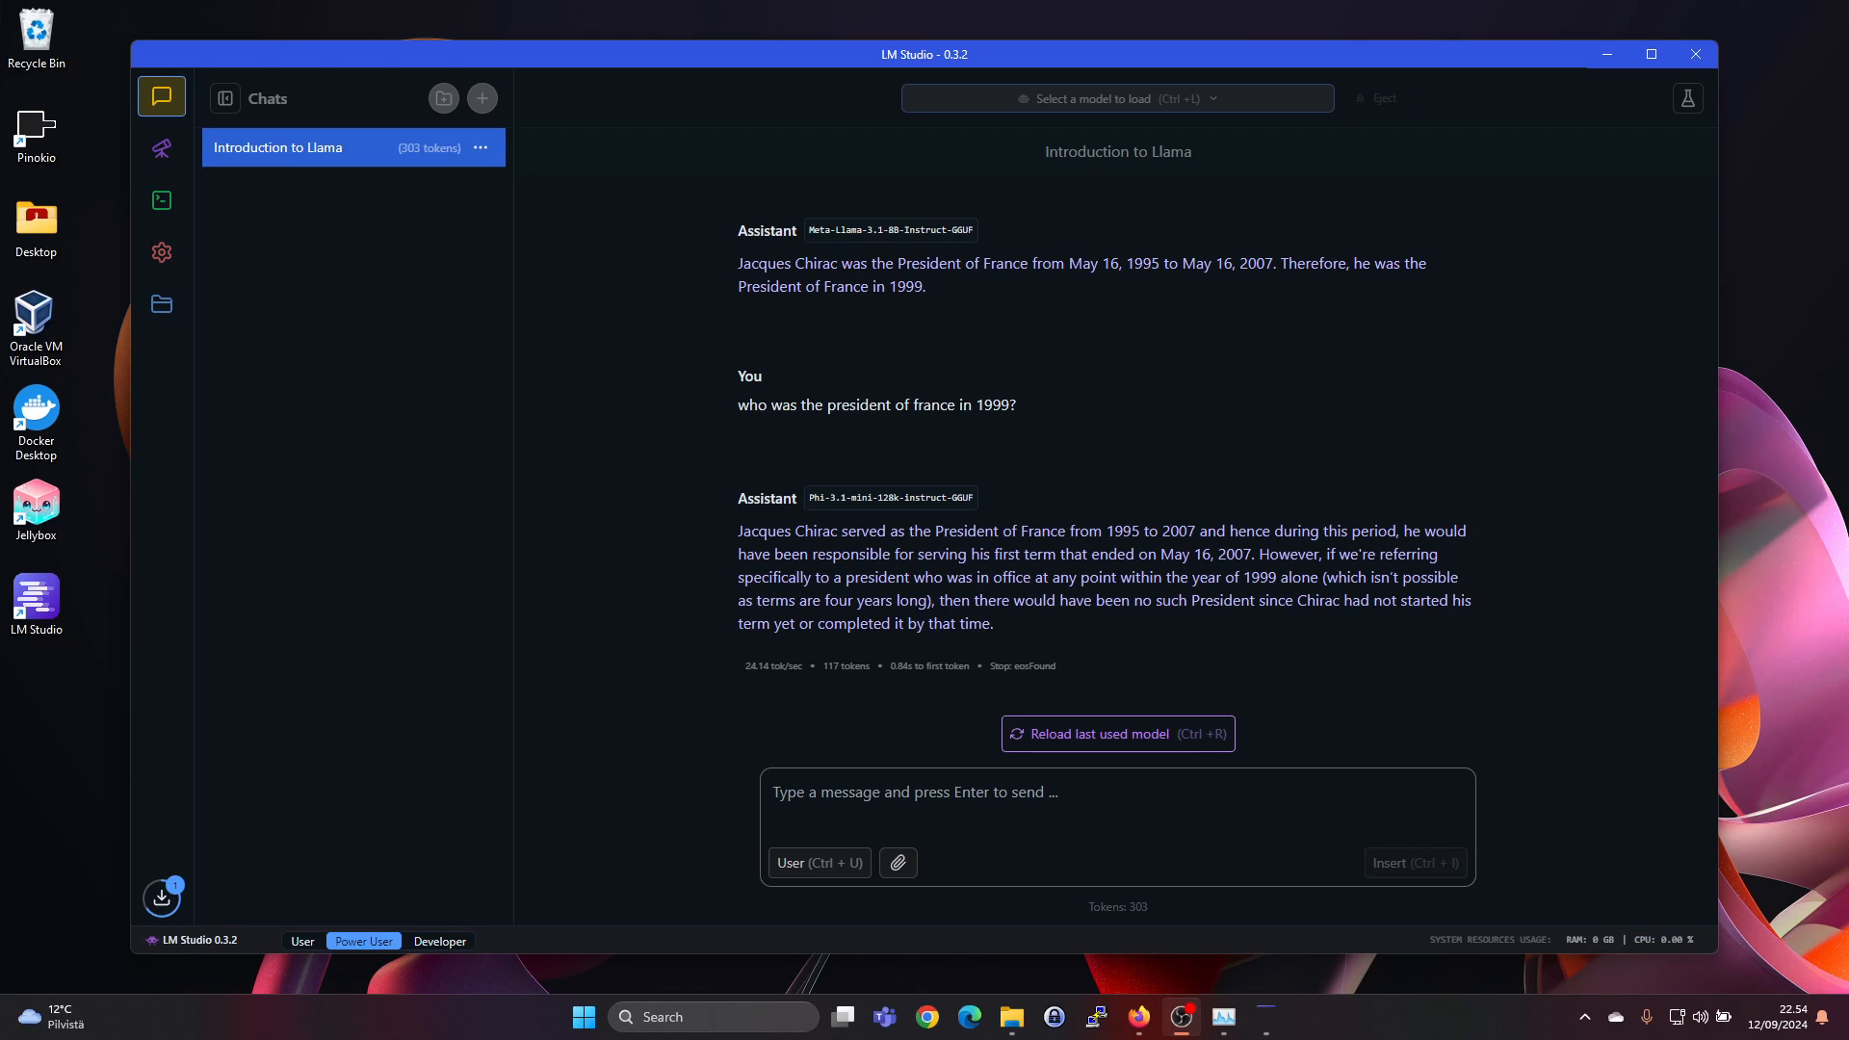